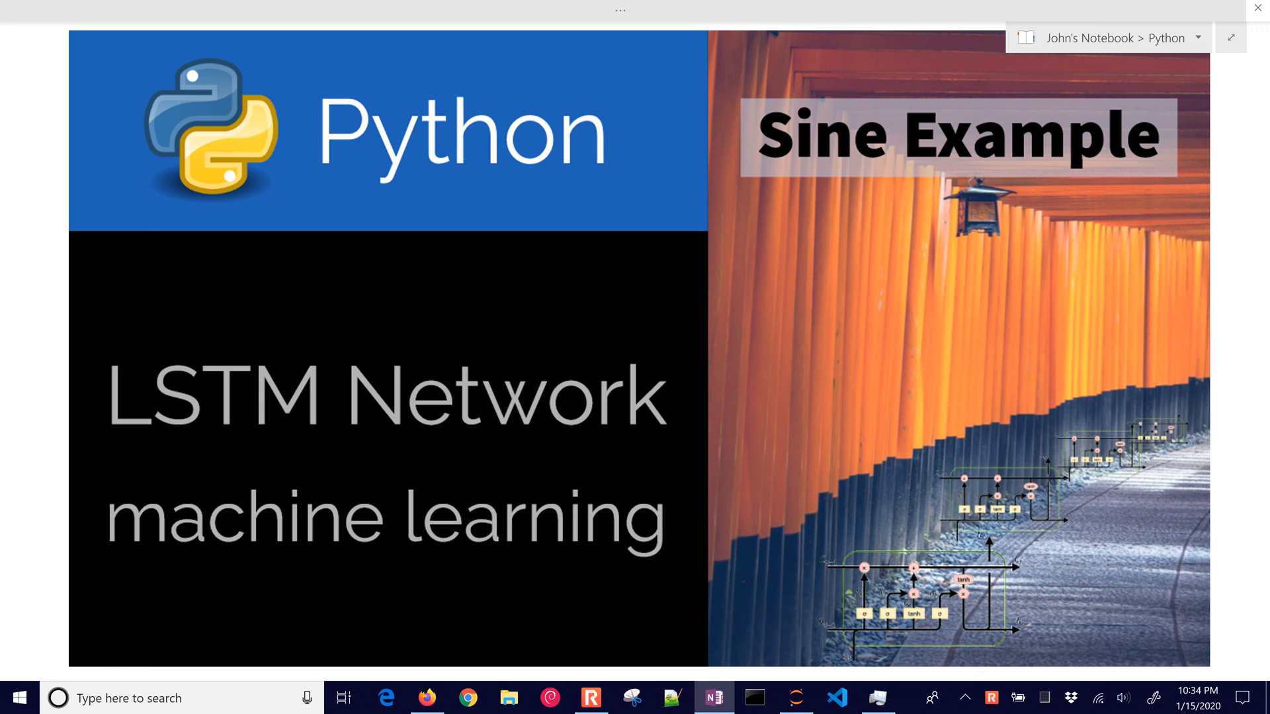
Step: Ink a red sine wave over the title slide with sample dots and a flagged unknown next point
left_click_drag(733, 589, 1129, 407)
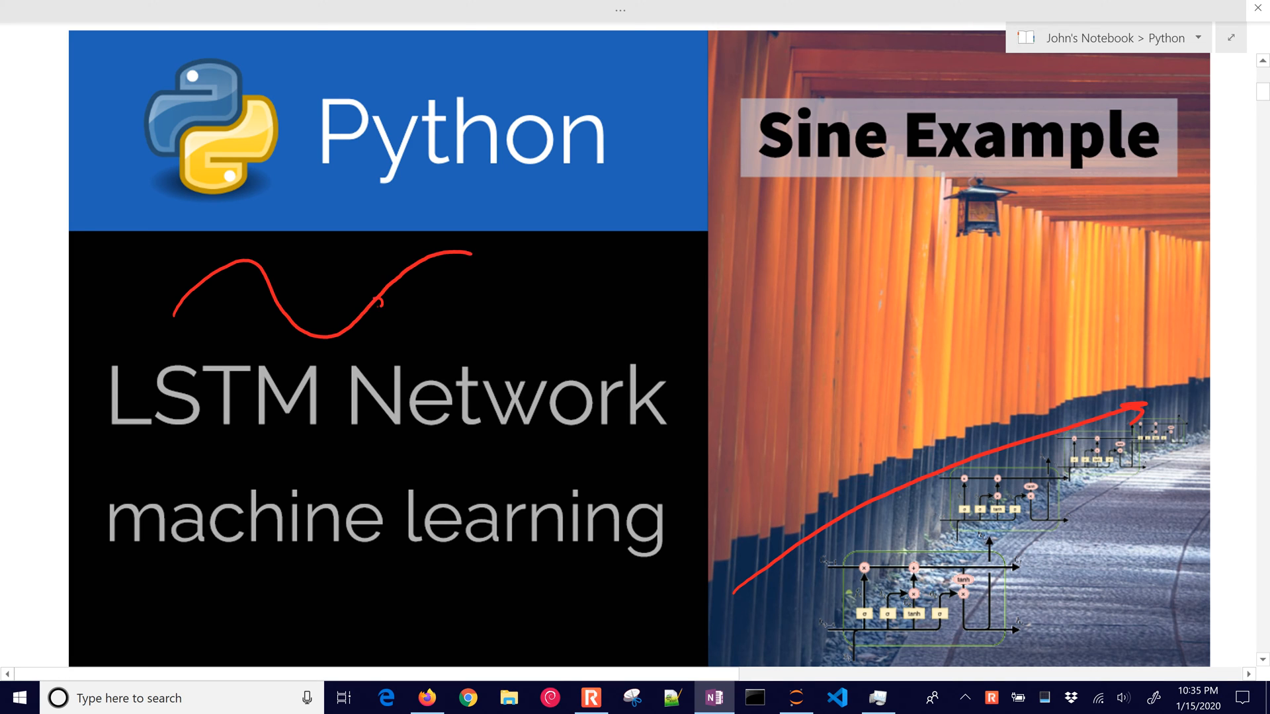
left_click_drag(373, 302, 429, 255)
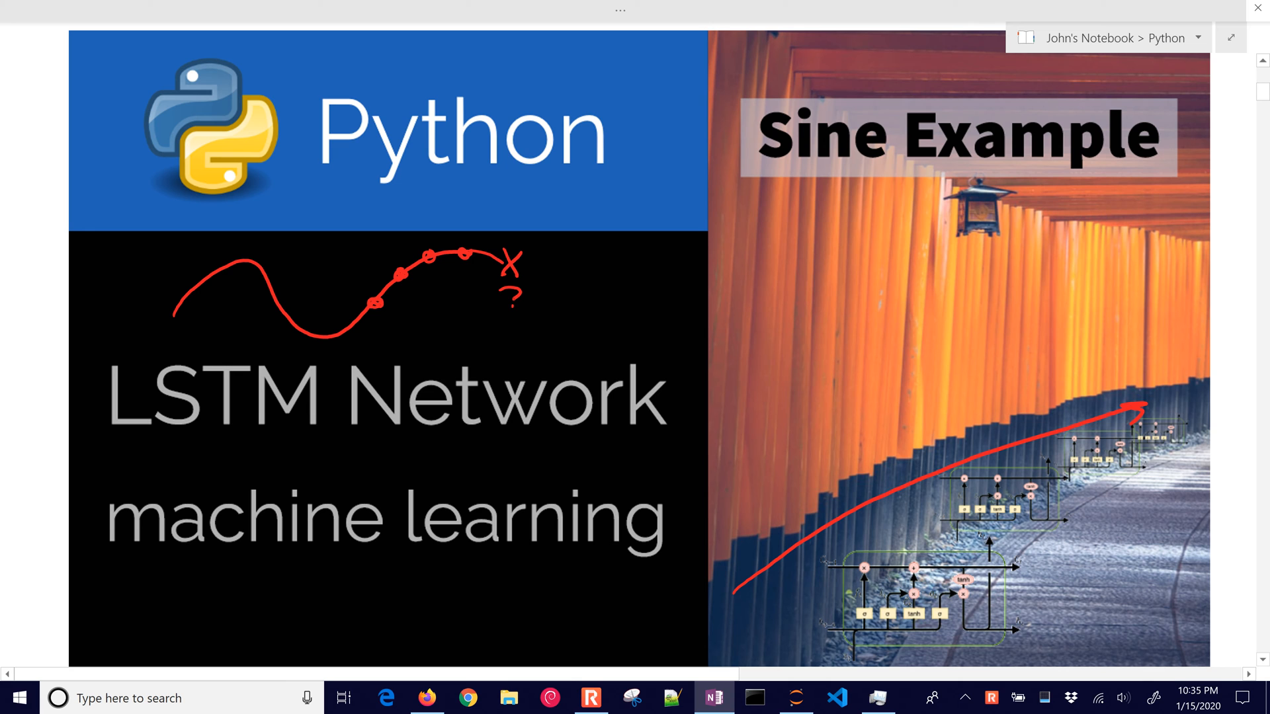
left_click_drag(502, 259, 518, 316)
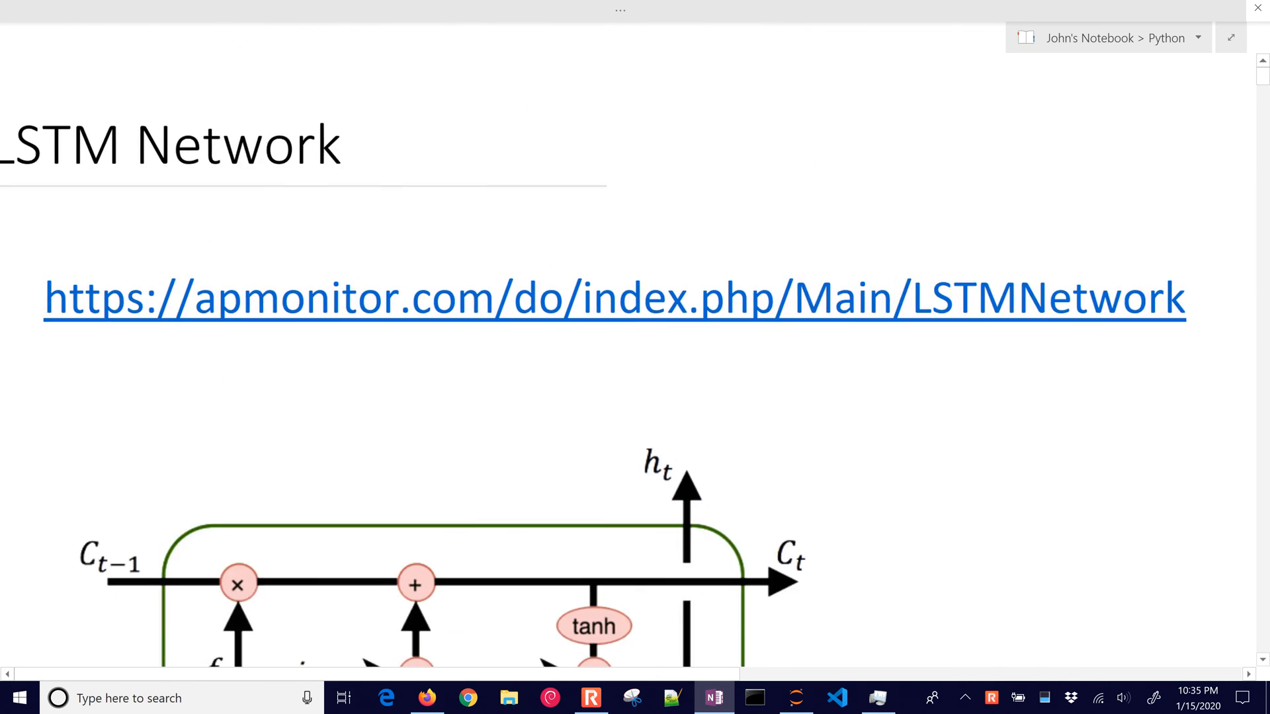
Step: Loop the LSTM cell diagram in red, circling C_t-1, C_t and x_t, with an arrow onward from C_t
scroll("down", 3)
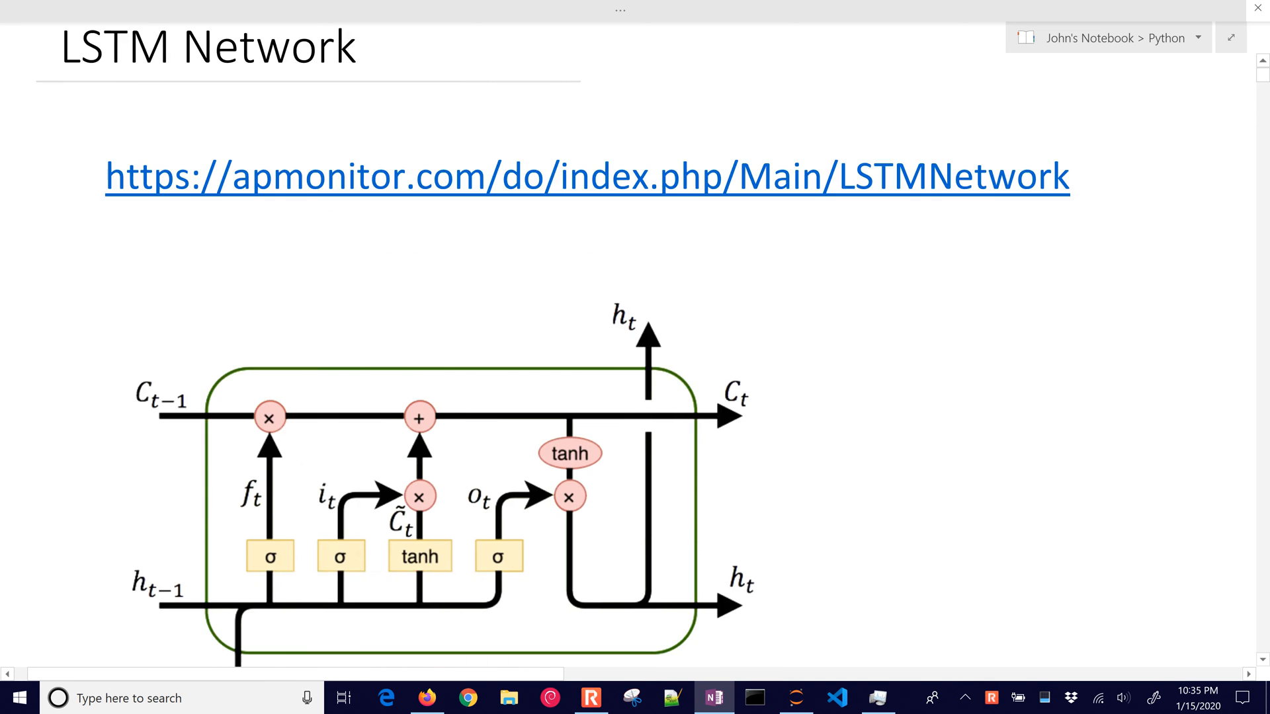
scroll("down", 3)
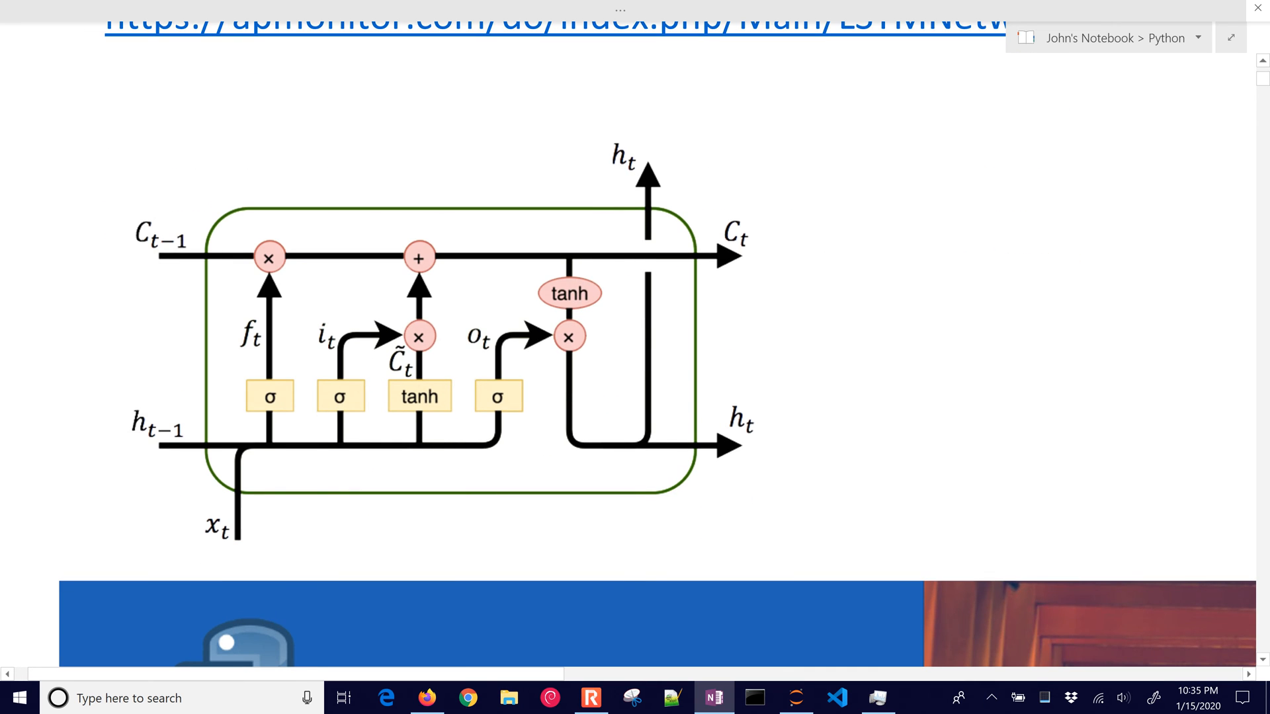
left_click_drag(97, 153, 721, 541)
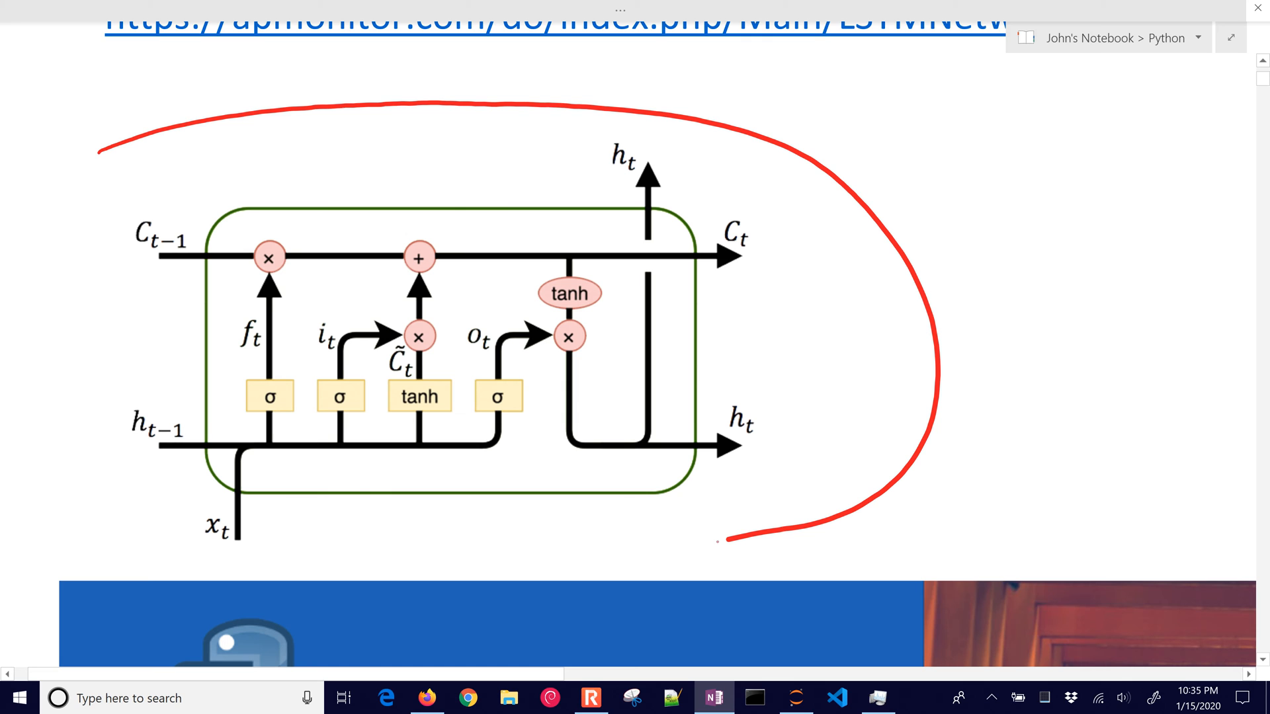
left_click_drag(721, 541, 97, 158)
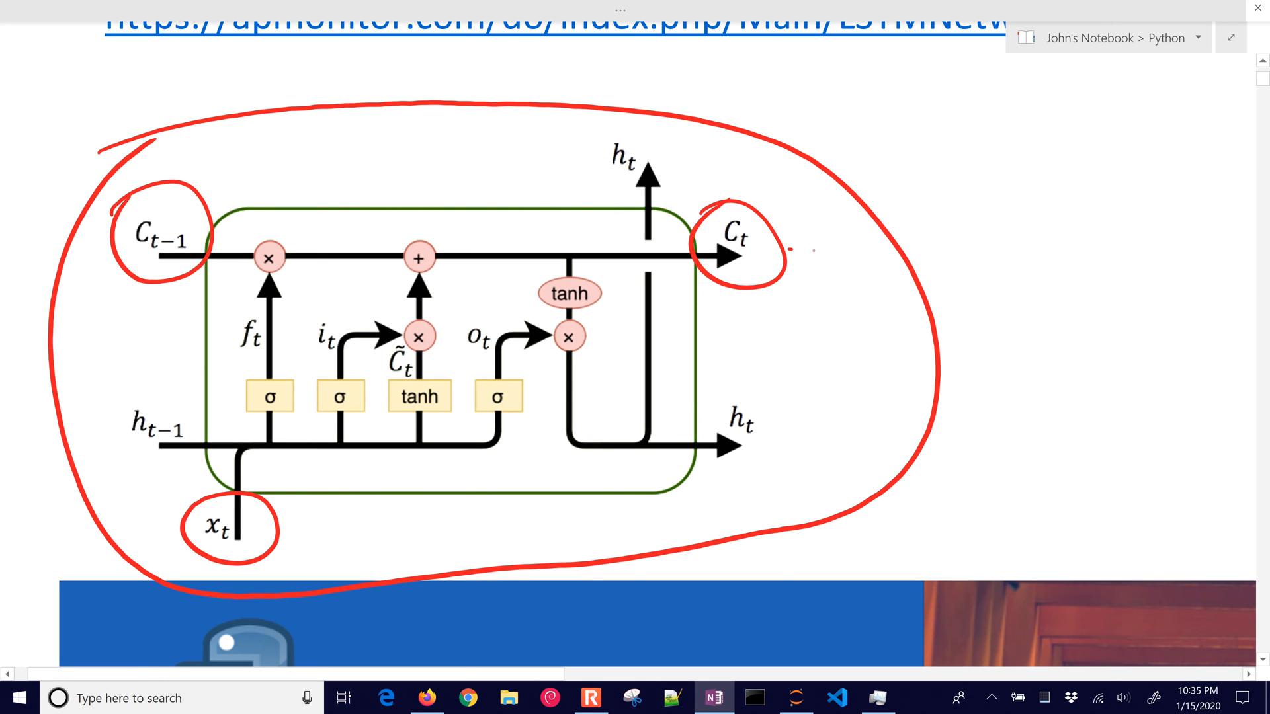
left_click_drag(790, 251, 870, 251)
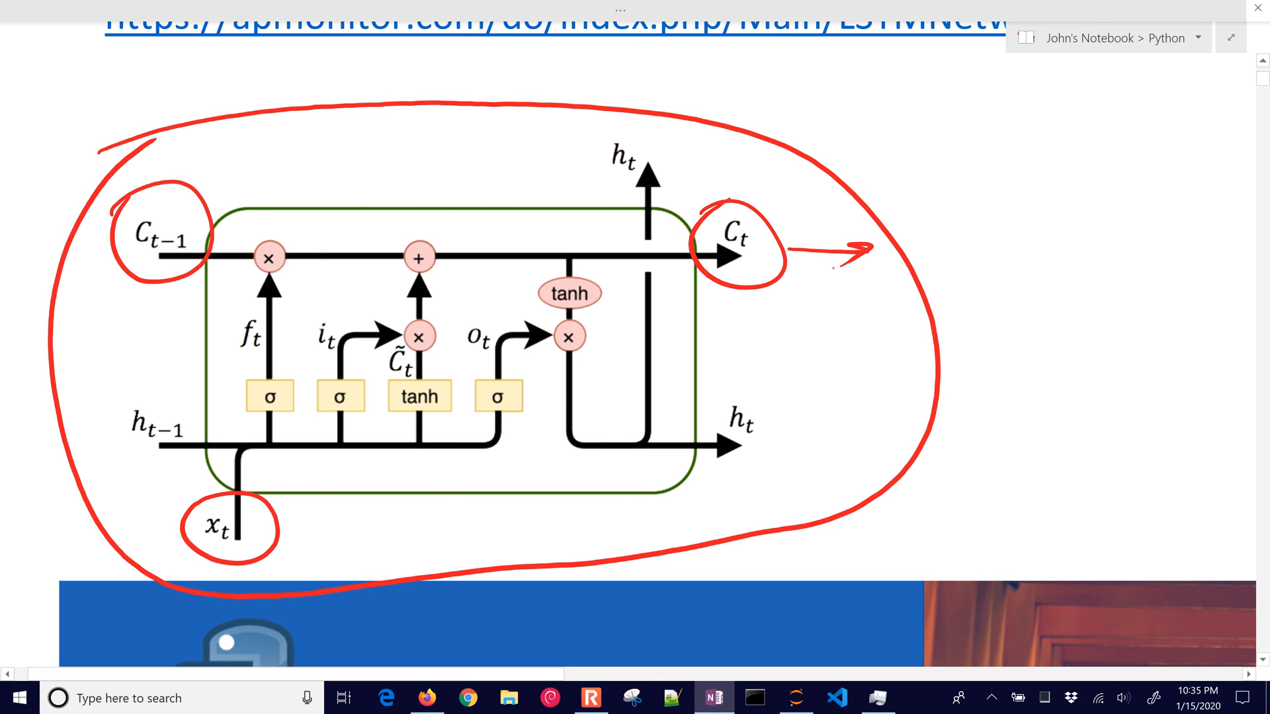
Step: Circle each sigma and tanh gate box inside the LSTM cell in red
left_click_drag(236, 373, 300, 405)
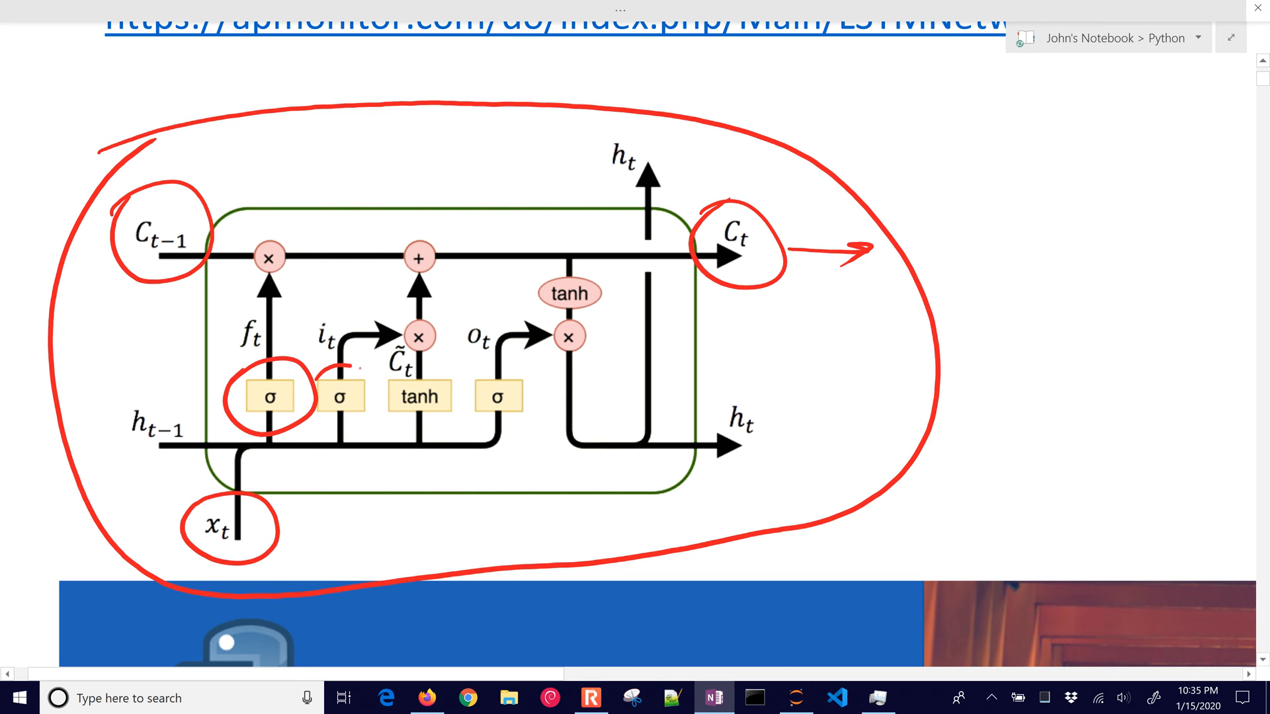
left_click_drag(308, 397, 454, 396)
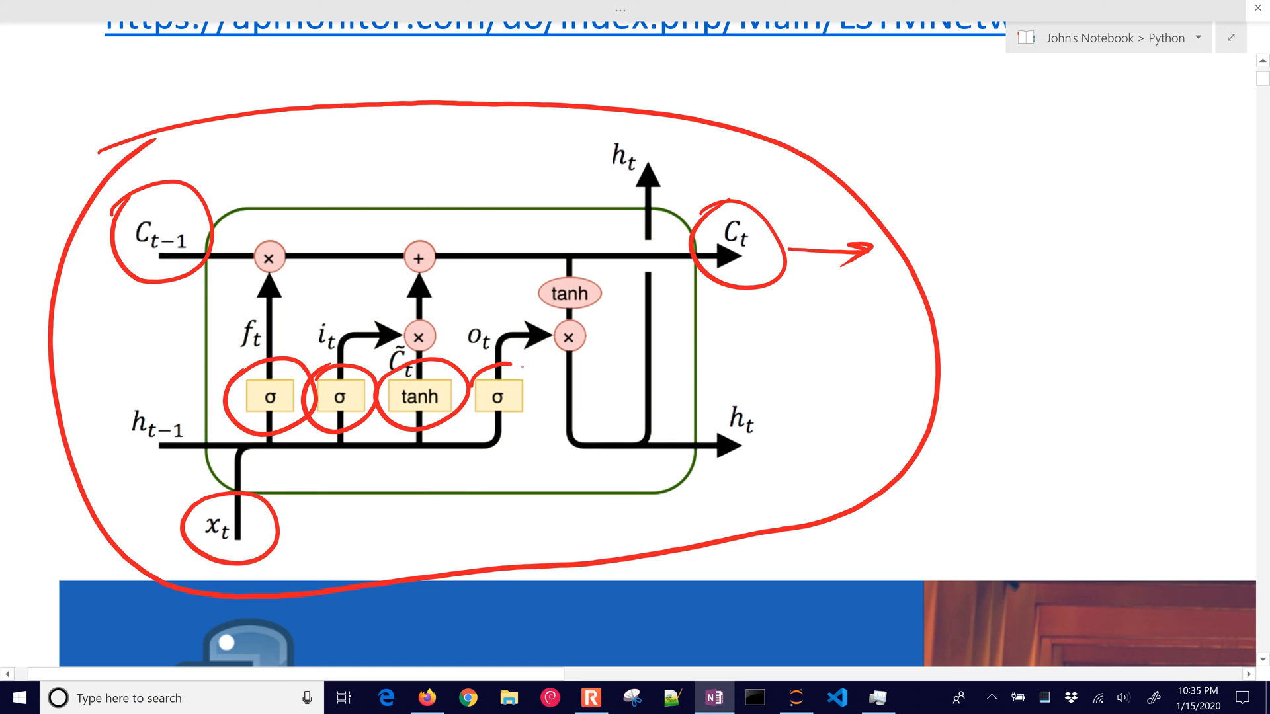
left_click_drag(465, 373, 530, 413)
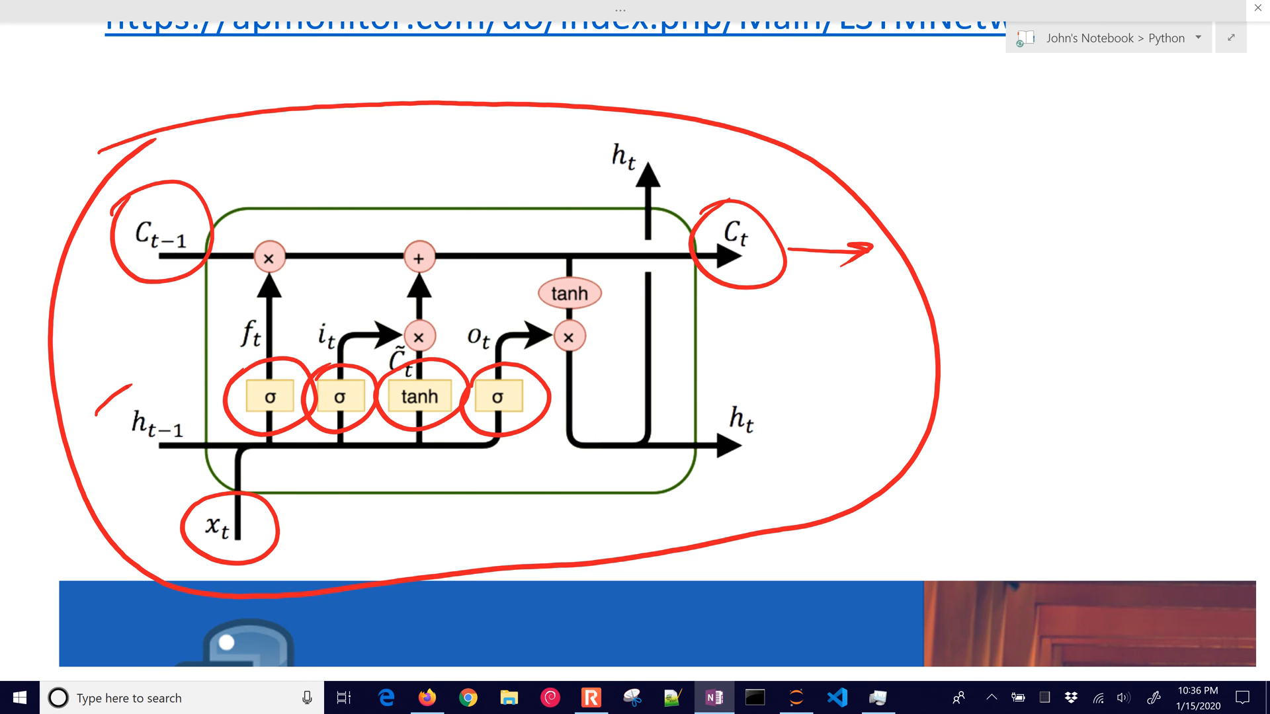
scroll("down", 3)
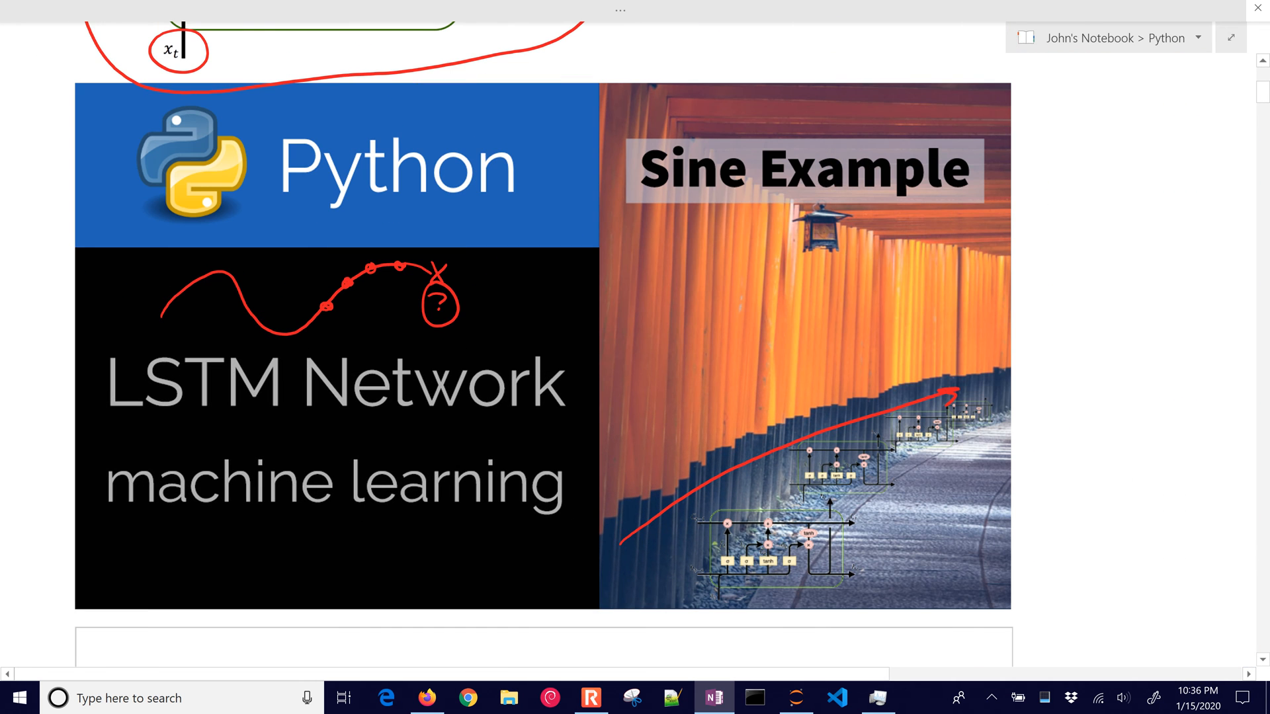
Step: Scroll the OneNote page down to the Data Preparation bullet list
scroll("down", 3)
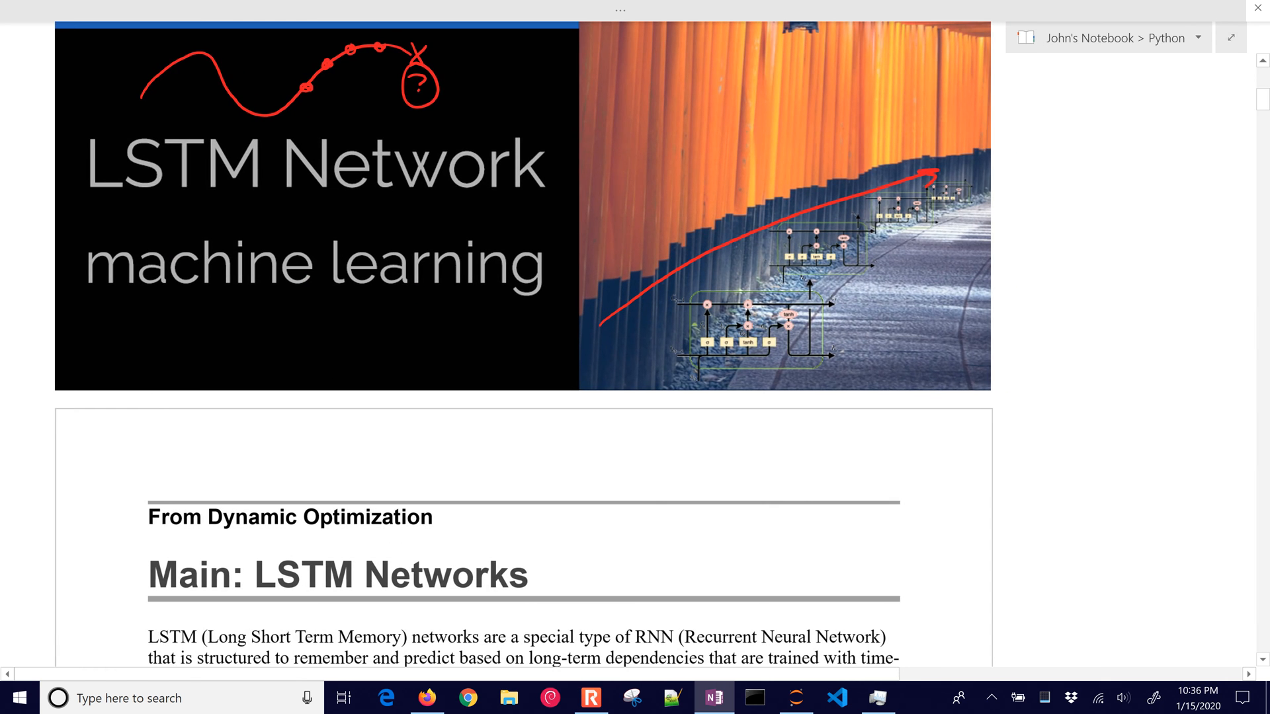
scroll("down", 3)
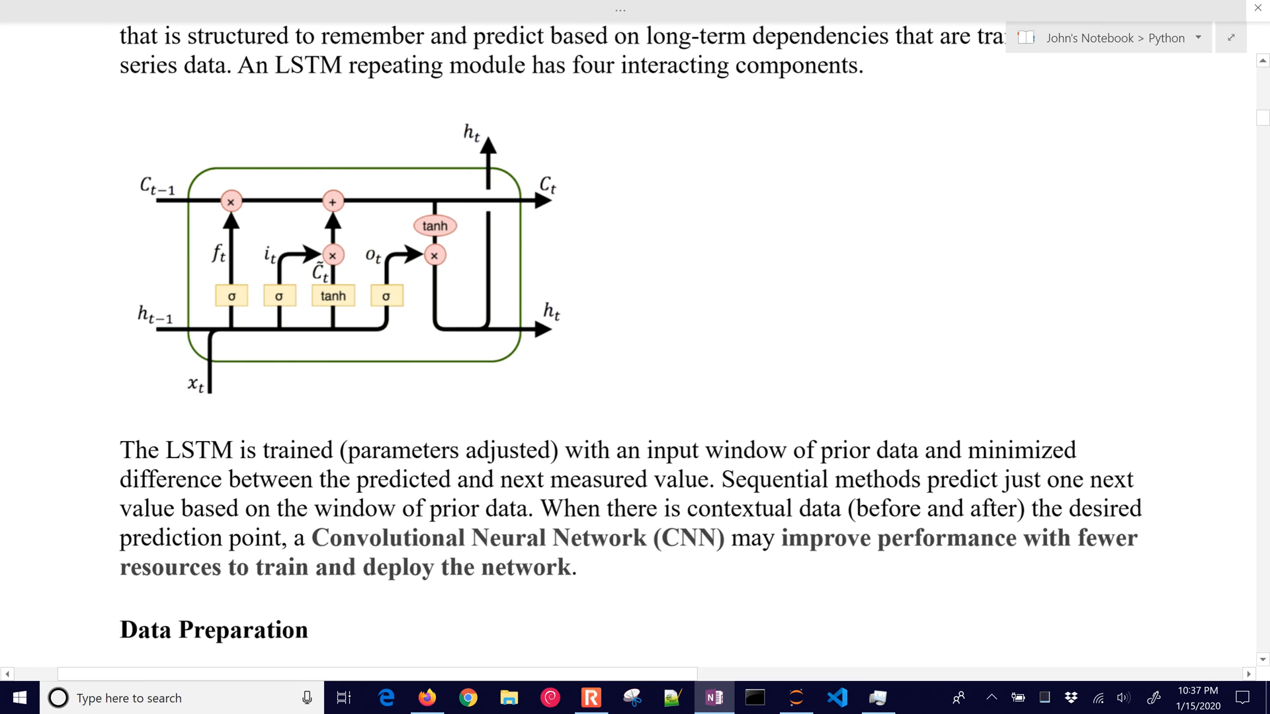
scroll("down", 3)
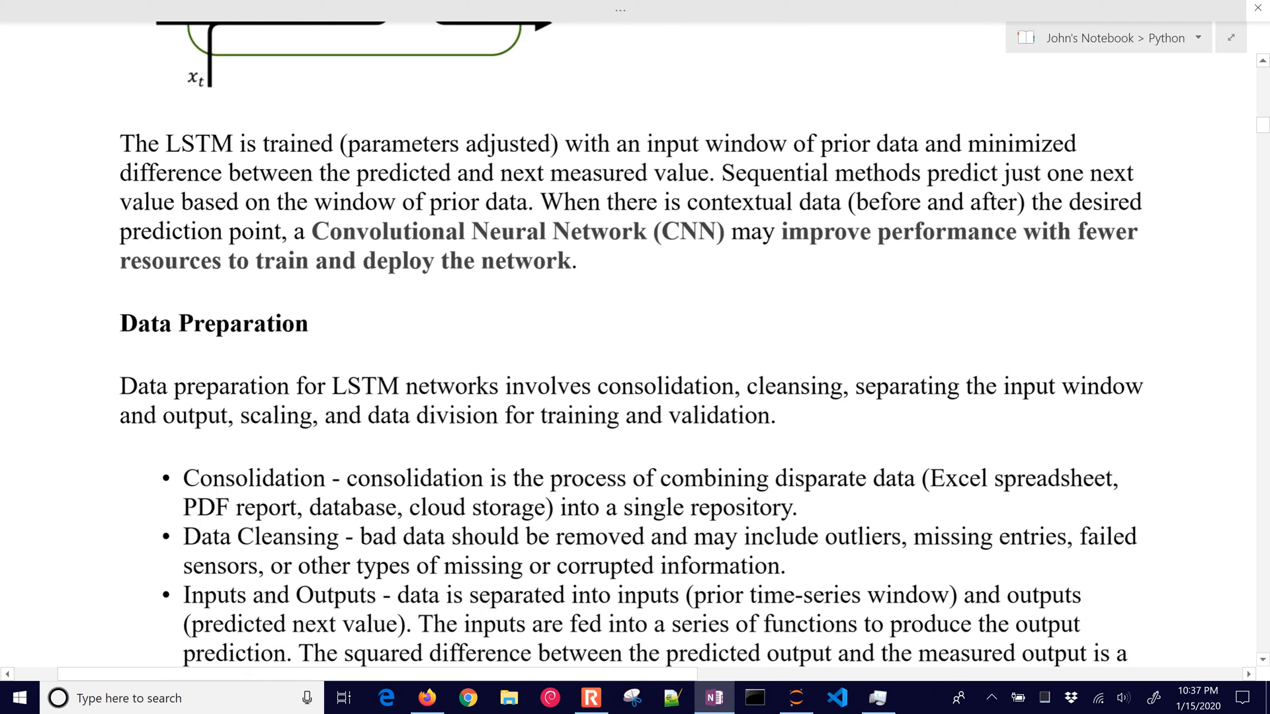
scroll("down", 3)
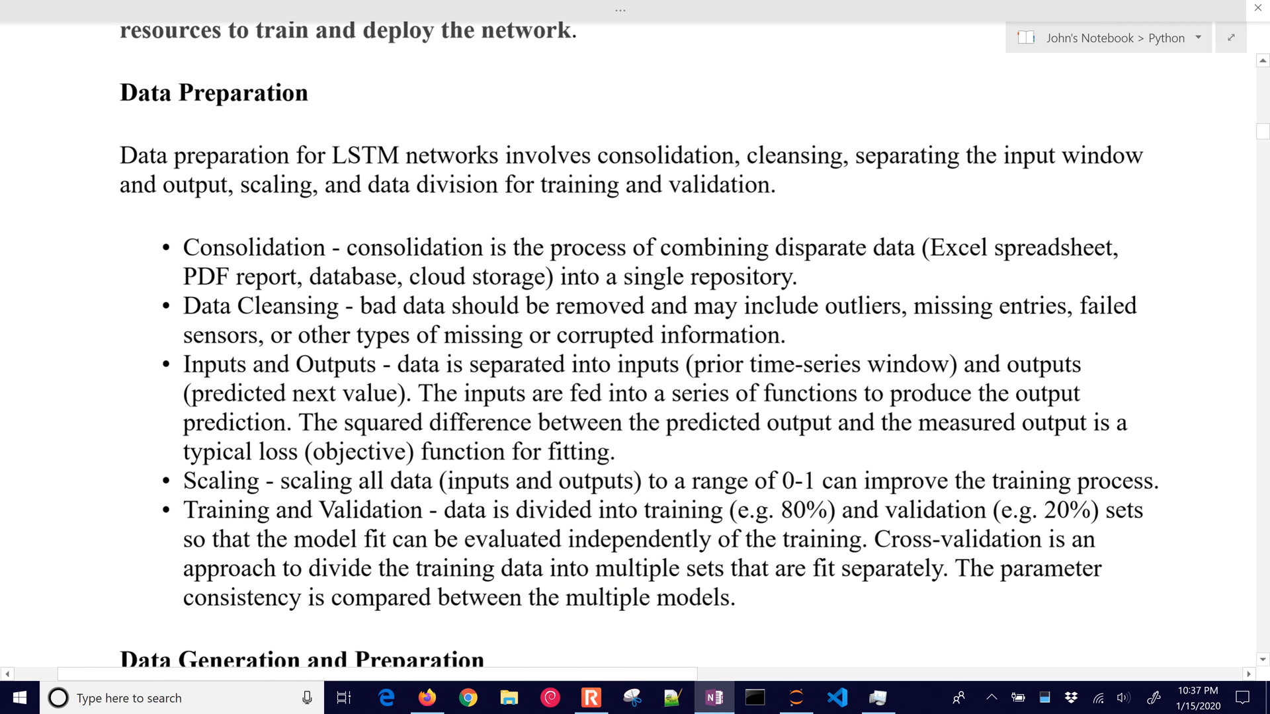
scroll("down", 3)
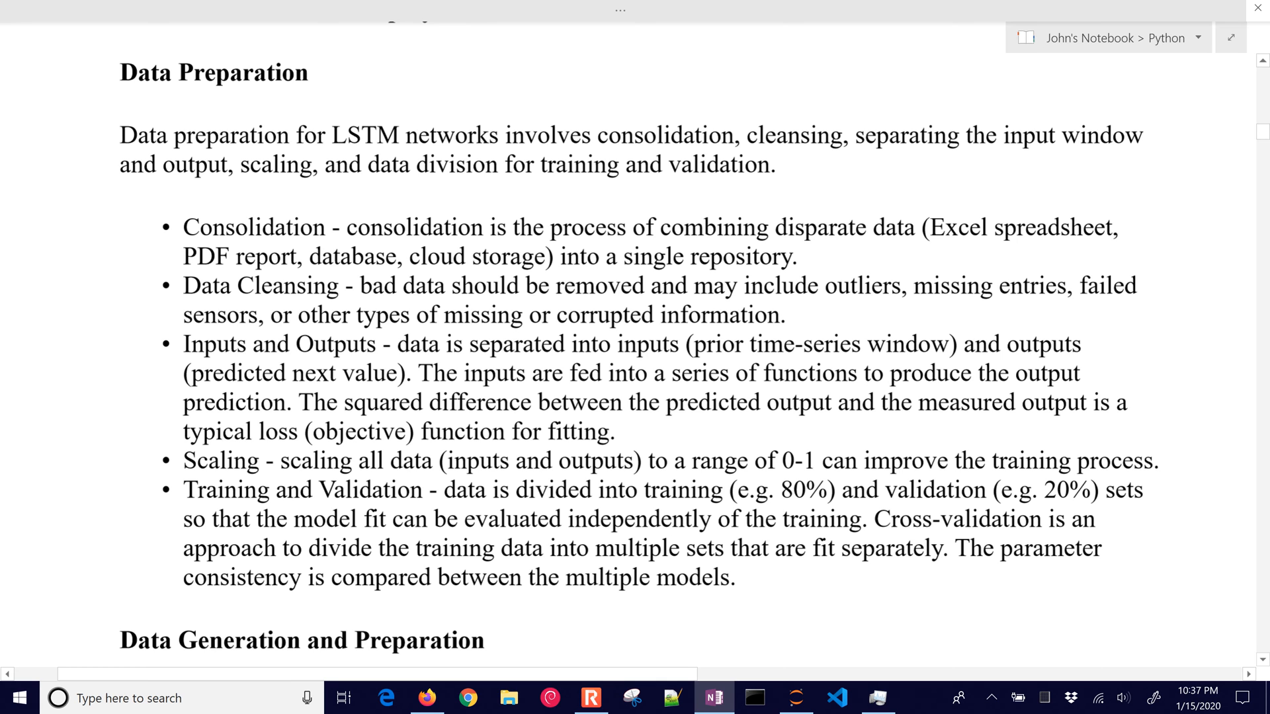
Step: Review the Data Generation code with n in linspace and move on to the empty Data Preparation cell
left_click(431, 698)
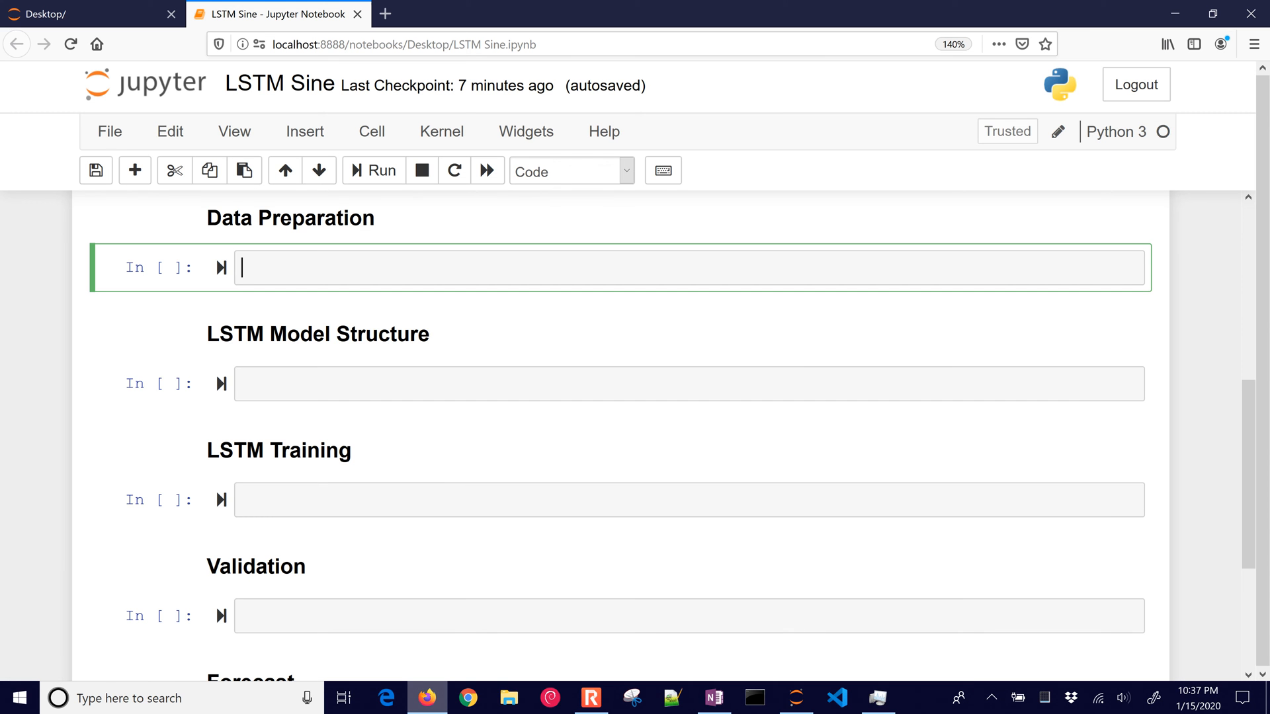
scroll("up", 3)
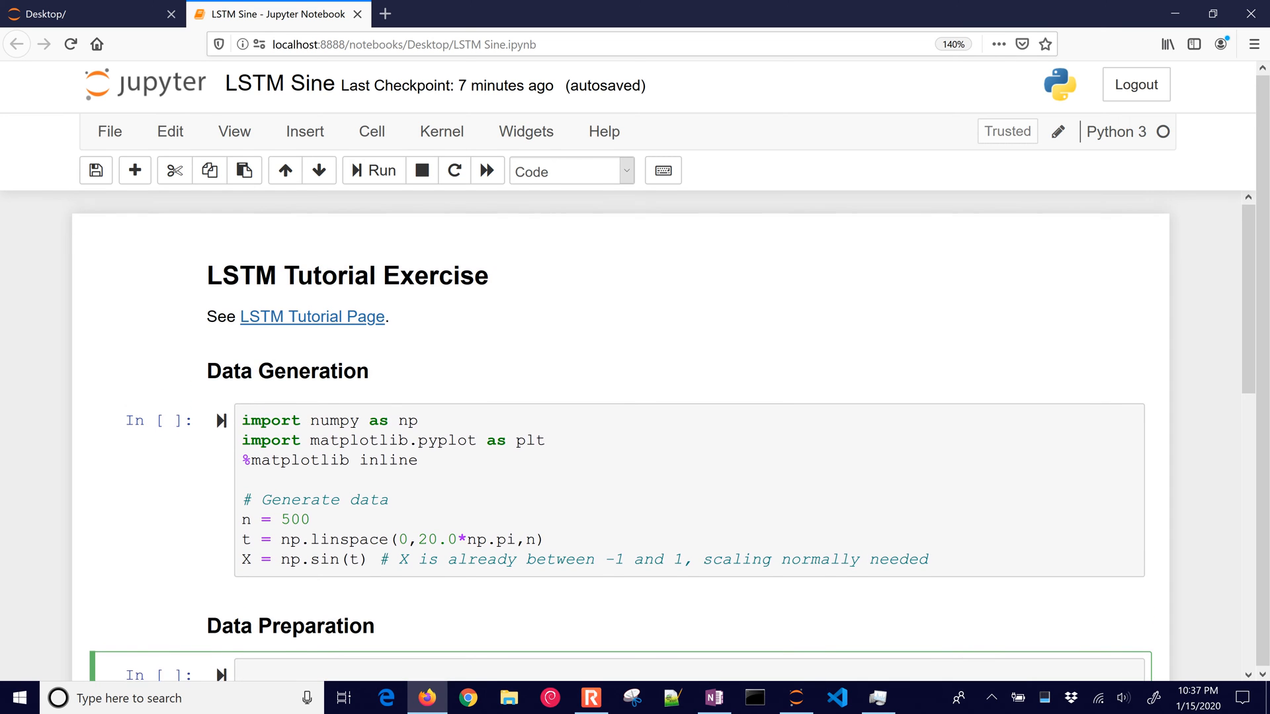
scroll("down", 3)
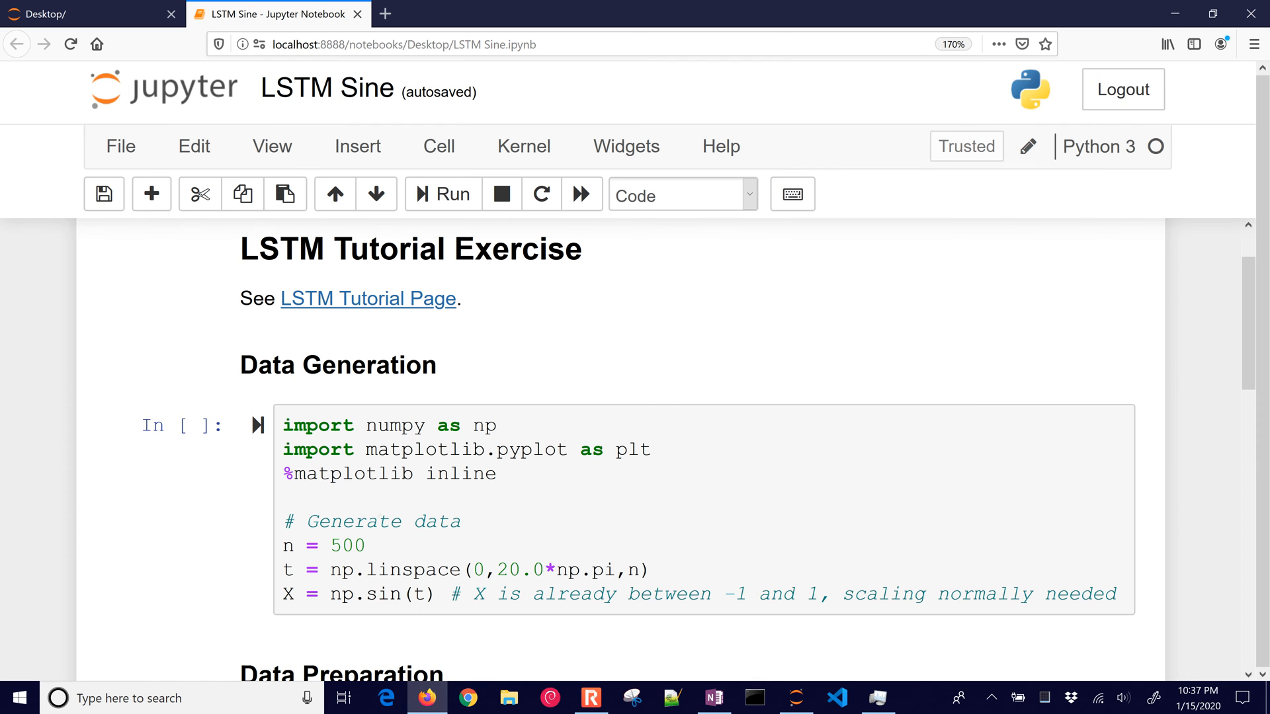
mouse_move(382, 431)
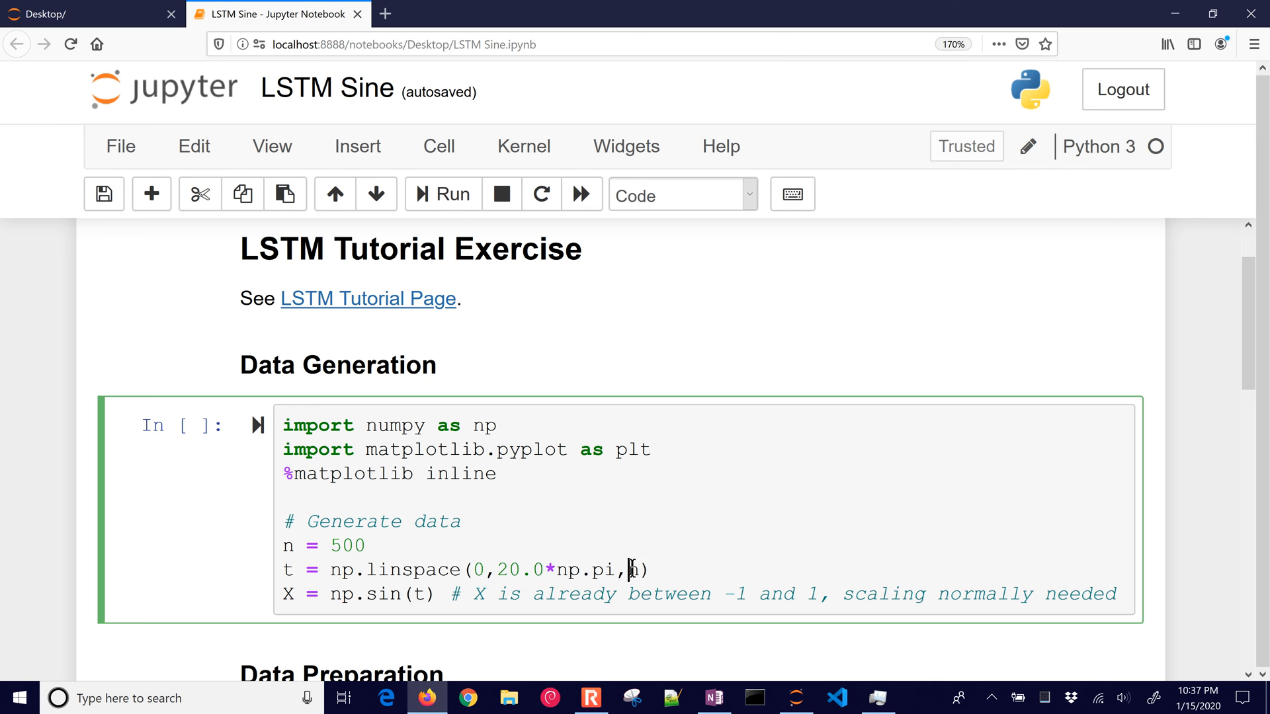
double_click(636, 570)
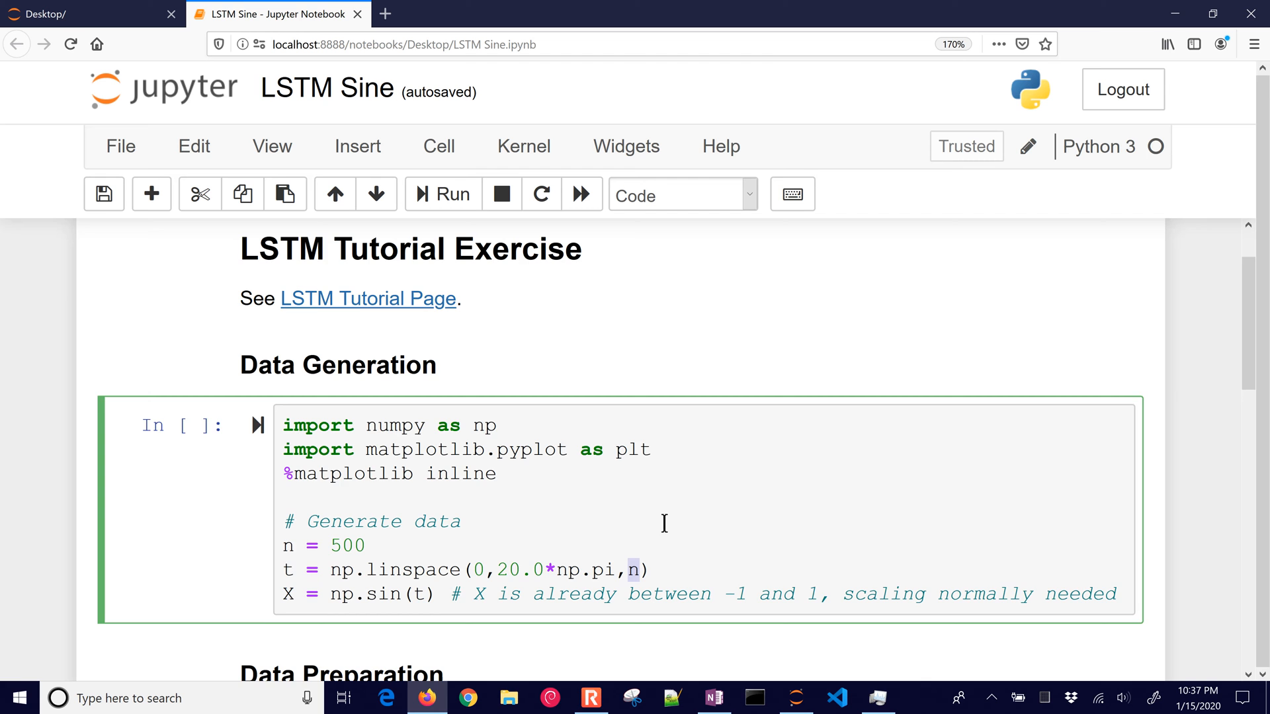
scroll("down", 3)
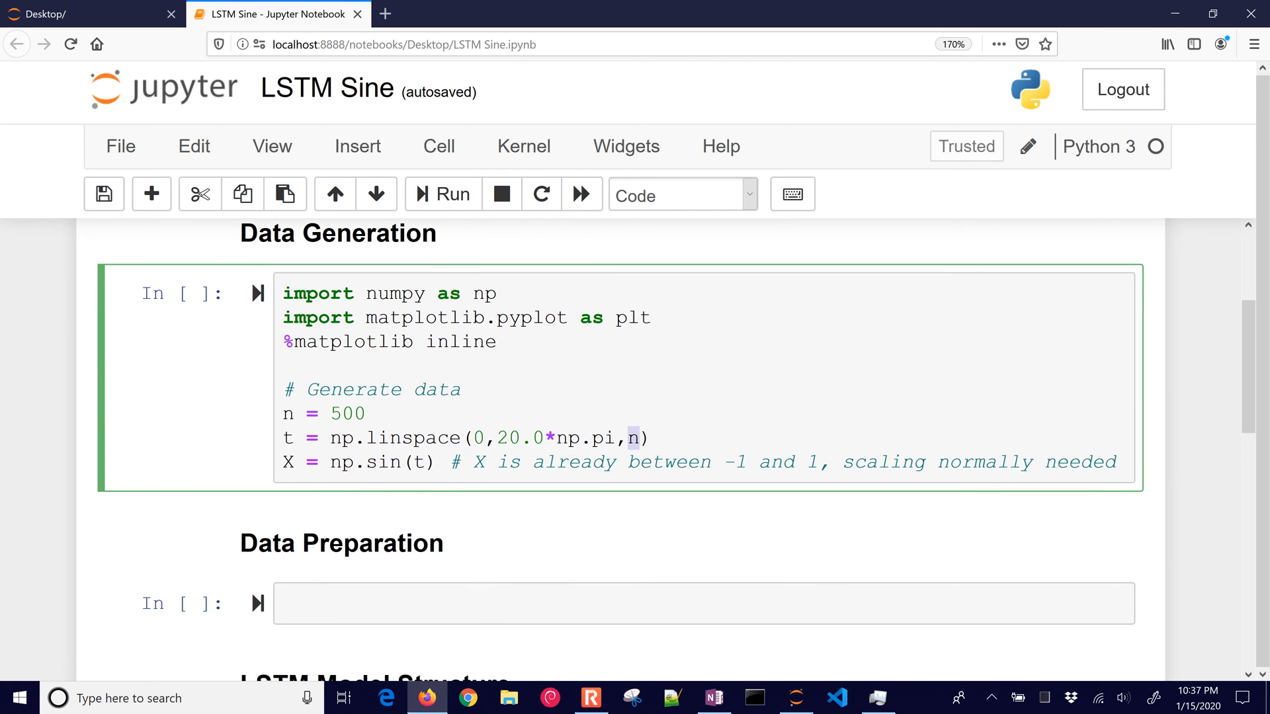
scroll("down", 3)
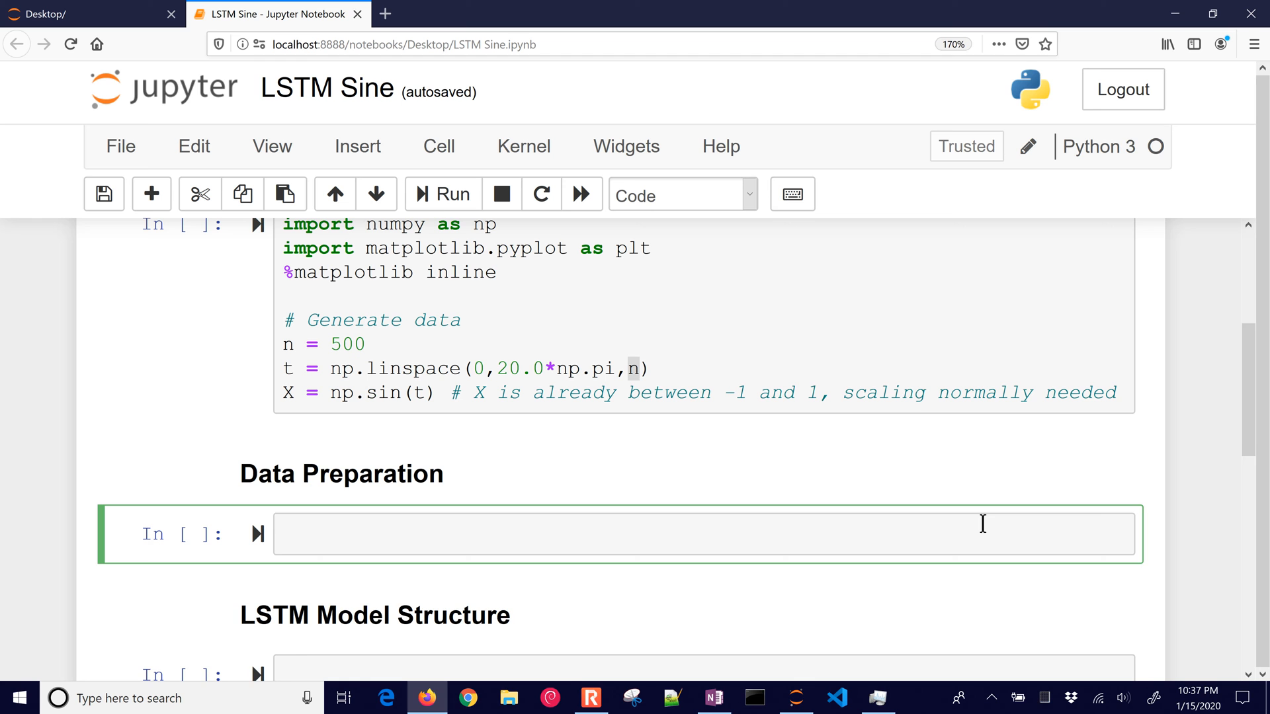
Step: Add a commented window = 10 setting of past points for the LSTM model
type("# Set window of past points for LSTM model")
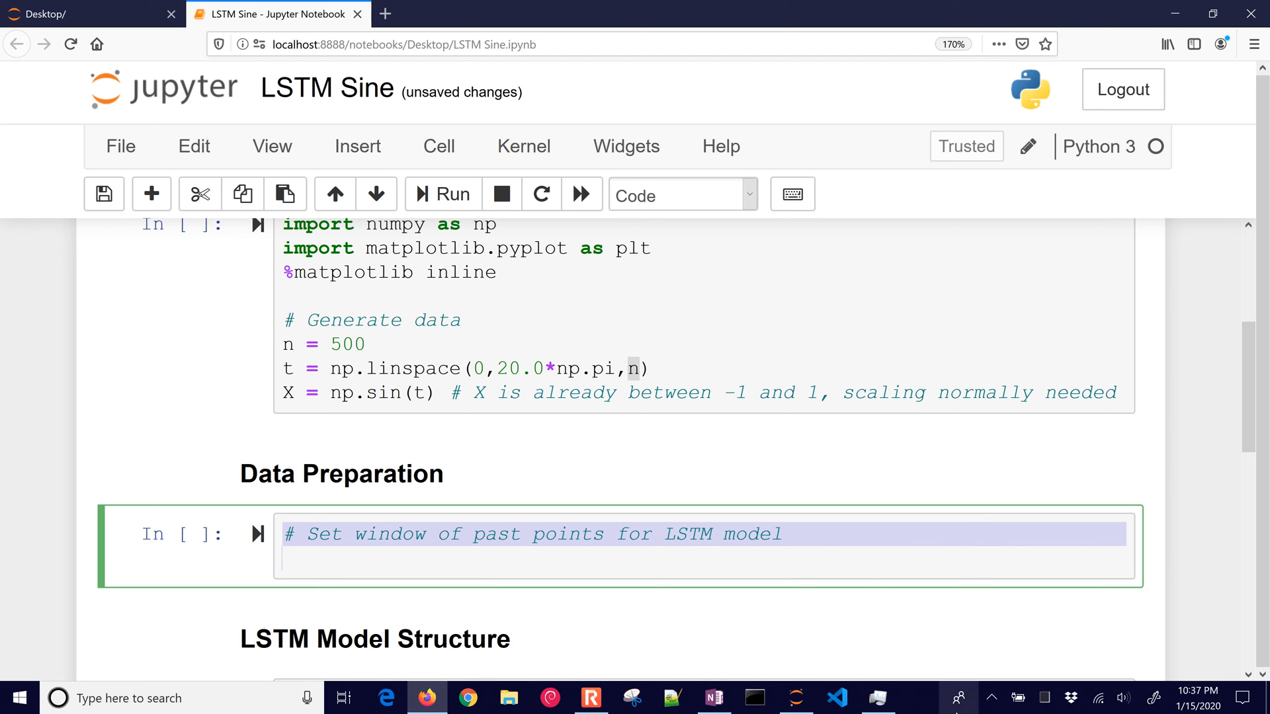
left_click(849, 566)
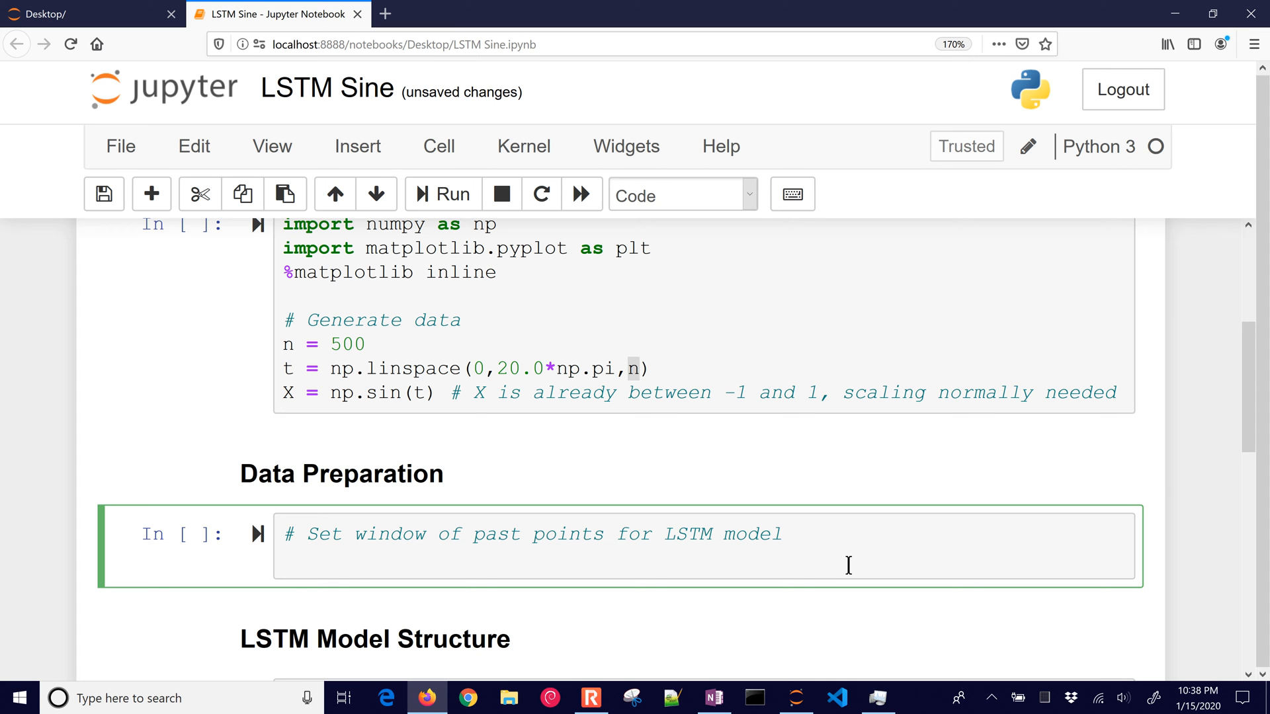
type("window = 10")
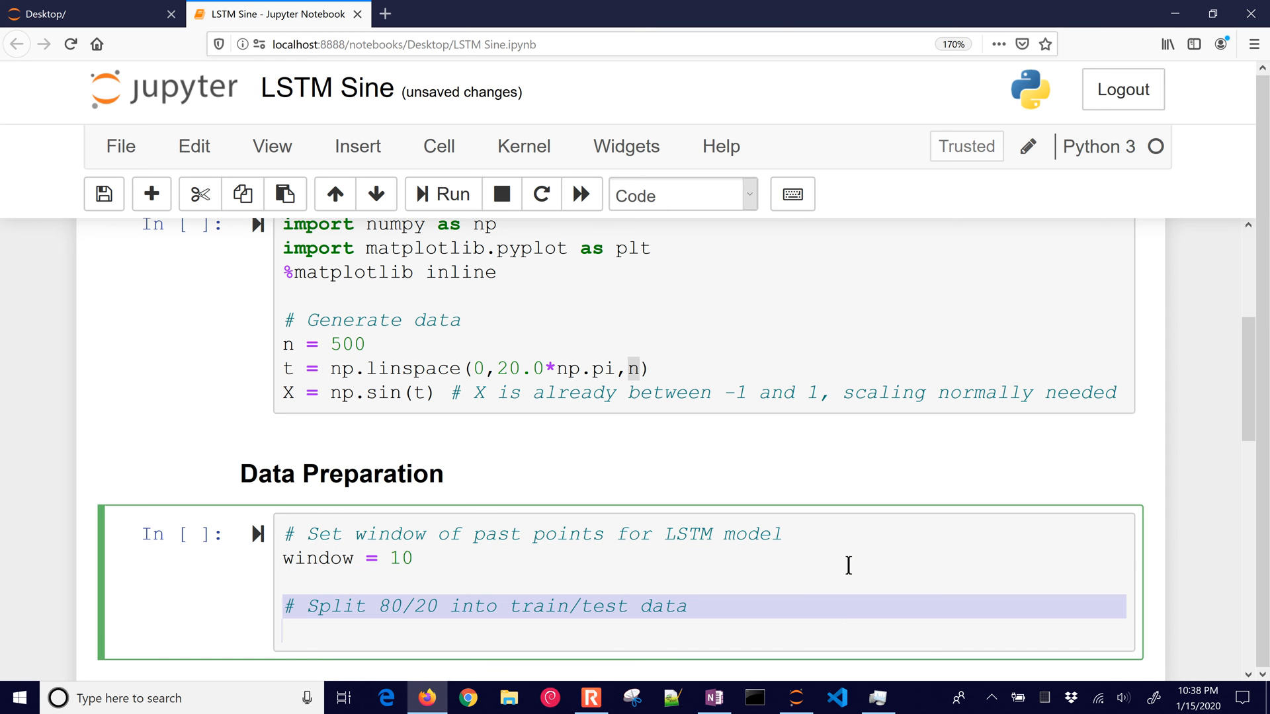
scroll("down", 3)
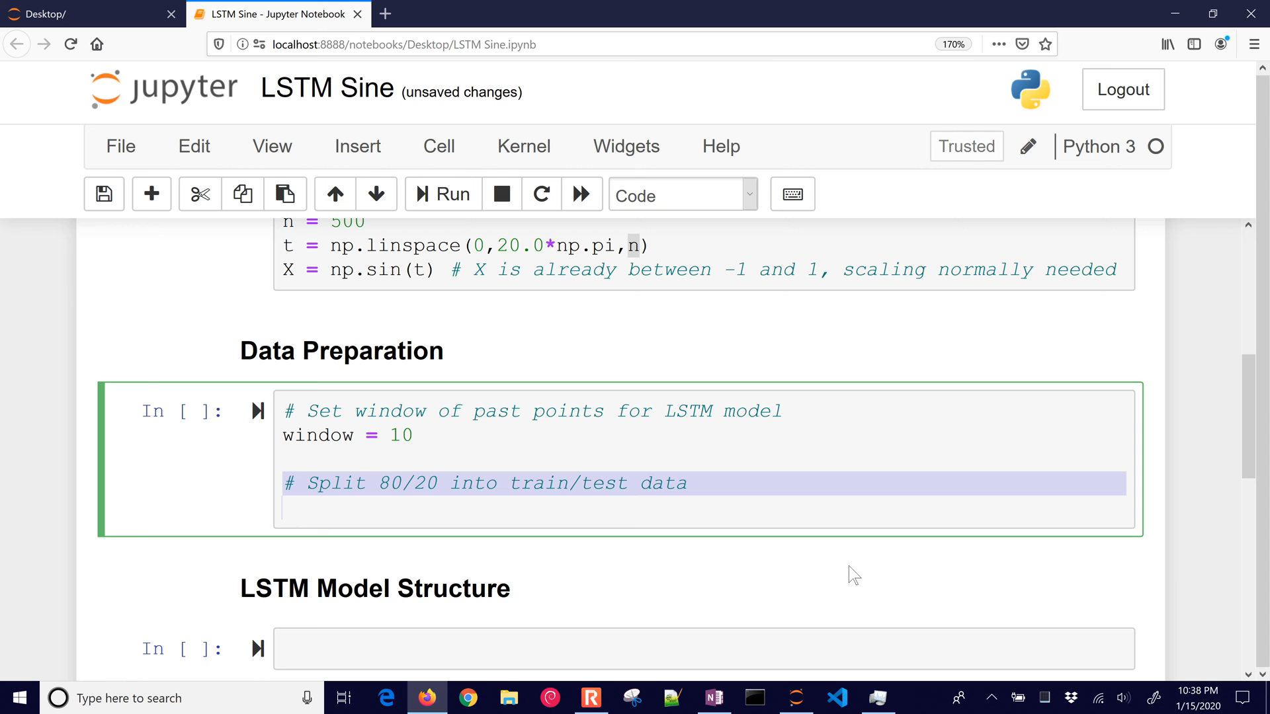
Step: Split X into Xtrain/Xtest with last = int(n/5.0) and start an empty xin sequence list
type("last = int(n/5.0)")
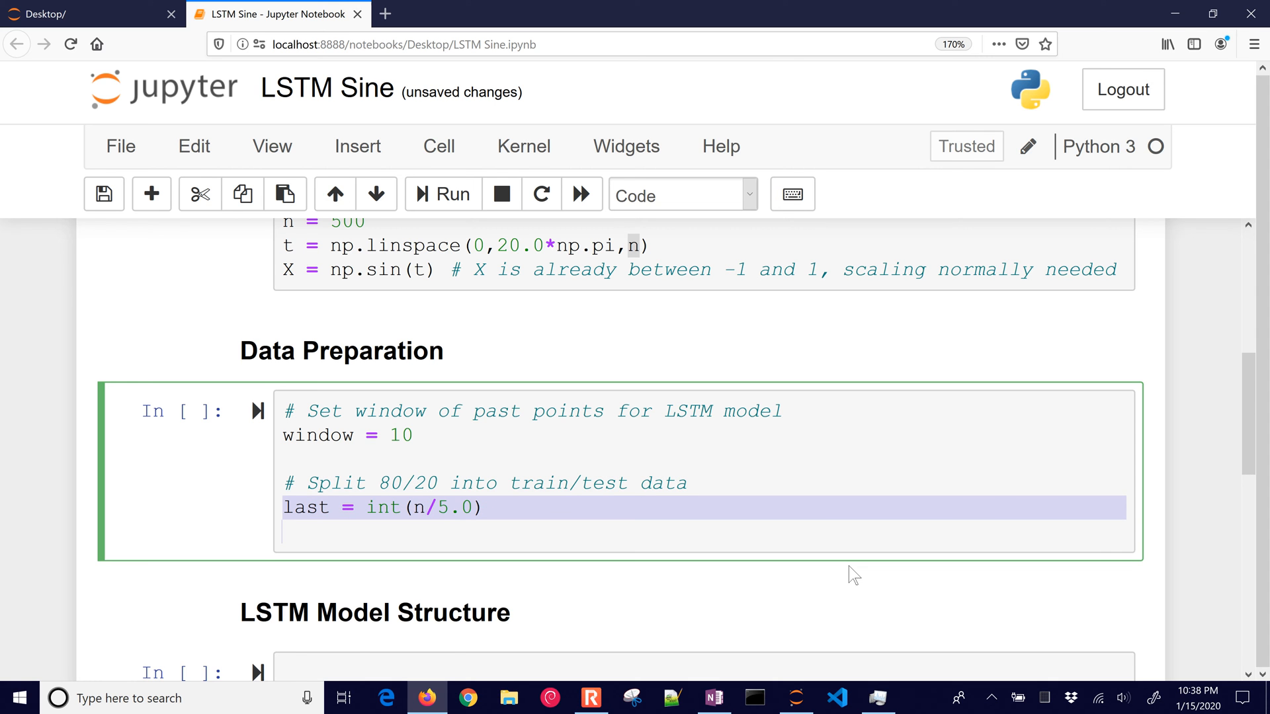
type("Xtrain = X[:-last]")
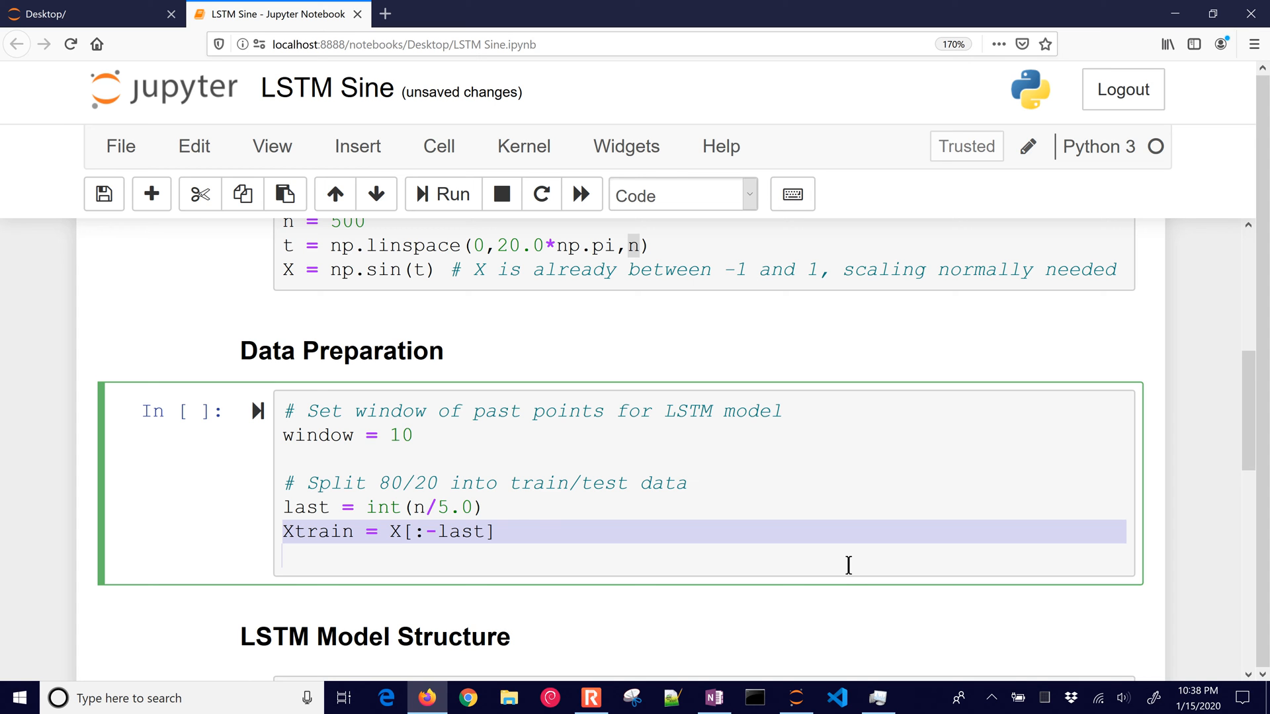
type("Xtest = X[-last-window:]")
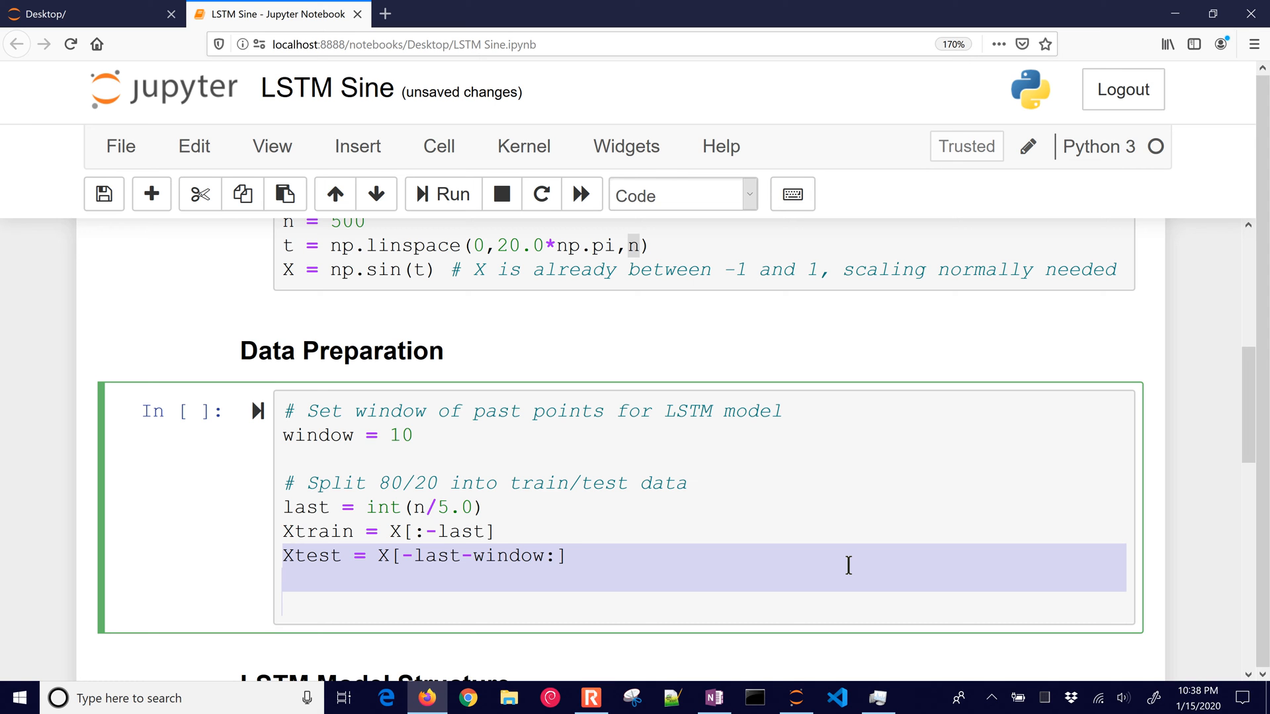
type("# Store window number of points as a sequence")
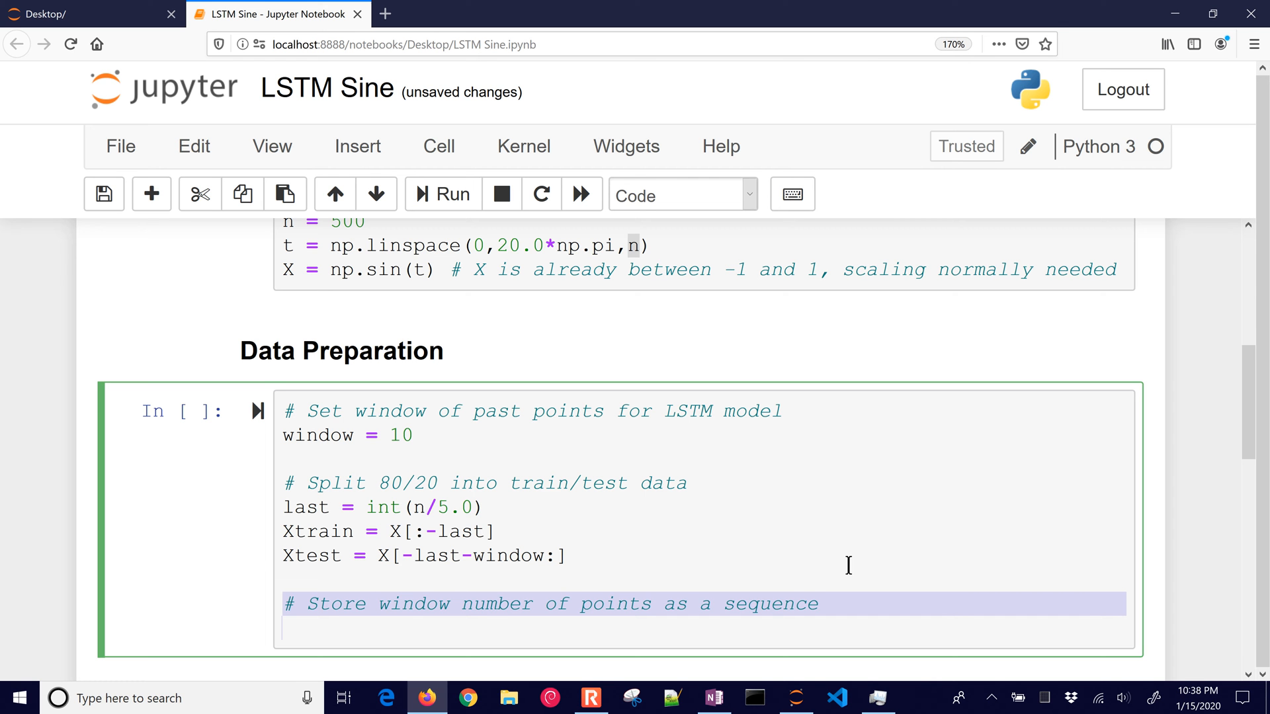
type("xin = []")
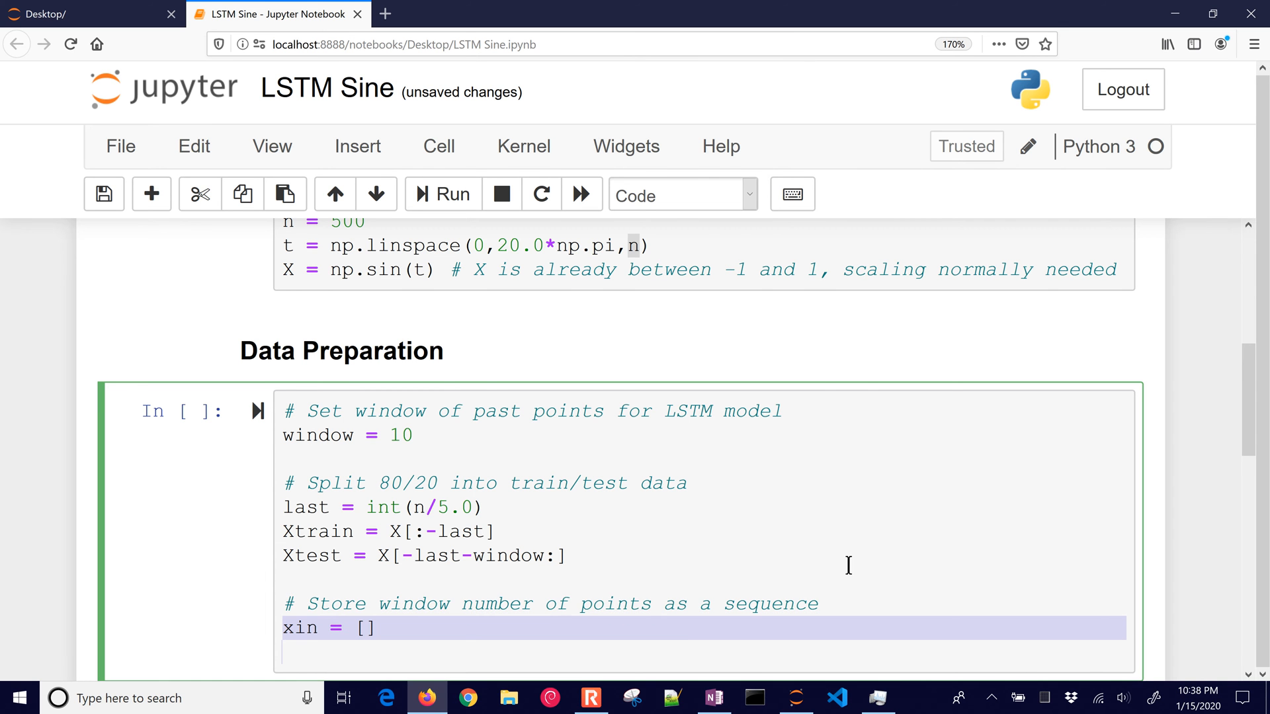
left_click(709, 698)
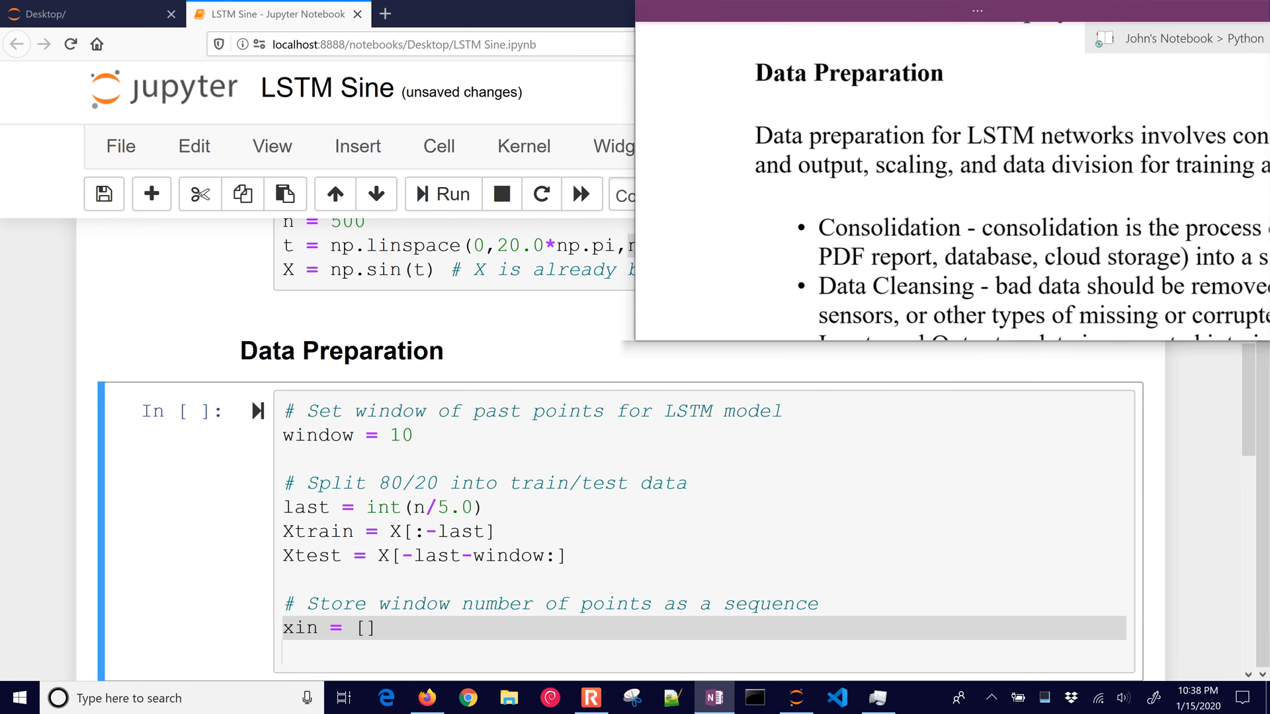
Step: Ink a circled y value with arrows grouping windowed points in the time/y column sketch
scroll("down", 3)
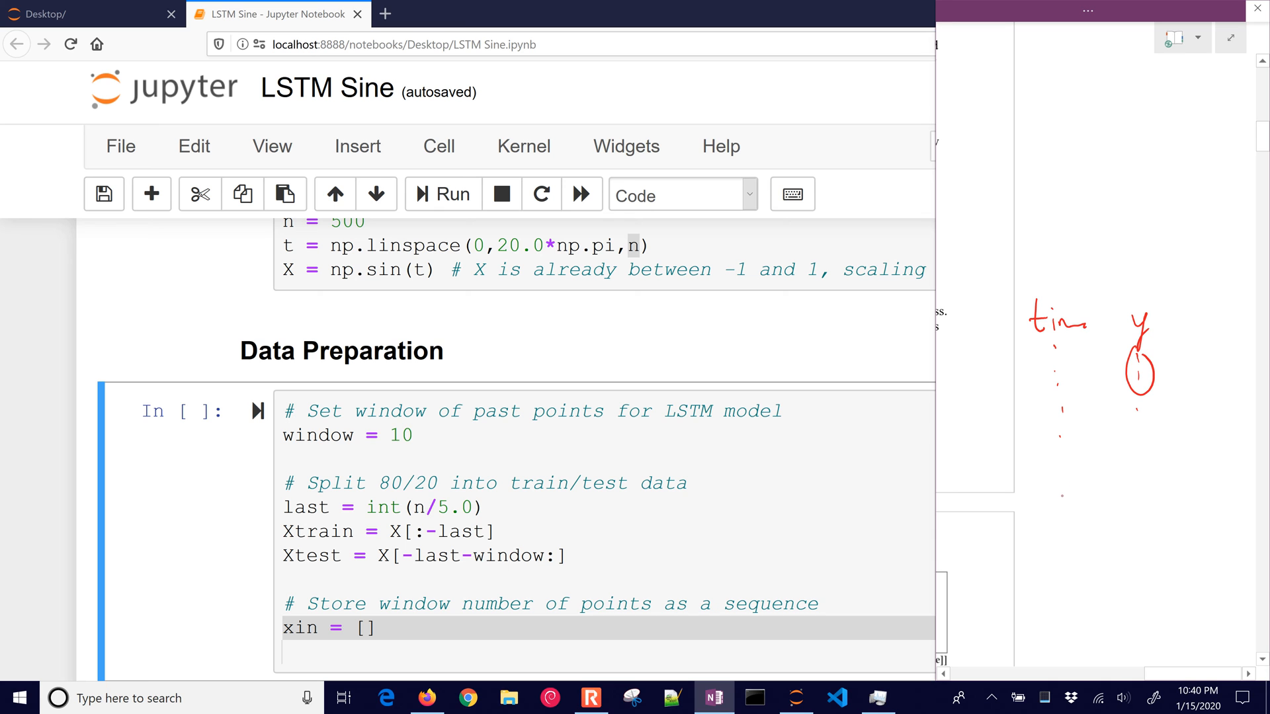
left_click_drag(1040, 498, 1113, 499)
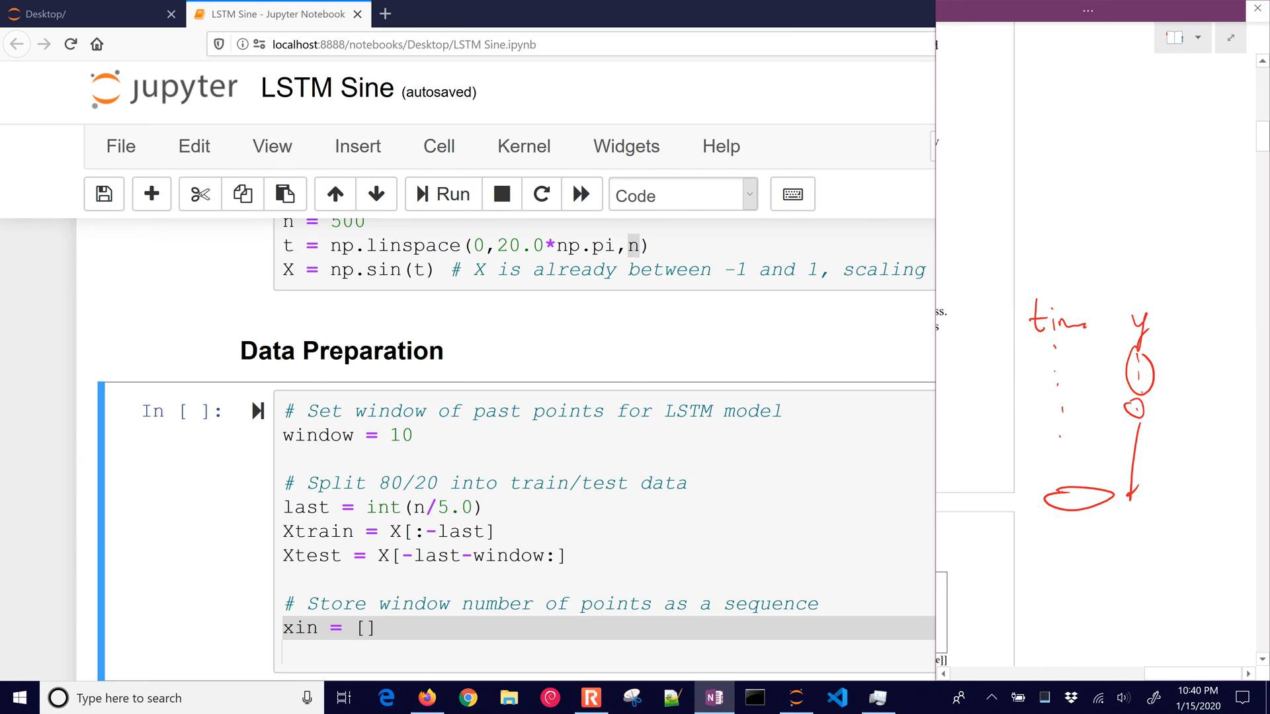
left_click_drag(1125, 373, 1137, 397)
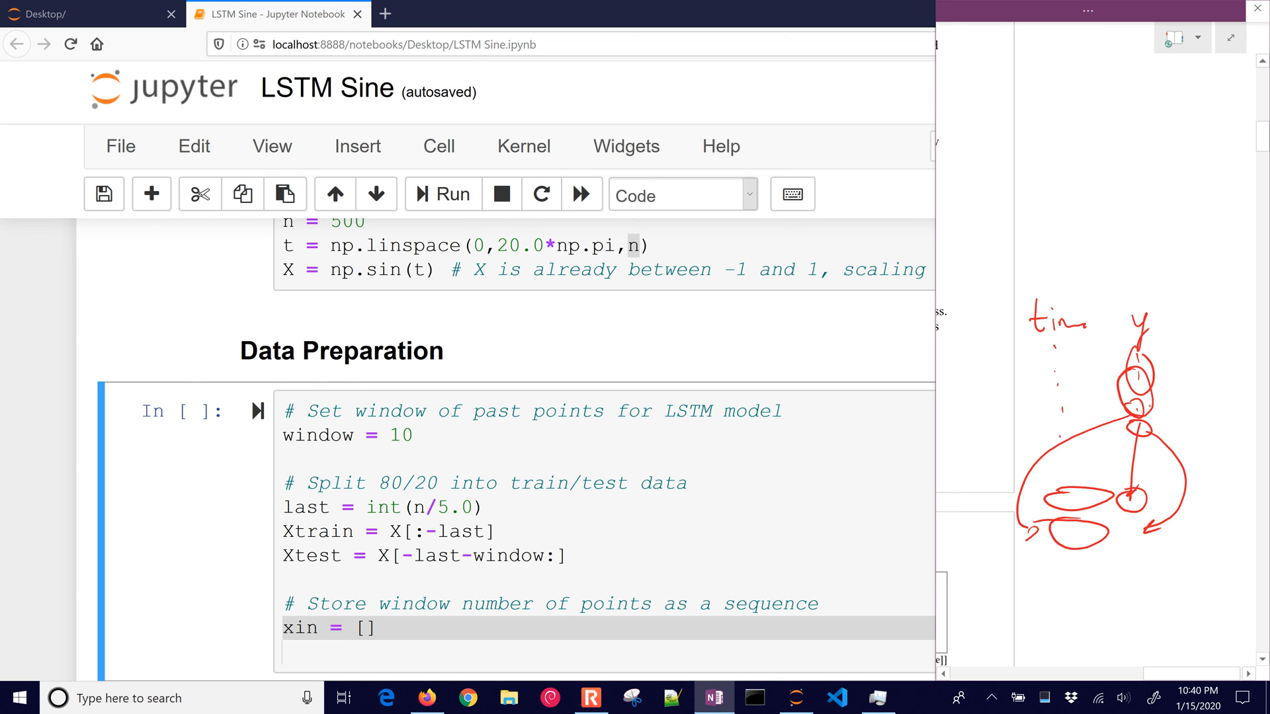
left_click_drag(1126, 373, 1133, 420)
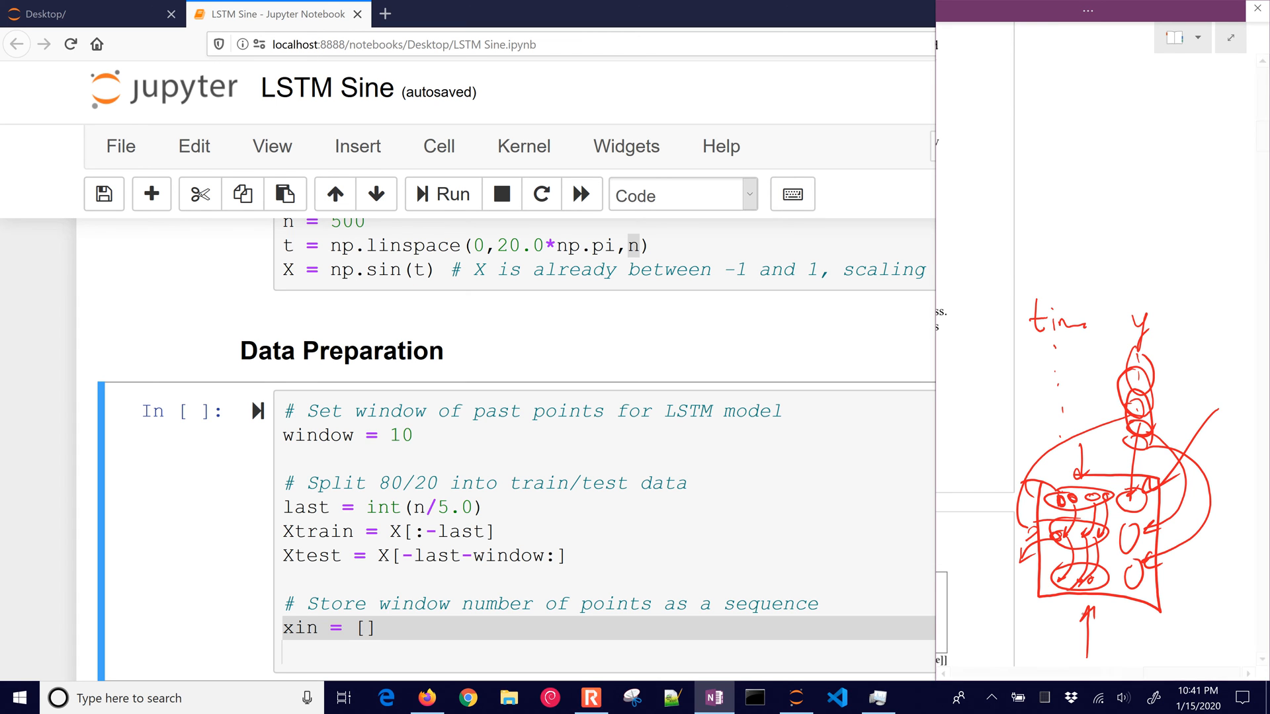
Step: Add next_X = [], the for loop over range(window,len(Xtrain)), and reshape xin to (samples, window, 1)
left_click(661, 630)
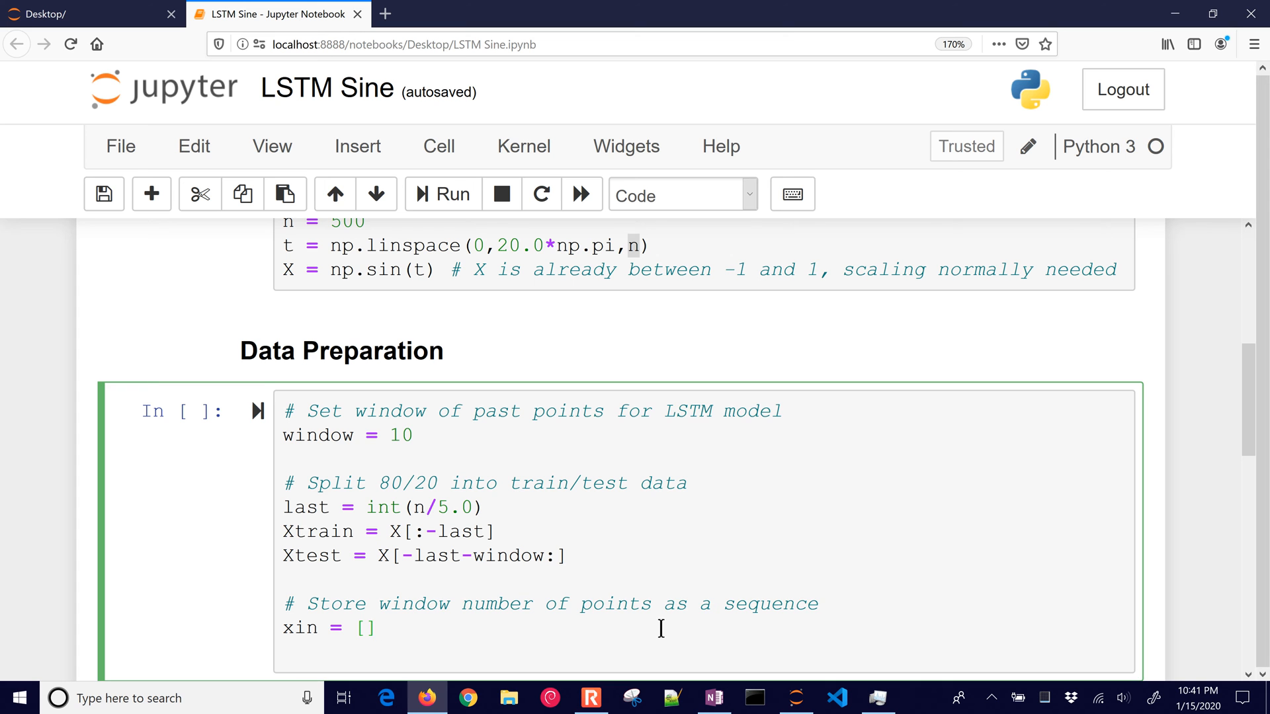
type("next_X = []")
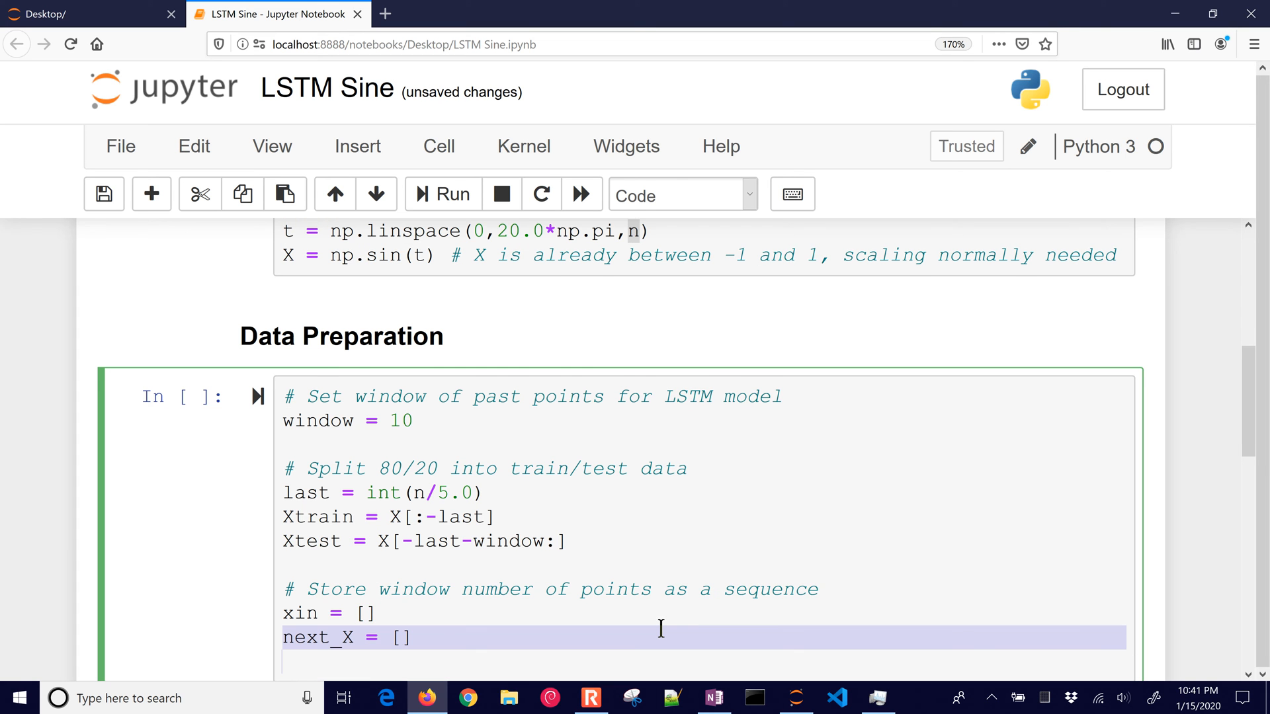
type("for i in range(window,len(Xtrain)):")
type("next_X.append(Xtrain[i])")
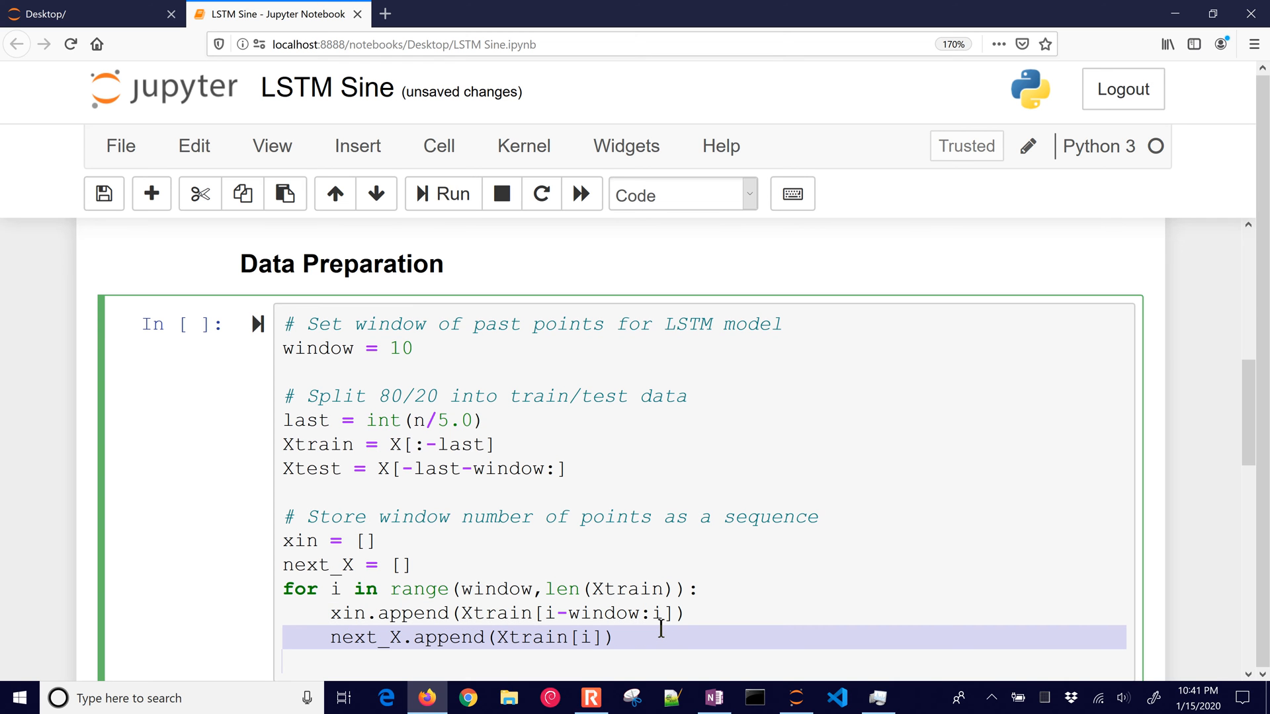
scroll("down", 3)
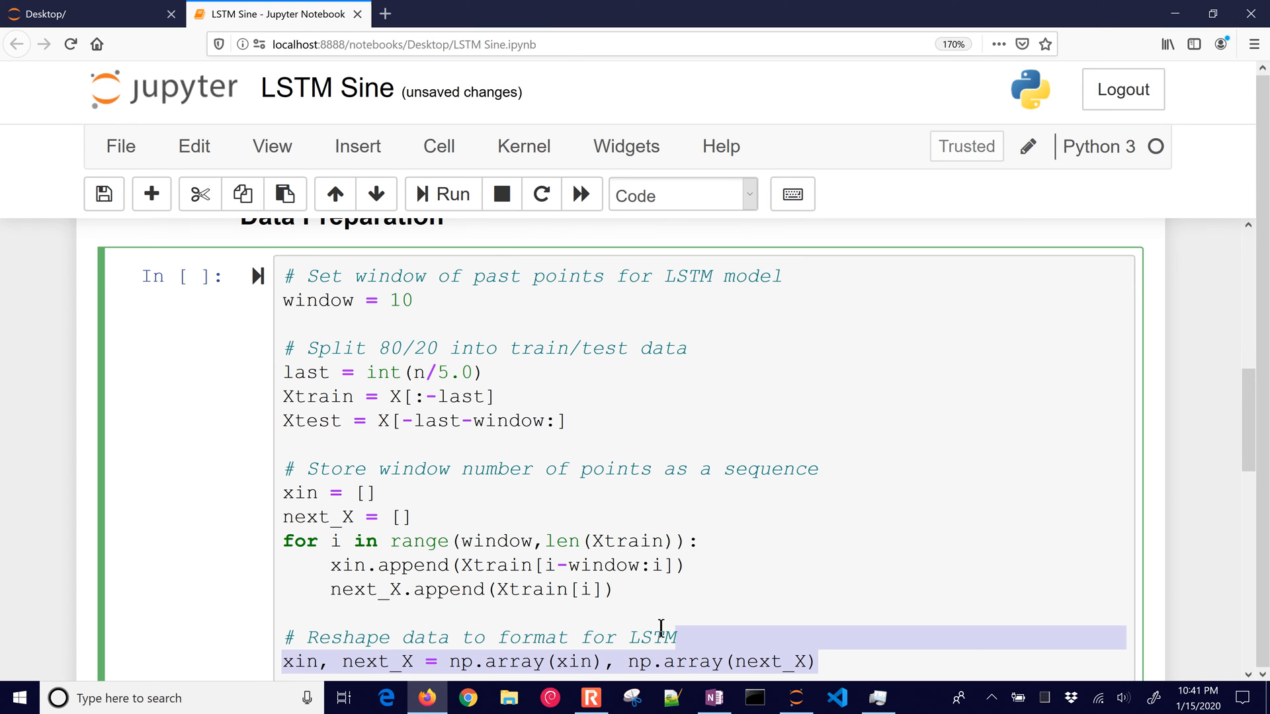
scroll("down", 3)
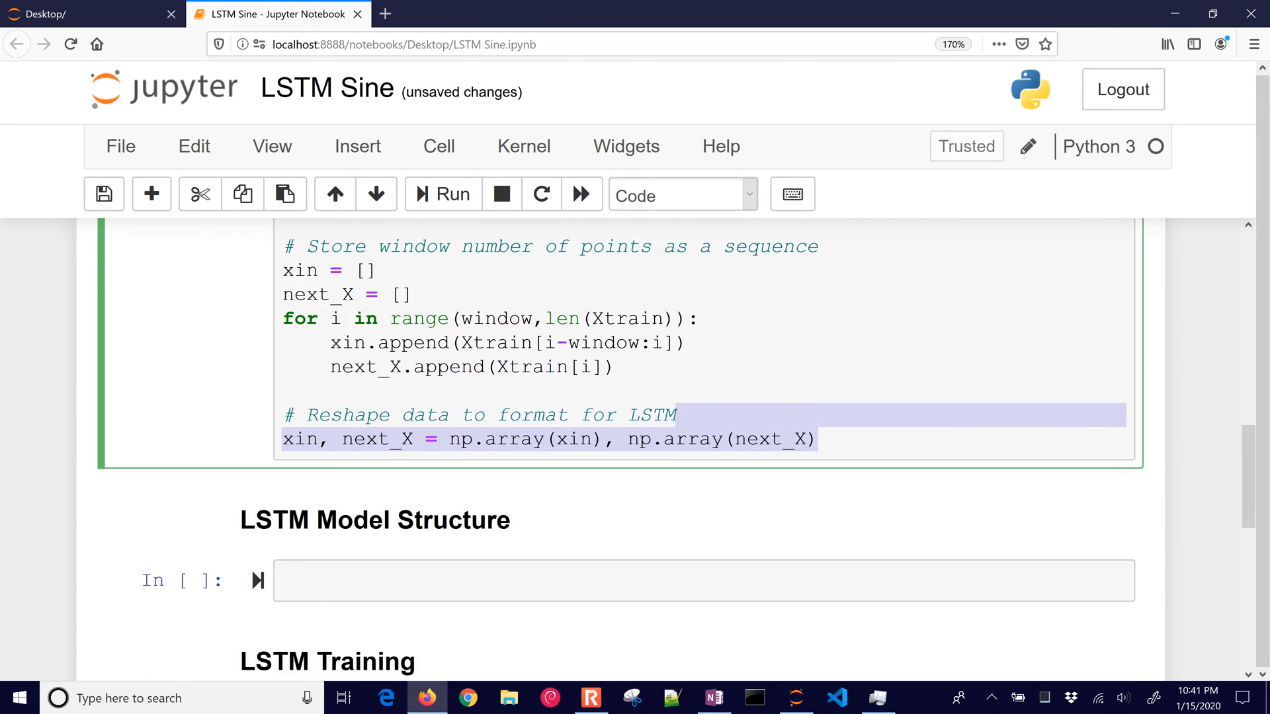
type("xin = xin.reshape(xin.shape[0], xin.shape[1], 1)")
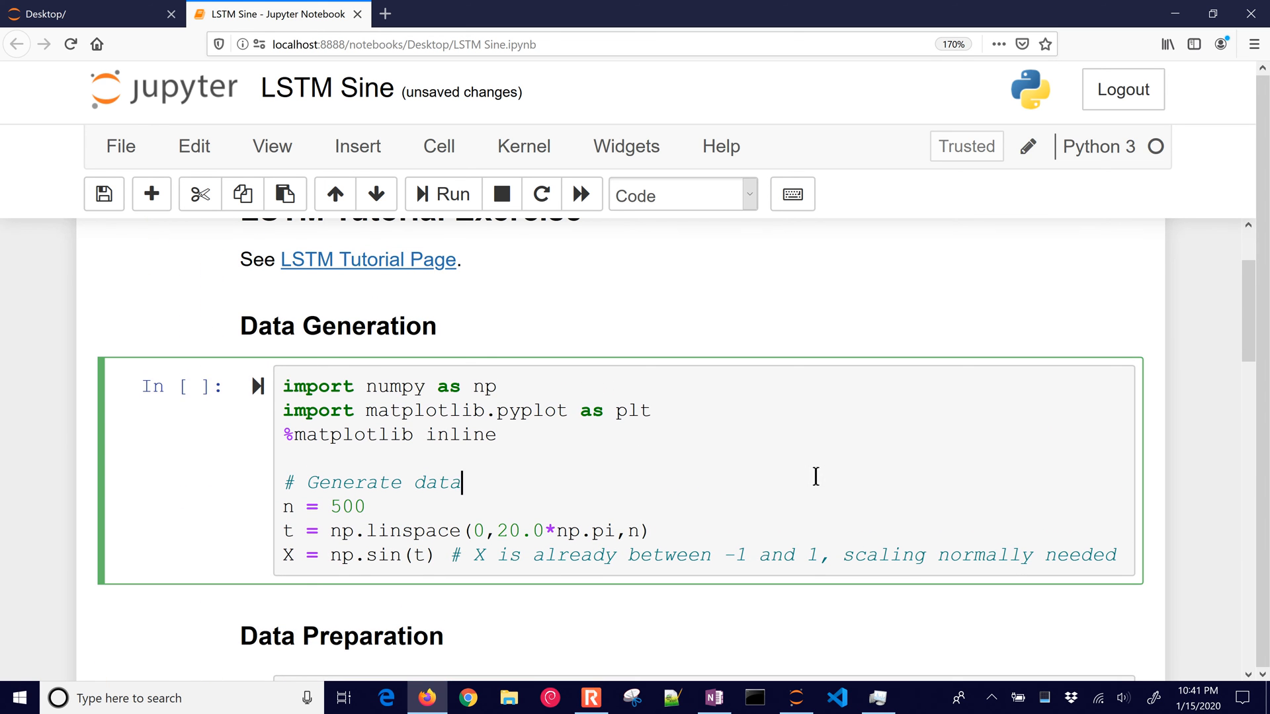
scroll("down", 3)
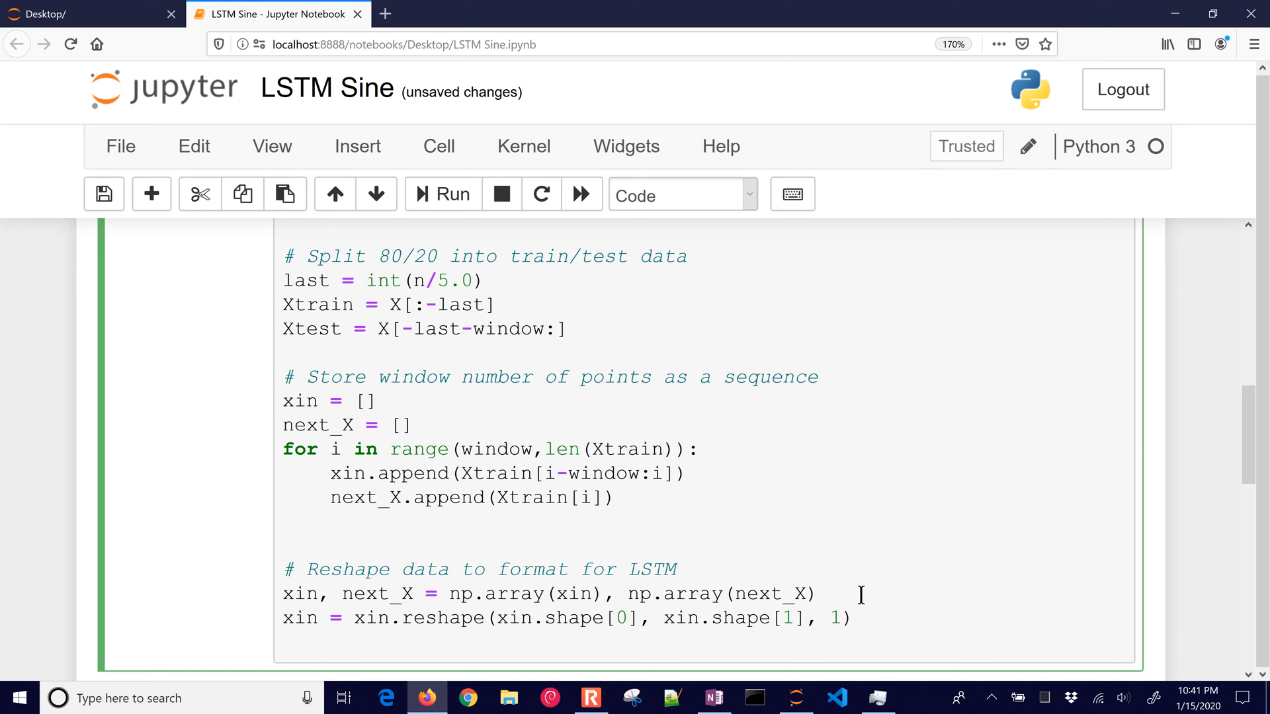
Step: Print a slice of xin and run the Data Preparation cell
type("prin")
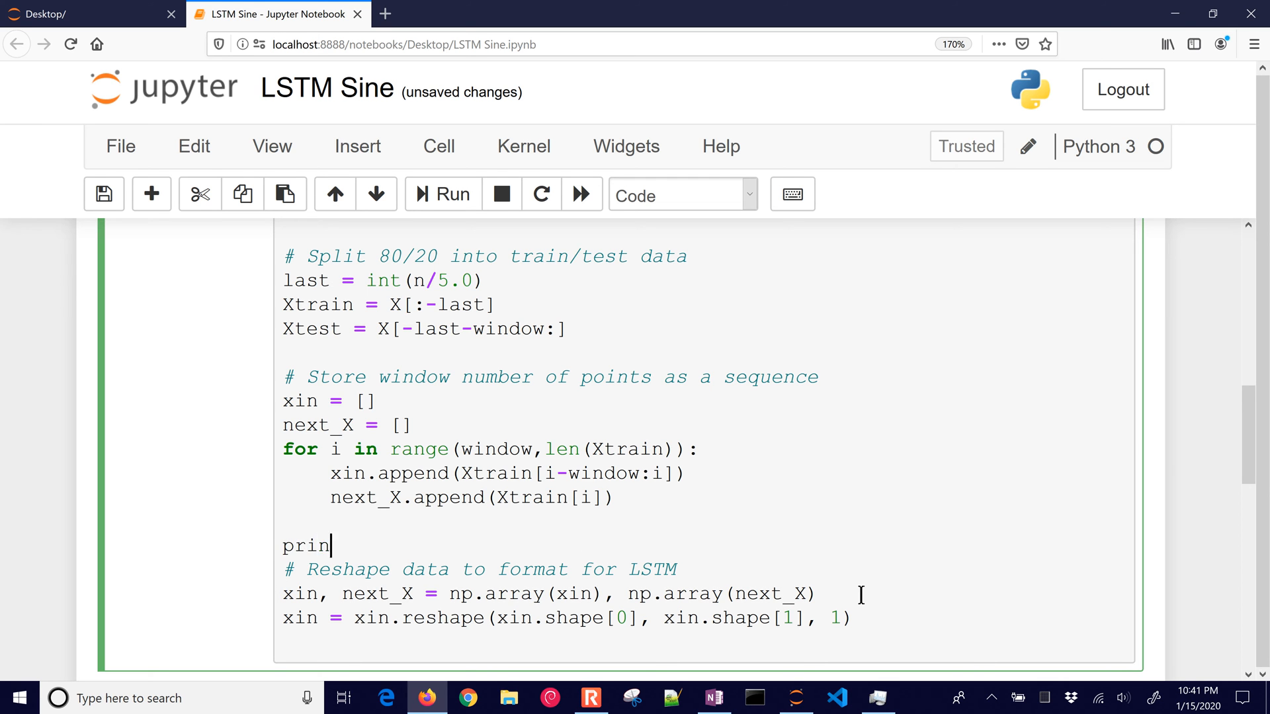
type("t(xin")
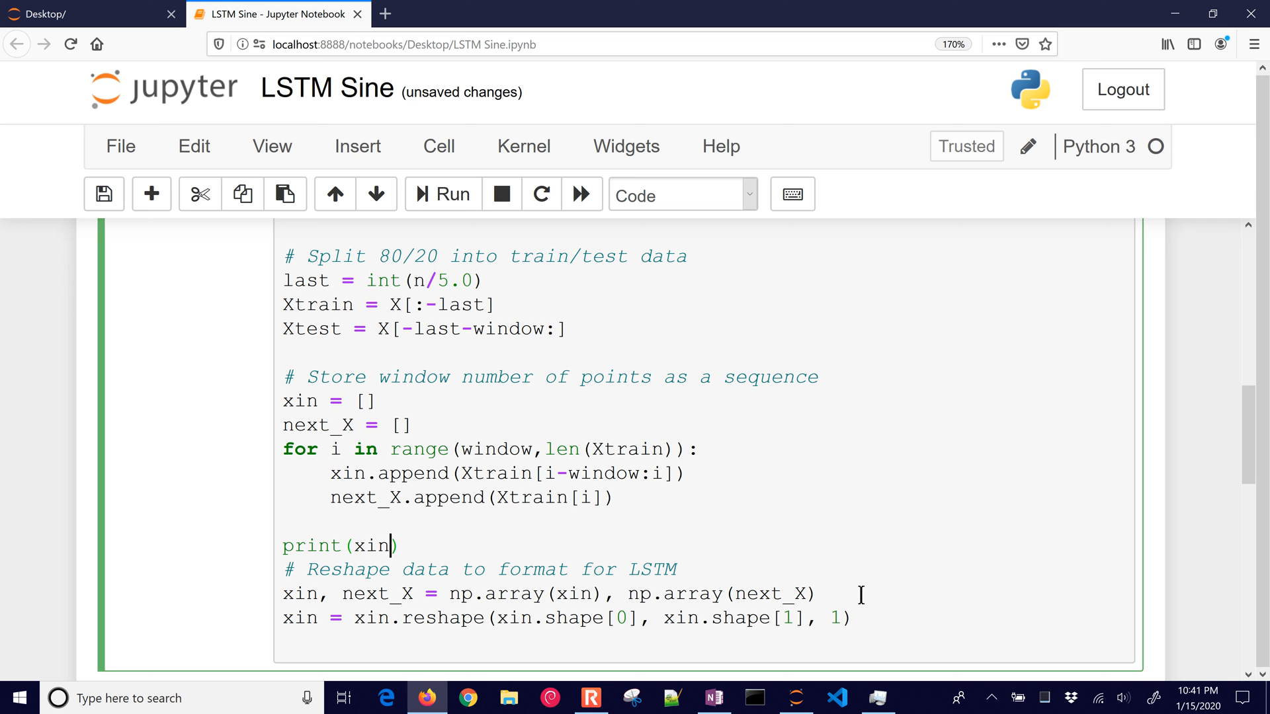
type("[:,")
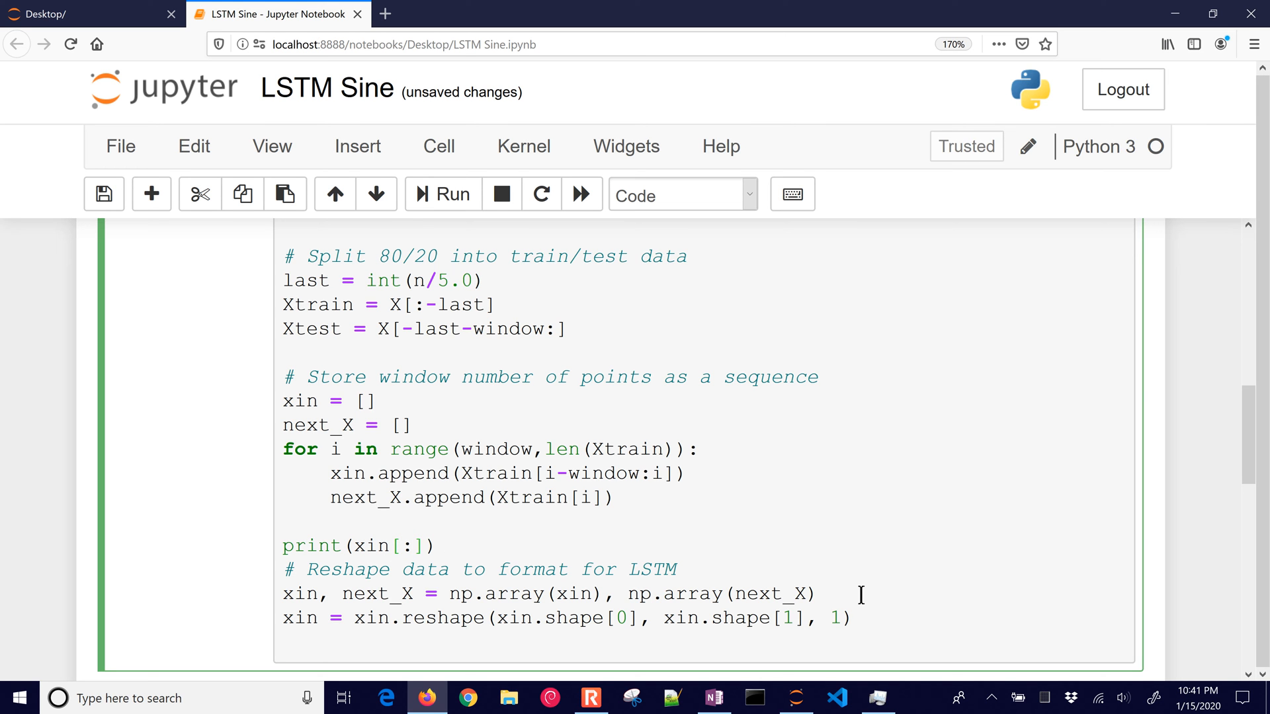
type("1:5")
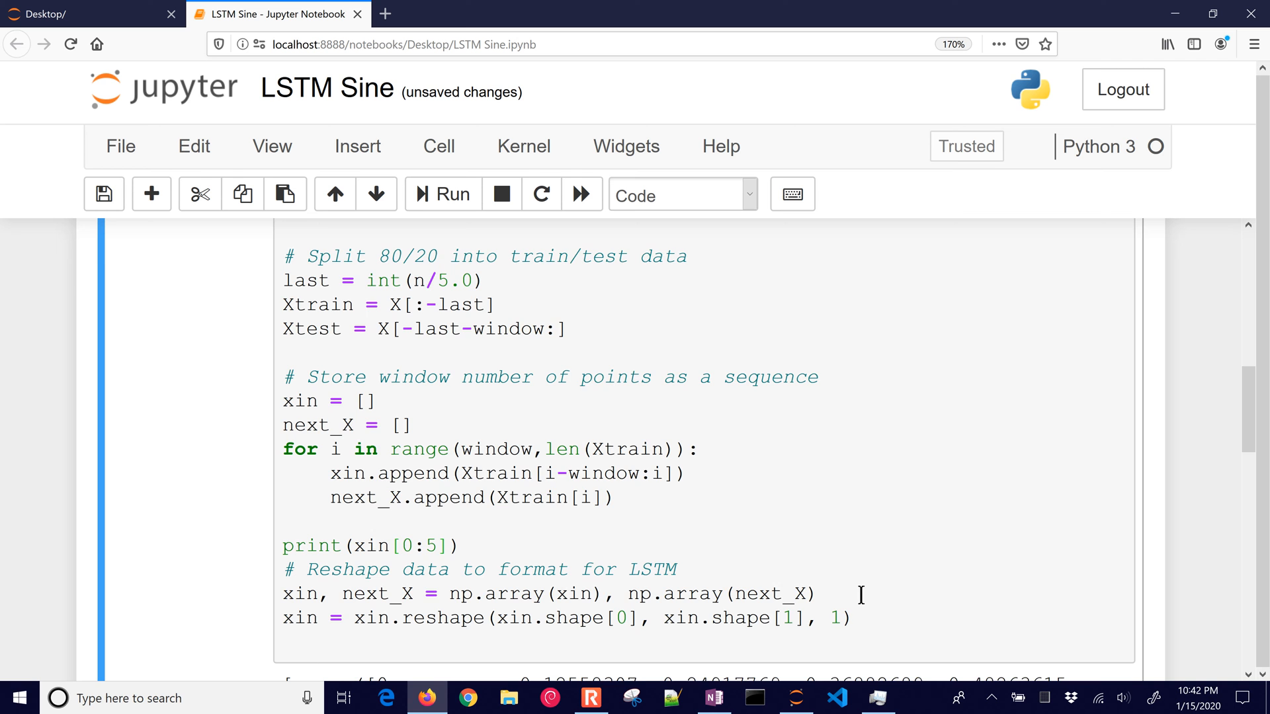
left_click(443, 193)
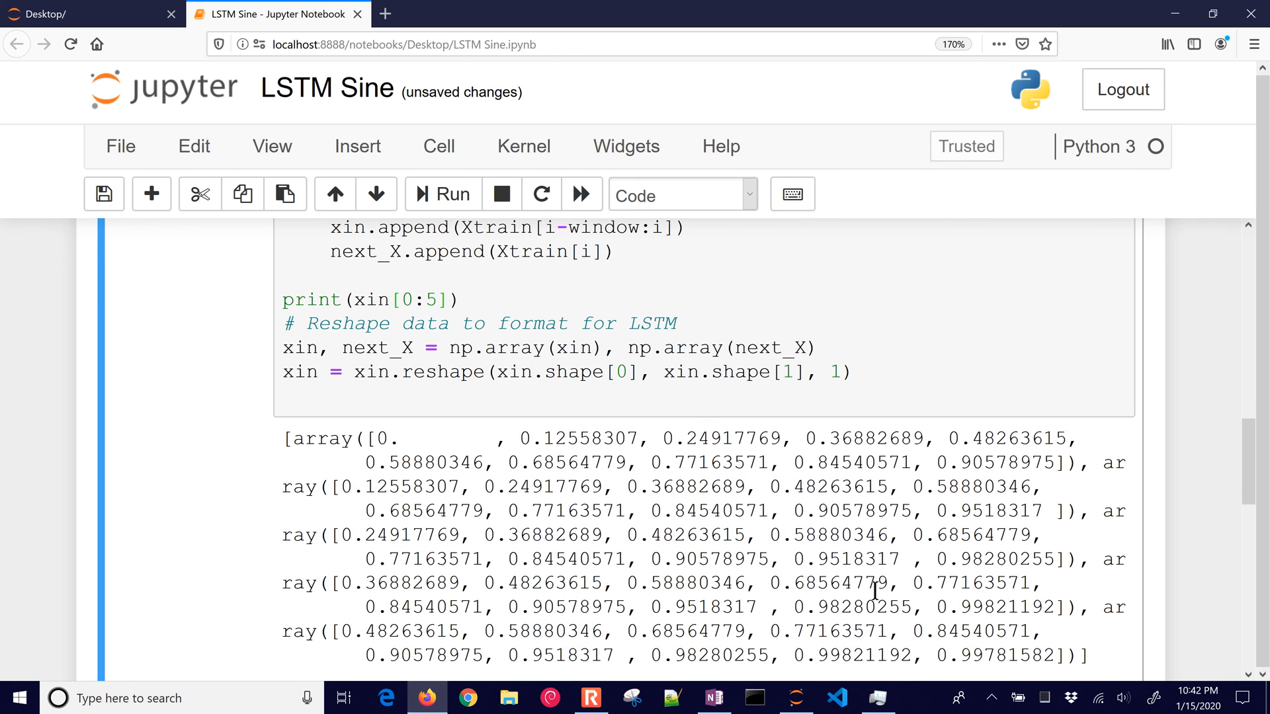
mouse_move(547, 441)
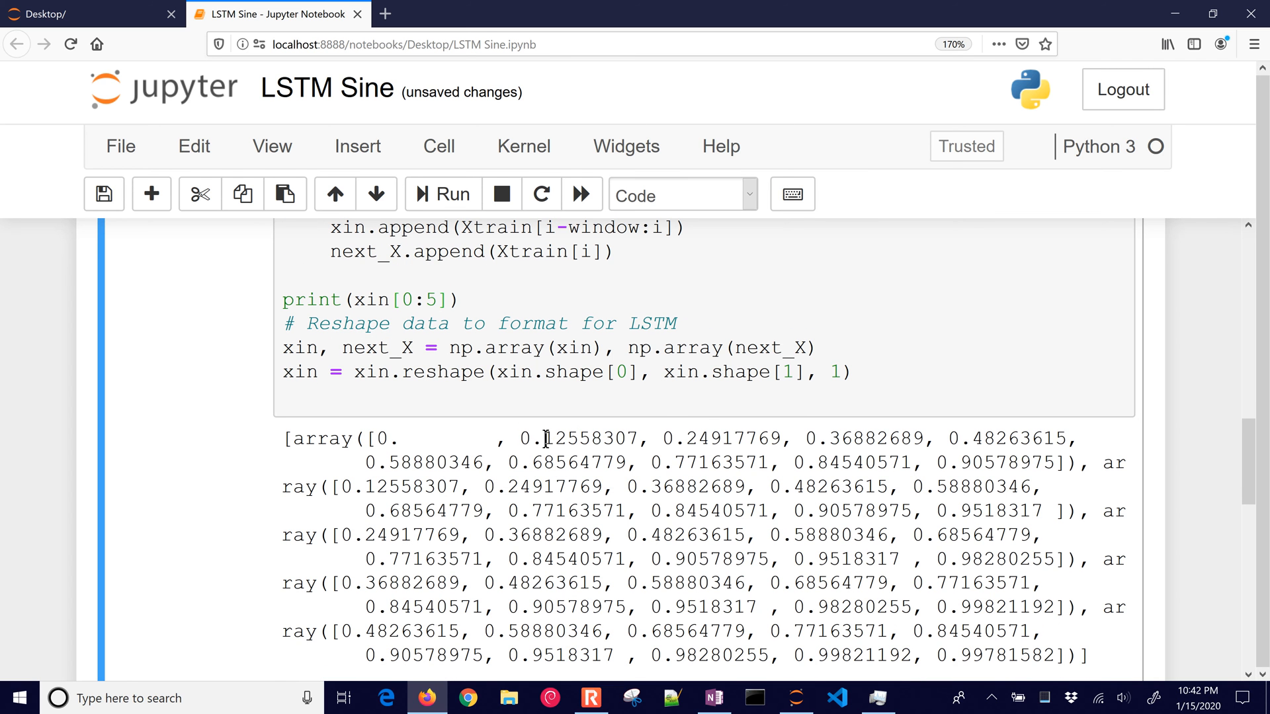
Step: Pick out matching values across the first three windows to show the one-step shift
double_click(579, 438)
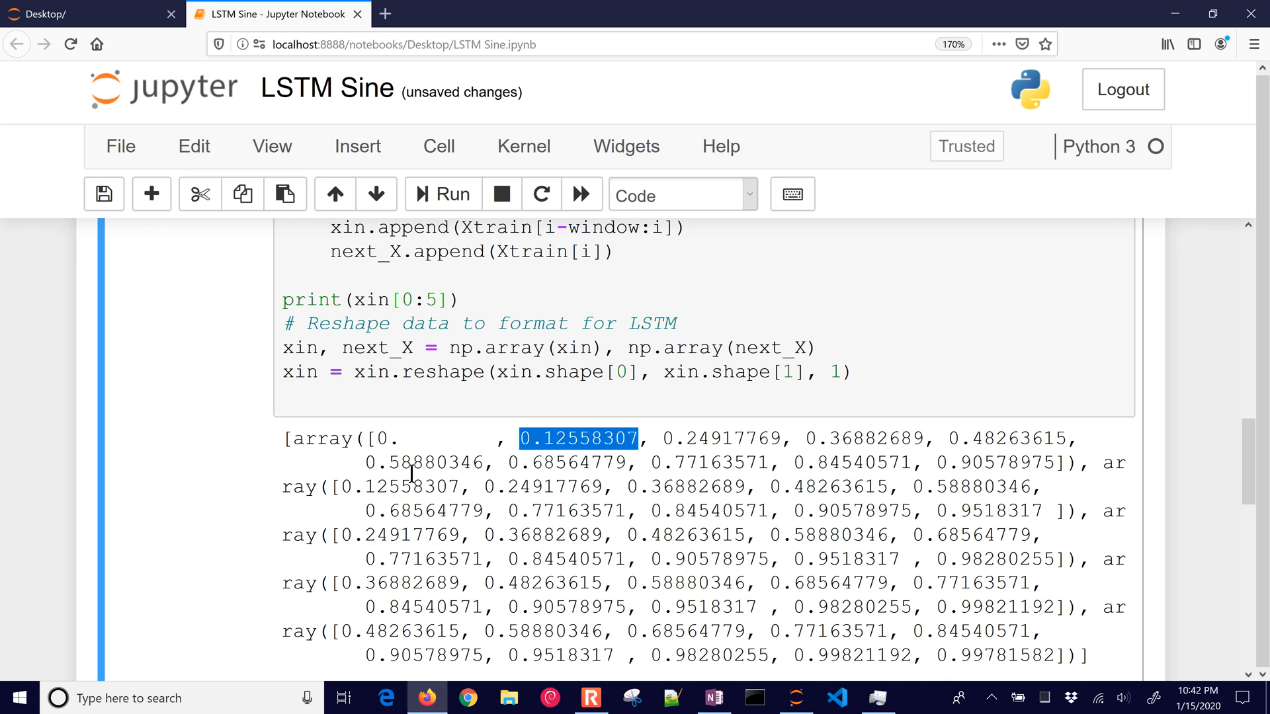
double_click(399, 486)
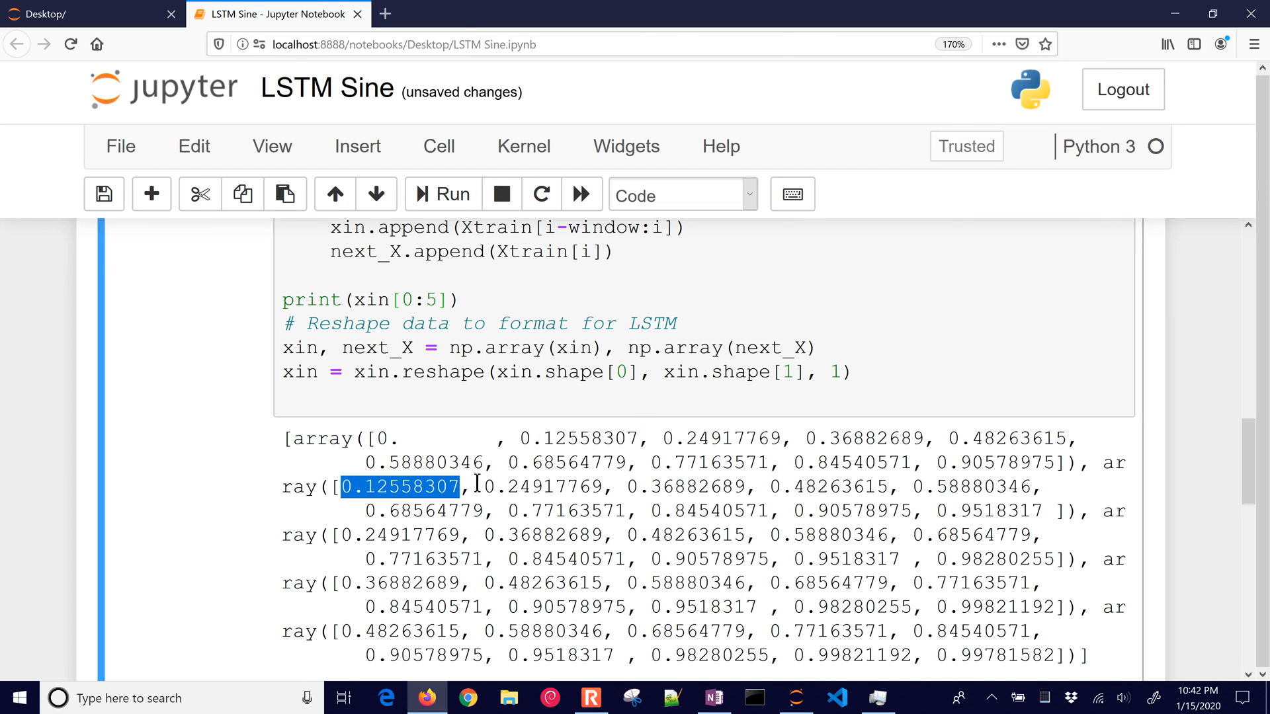
double_click(540, 487)
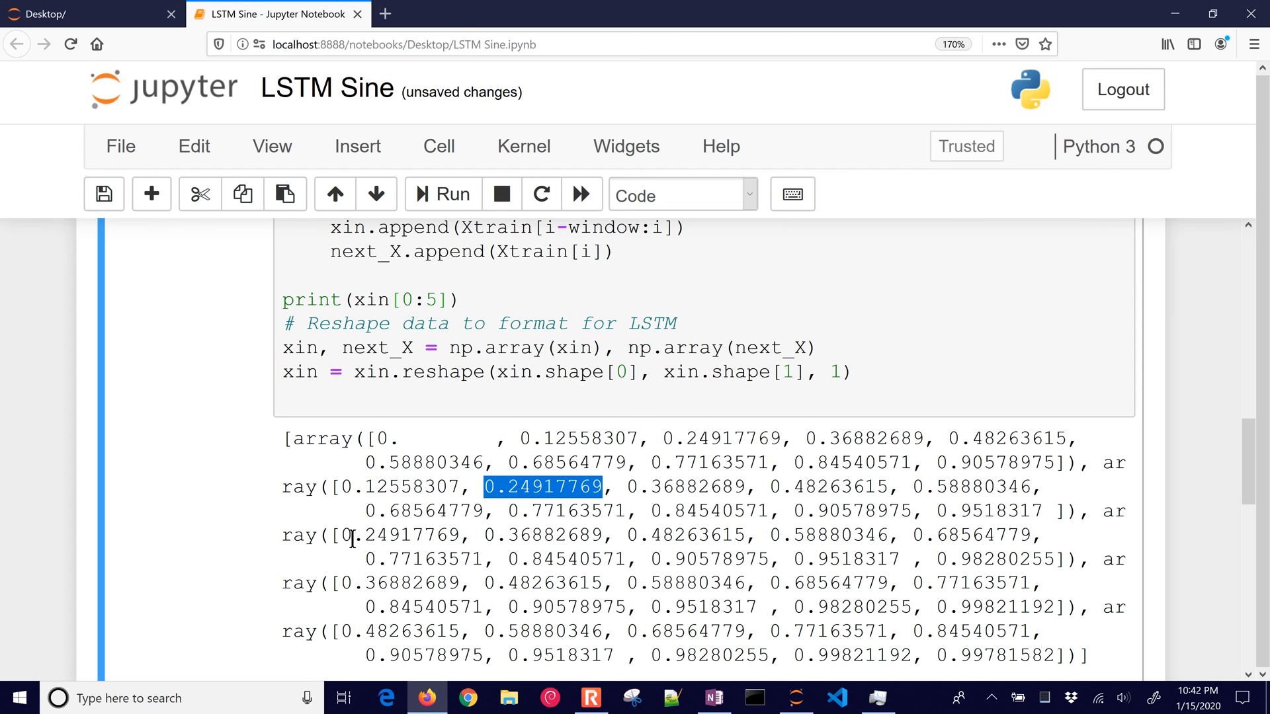
double_click(399, 534)
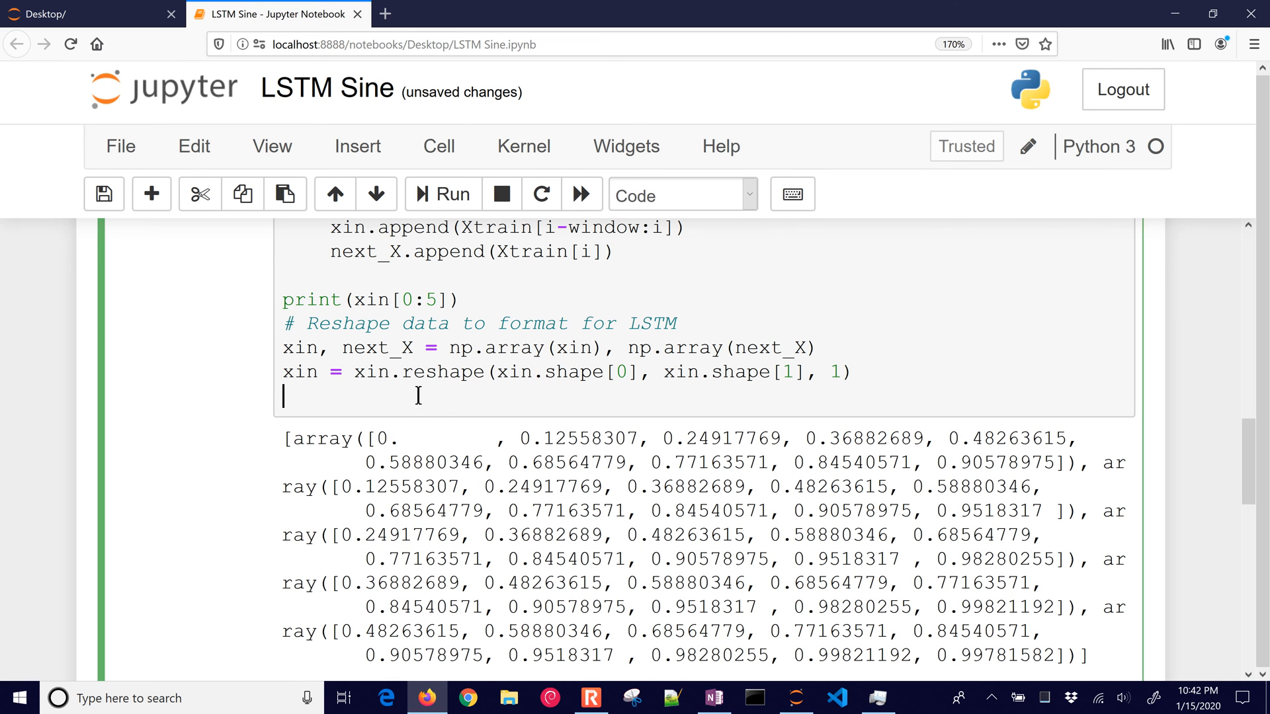
Step: Move print(xin) after the reshape, rerun the cell and highlight the first reshaped window
type("print(")
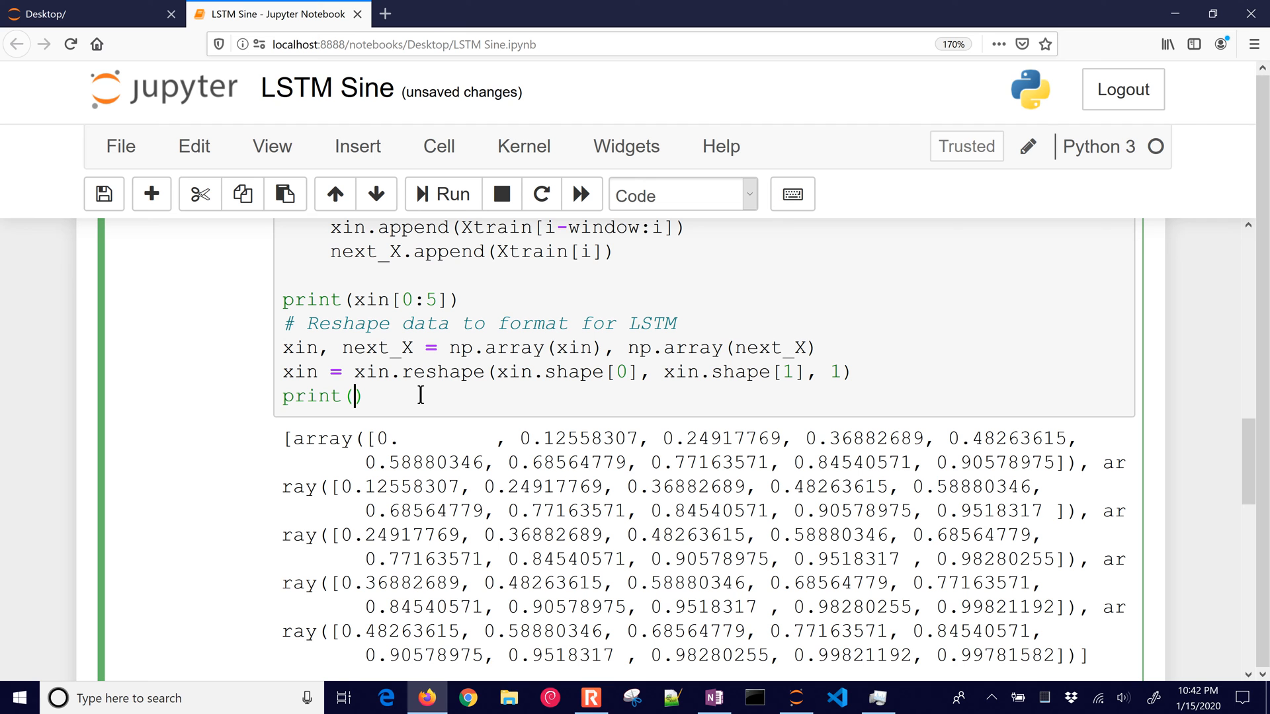
type("xin")
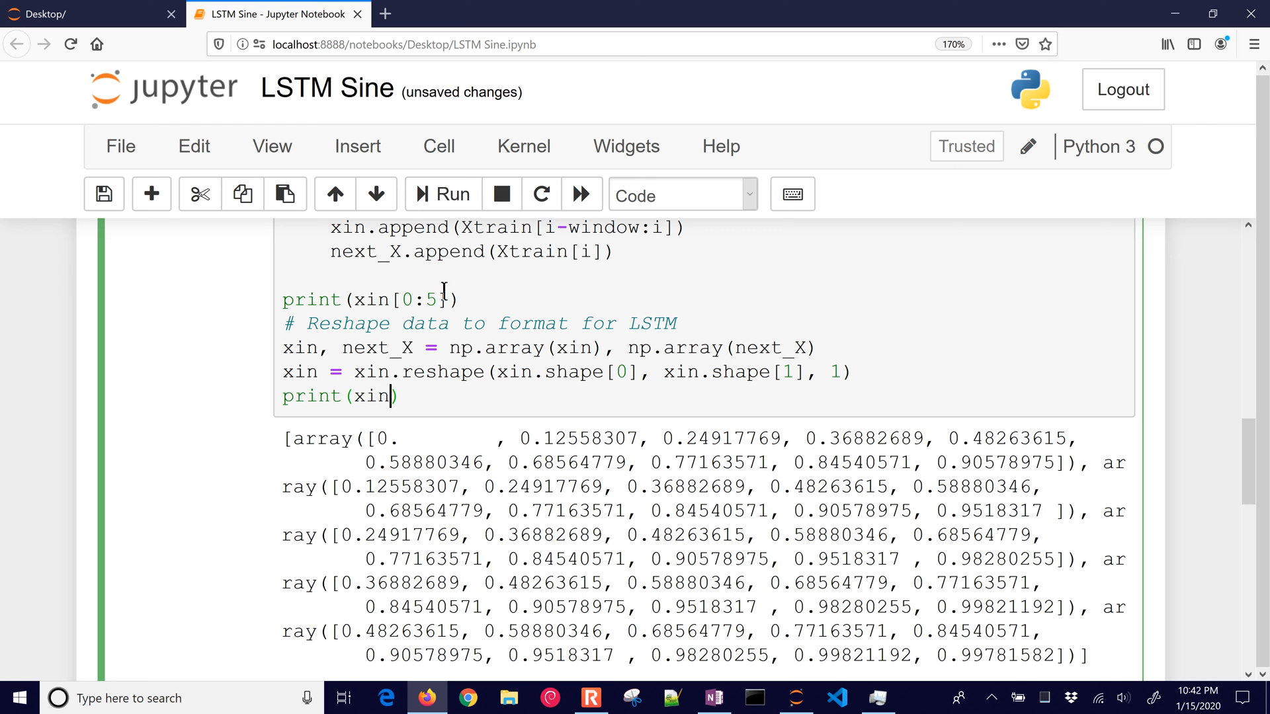
triple_click(368, 299)
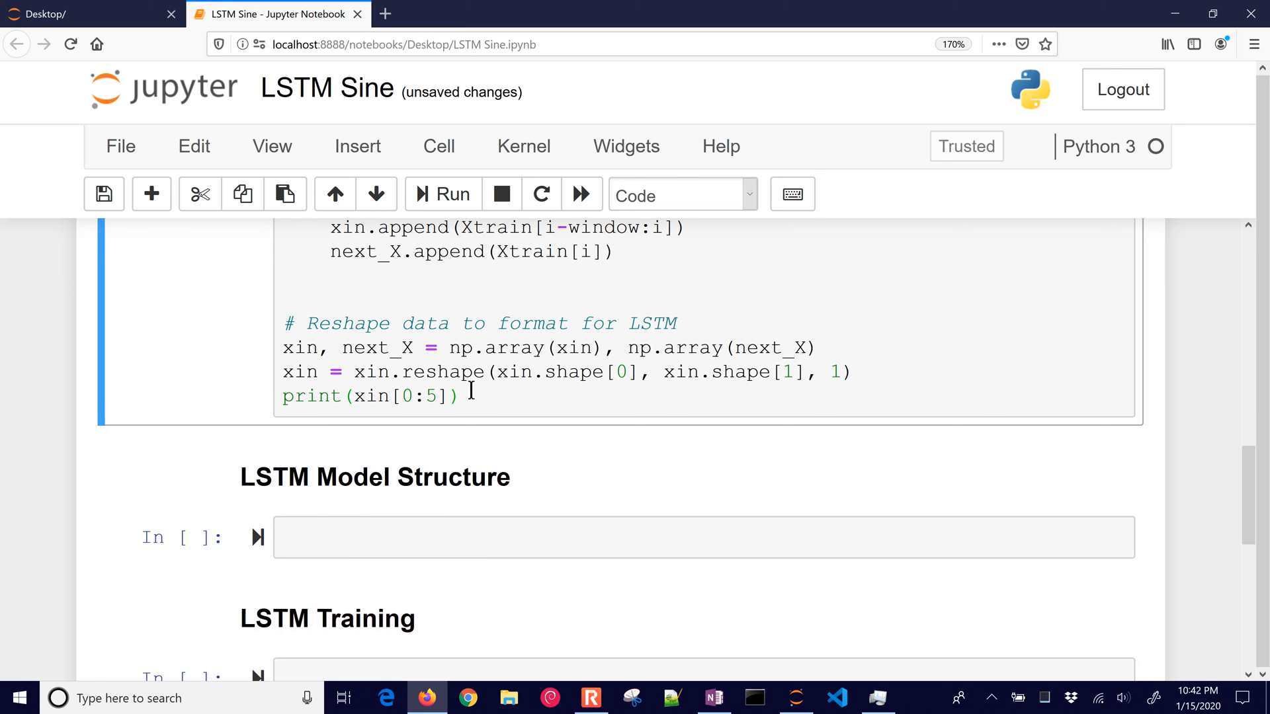
left_click(441, 194)
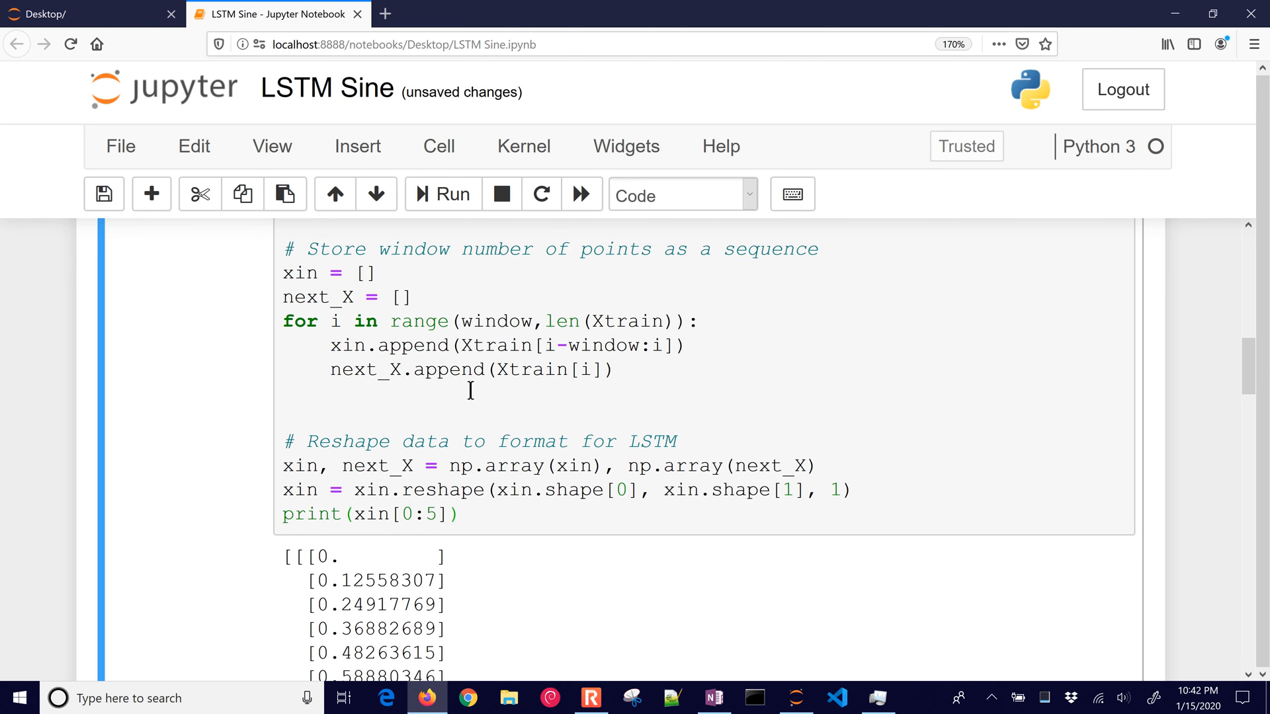
scroll("down", 3)
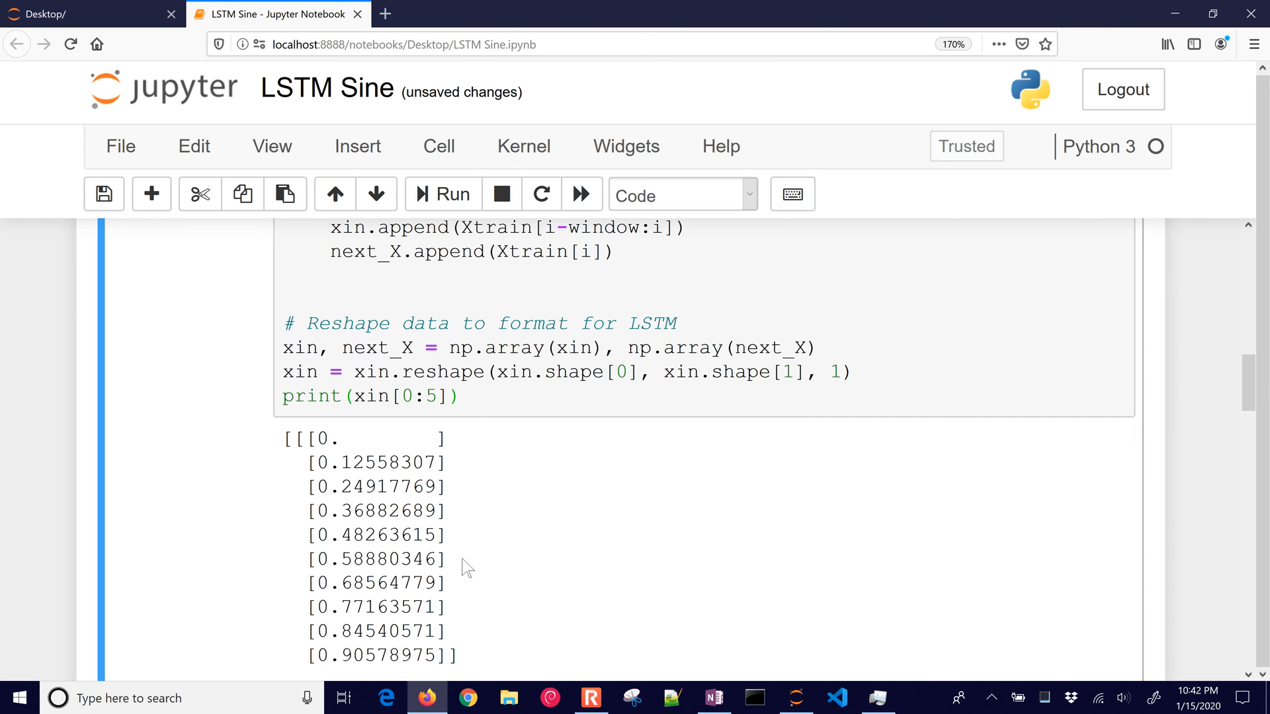
mouse_move(455, 641)
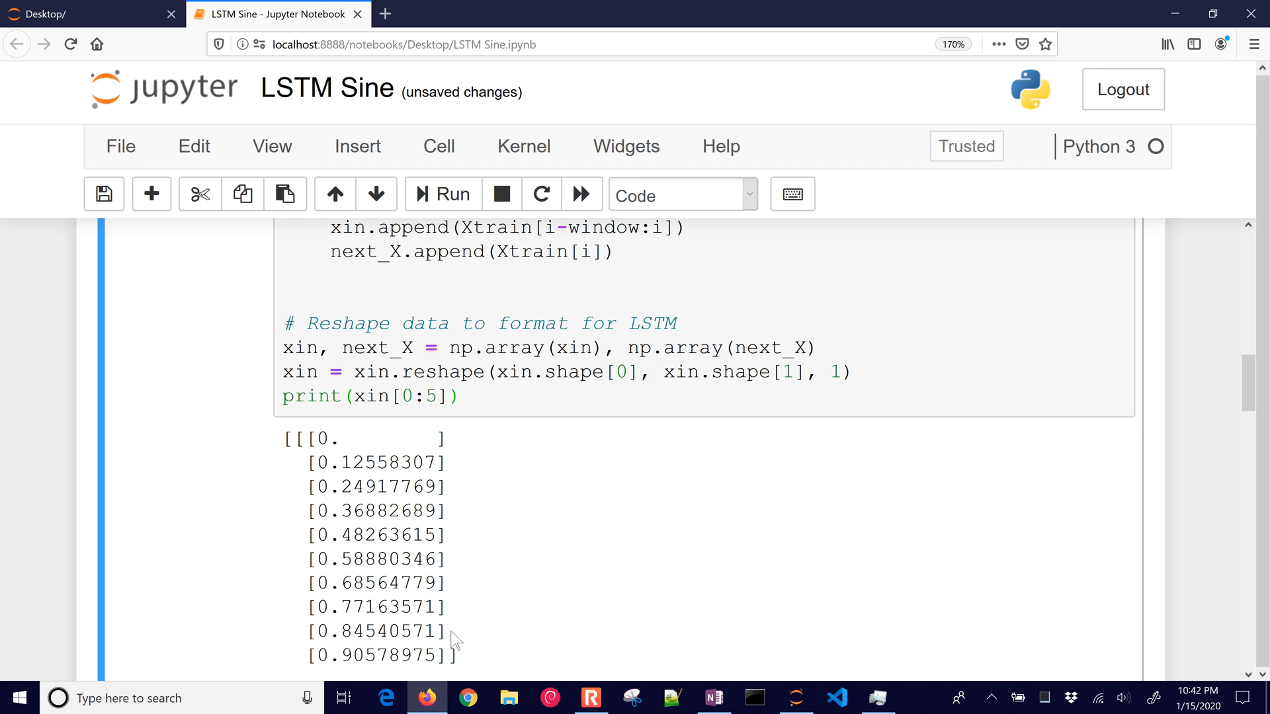
left_click_drag(308, 437, 454, 636)
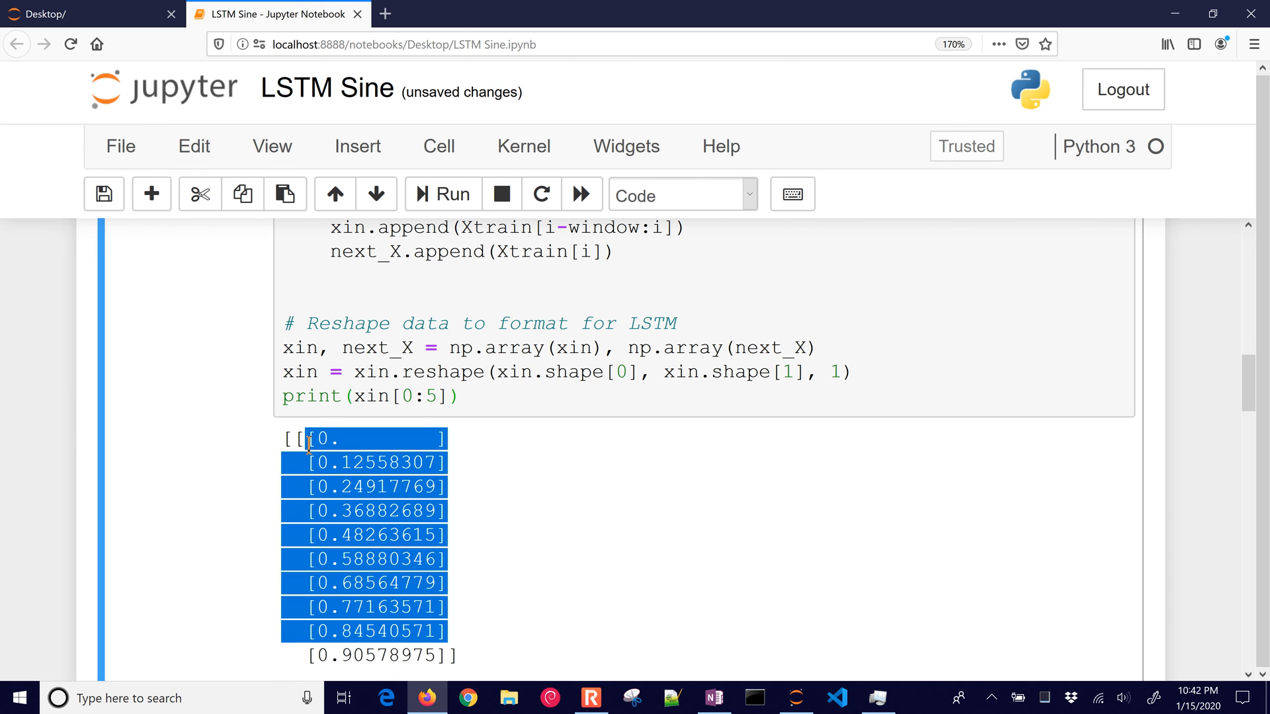
Step: Check the next_X variable and scroll on toward the LSTM Model Structure cell
scroll("down", 3)
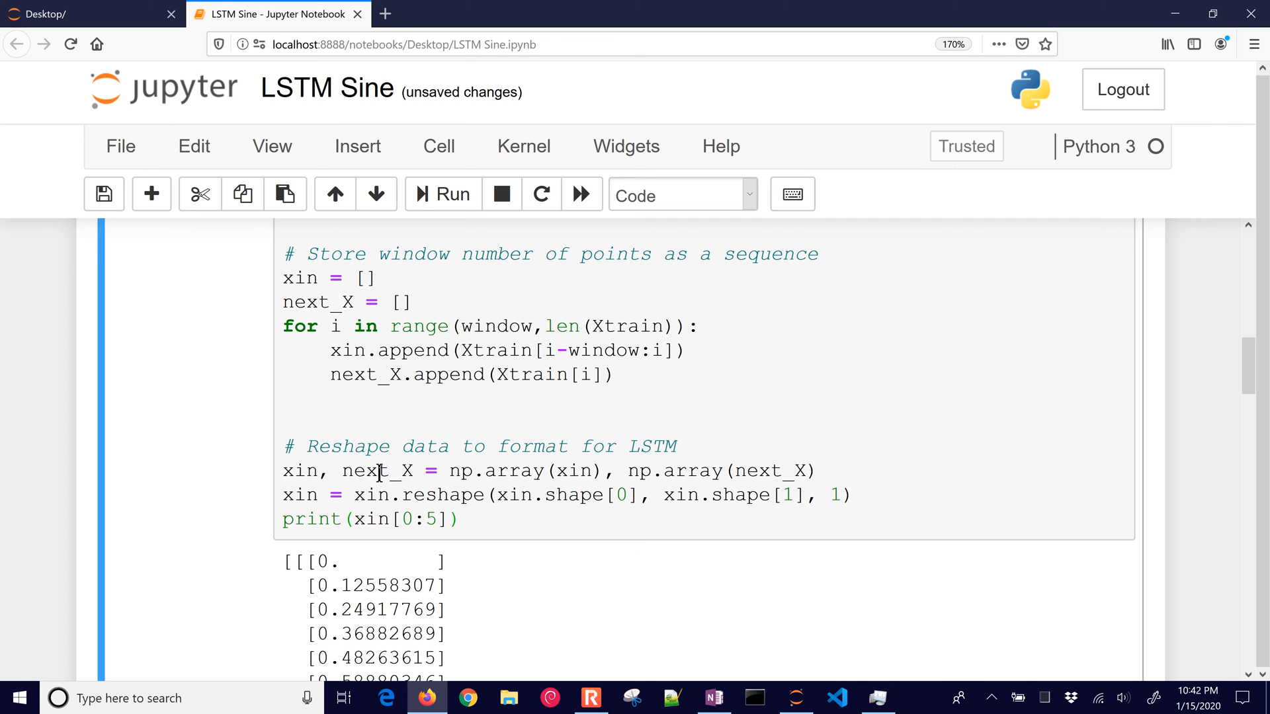
double_click(375, 471)
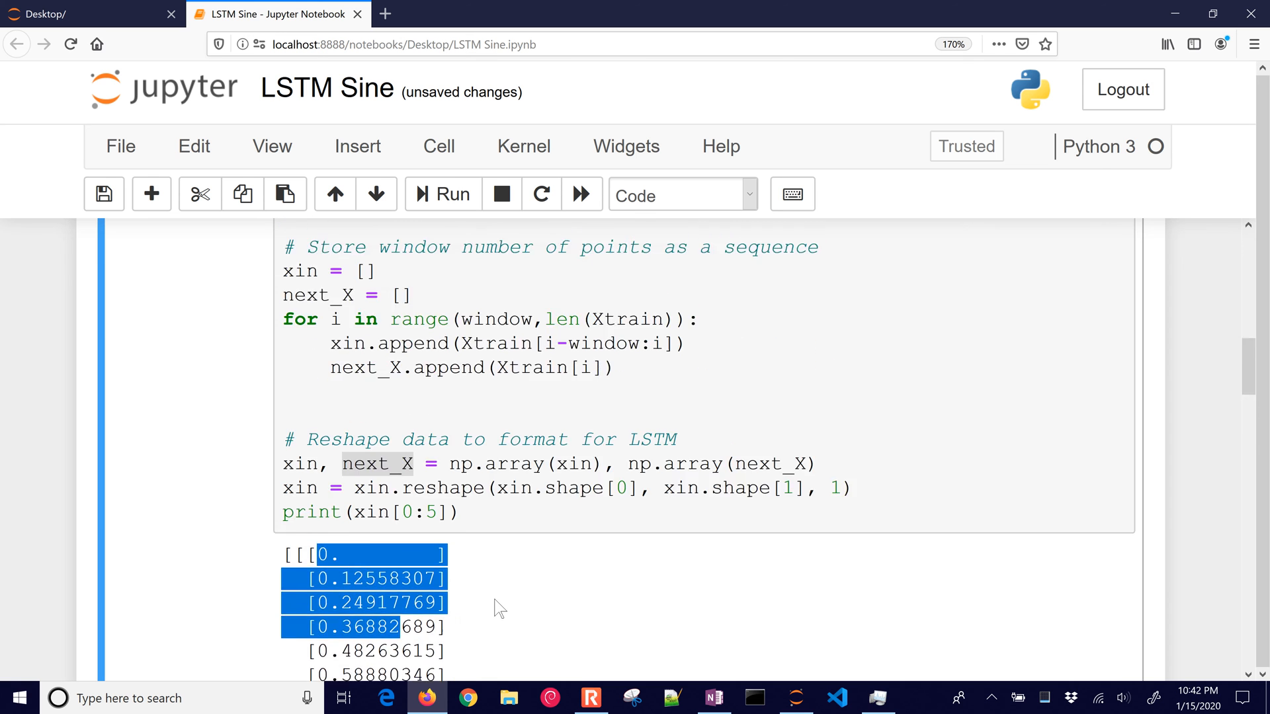
scroll("down", 3)
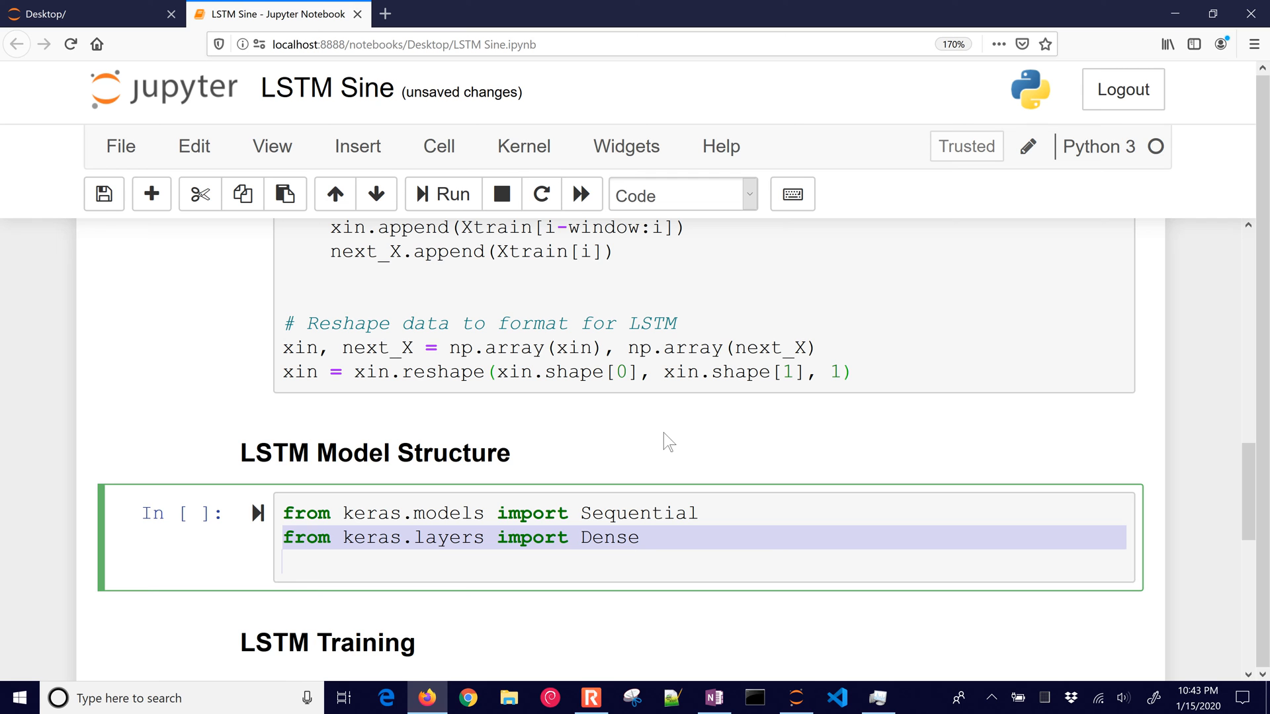
Step: Import LSTM from keras.layers in the LSTM Model Structure cell
type("from keras.layers import LSTM")
type("from keras.layers import Dropout")
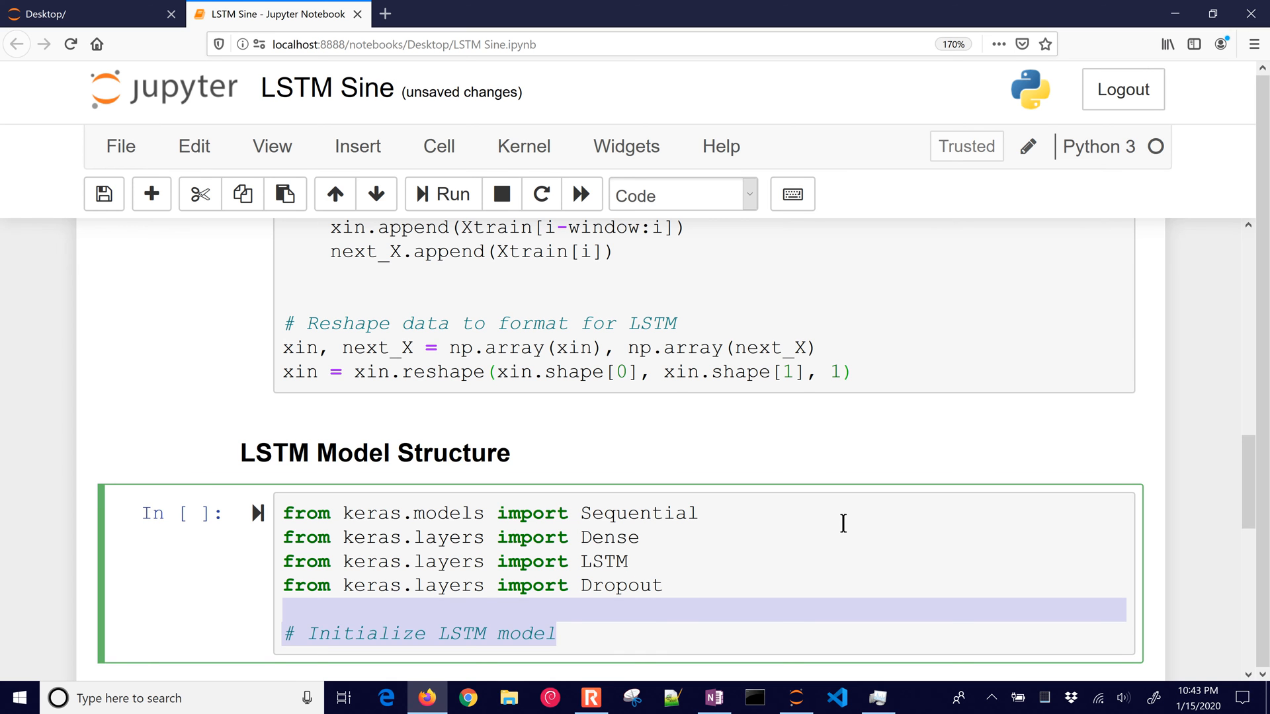
scroll("down", 3)
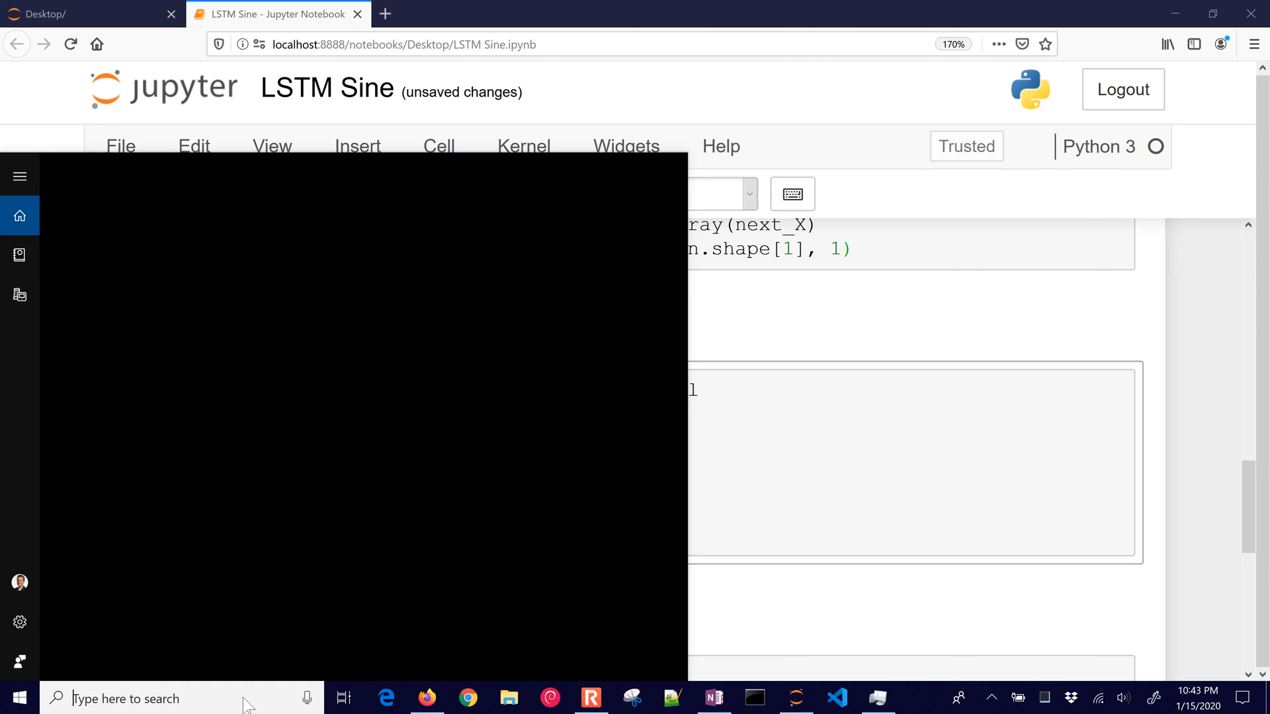
Step: Launch Anaconda Prompt from the Start search for 'ana'
type("ana")
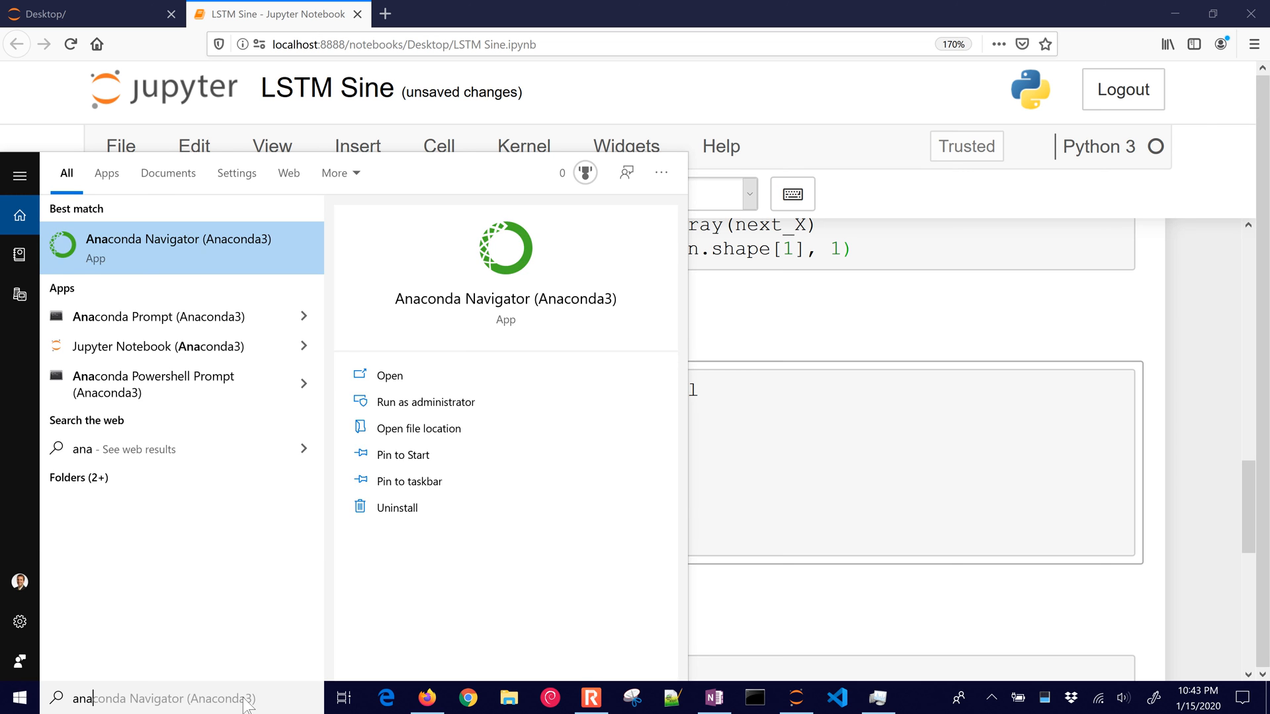
left_click(157, 317)
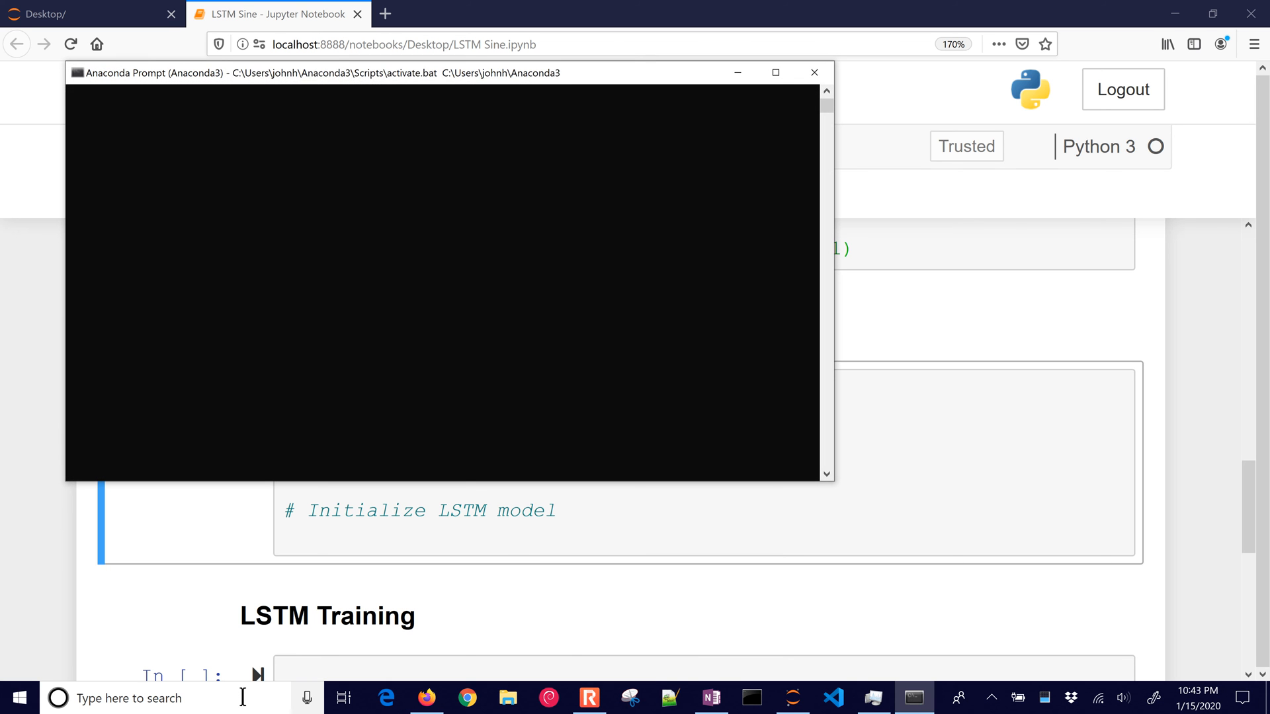
Step: Enter a pip install keras --upgrade command in Anaconda Prompt
type("pip install keras")
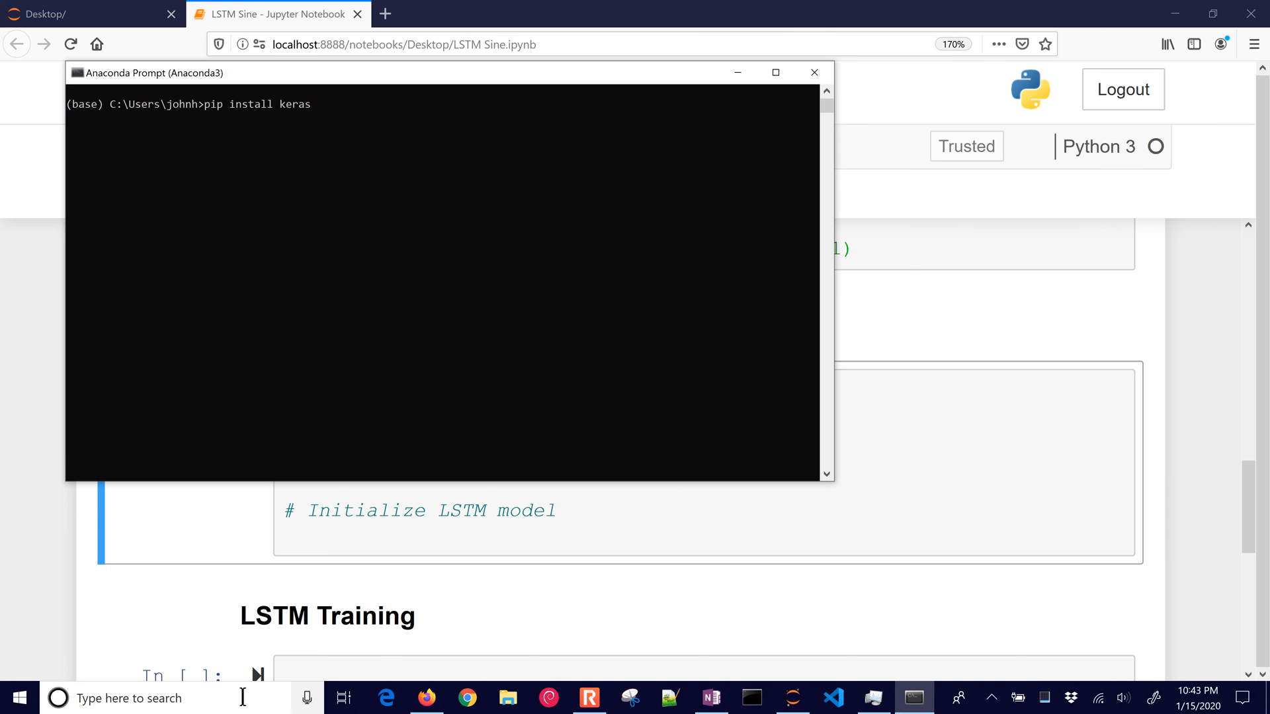
type("--up")
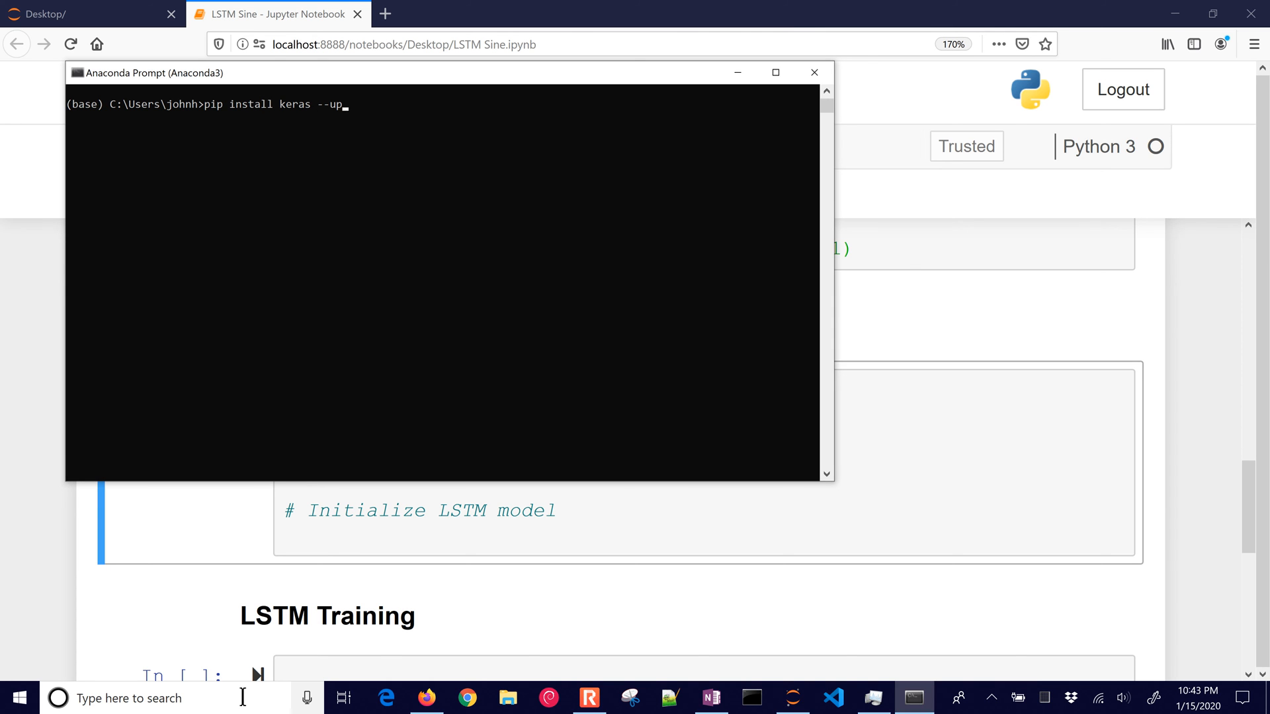
type("se")
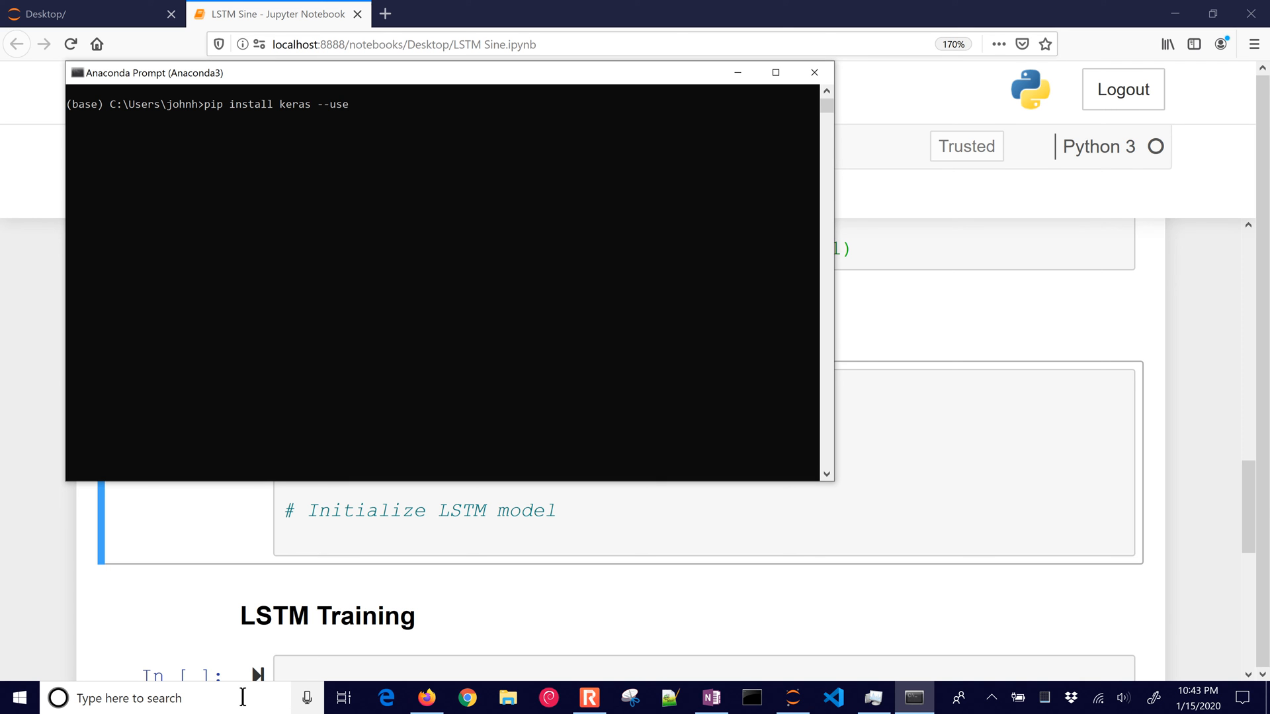
type("ex")
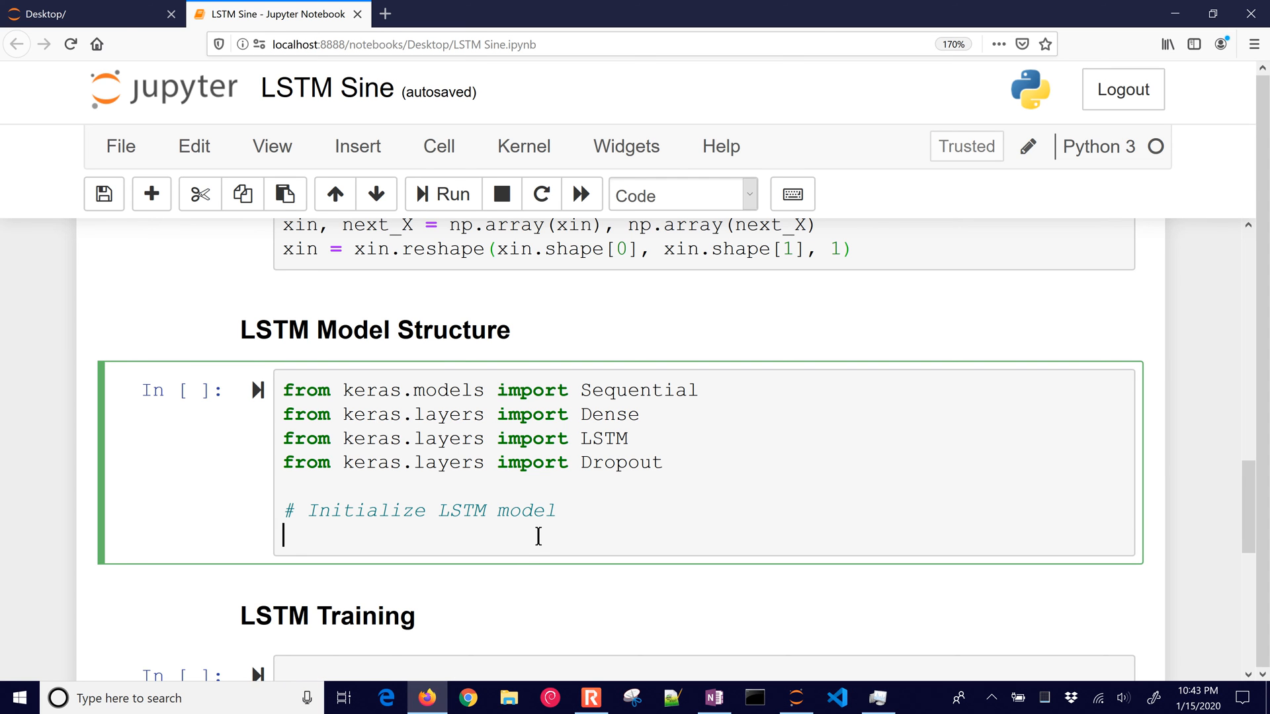
Step: Create m = Sequential() with a first LSTM layer of 50 units and return_sequences=True
type("m = Sequential()")
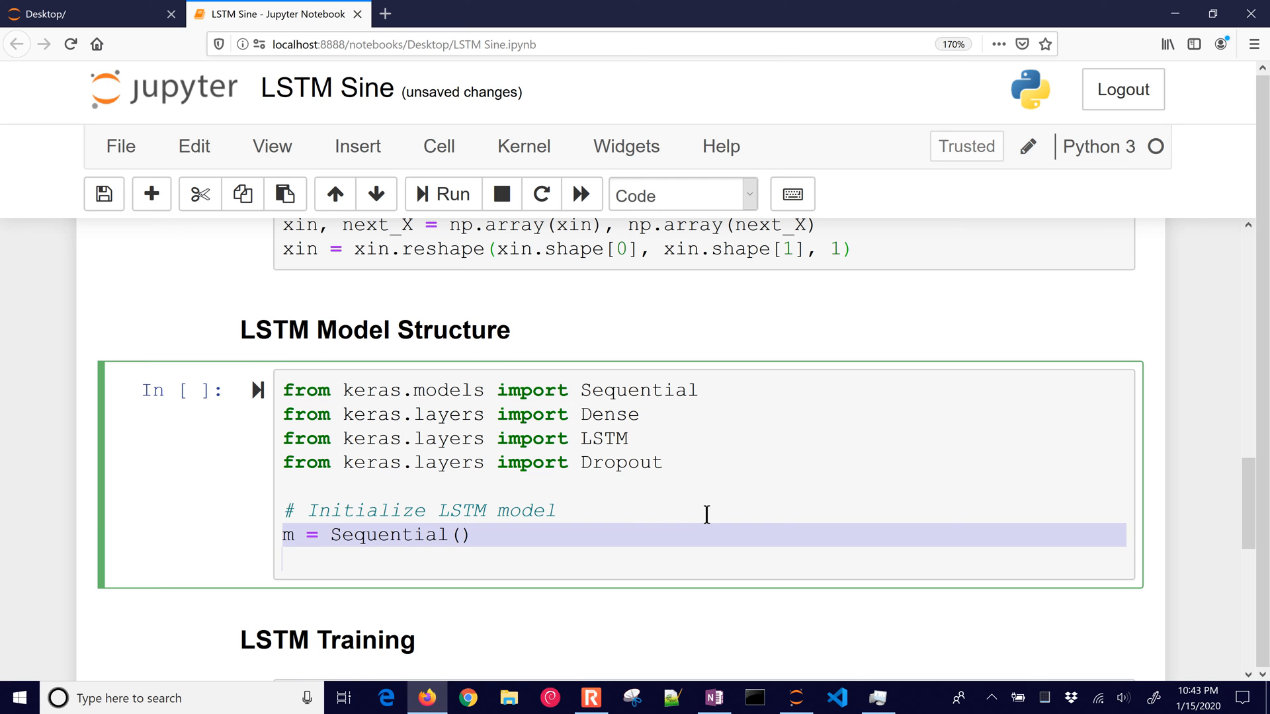
type("m.add(LSTM()")
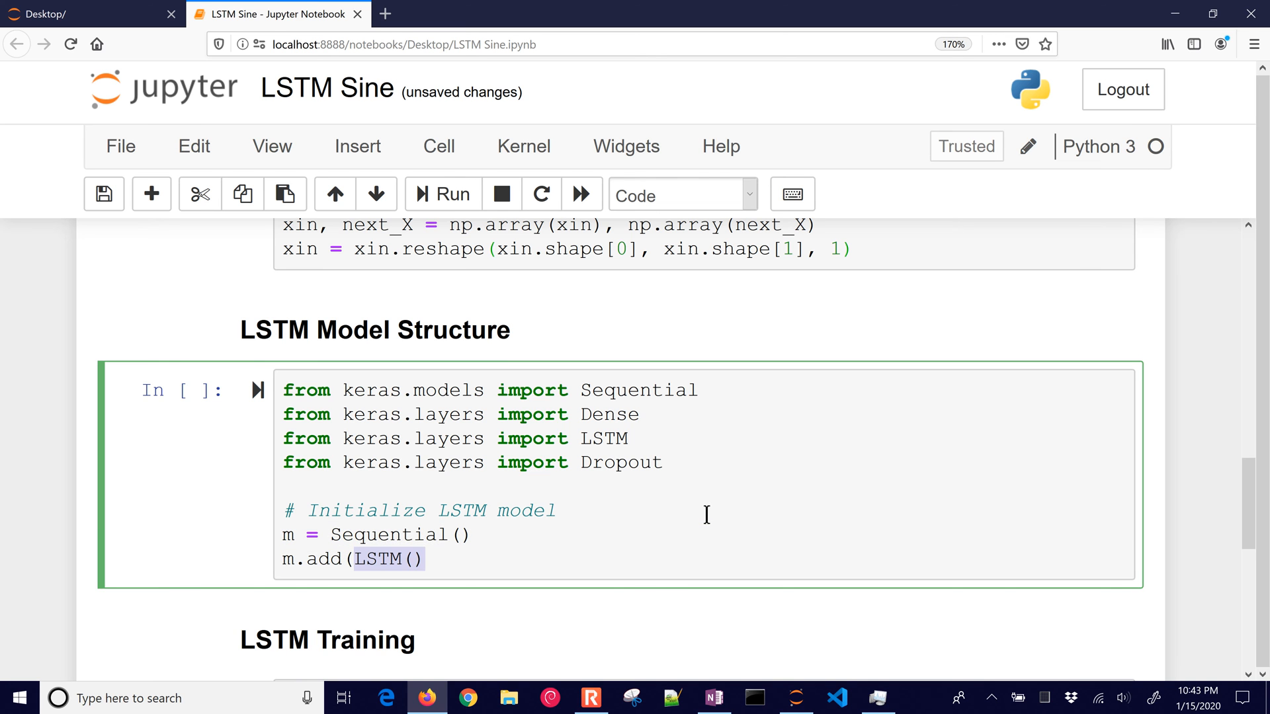
type("units=50")
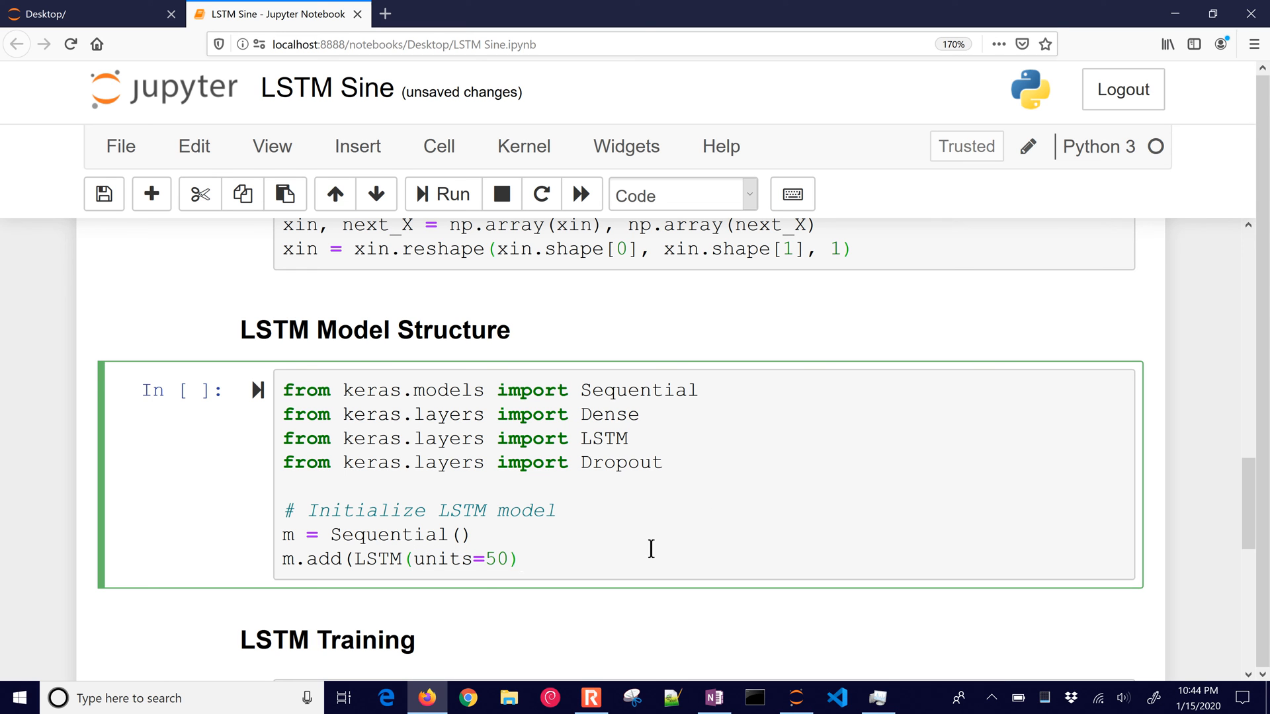
type(", return_sequences=True")
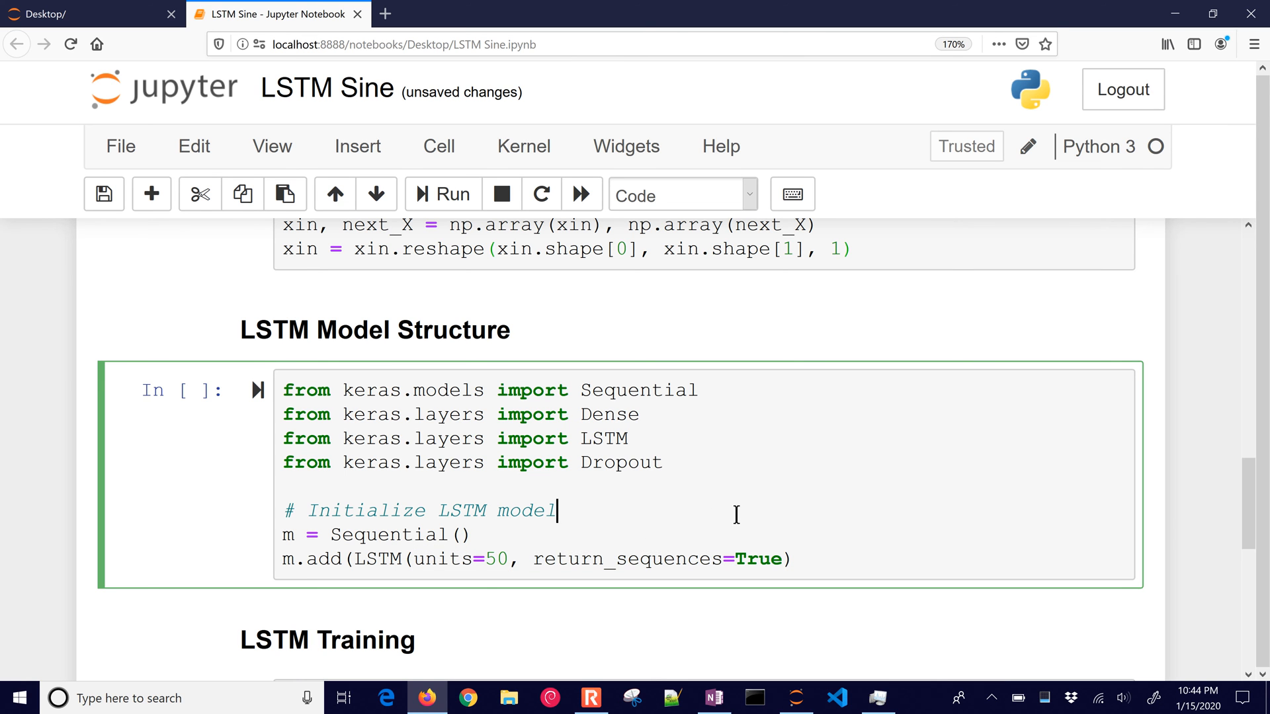
type(",\\")
type("input_shape=(xin.shape[1],1)))")
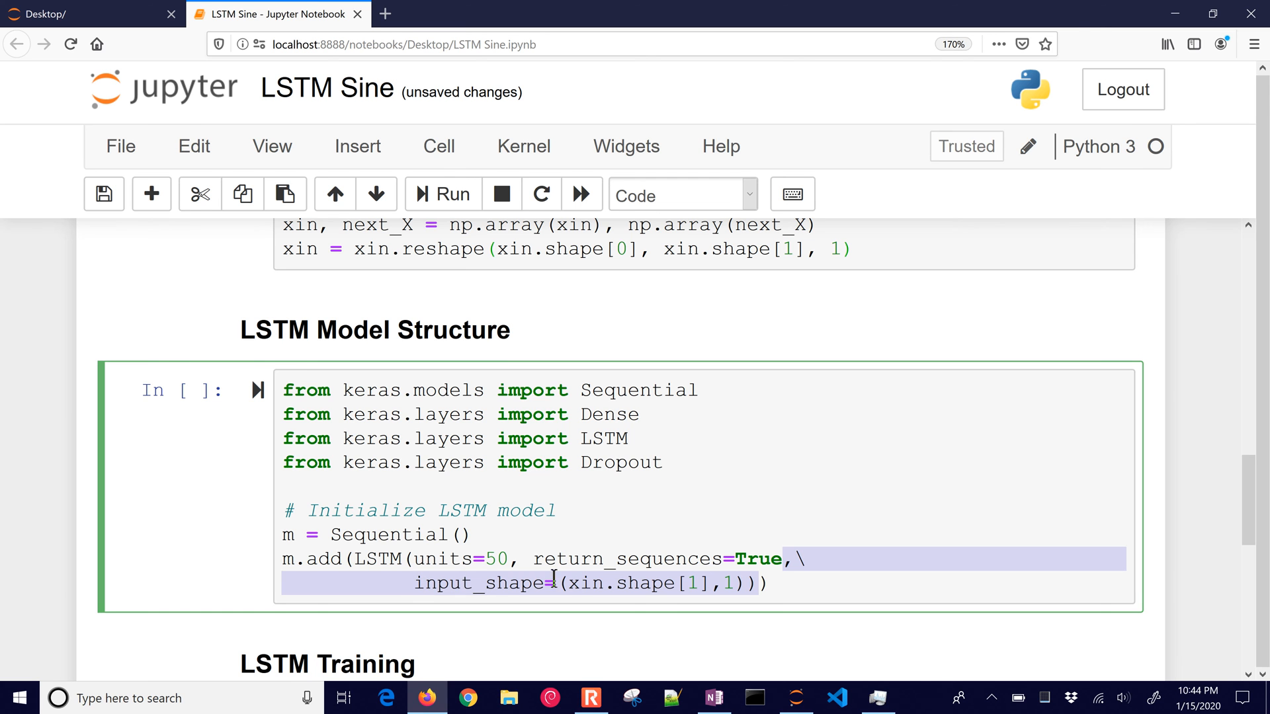
Step: Add a second 50-unit LSTM layer with dropout and a Dense output of 1 unit
left_click(773, 583)
type("m.add(")
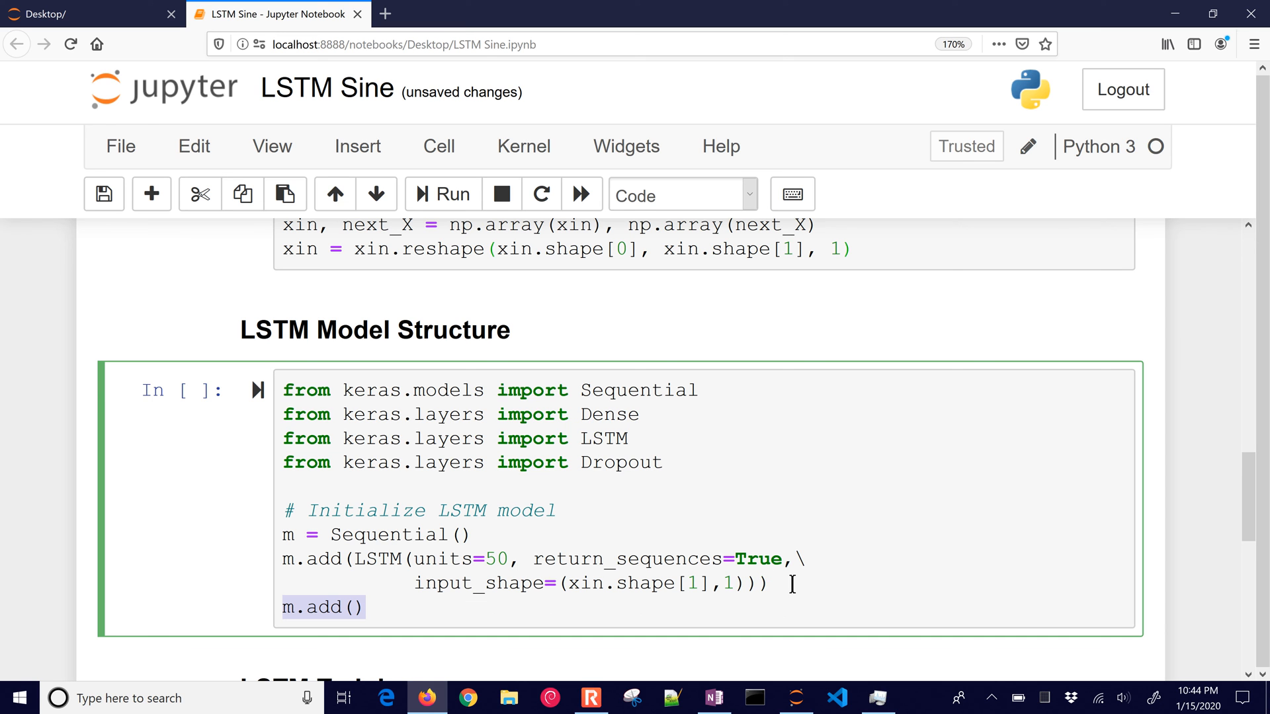
type("LSTM(")
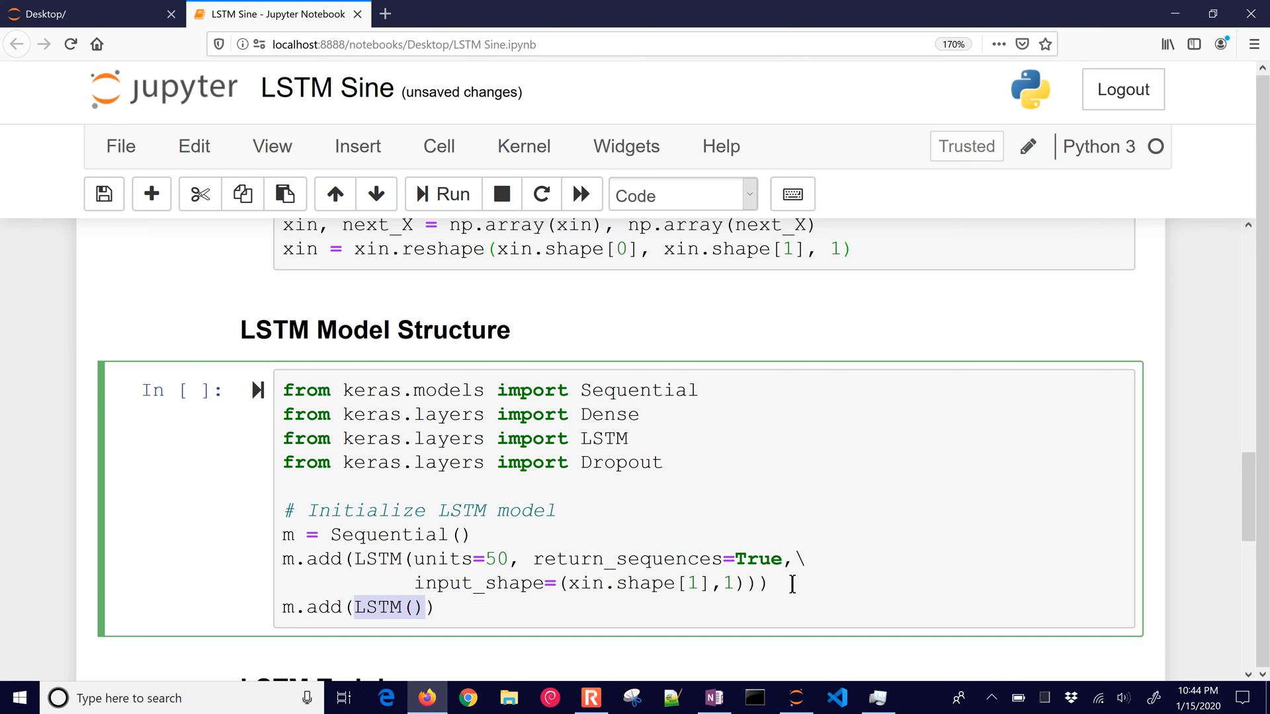
type("units=50")
type("m.add(Dropout(0.2))")
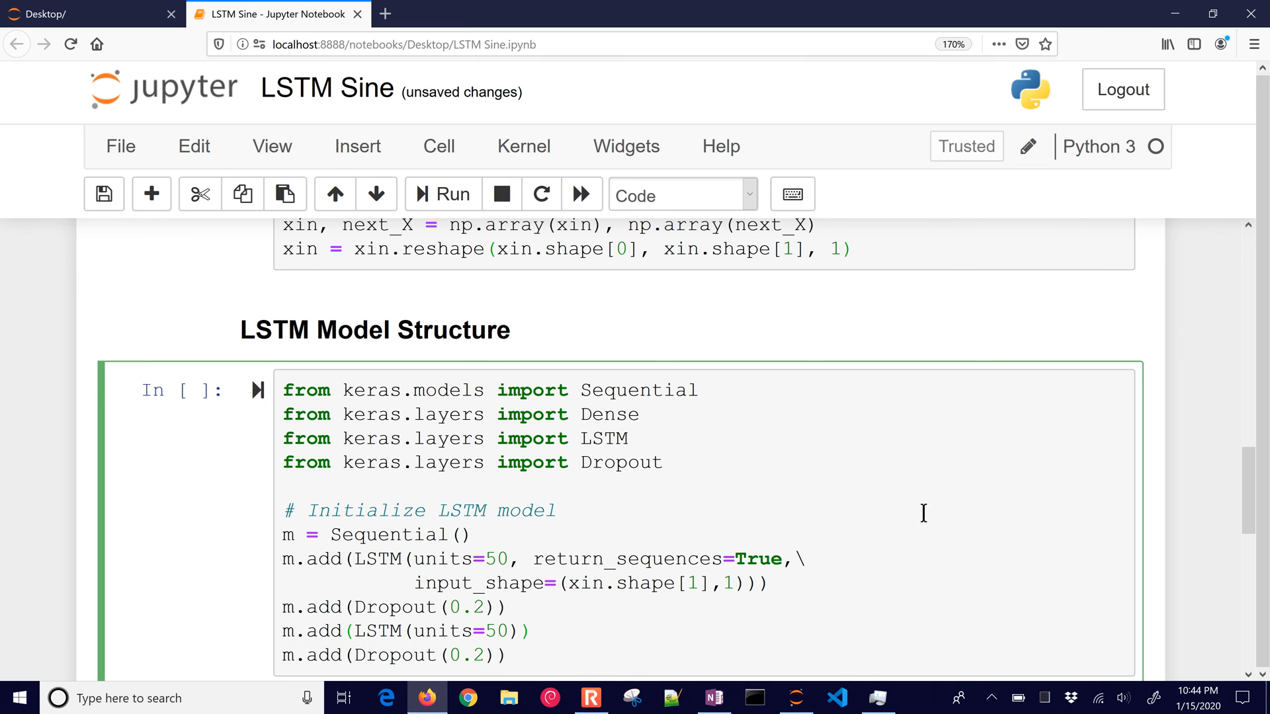
scroll("down", 3)
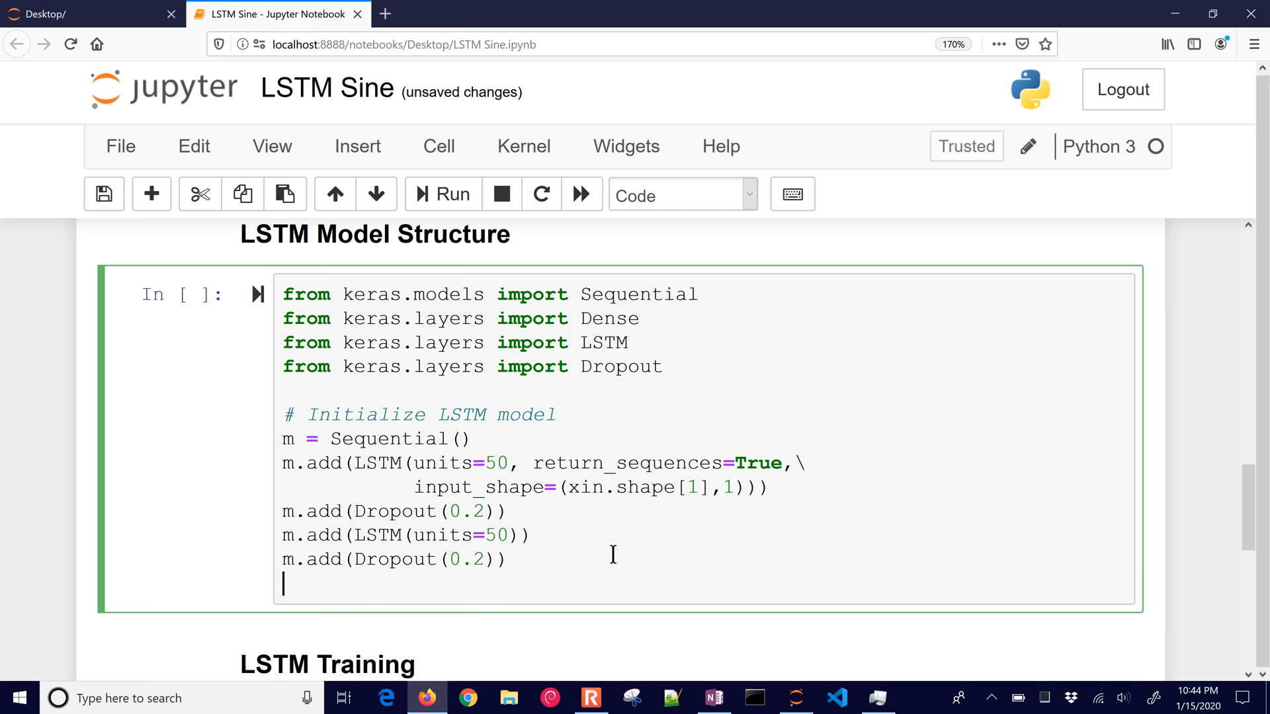
type("m.add(Dense(units=1))")
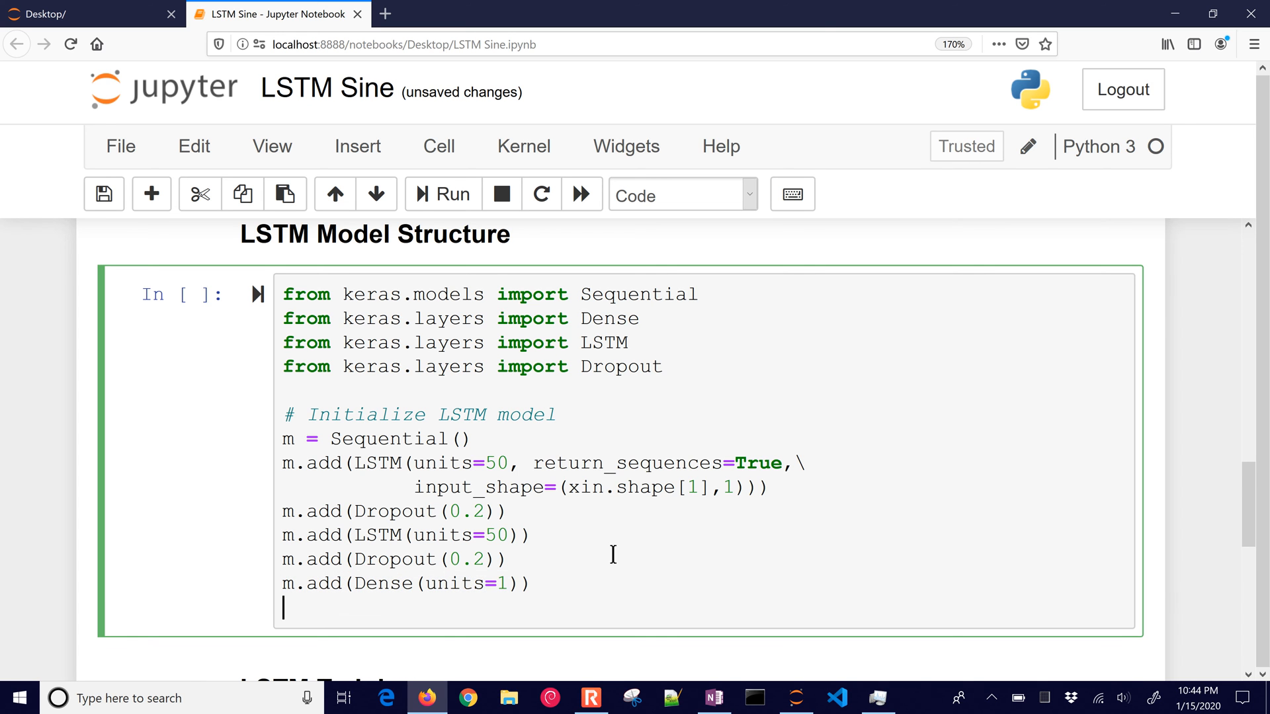
Step: Compile the model with optimizer 'adam' and loss 'mean_squared_error'
type("m.compile()")
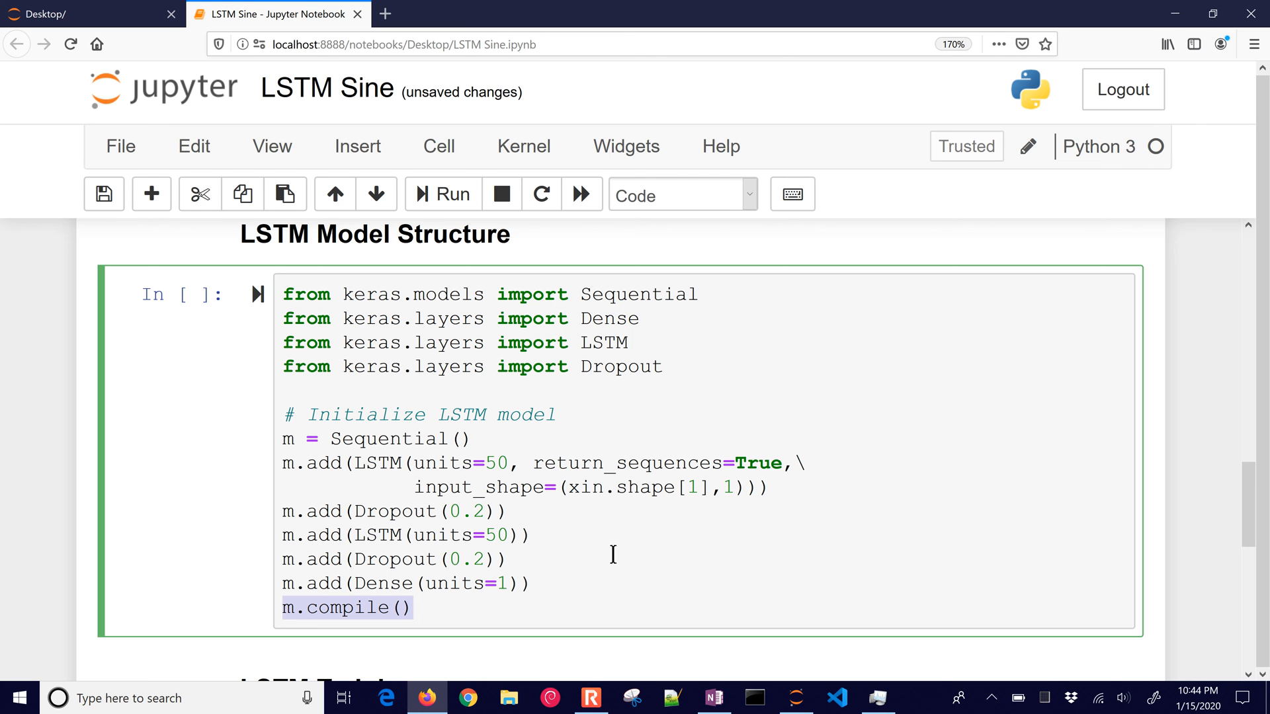
type("optimizer = 'adam'")
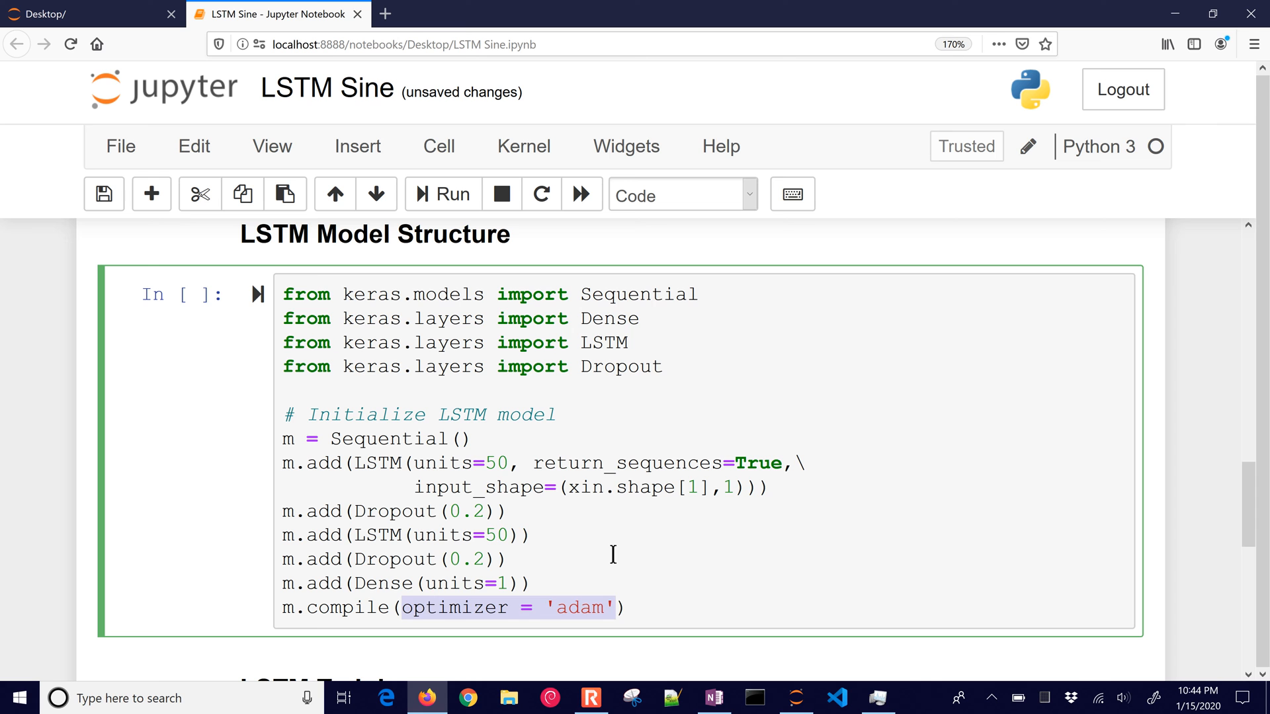
type(", loss = 'mean_squared_error'")
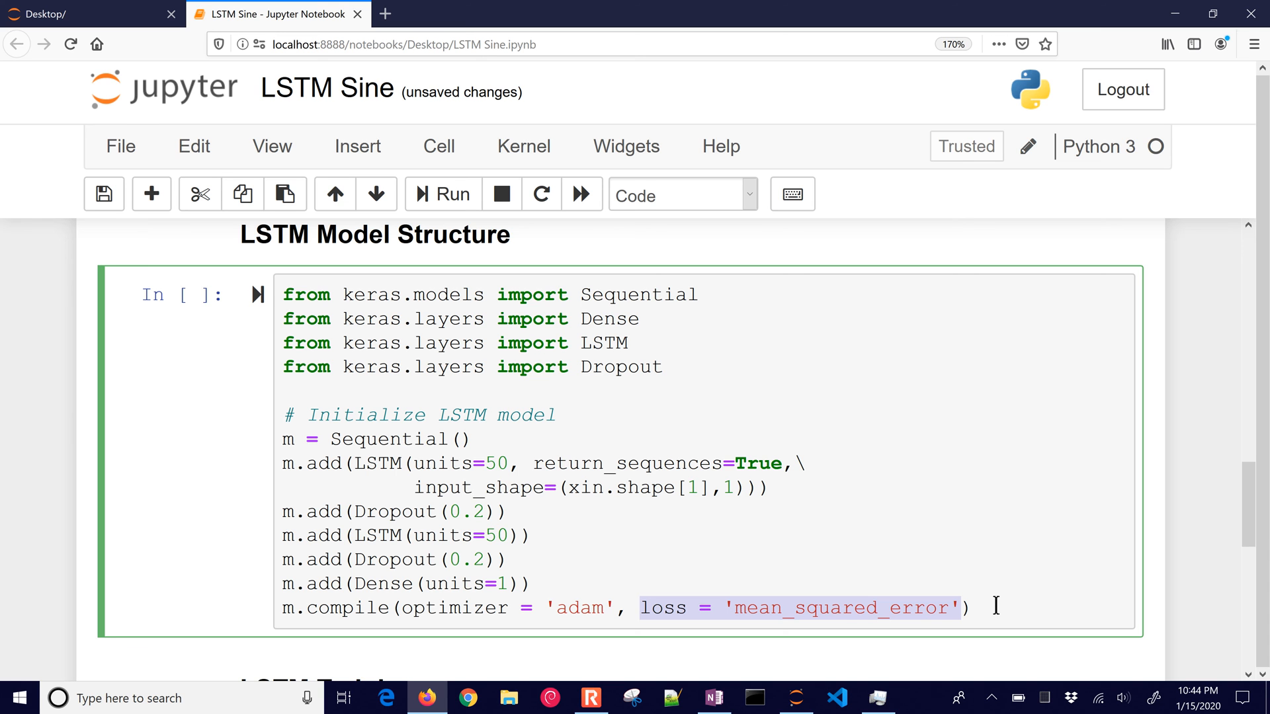
Step: Run the model definition cell and move down to the LSTM Training cell
left_click(442, 193)
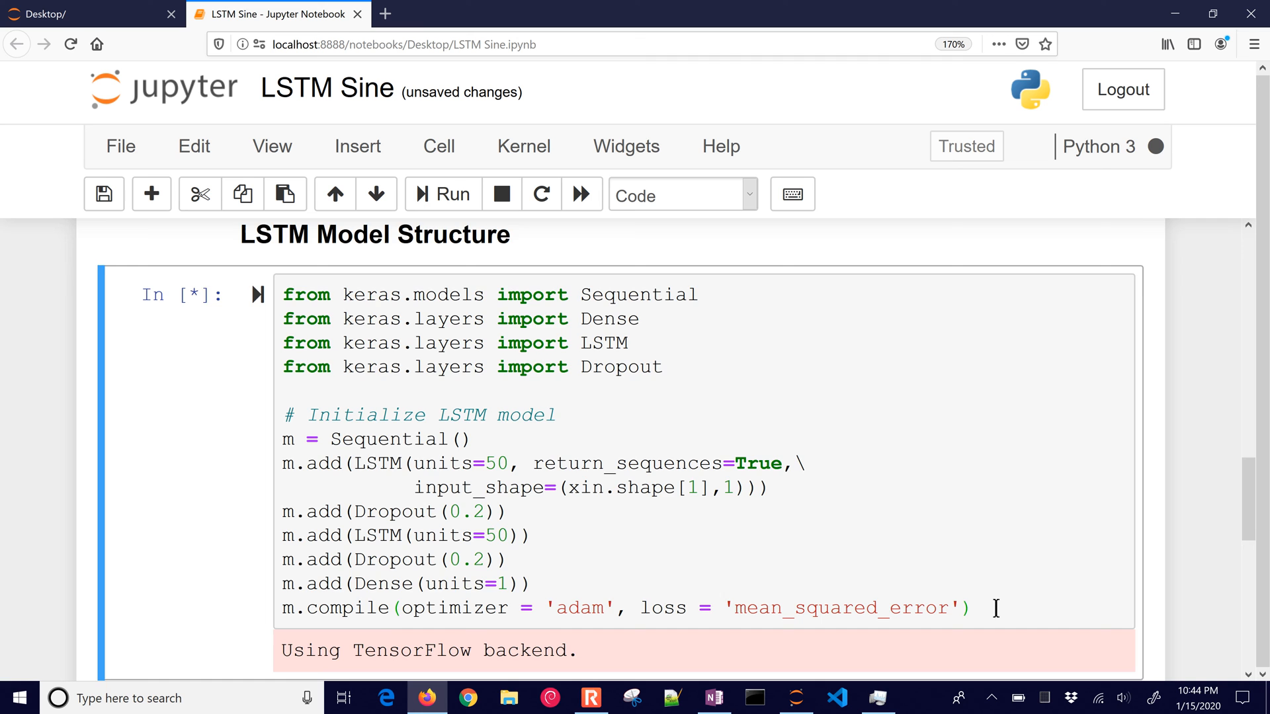
scroll("down", 3)
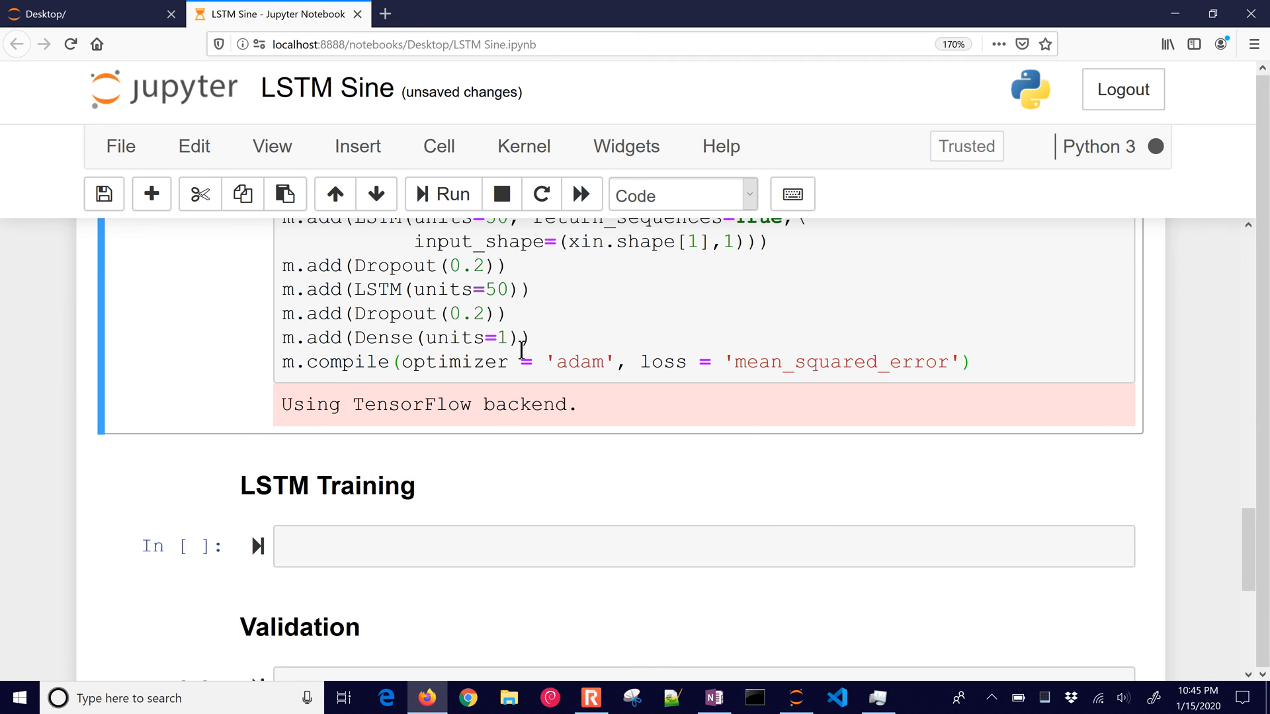
mouse_move(670, 479)
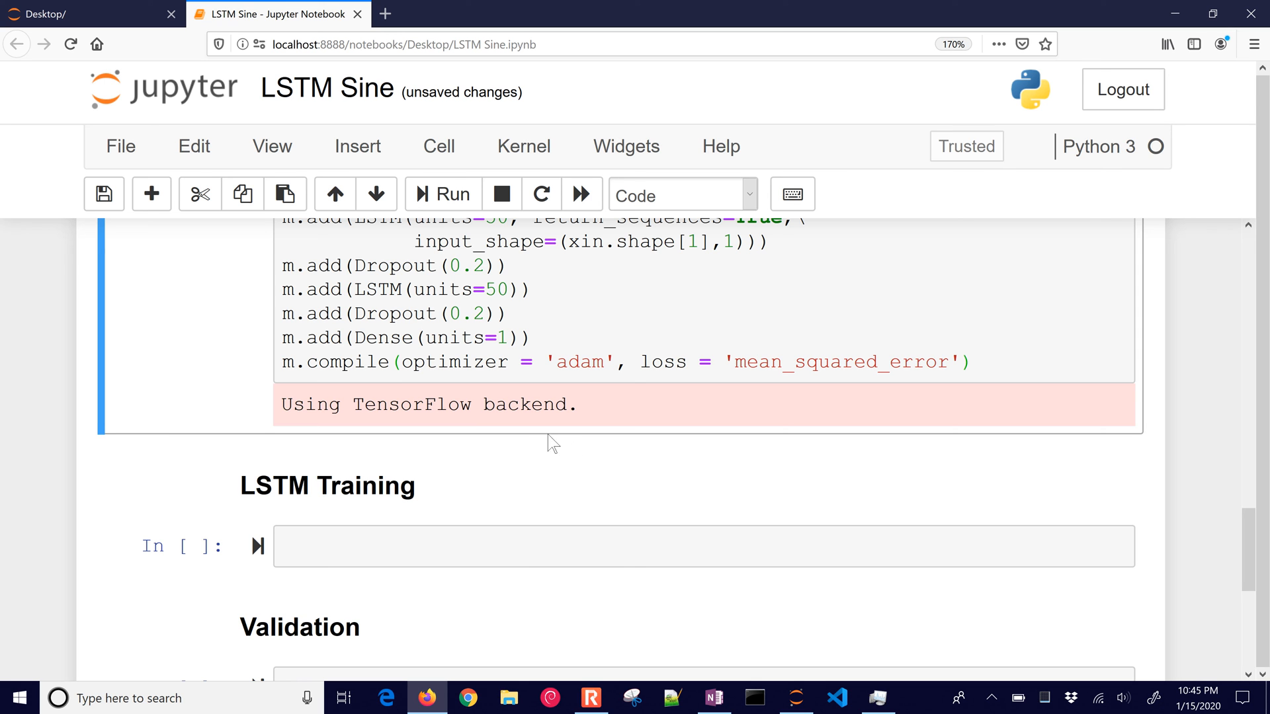
mouse_move(547, 389)
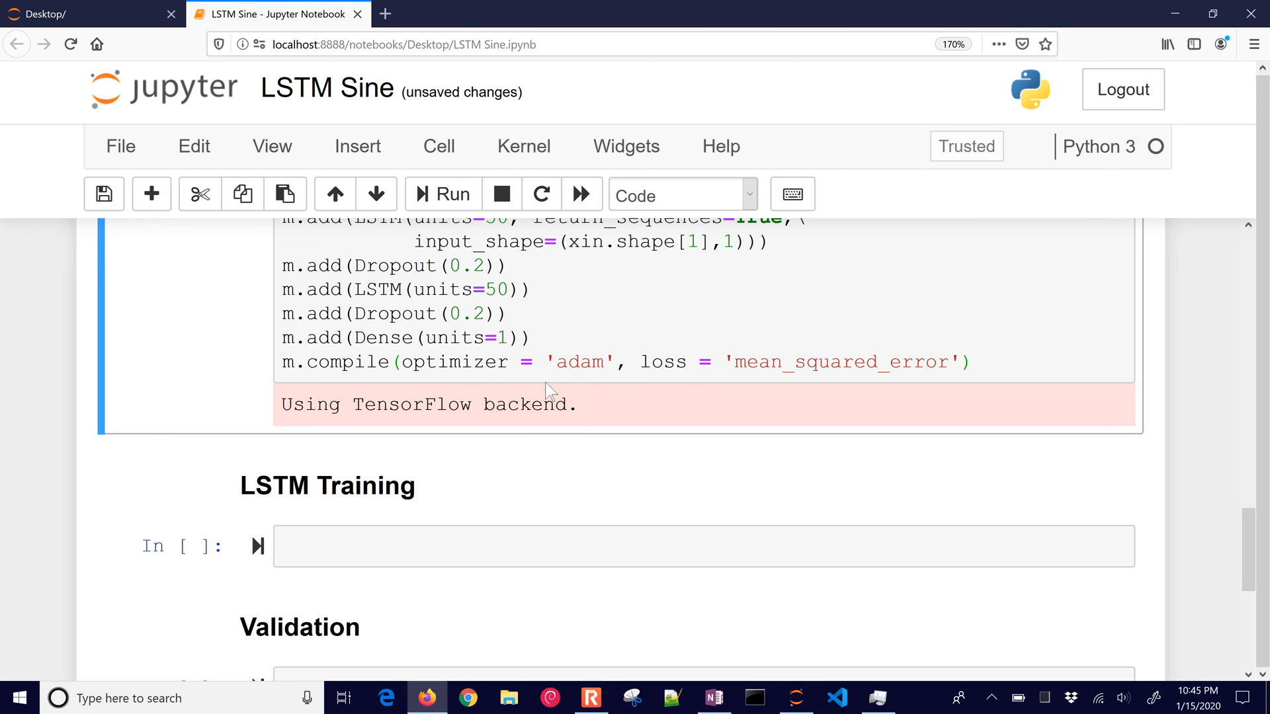
mouse_move(531, 395)
type("# Fit LSTM model")
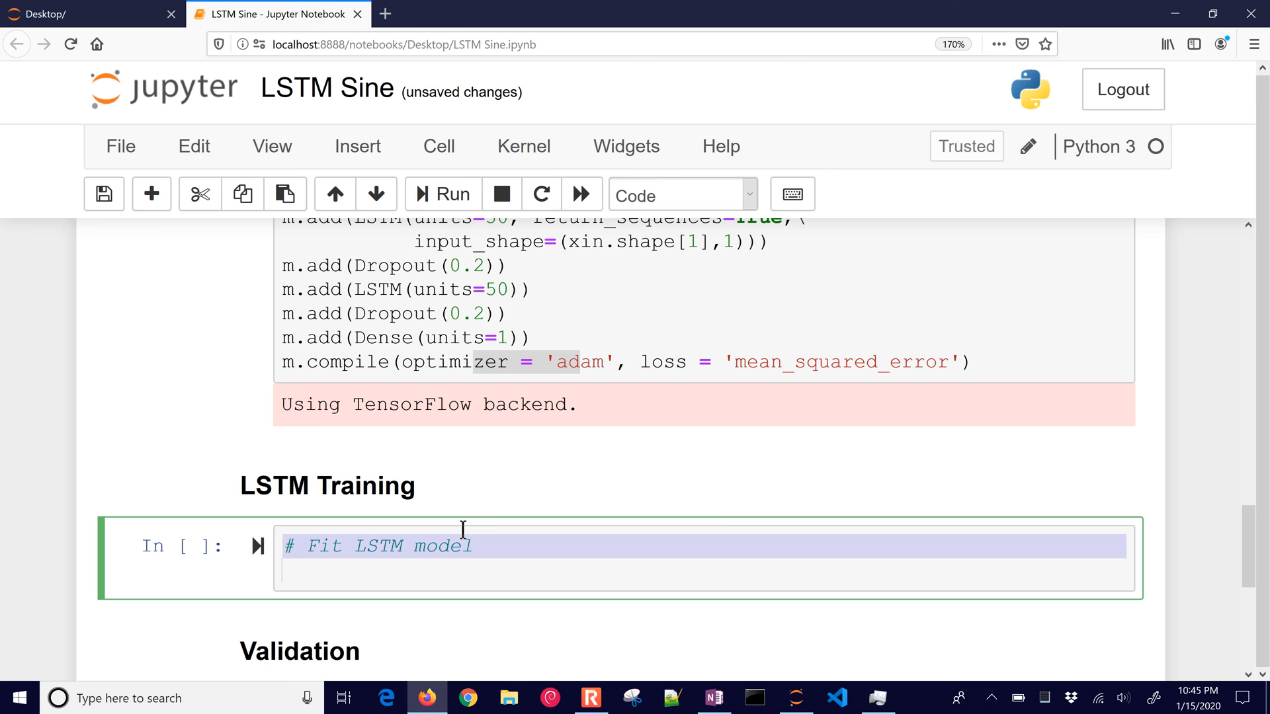
Step: Assign history = m.fit(xin, next_X) in the LSTM Training cell
type("history")
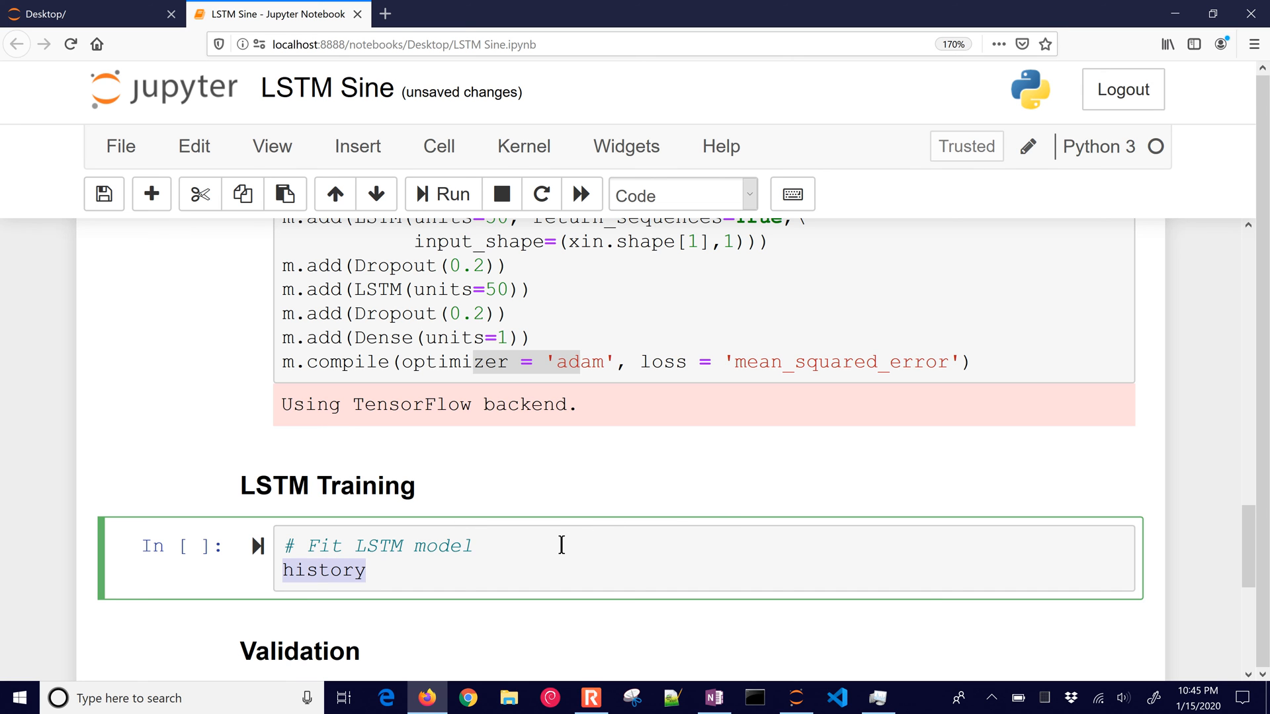
type("= m.fit()")
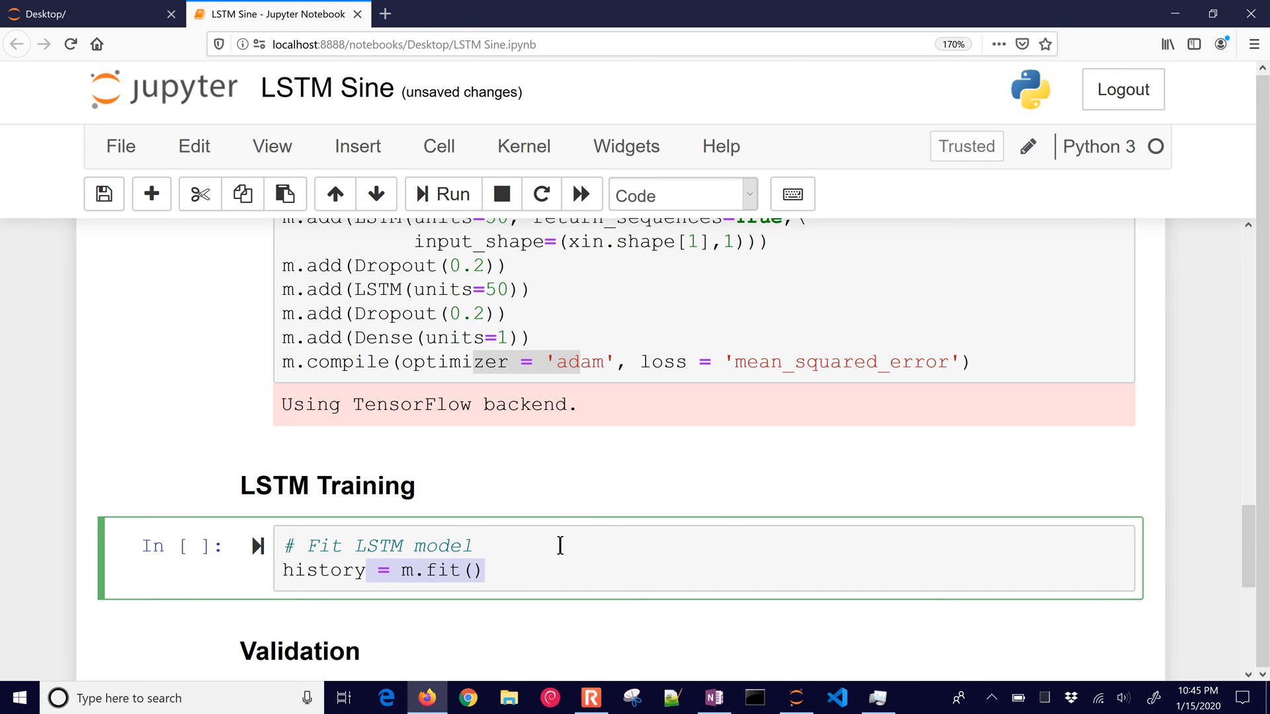
type("xin")
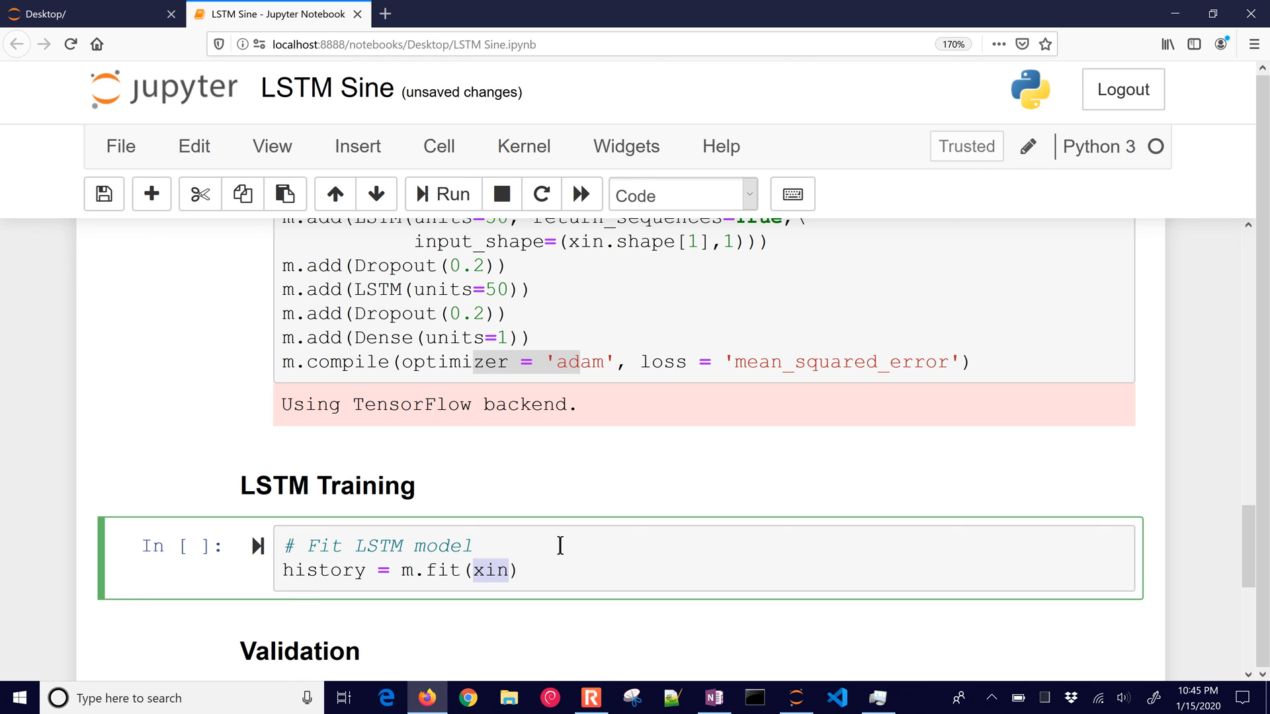
type(", next_X")
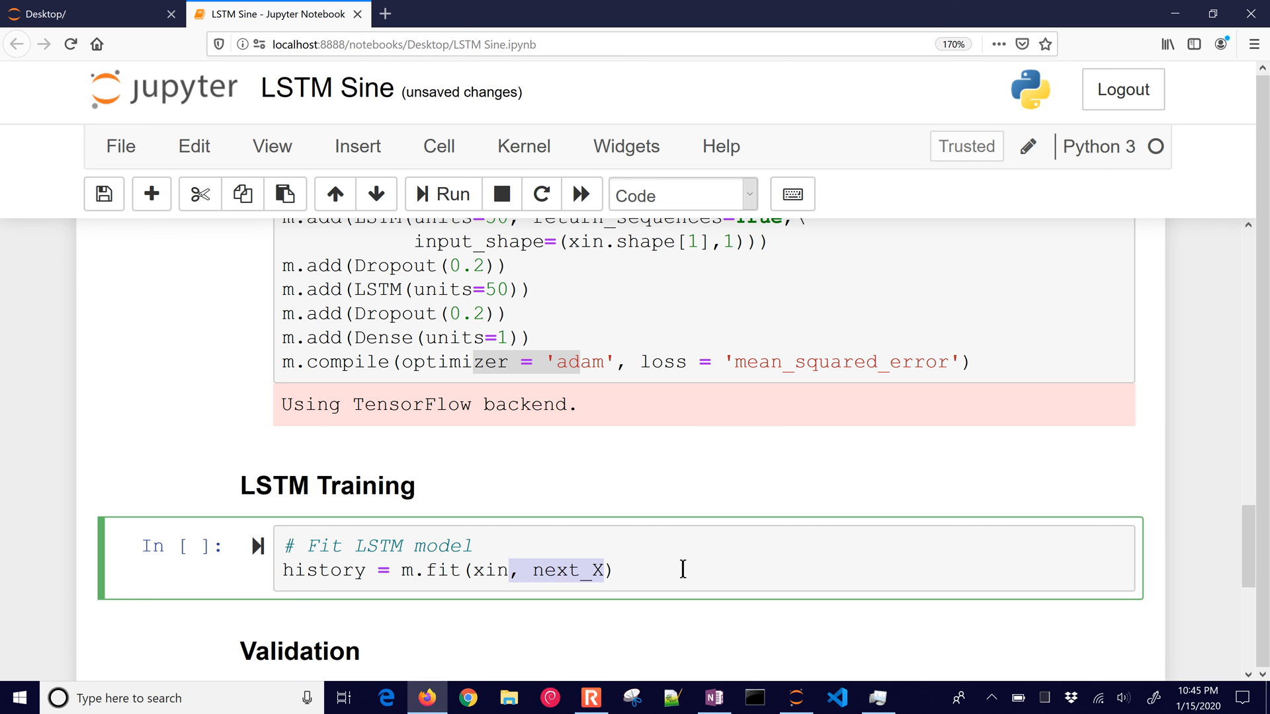
Step: Give m.fit epochs=50, batch_size=50 and verbose=0
type(", epochs = 50")
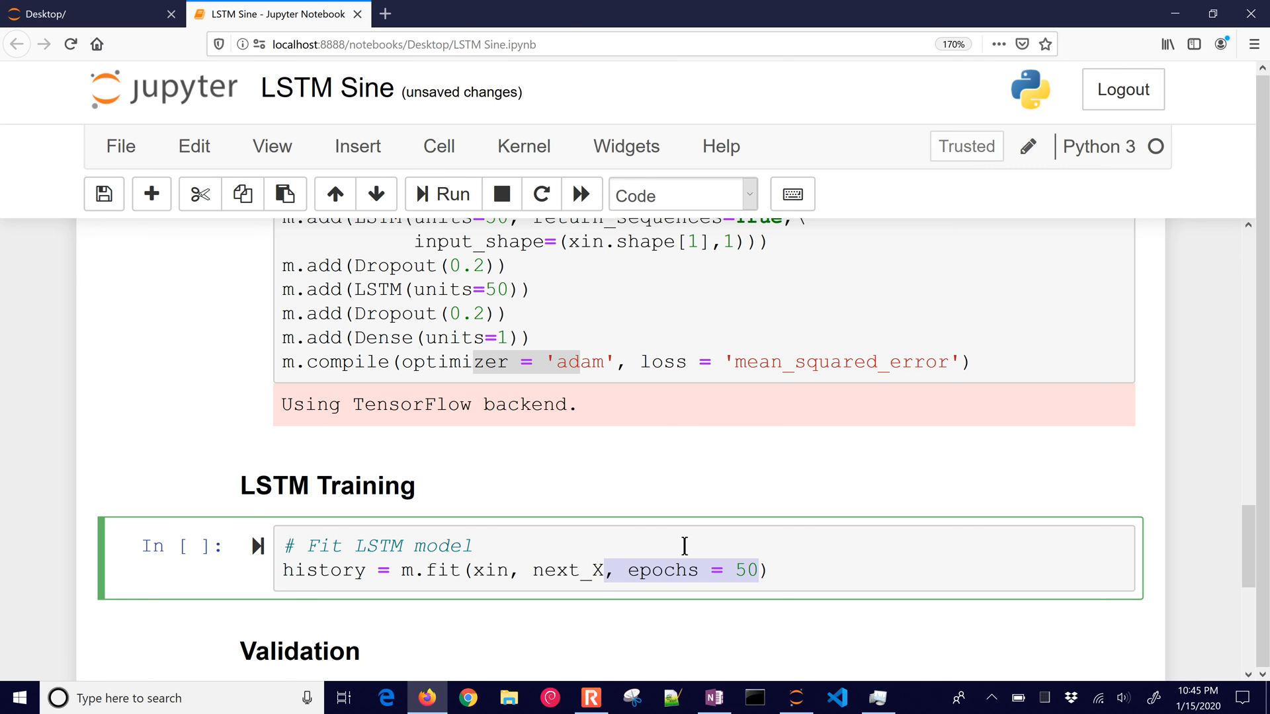
mouse_move(880, 557)
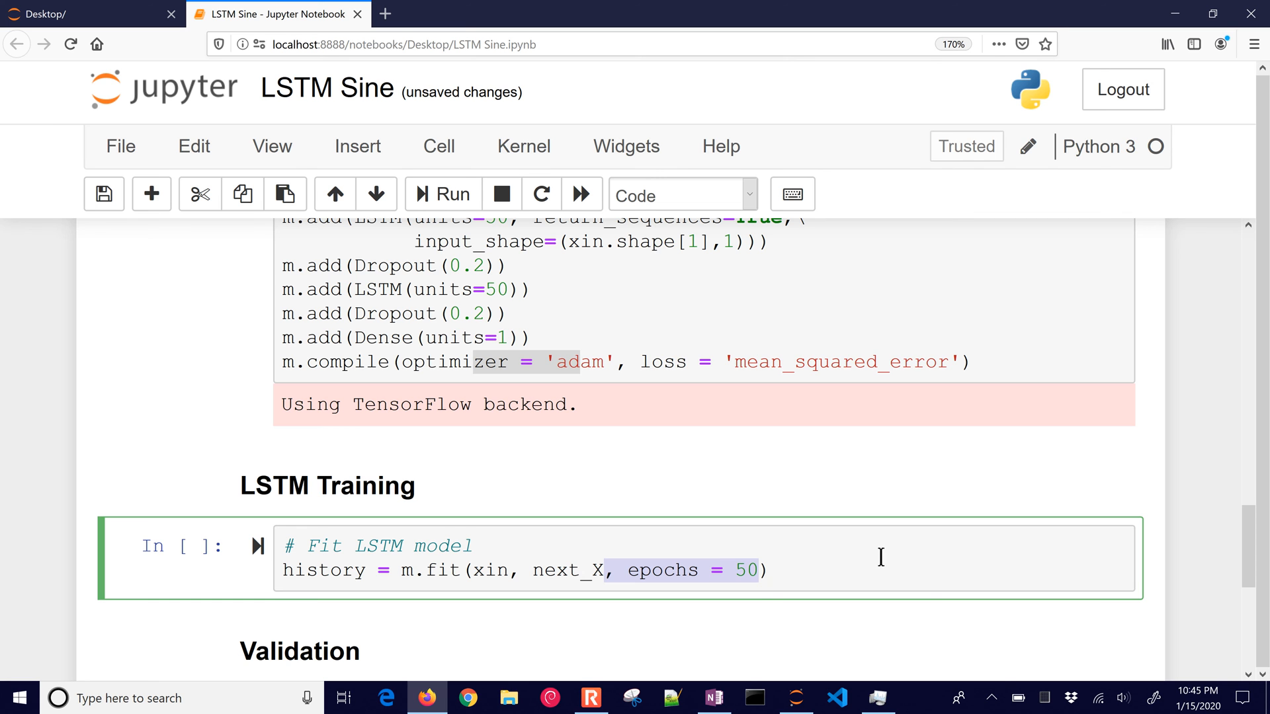
type(", batch_size = 50")
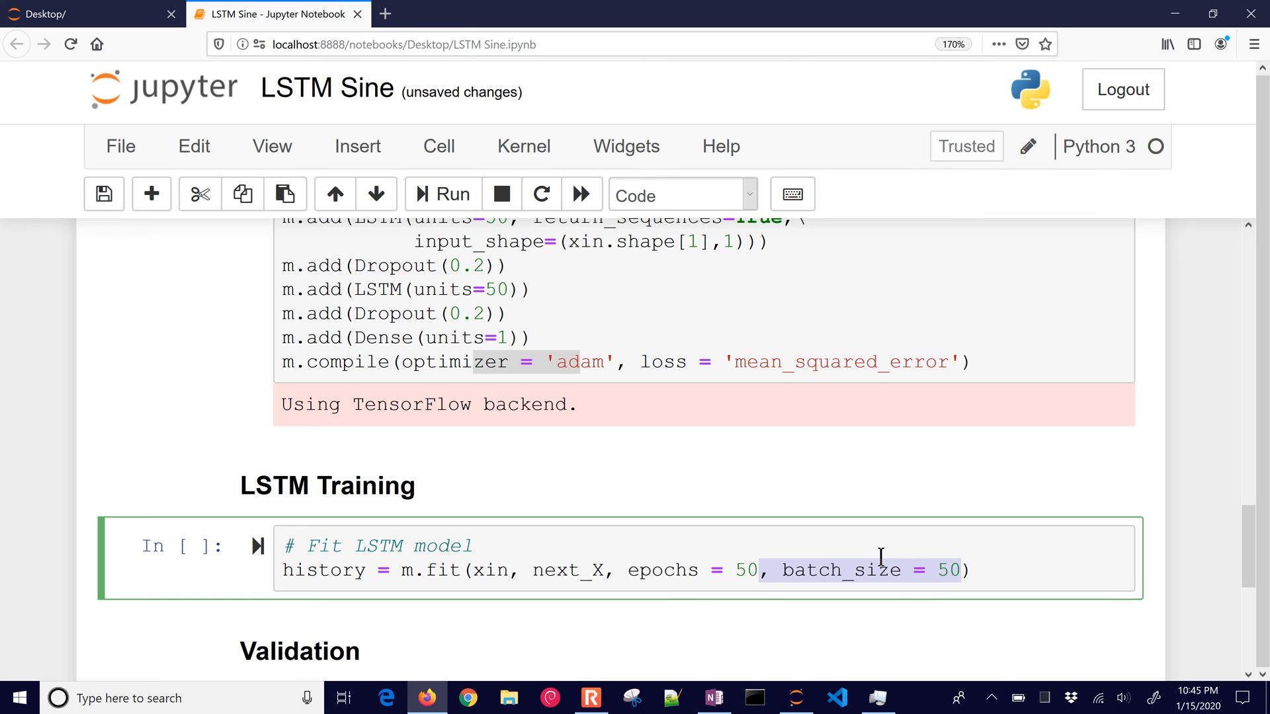
type(",verbose=0")
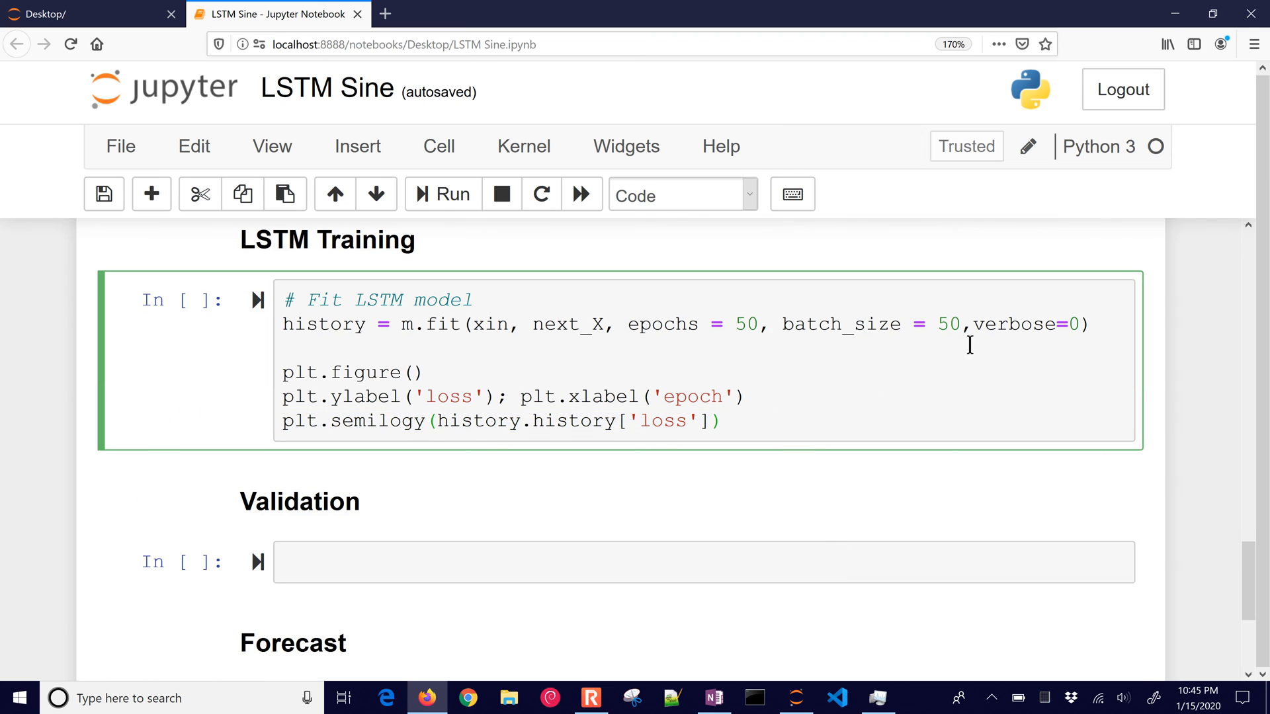
left_click(1098, 324)
type("1")
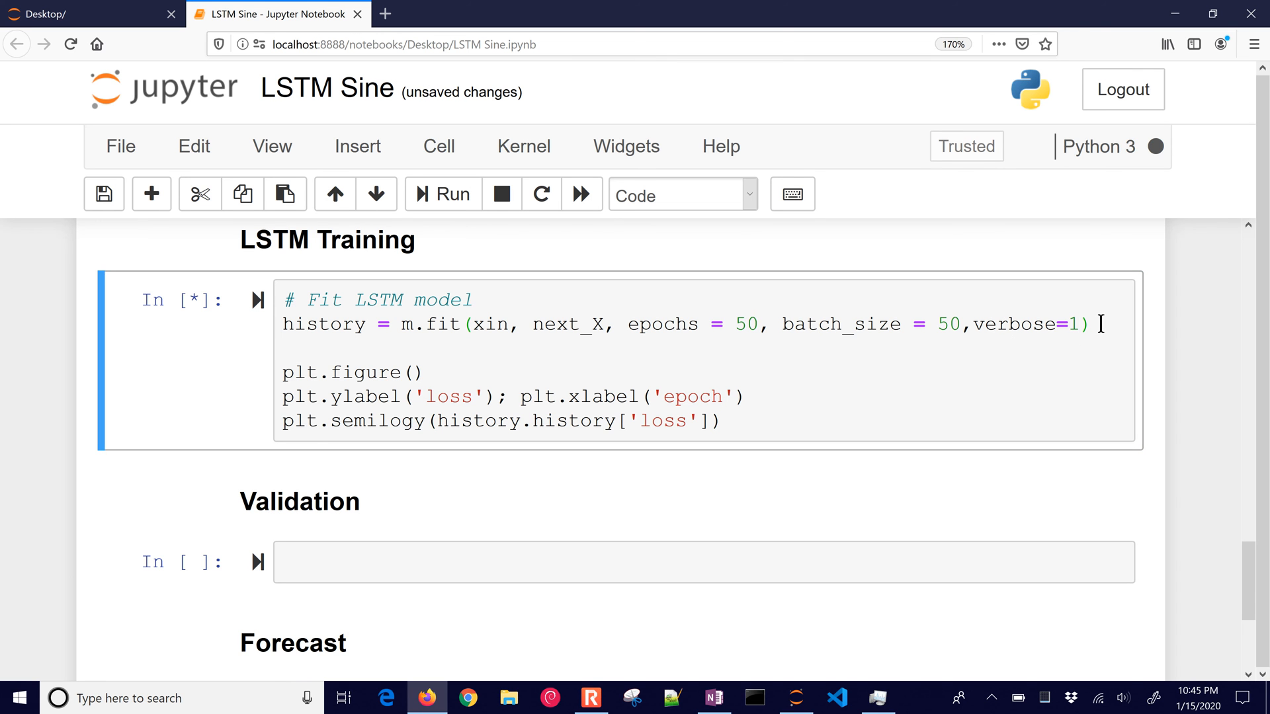
Step: Scroll through the 50-epoch training log down to the falling semilog loss plot
scroll("down", 3)
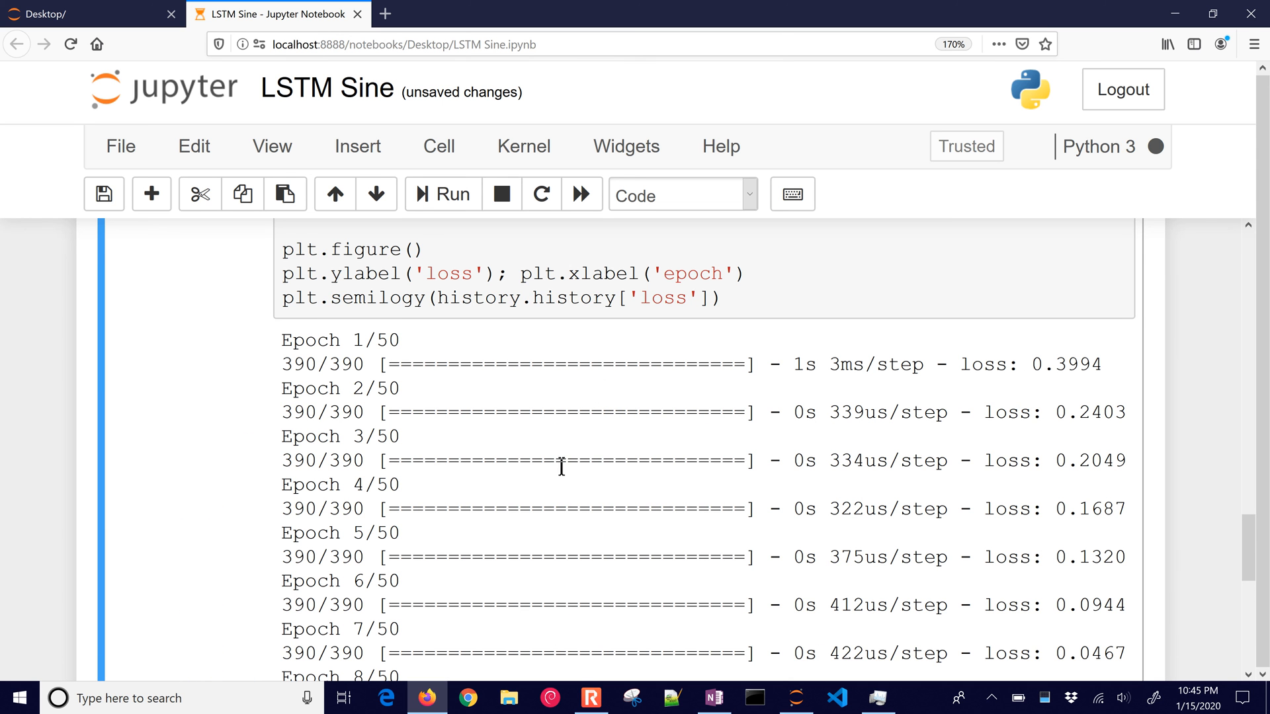
scroll("down", 3)
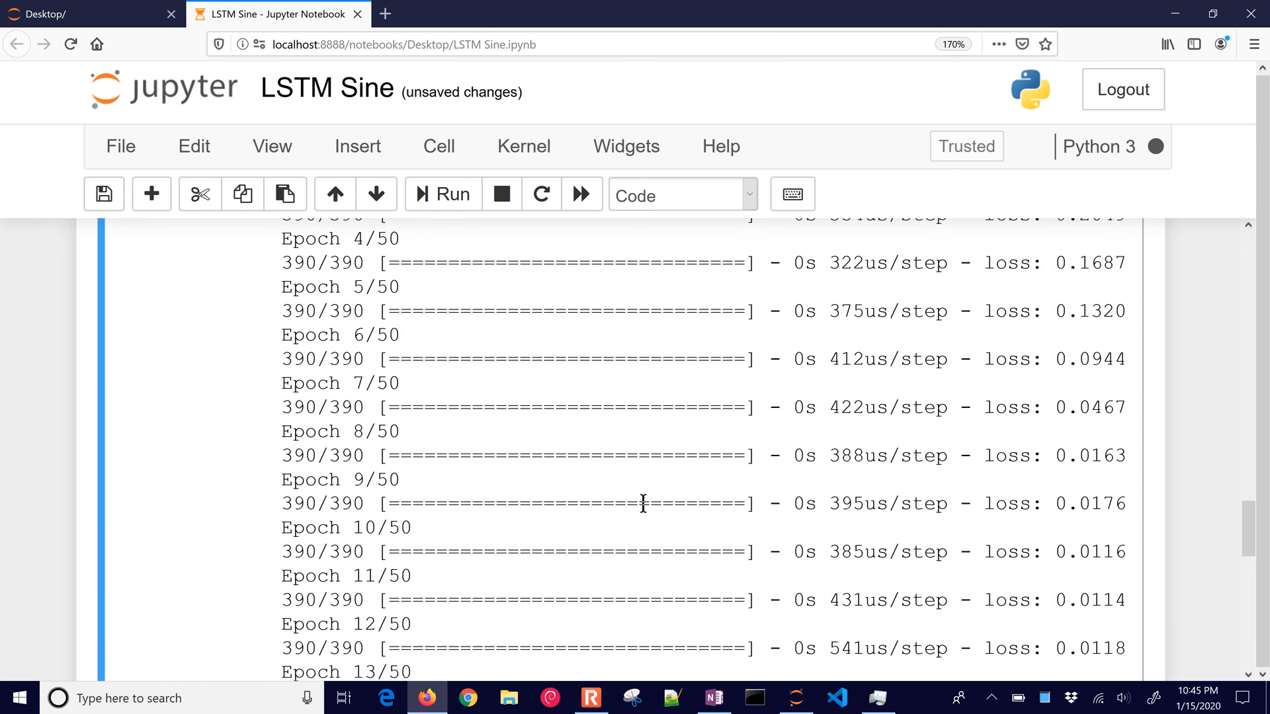
scroll("down", 3)
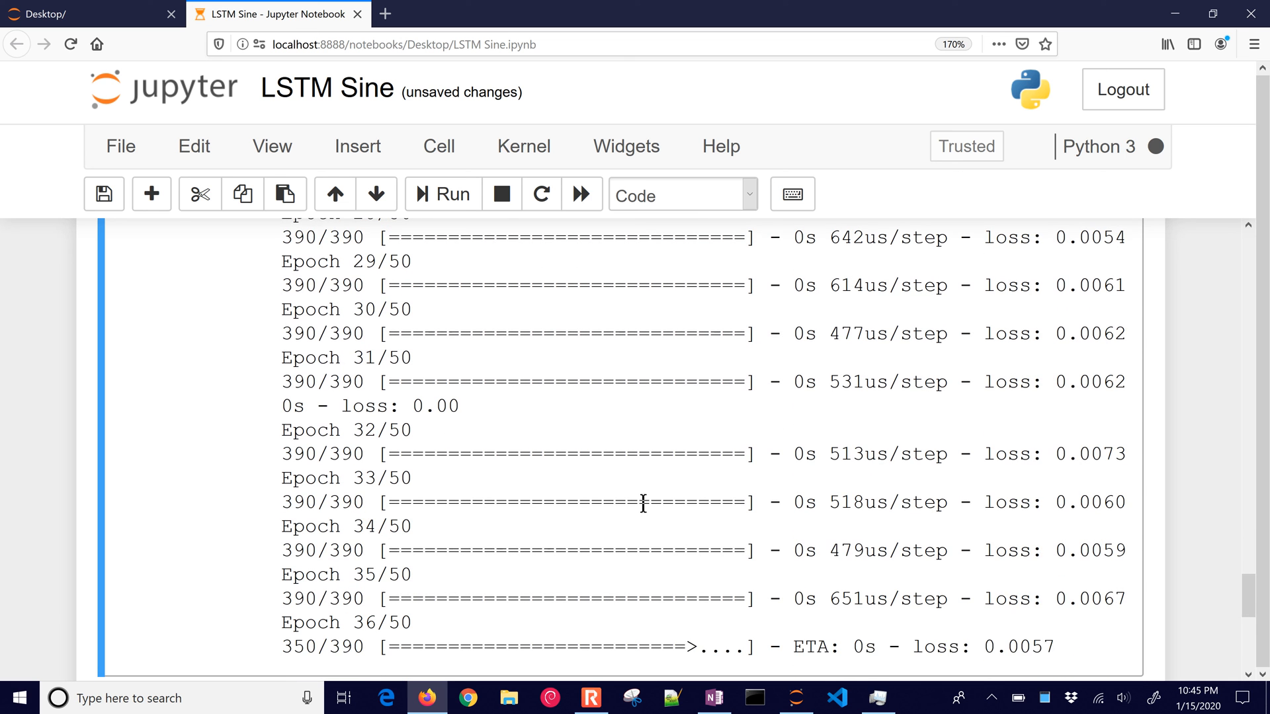
scroll("down", 3)
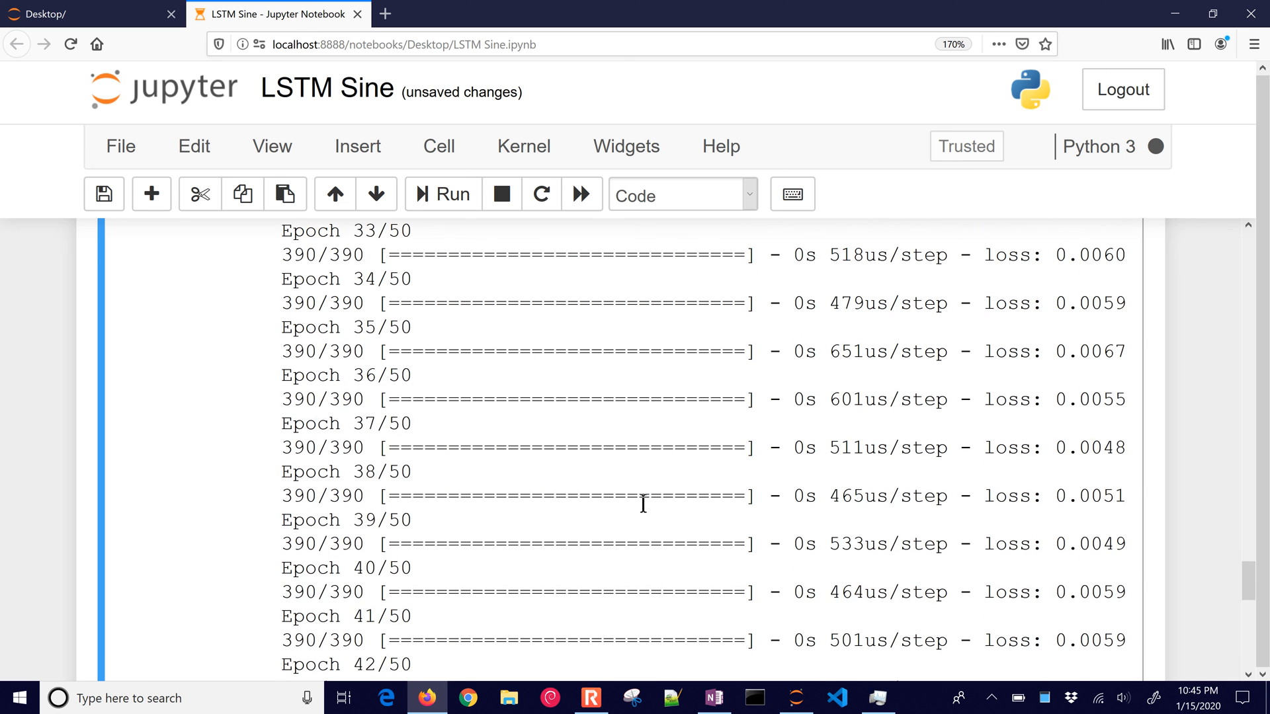
scroll("down", 3)
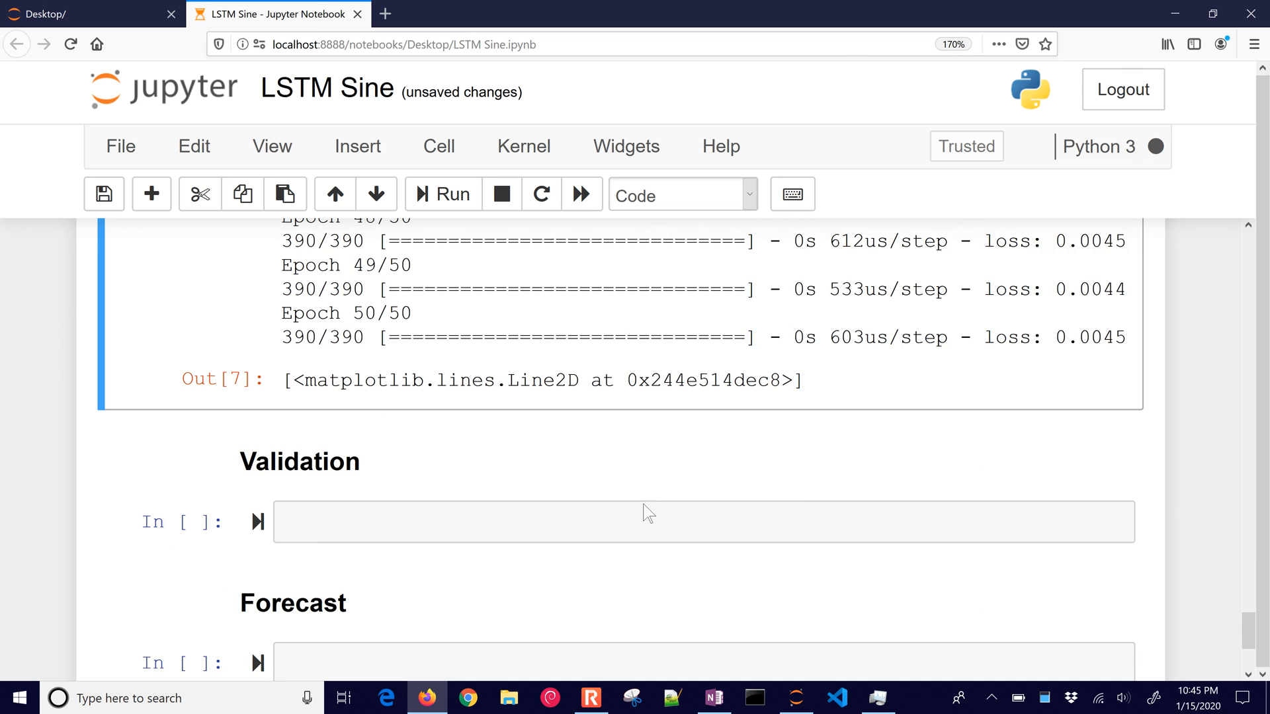
scroll("down", 3)
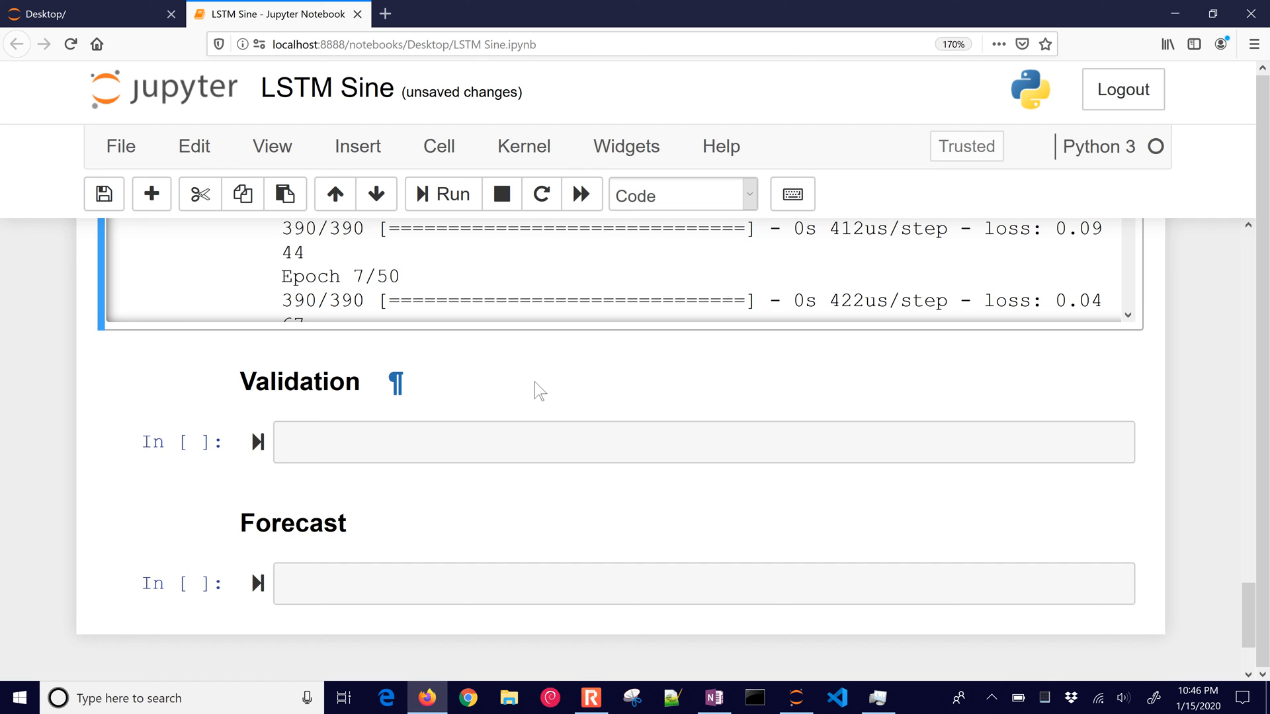
scroll("down", 3)
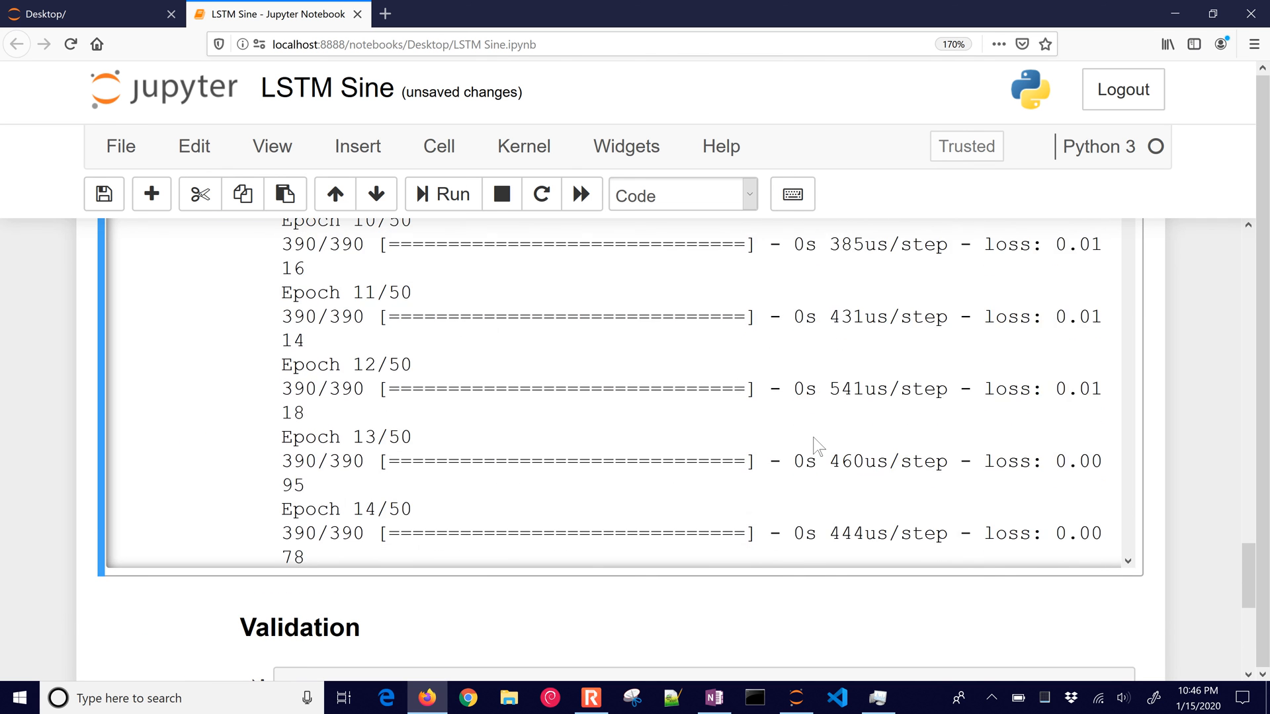
scroll("down", 3)
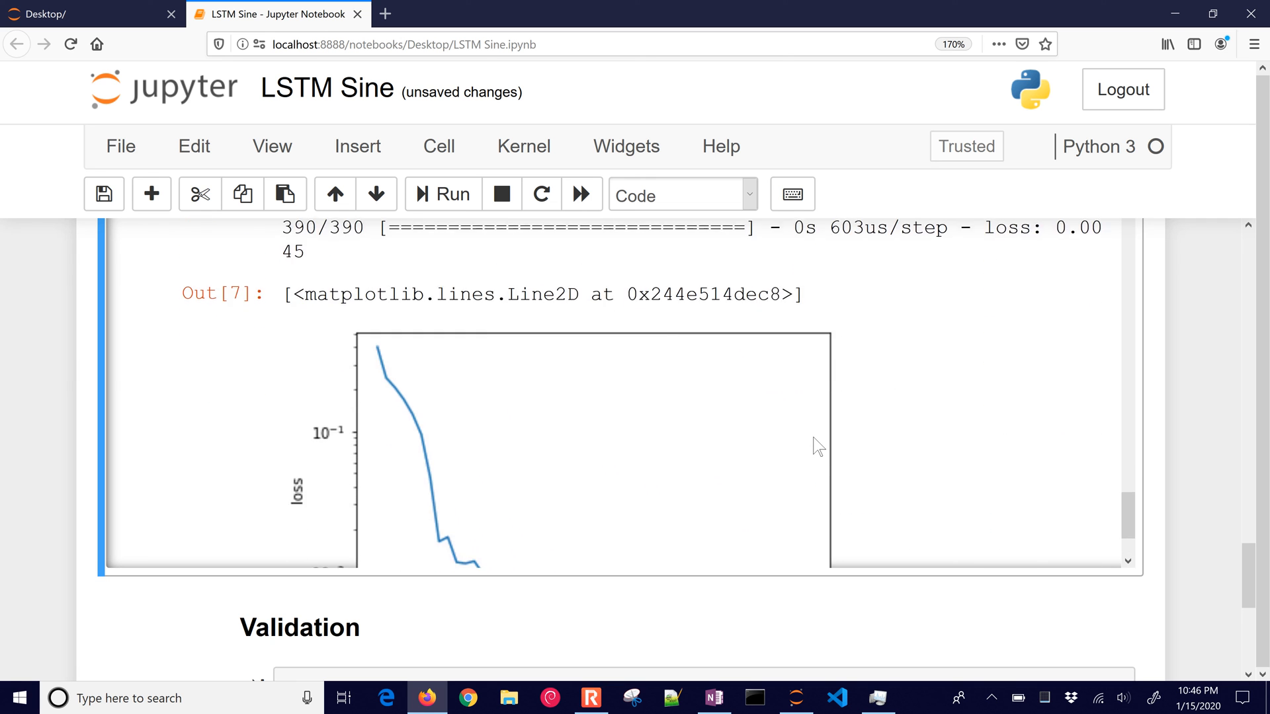
scroll("down", 3)
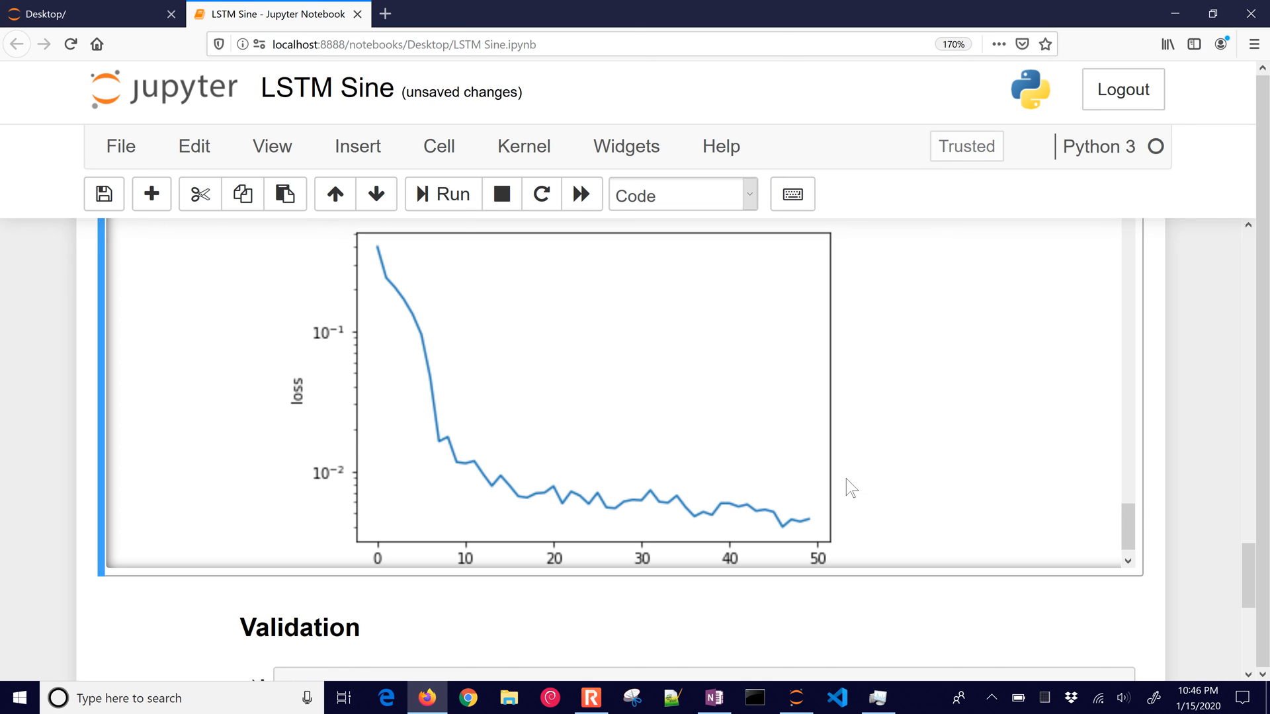
mouse_move(434, 394)
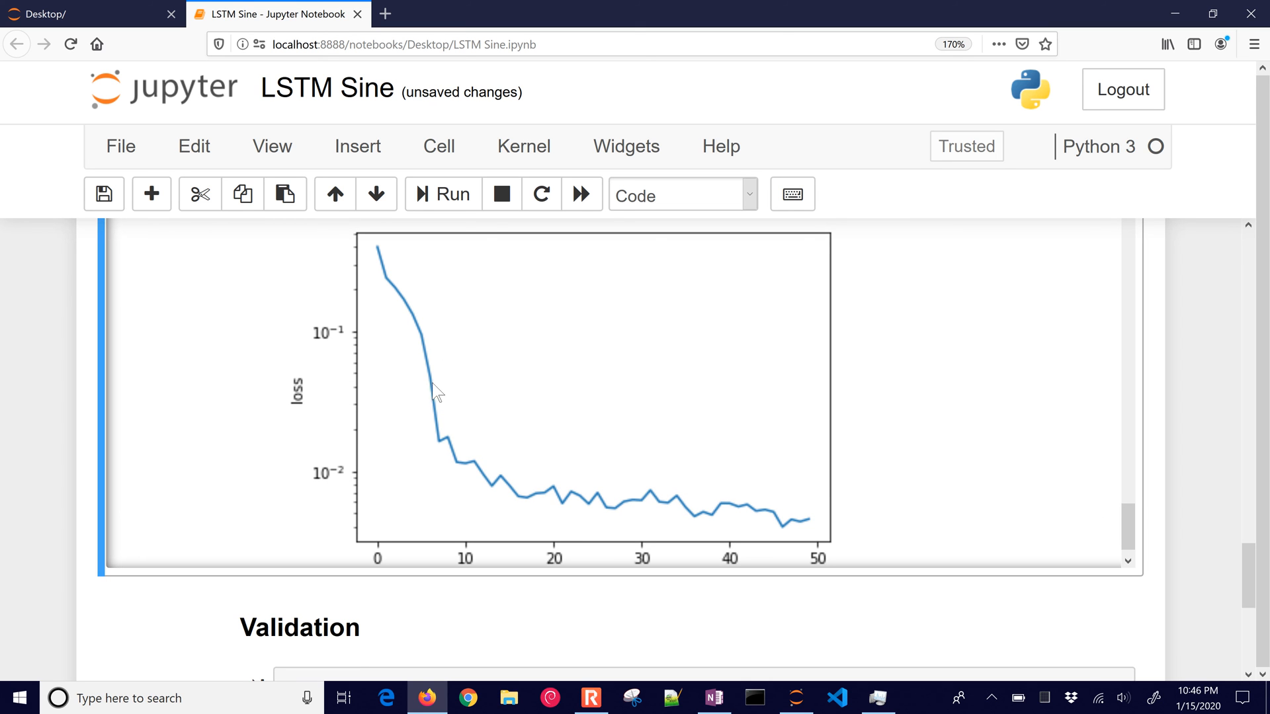
mouse_move(673, 510)
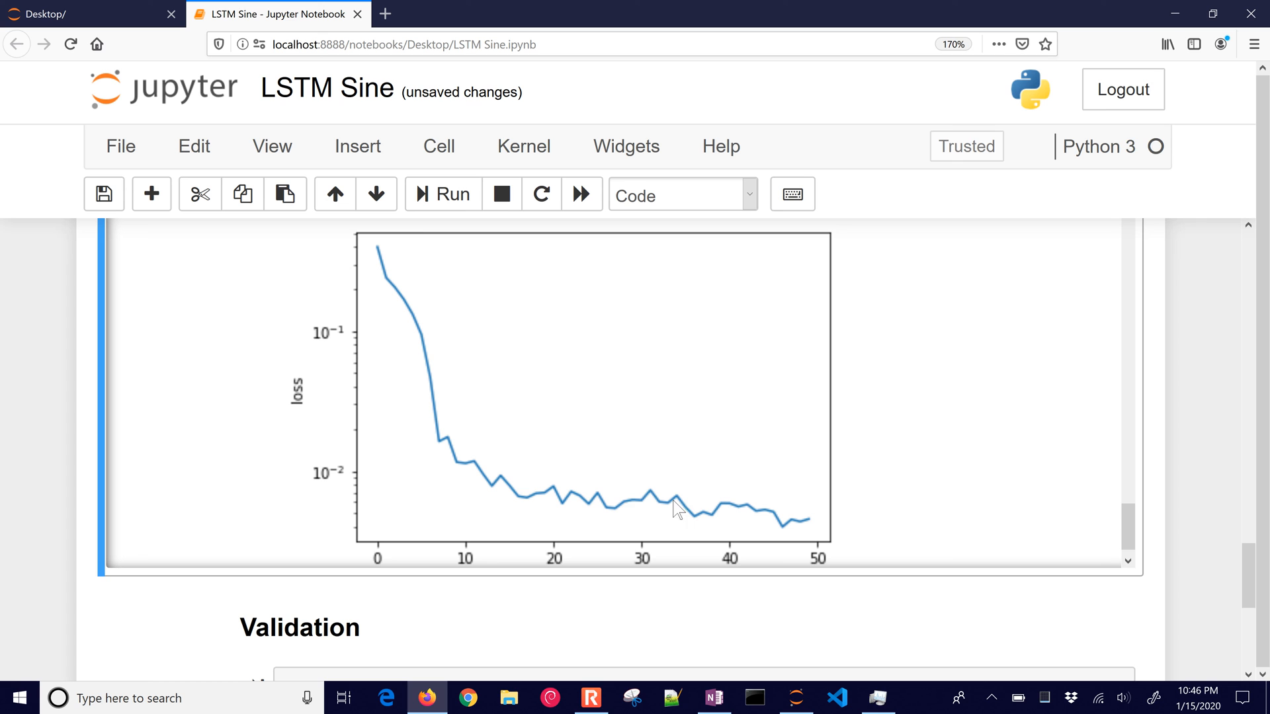
mouse_move(569, 522)
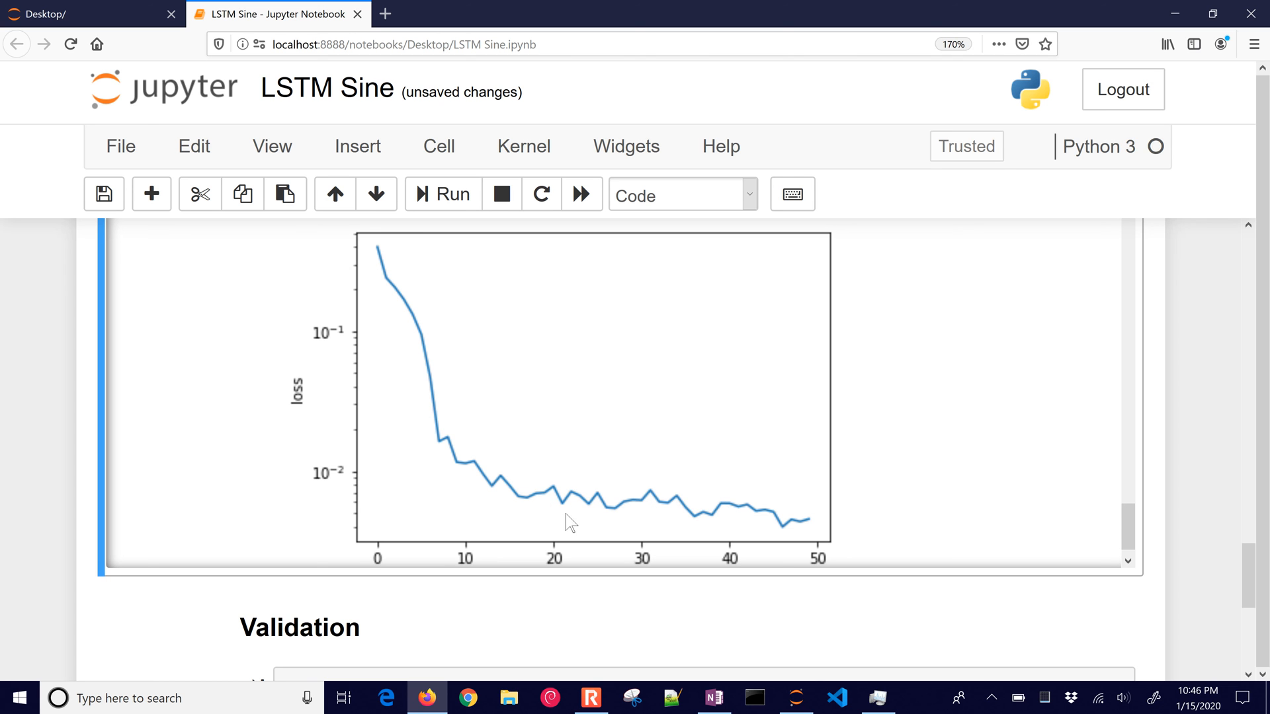
mouse_move(807, 526)
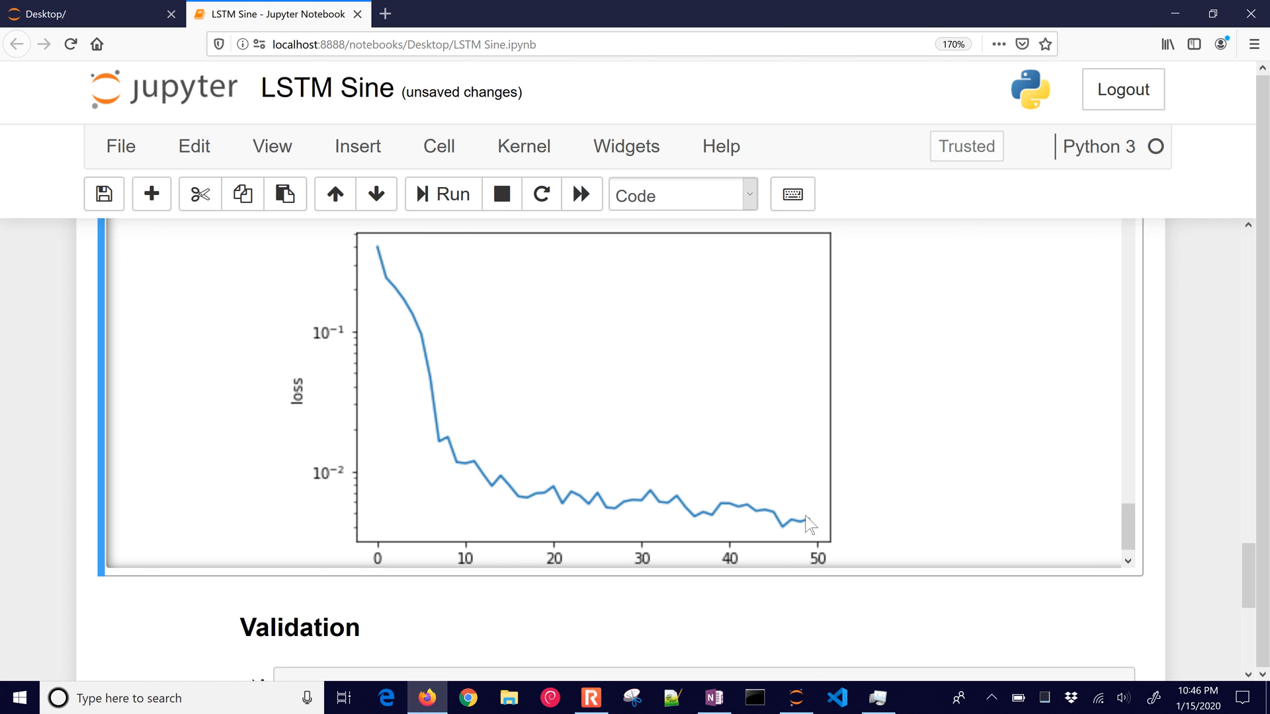
mouse_move(730, 519)
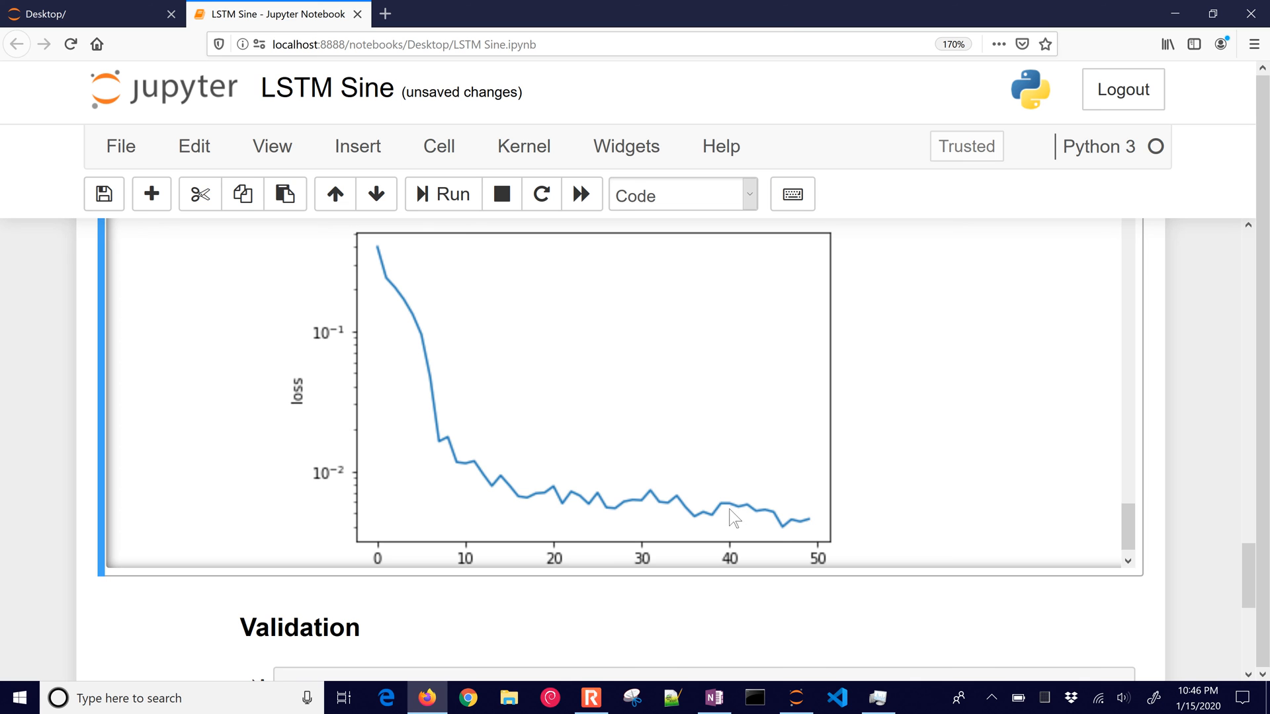
mouse_move(859, 485)
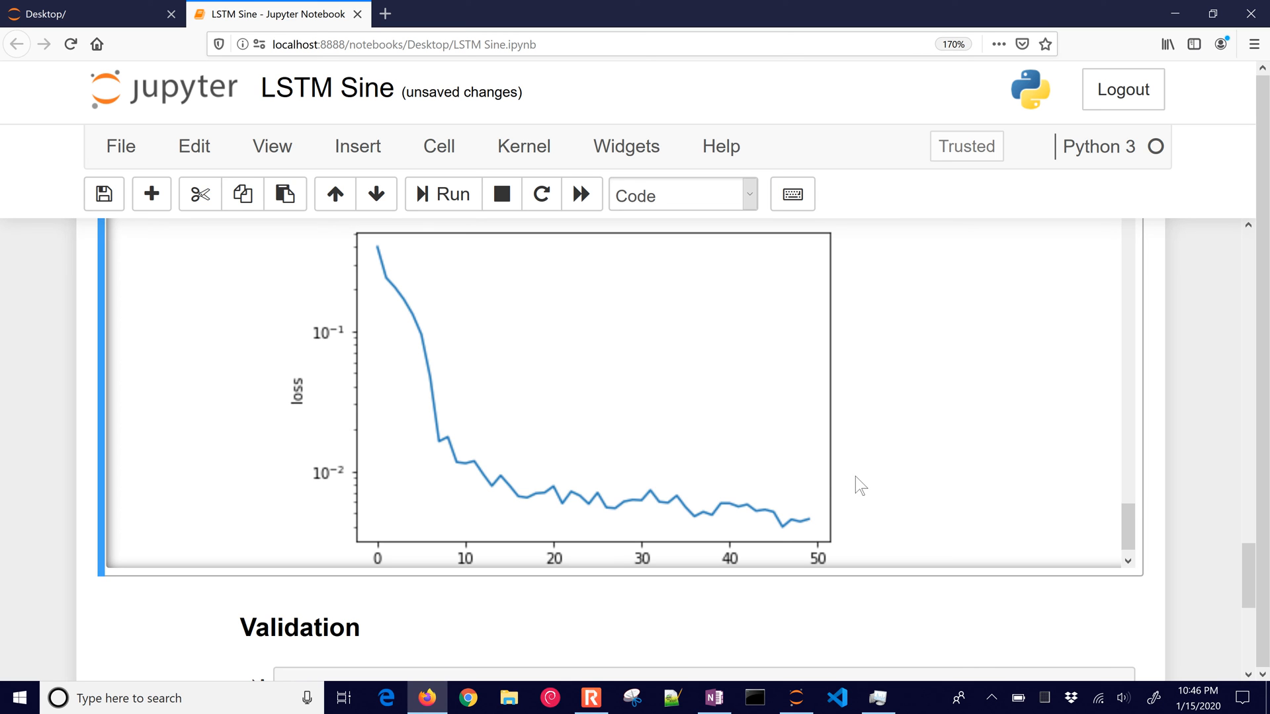
scroll("down", 3)
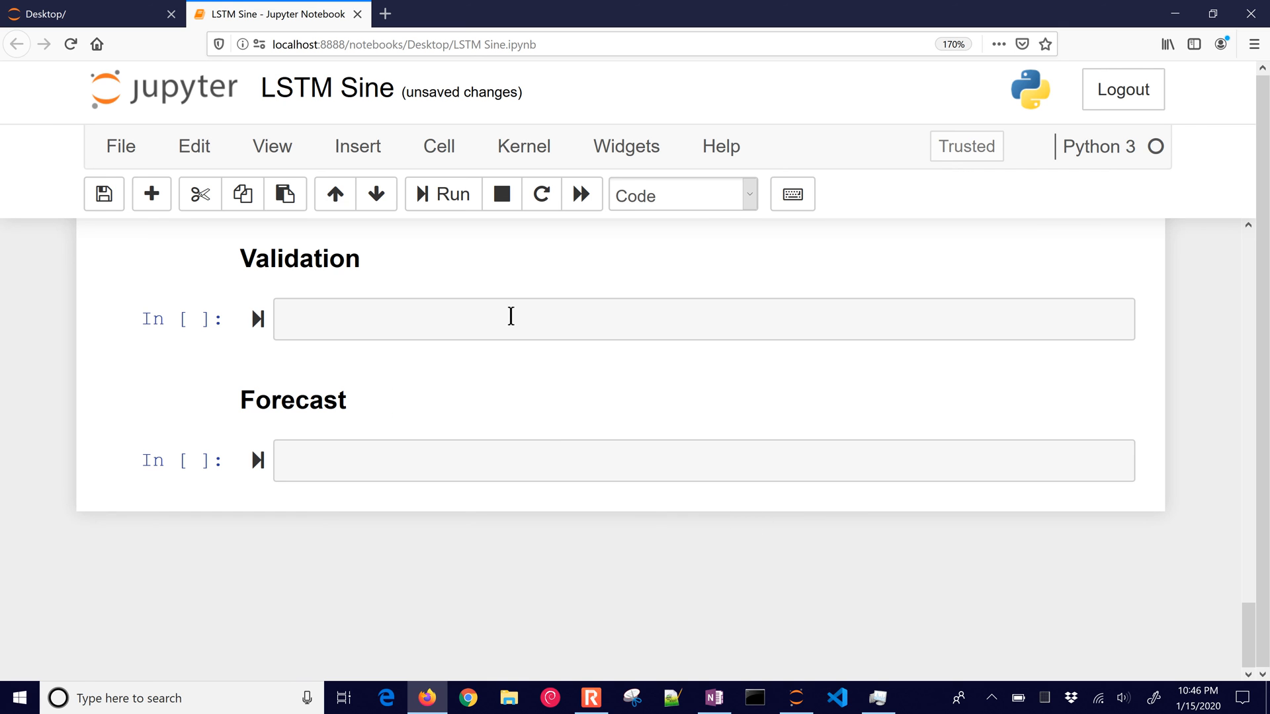
Step: Write the loop building xin windows and next_X1 targets from Xtest
type("# Store \"window\" points as a sequence")
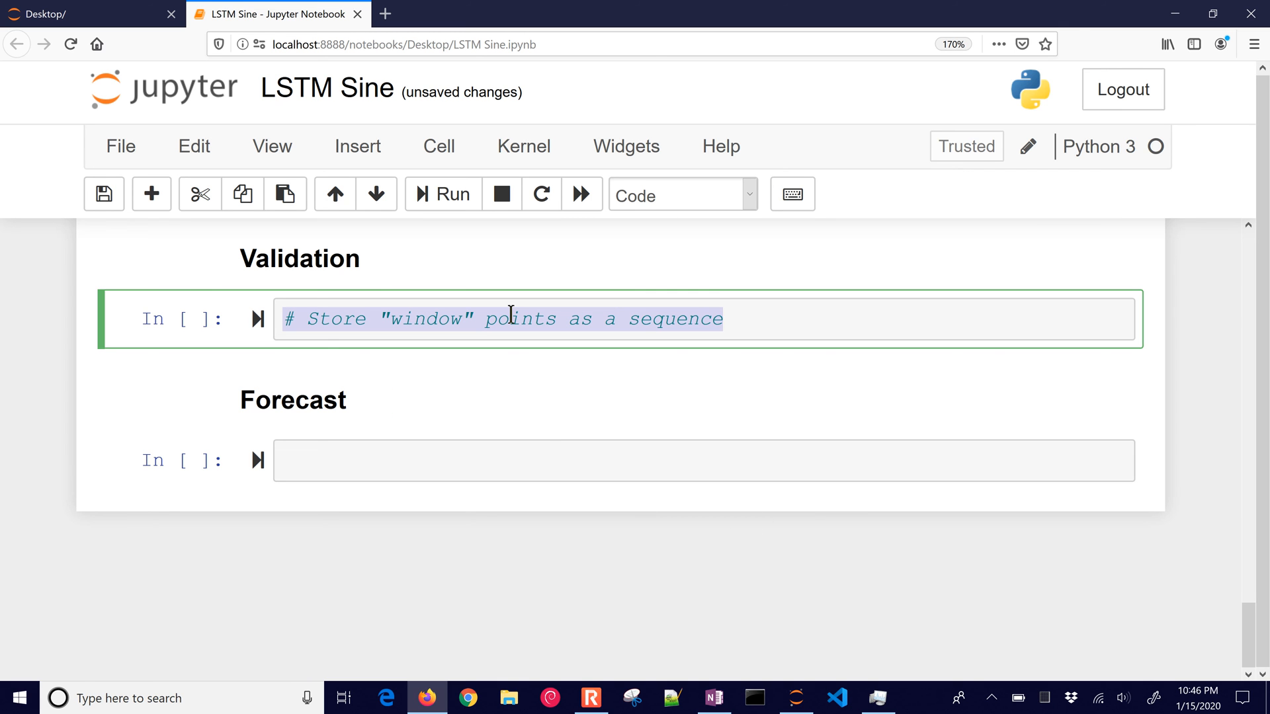
mouse_move(1249, 625)
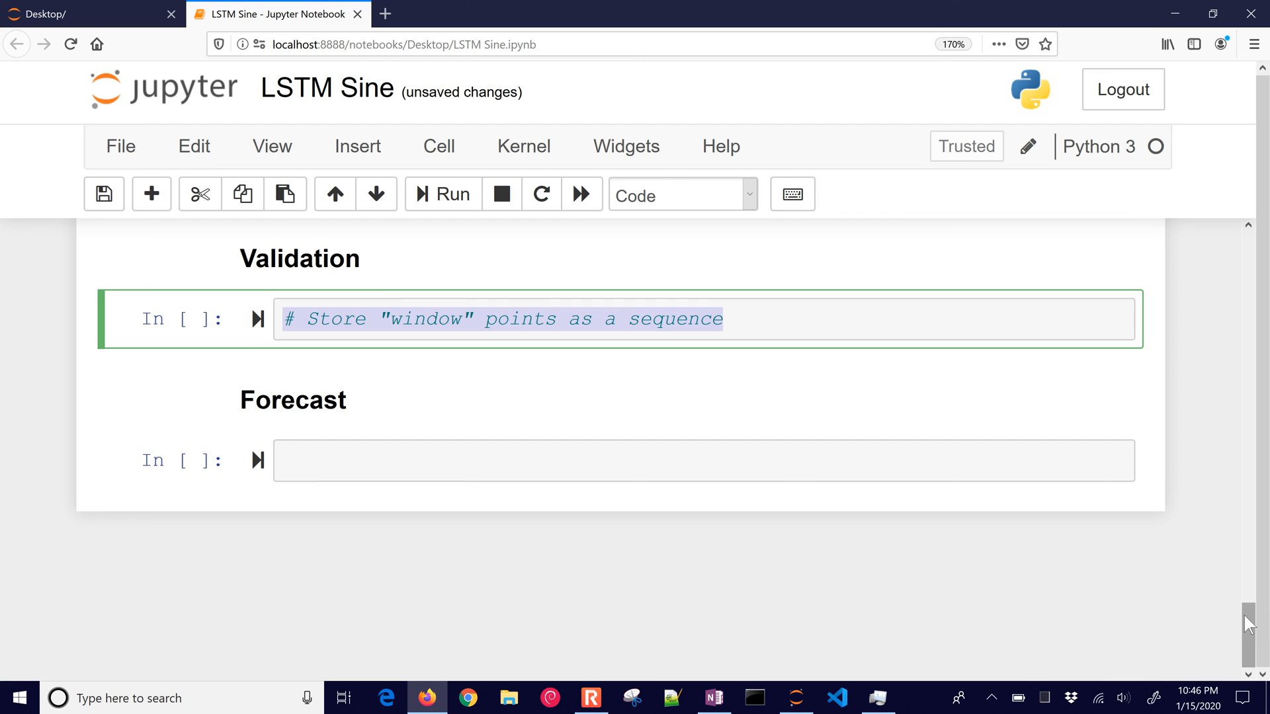
scroll("up", 3)
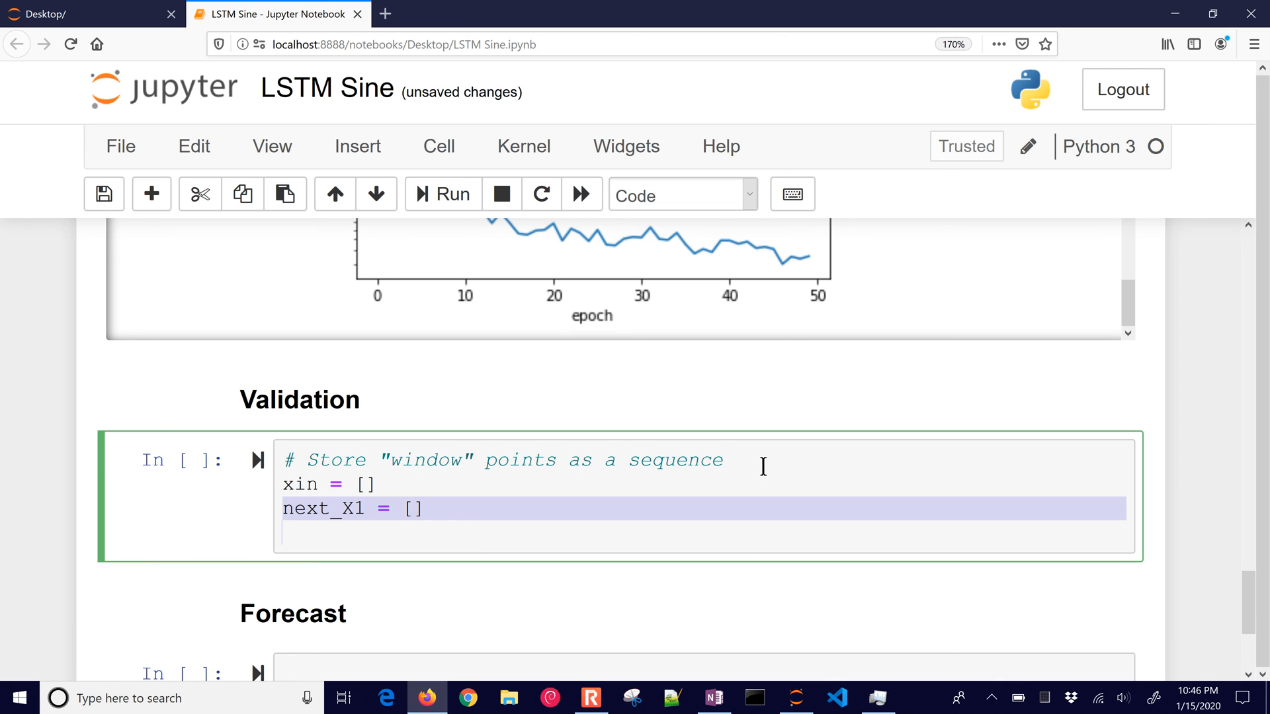
type("for i in range(window,len(Xtest)):")
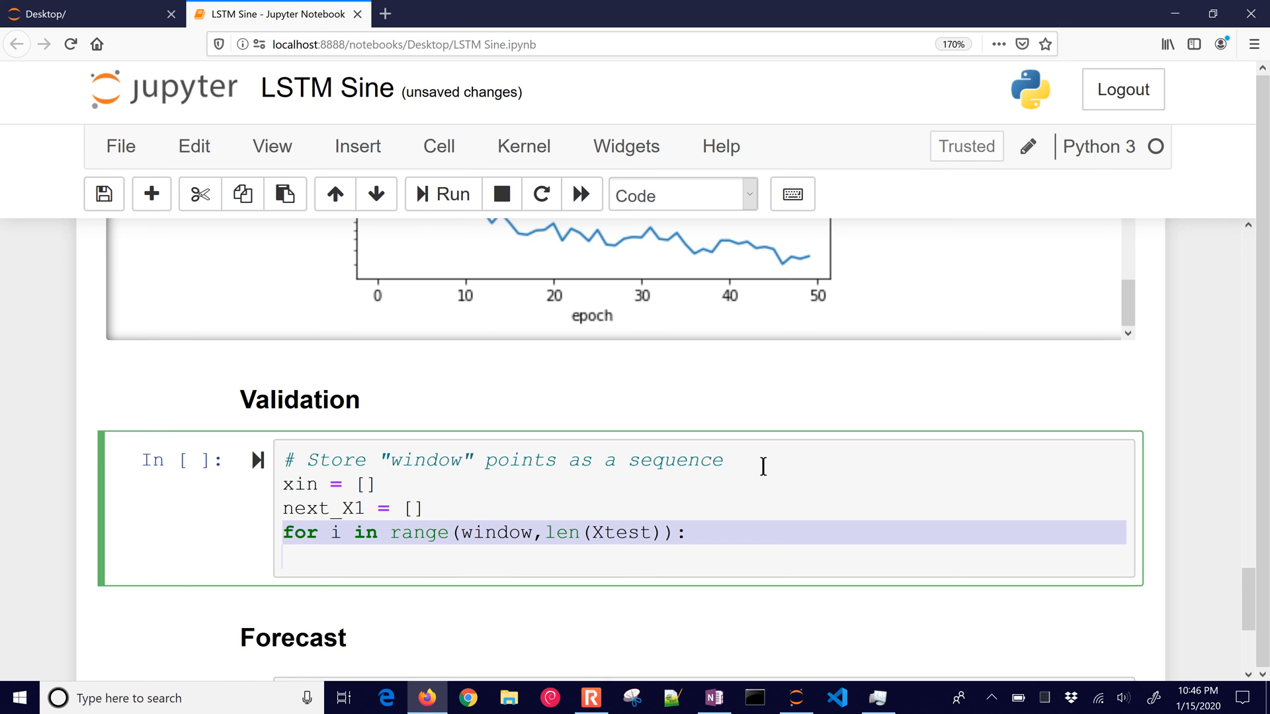
type("xin.append(Xtest[i-window:i])")
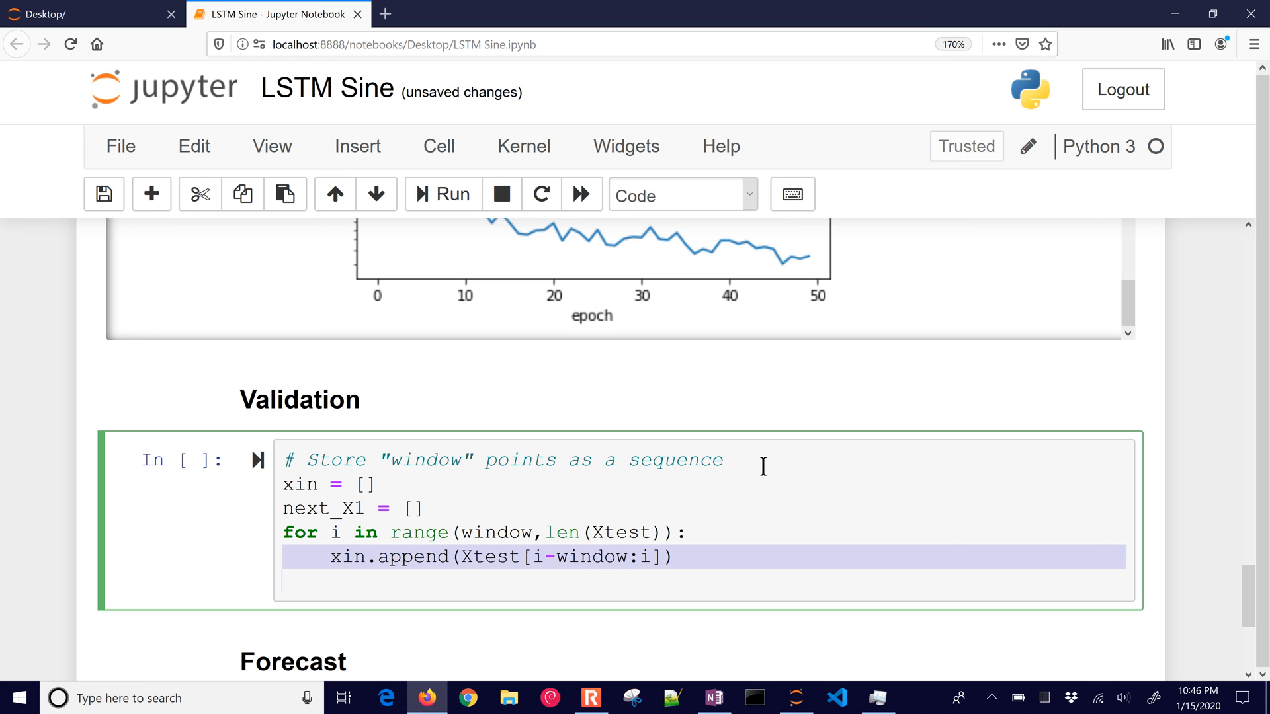
type("next_X1.append(Xtest[i])")
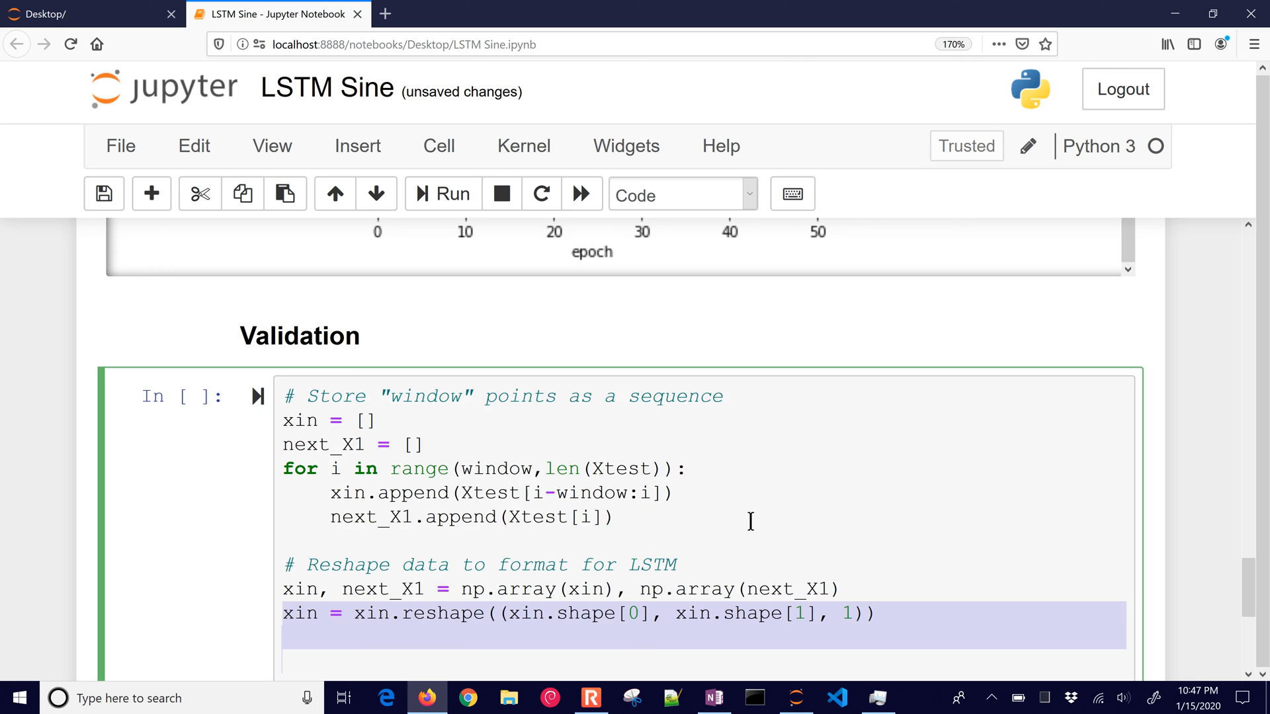
Step: Add plt.figure() and plt.plot(X_pred,':',label='LSTM') to plot predictions
scroll("down", 3)
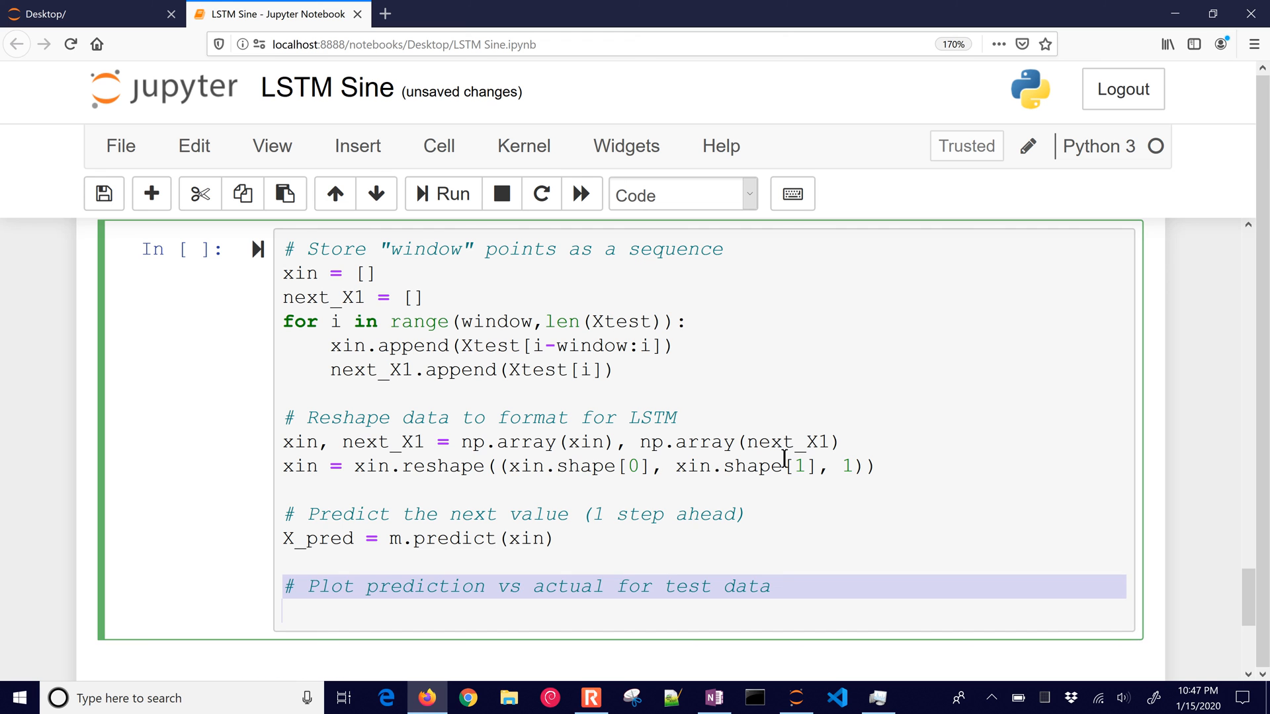
type("plt.figure()")
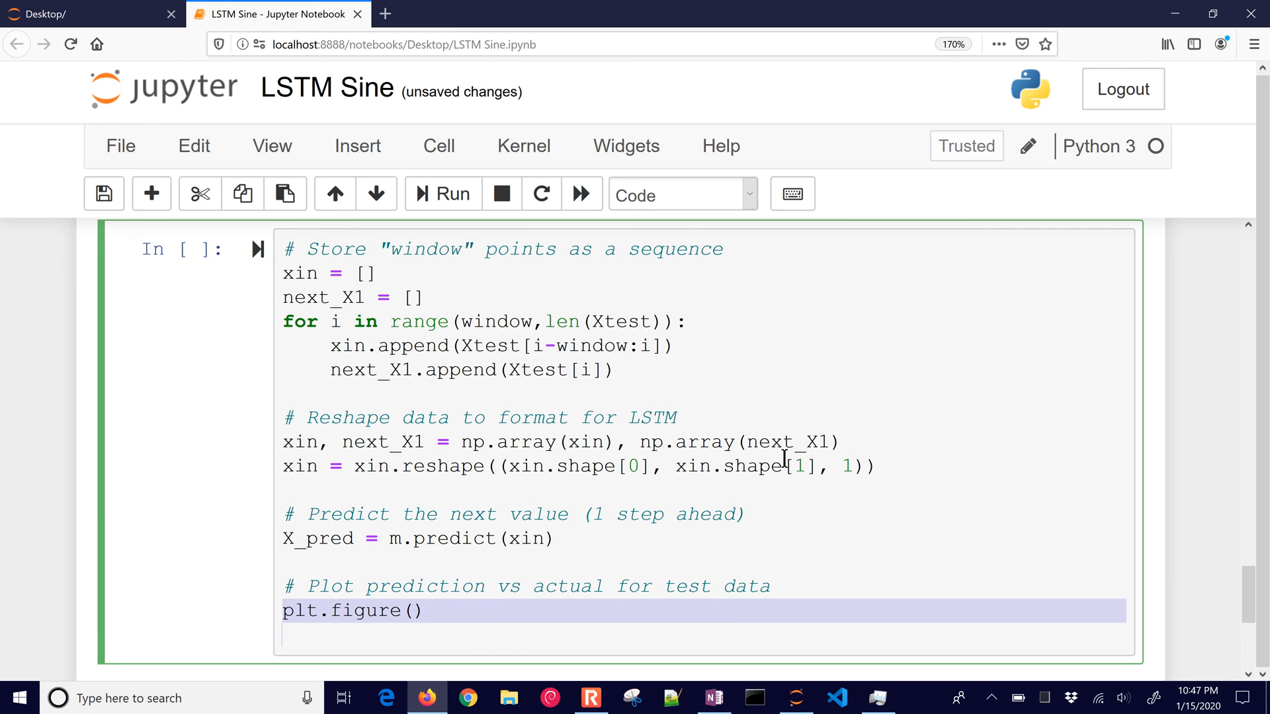
type("plt.plot(X_pred,':',label='LSTM')")
type("plt.legend()")
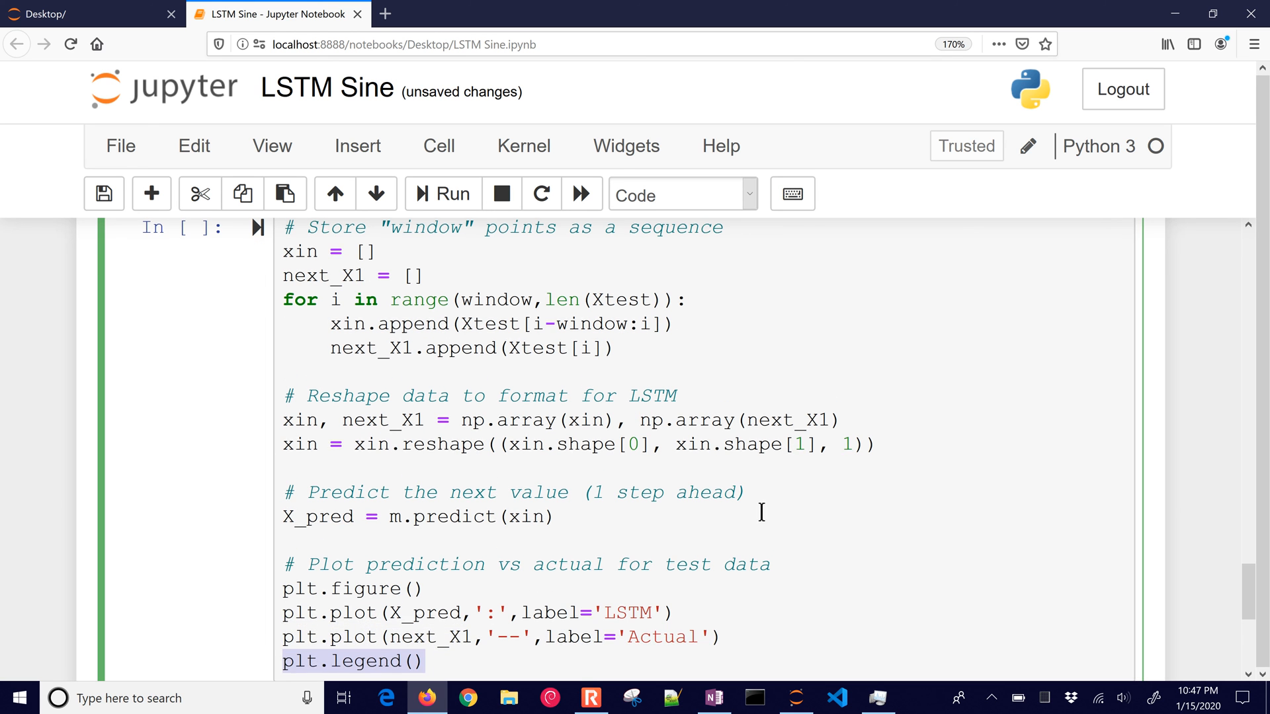
scroll("down", 3)
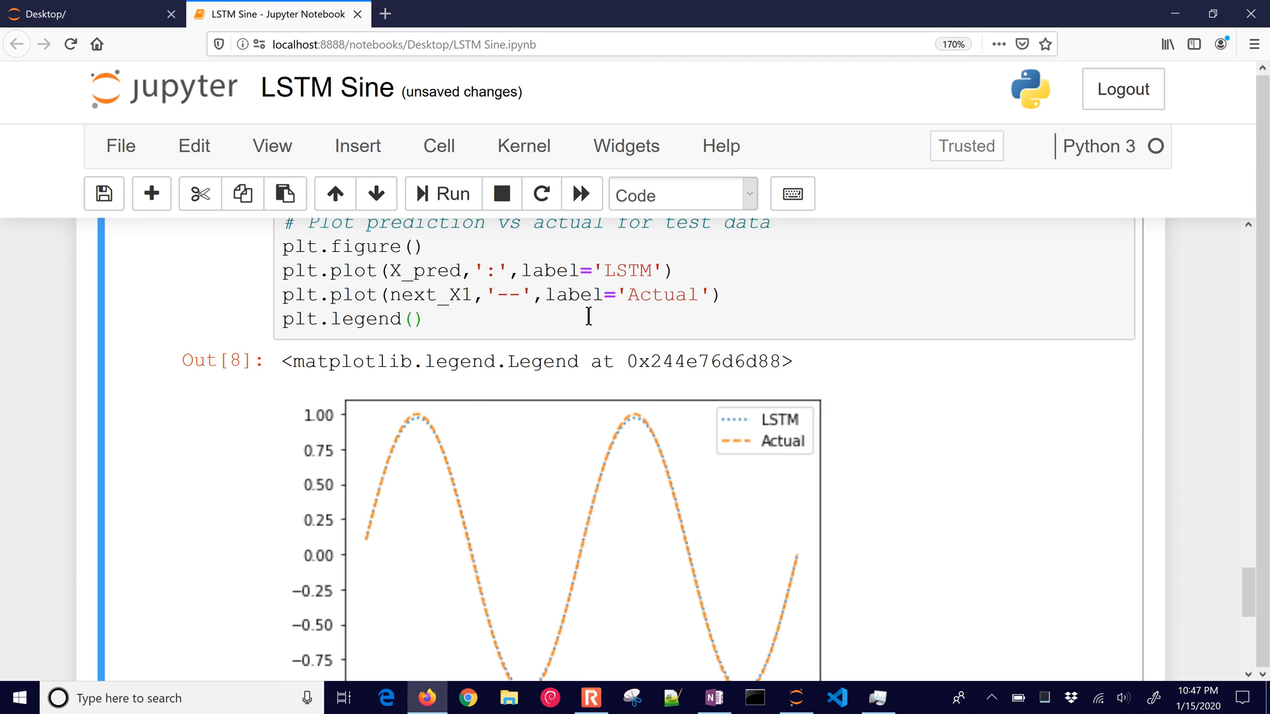
mouse_move(494, 647)
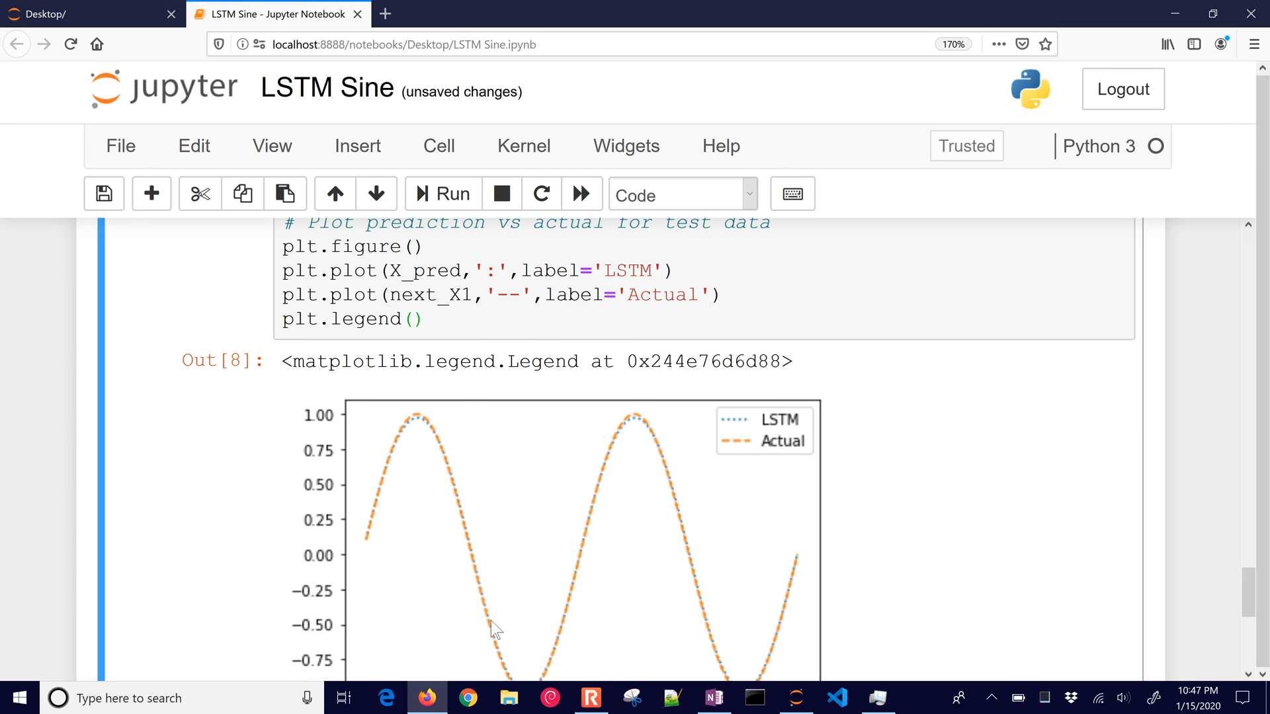
mouse_move(1244, 600)
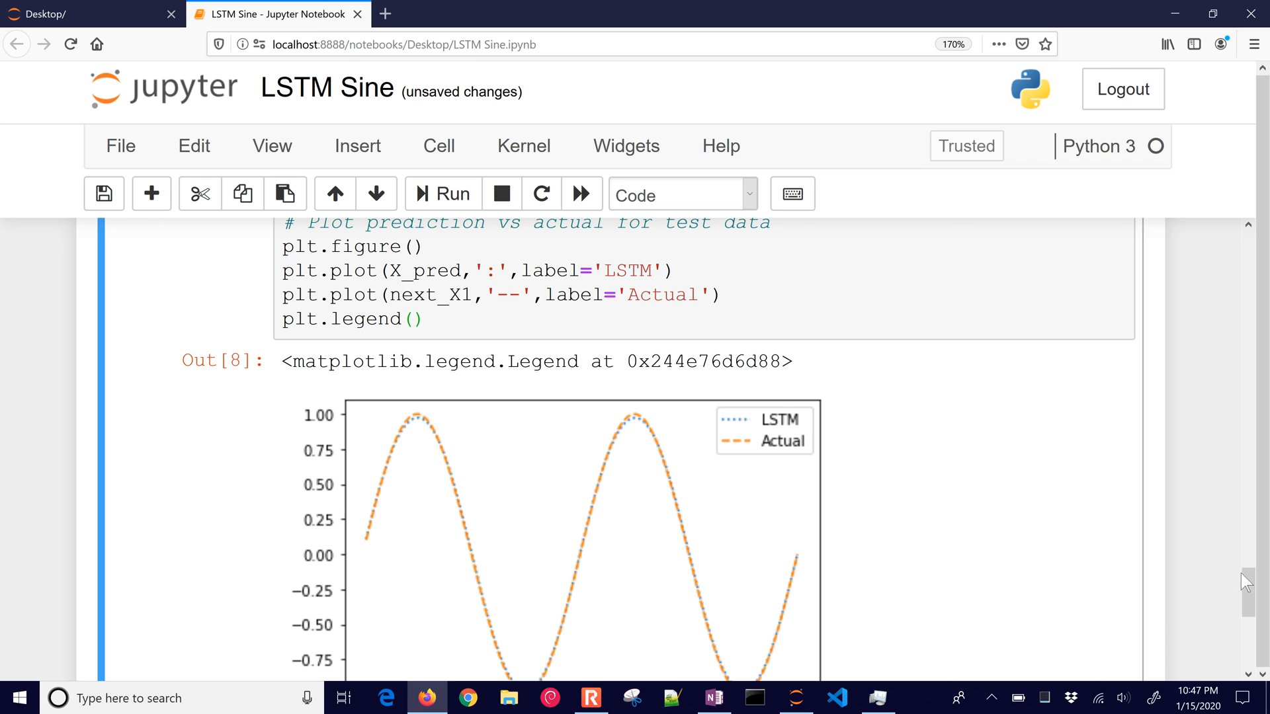
Step: Bring the Out[8] LSTM versus Actual plot into view and launch Snipping Tool
scroll("down", 3)
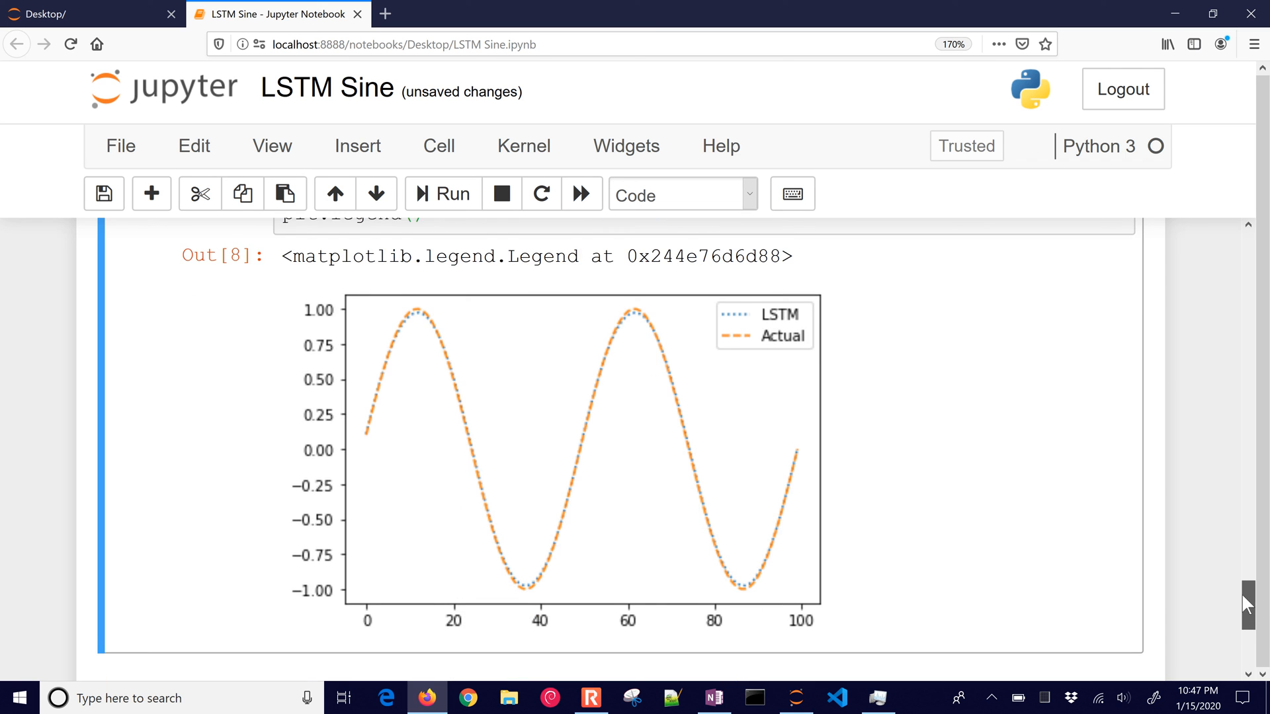
scroll("down", 3)
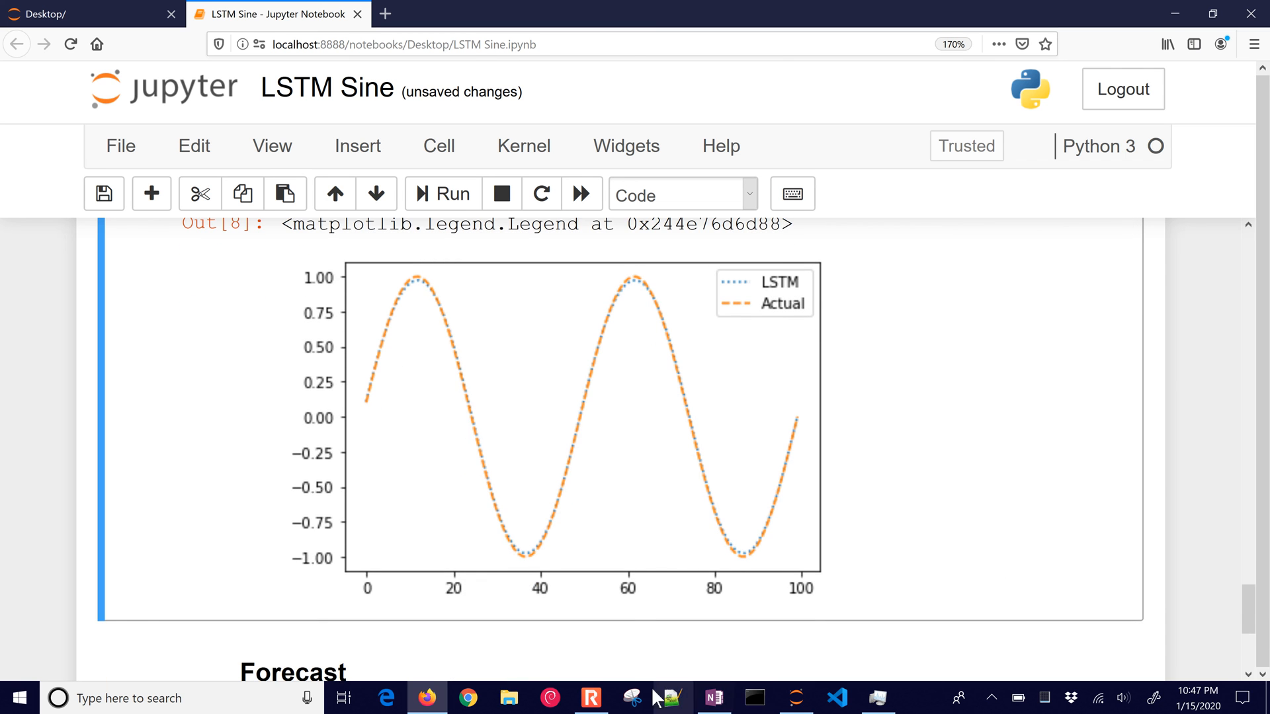
left_click(633, 698)
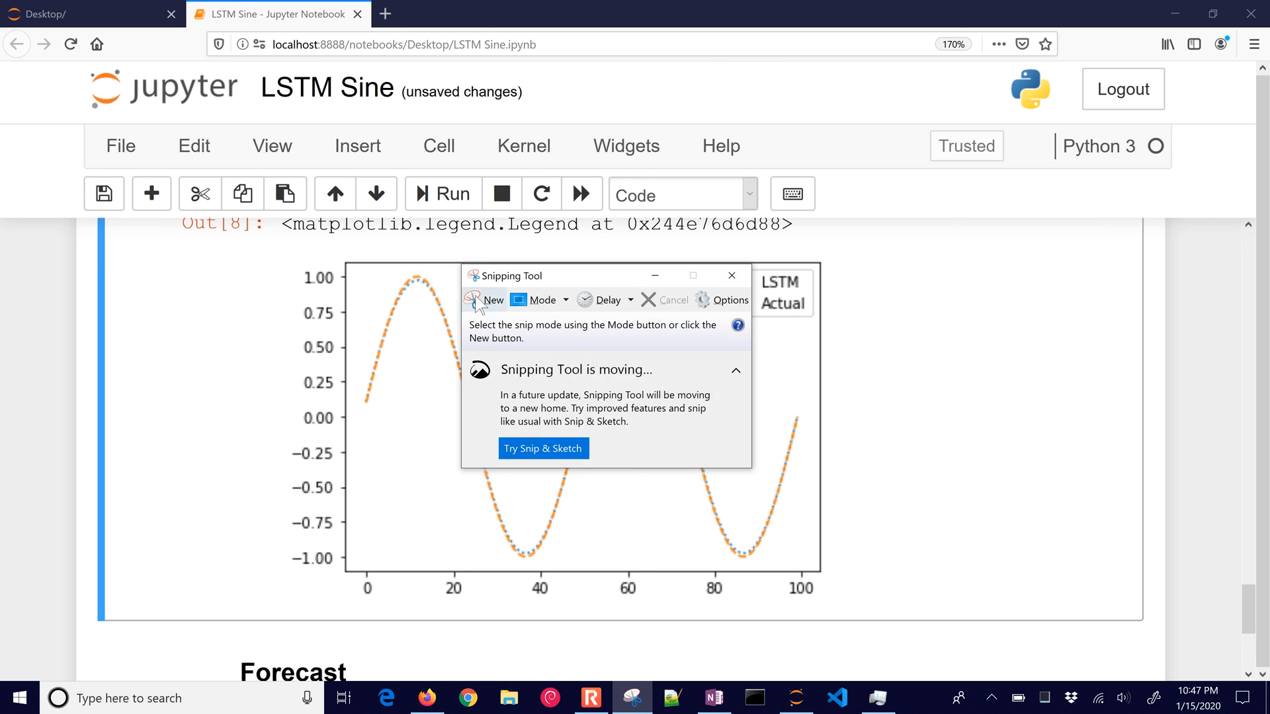
Step: Snip a new rectangle around the prediction plot and copy it into OneNote
left_click(487, 298)
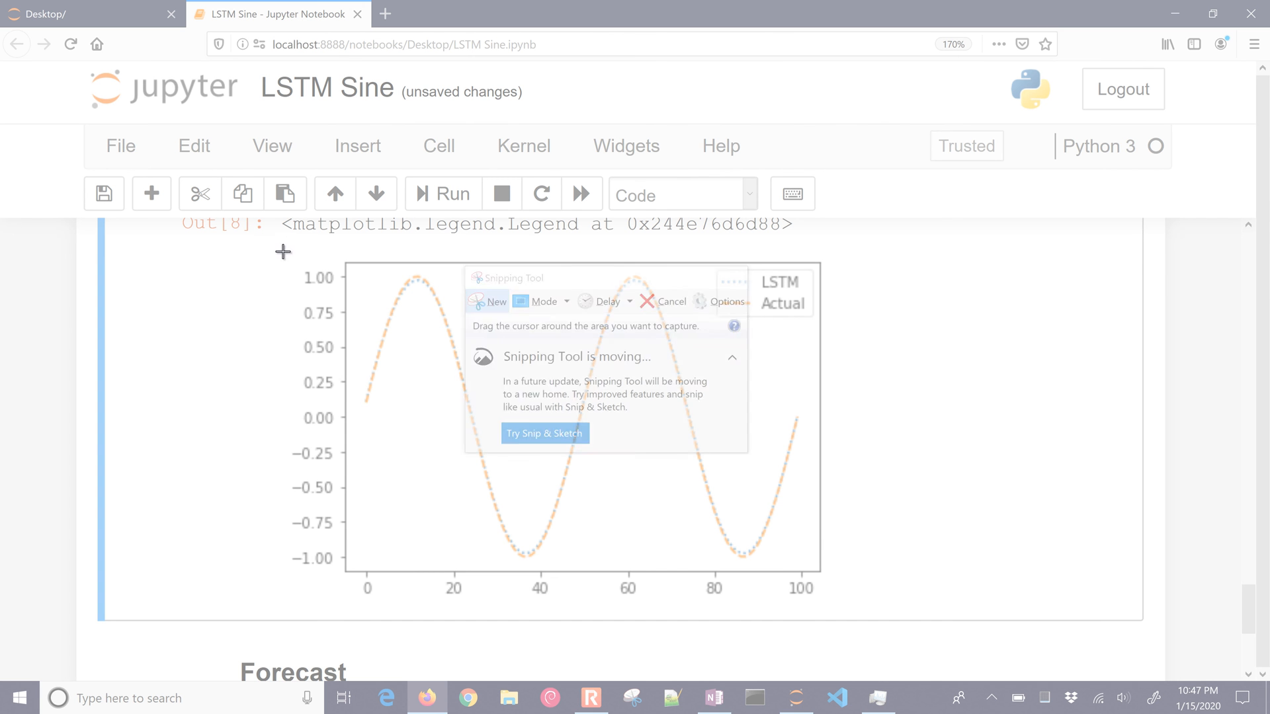
left_click(487, 302)
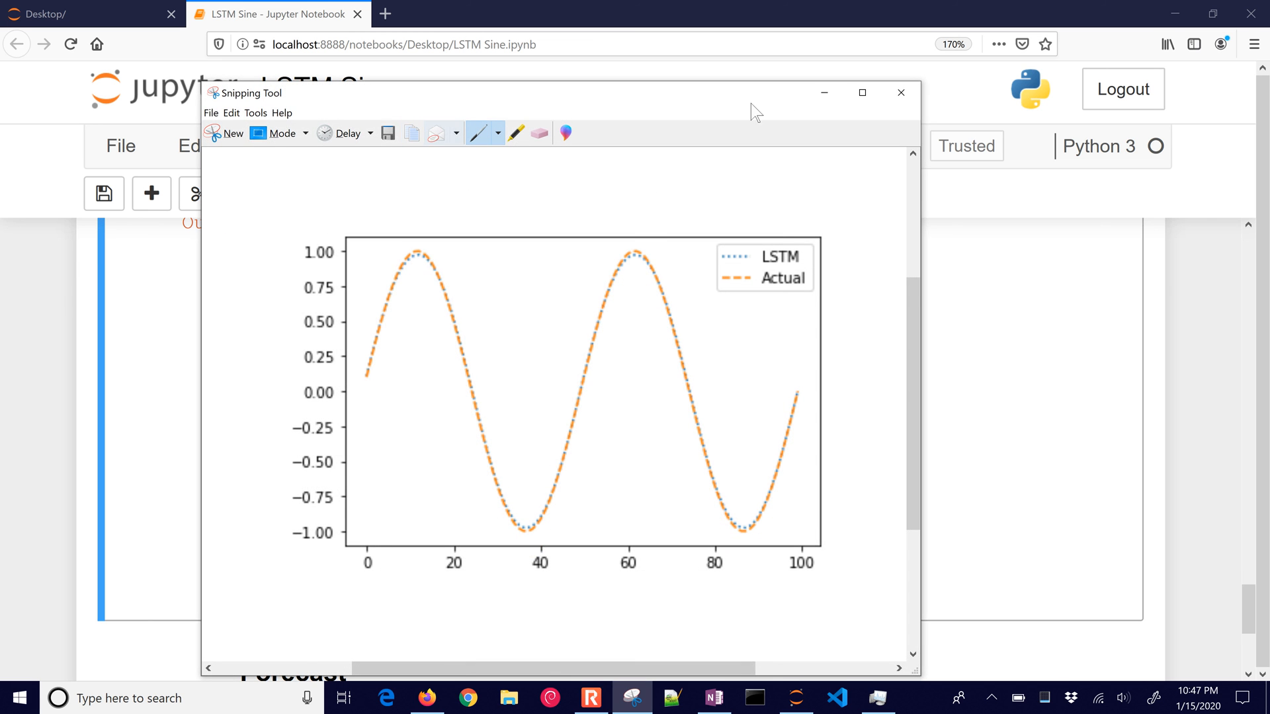
left_click(900, 92)
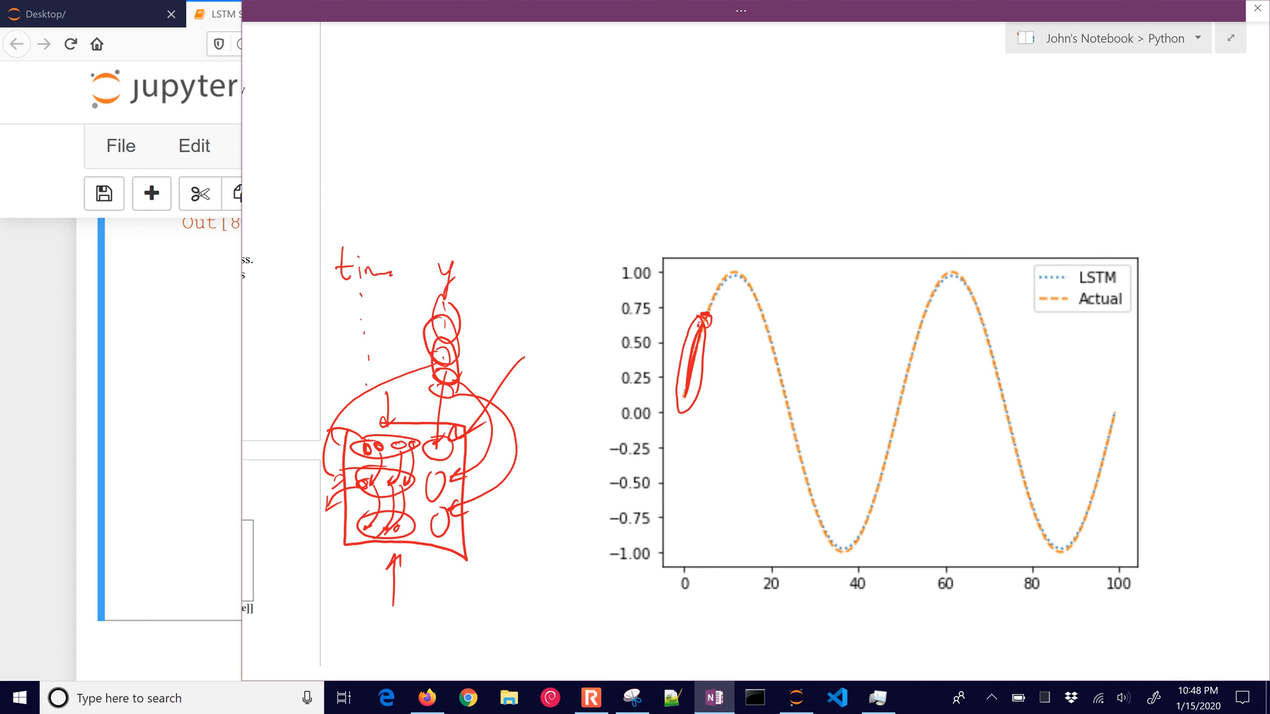
Step: Ink the pasted plot with the pen in OneNote
left_click_drag(713, 319, 895, 320)
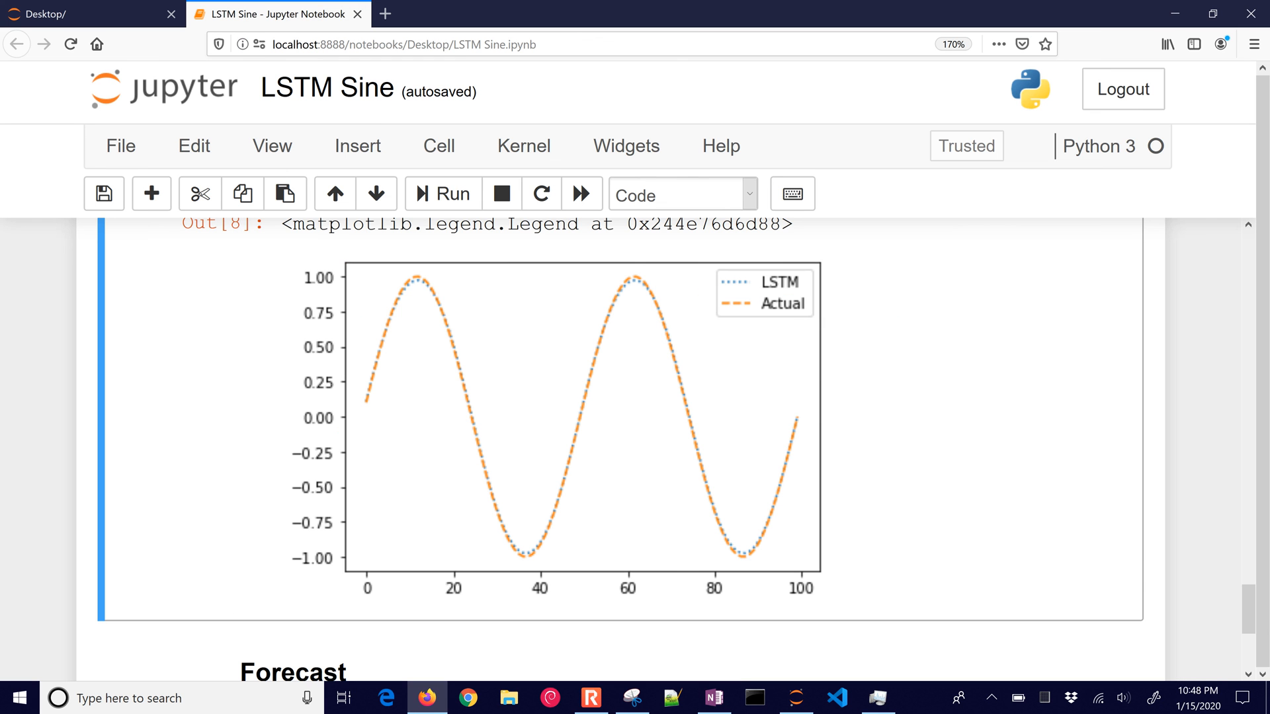
Step: Start the Forecast cell with X_pred = Xtest.copy() after the comment
scroll("down", 3)
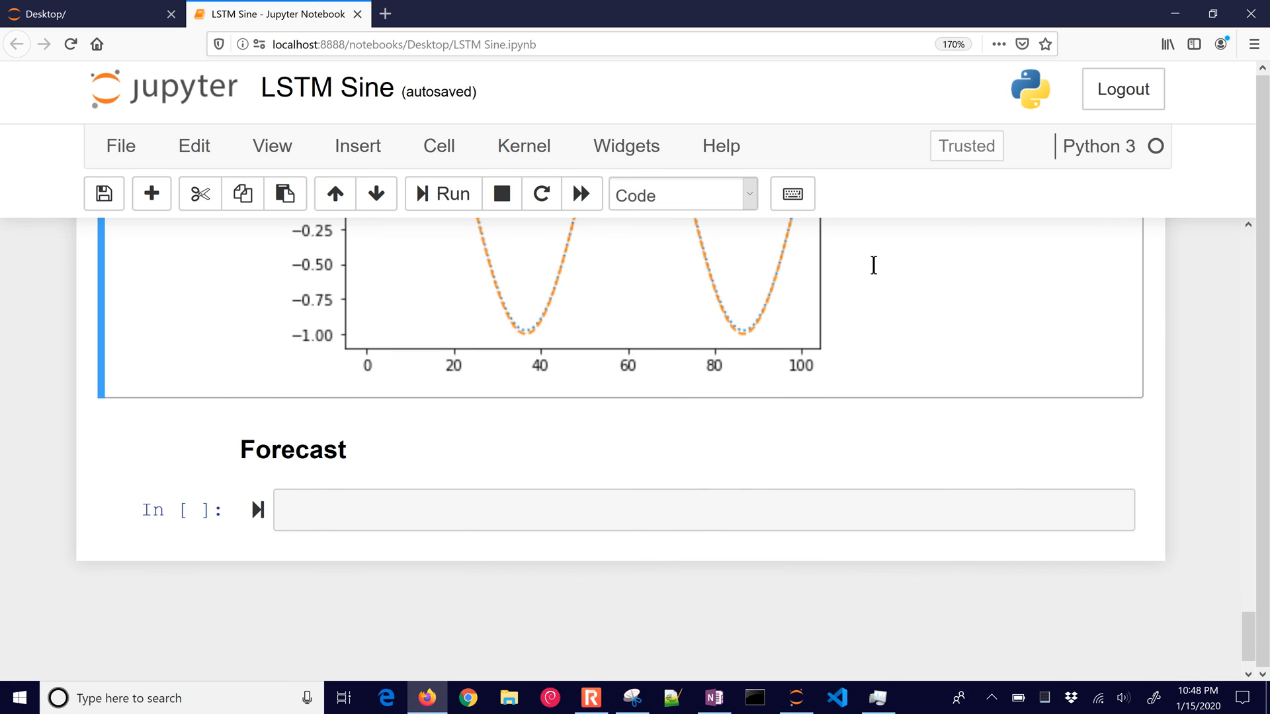
left_click(706, 511)
type("# Using predicted values to predict next step")
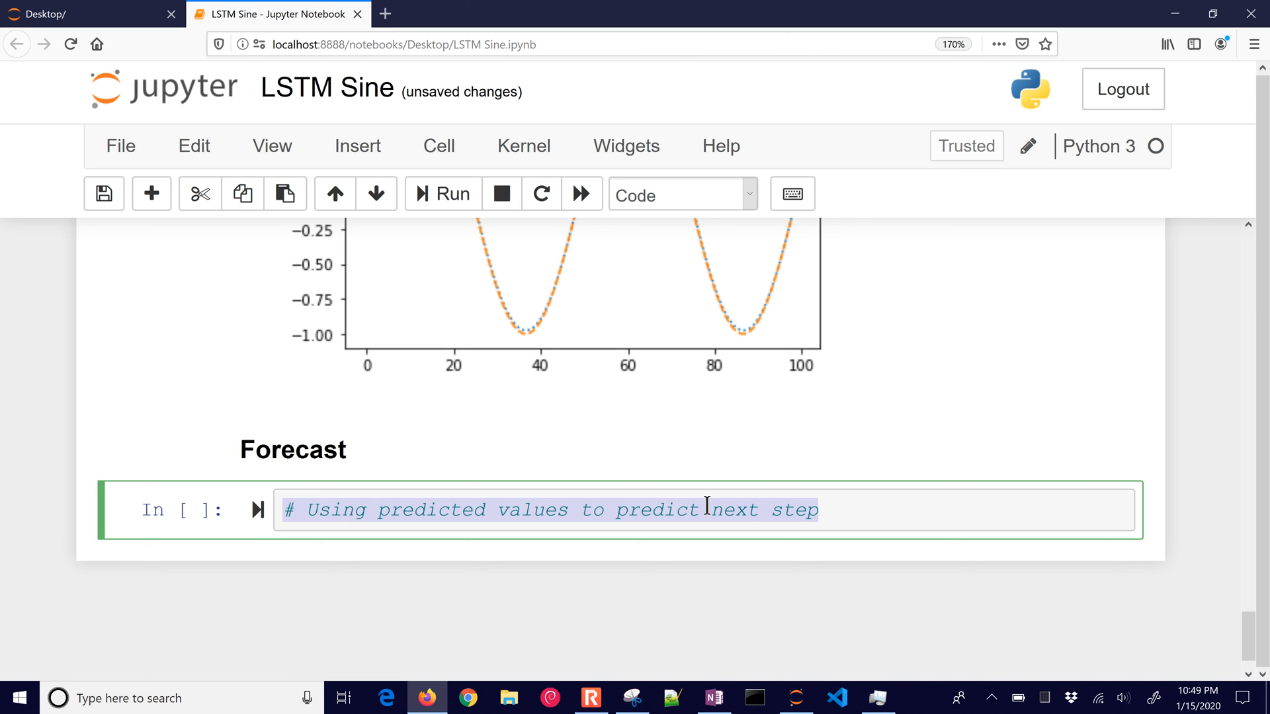
key("Enter")
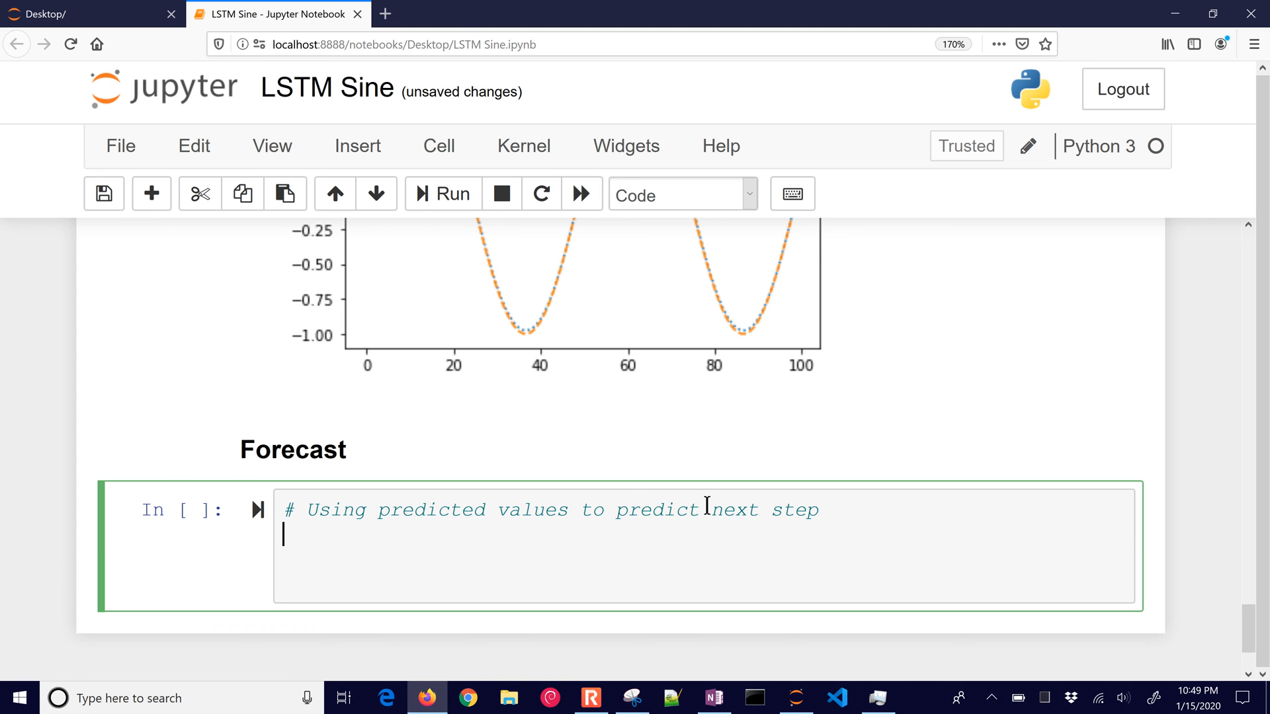
type("X_pred")
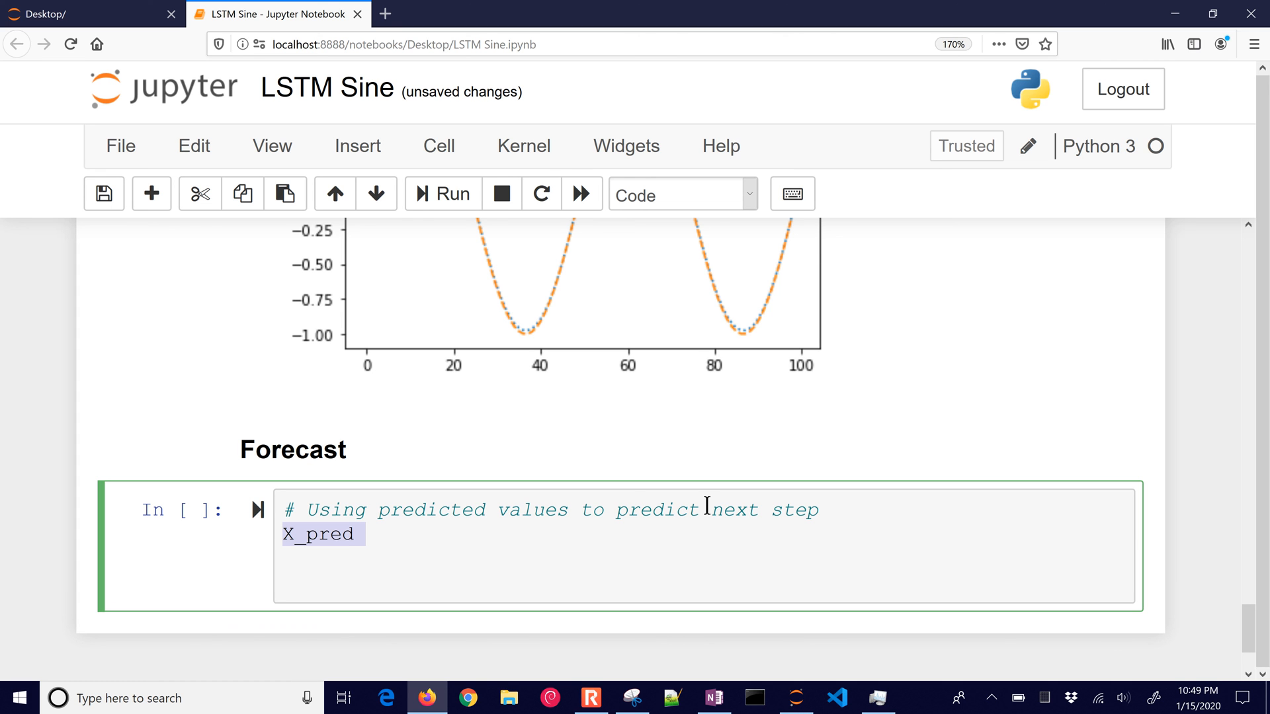
type("= Xtest.copy()")
type("for")
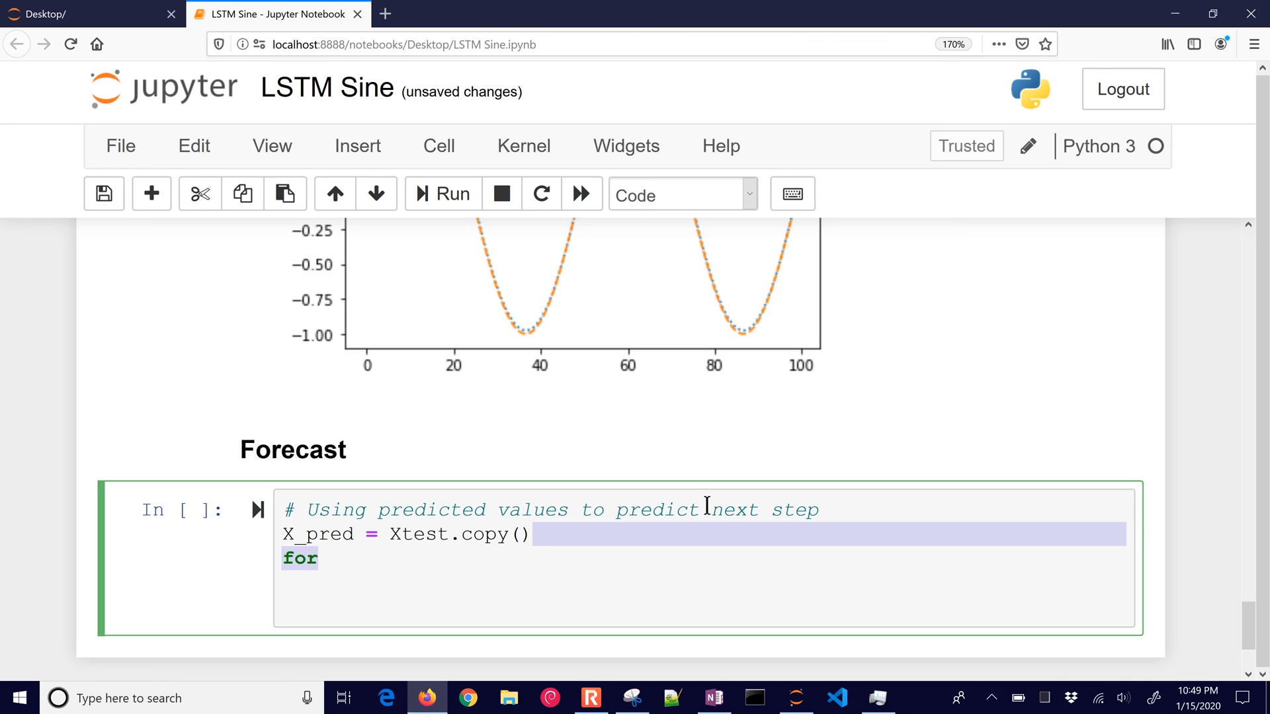
Step: Write the loop setting X_pred[i] = m.predict on the reshaped (1, window, 1) previous window
type("i in range():")
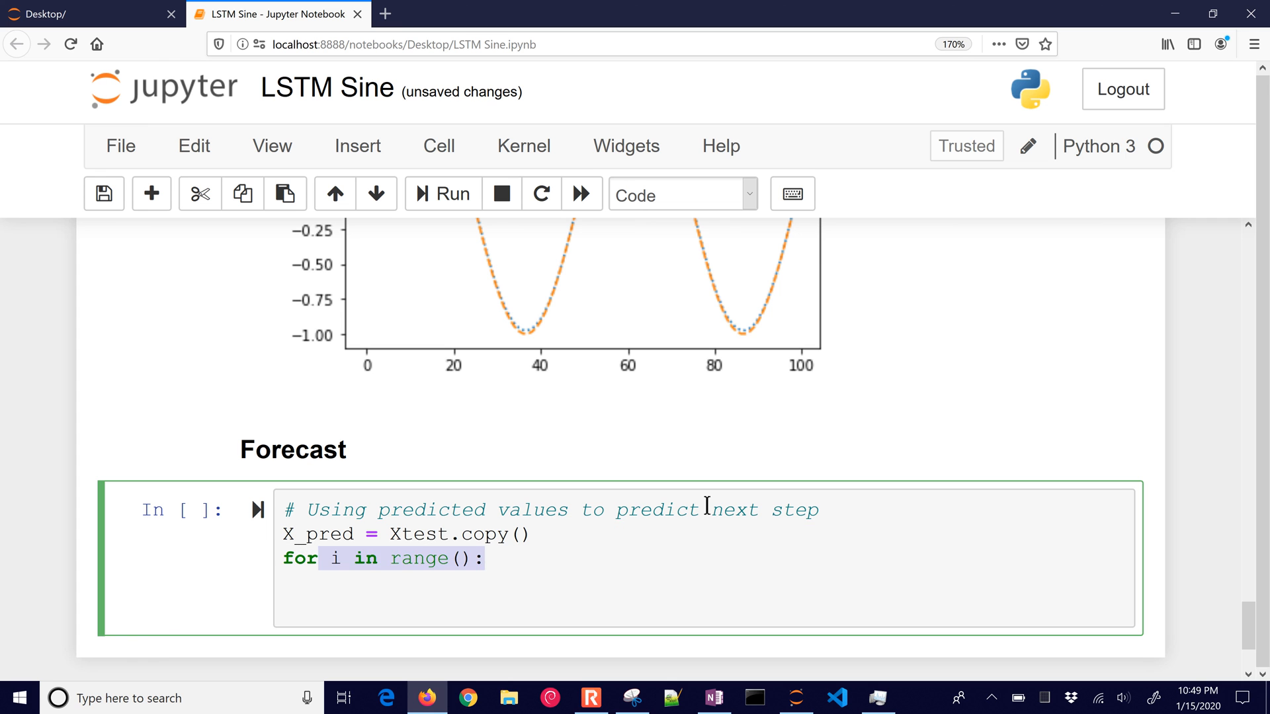
type("window,")
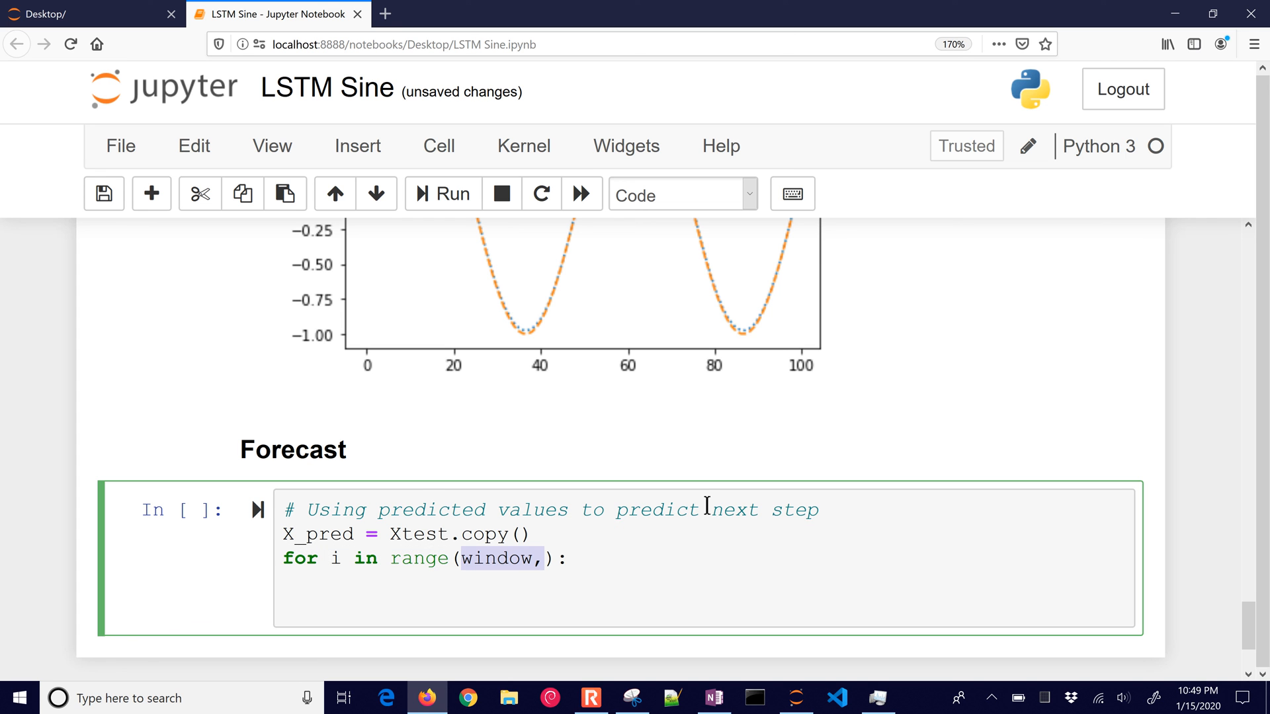
type("len(X_pred)")
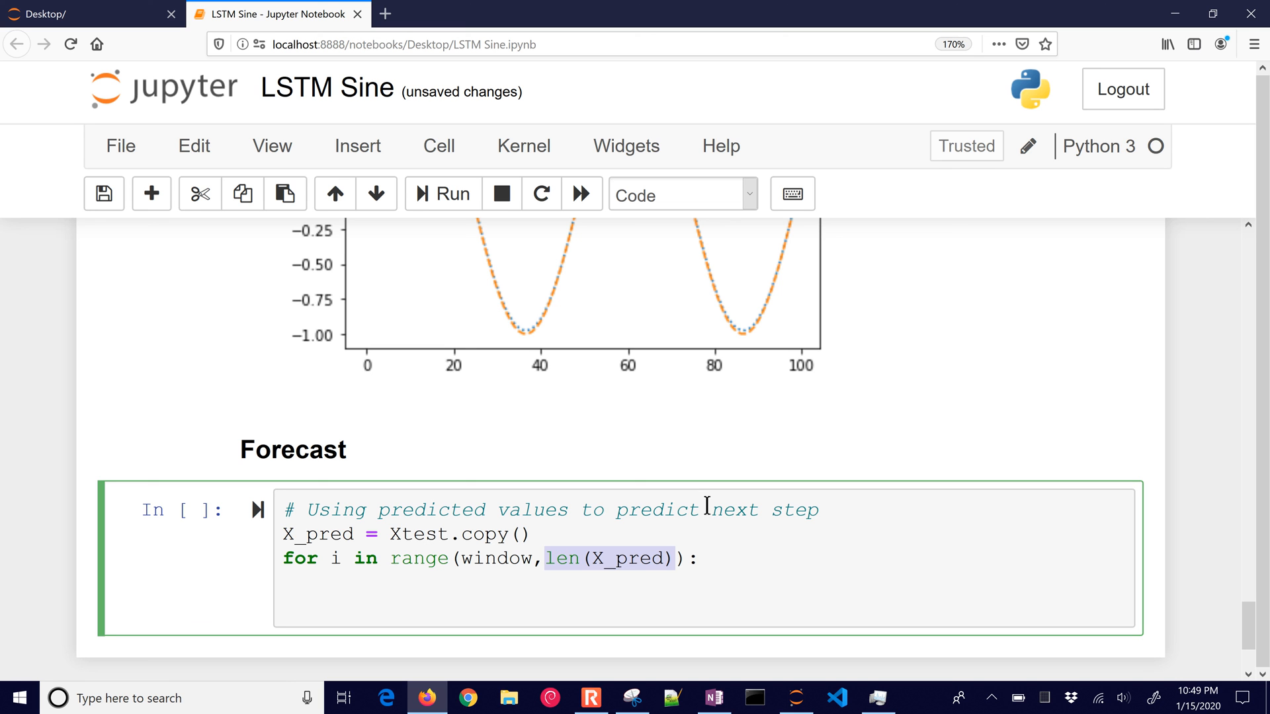
type("xin =")
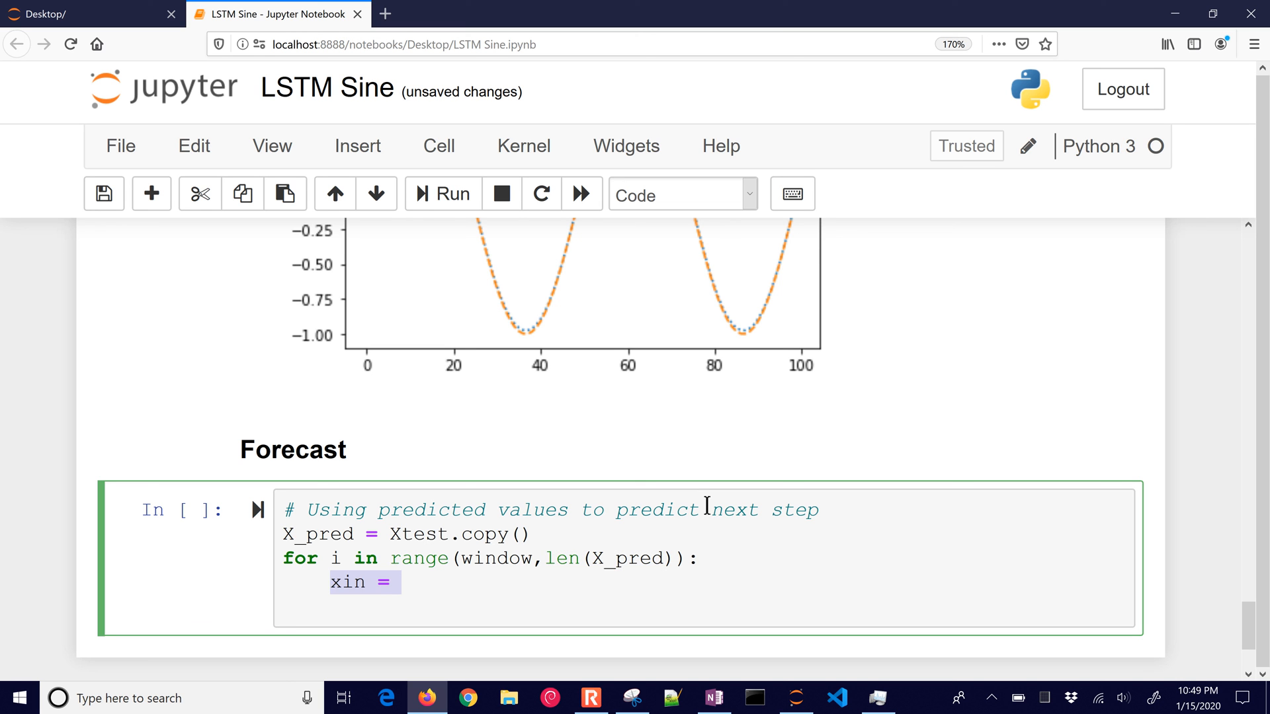
type("X_pred[i-window:i]")
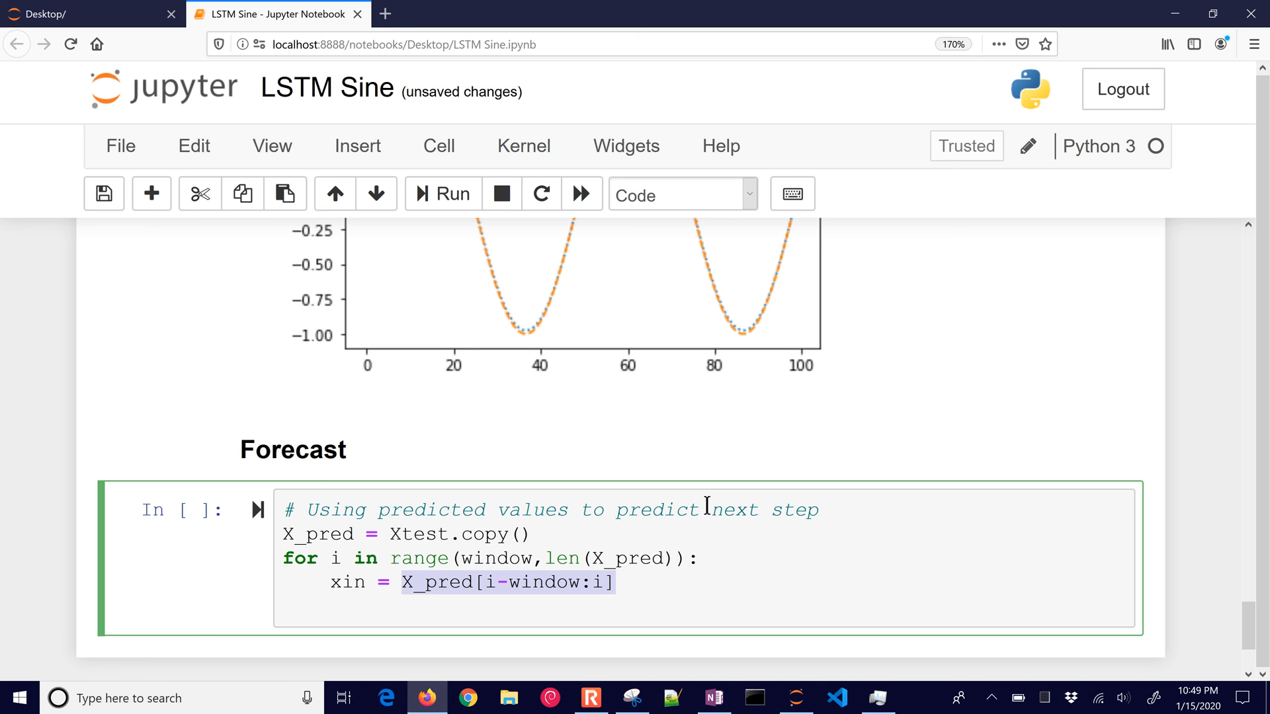
type(".reshape((1, window, 1))")
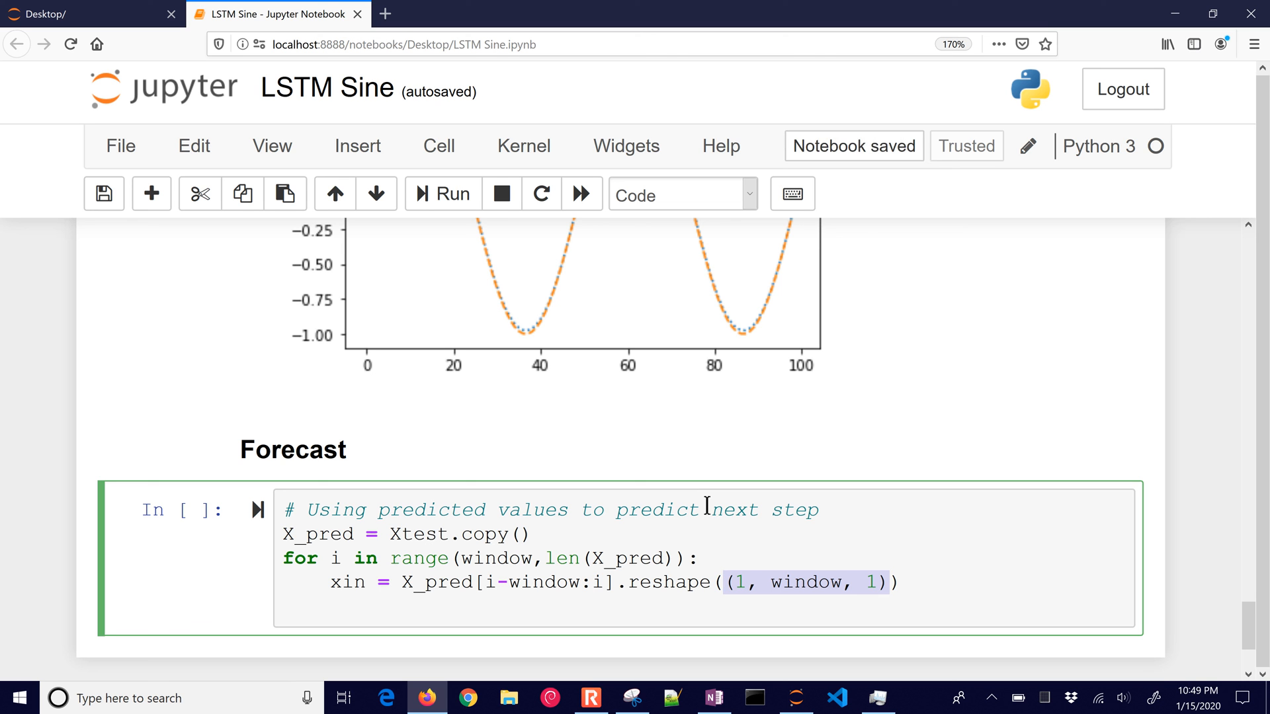
type("X_pred[i] = m.predict(xin)")
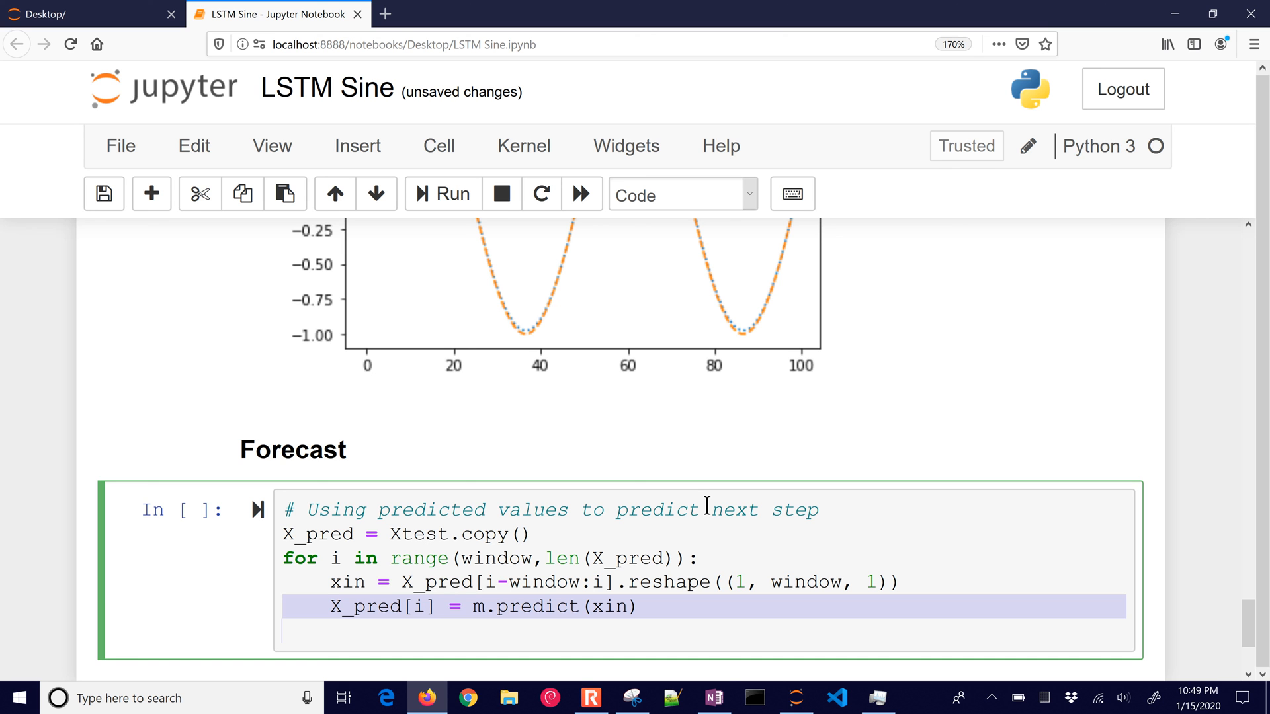
mouse_move(648, 485)
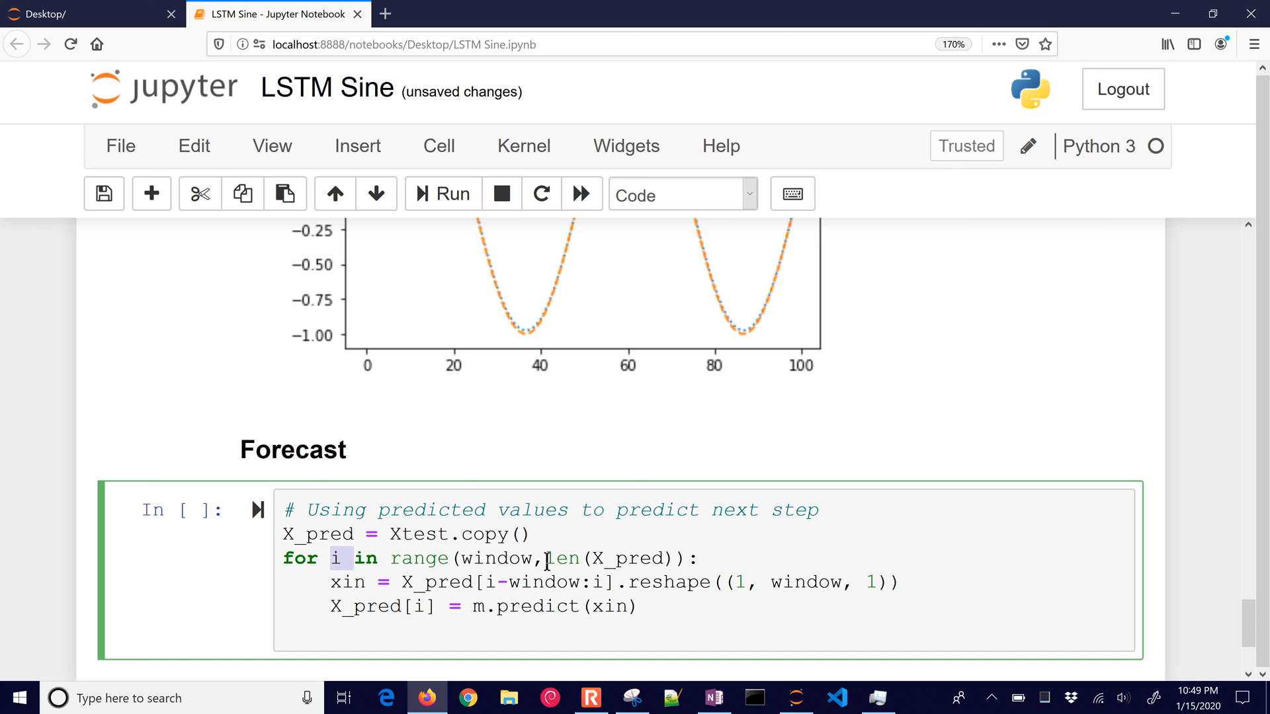
mouse_move(863, 566)
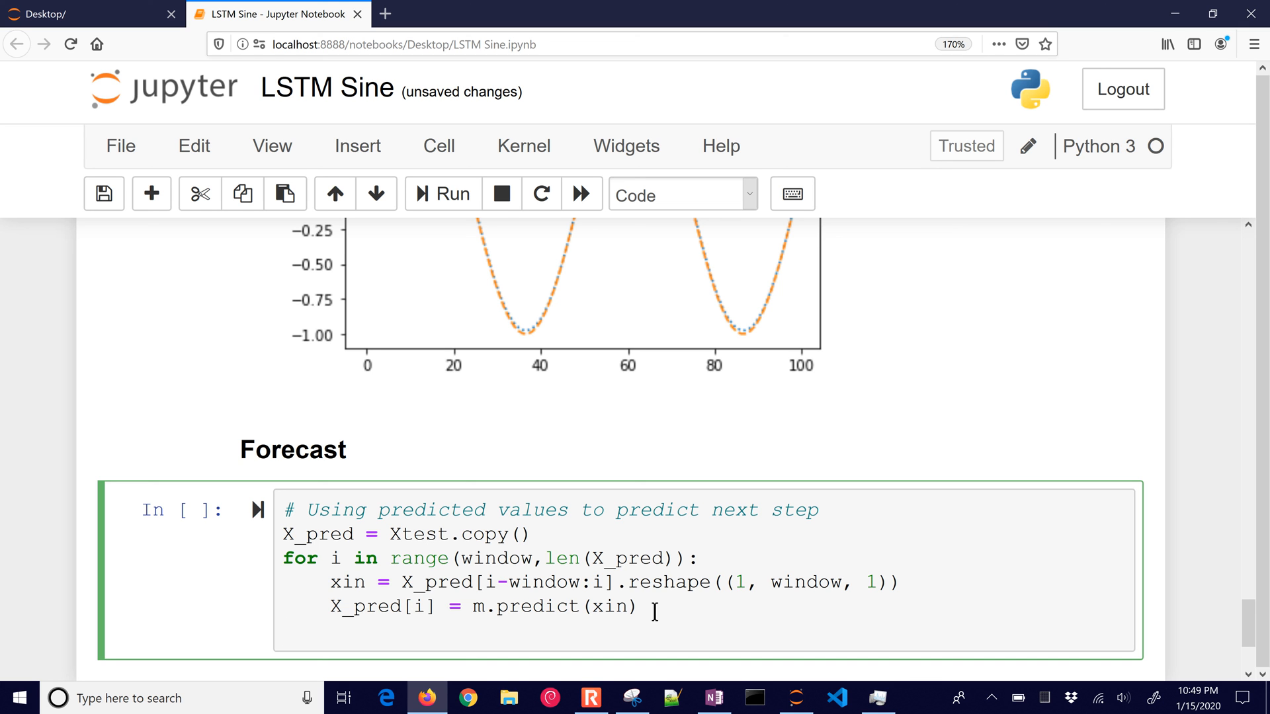
key("Enter")
type("# Plot prediction vs actual for test data")
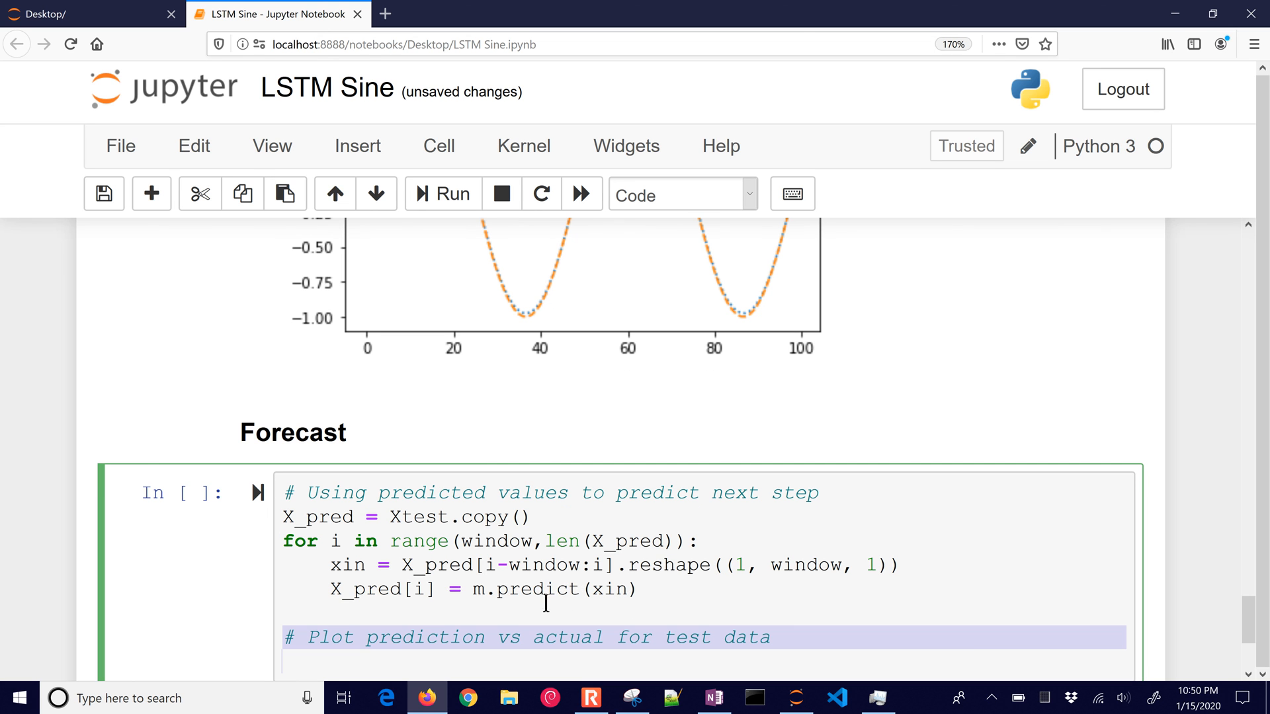
mouse_move(579, 539)
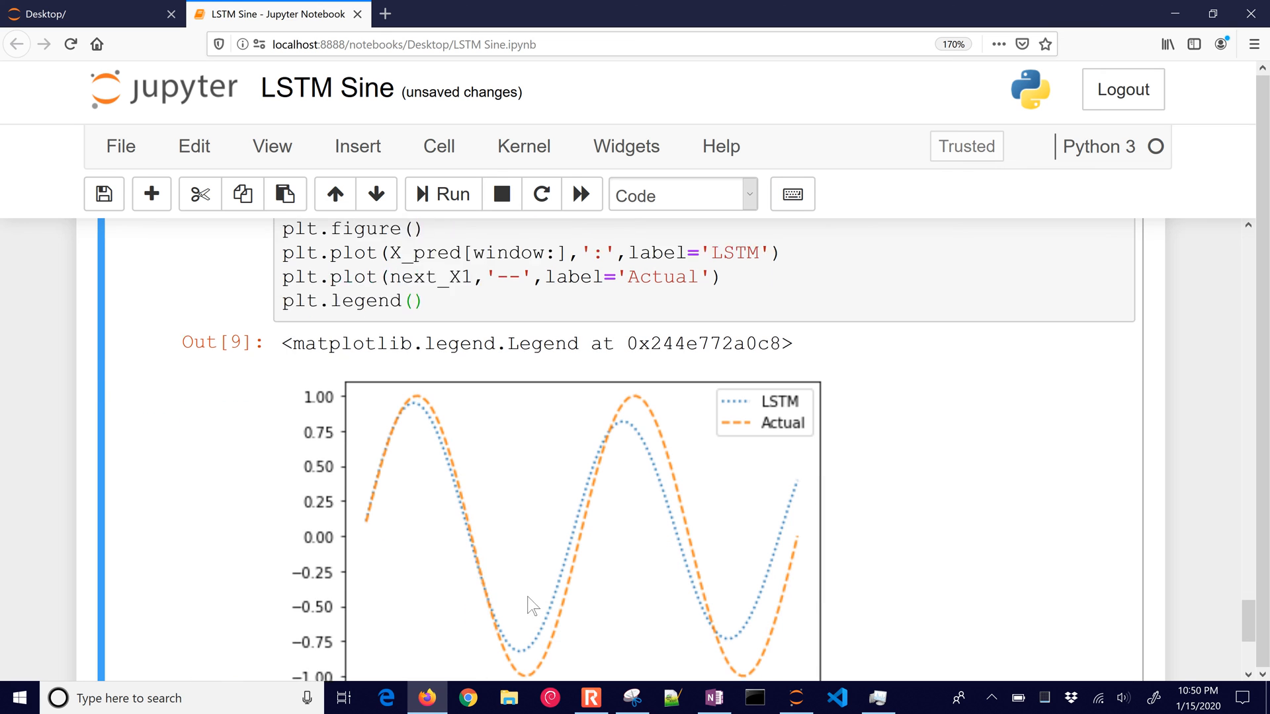
scroll("down", 3)
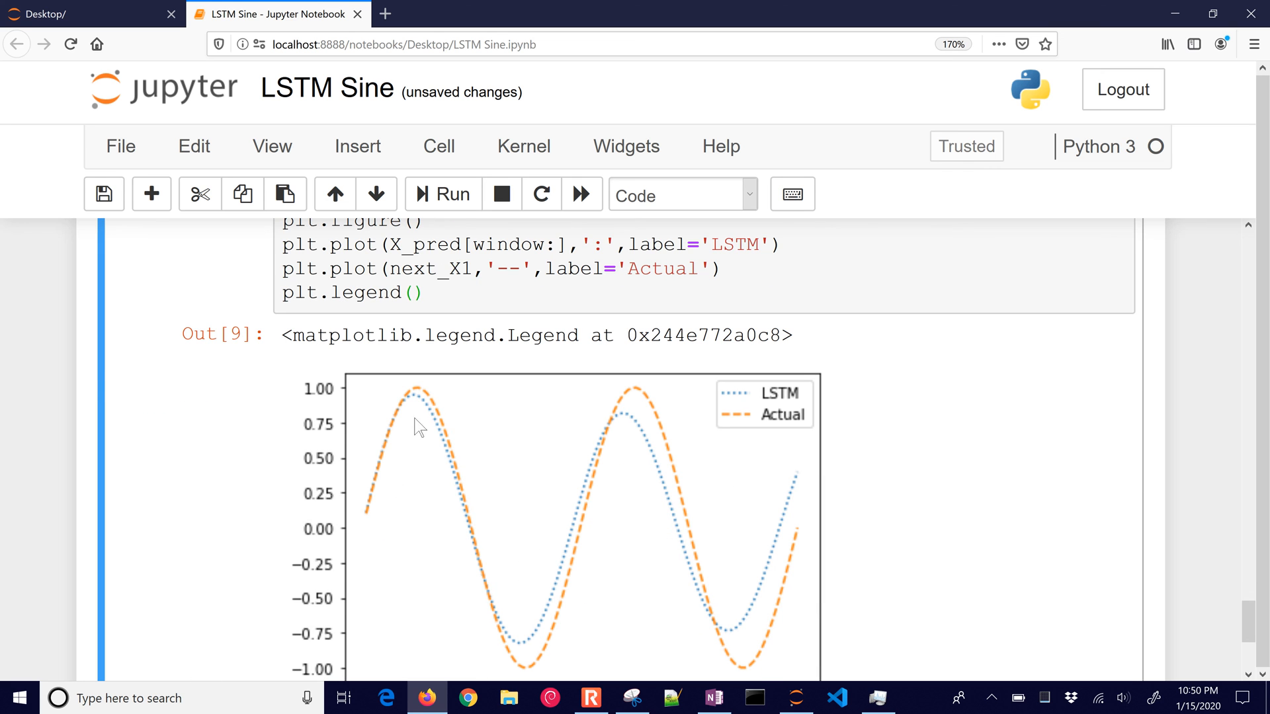
mouse_move(616, 447)
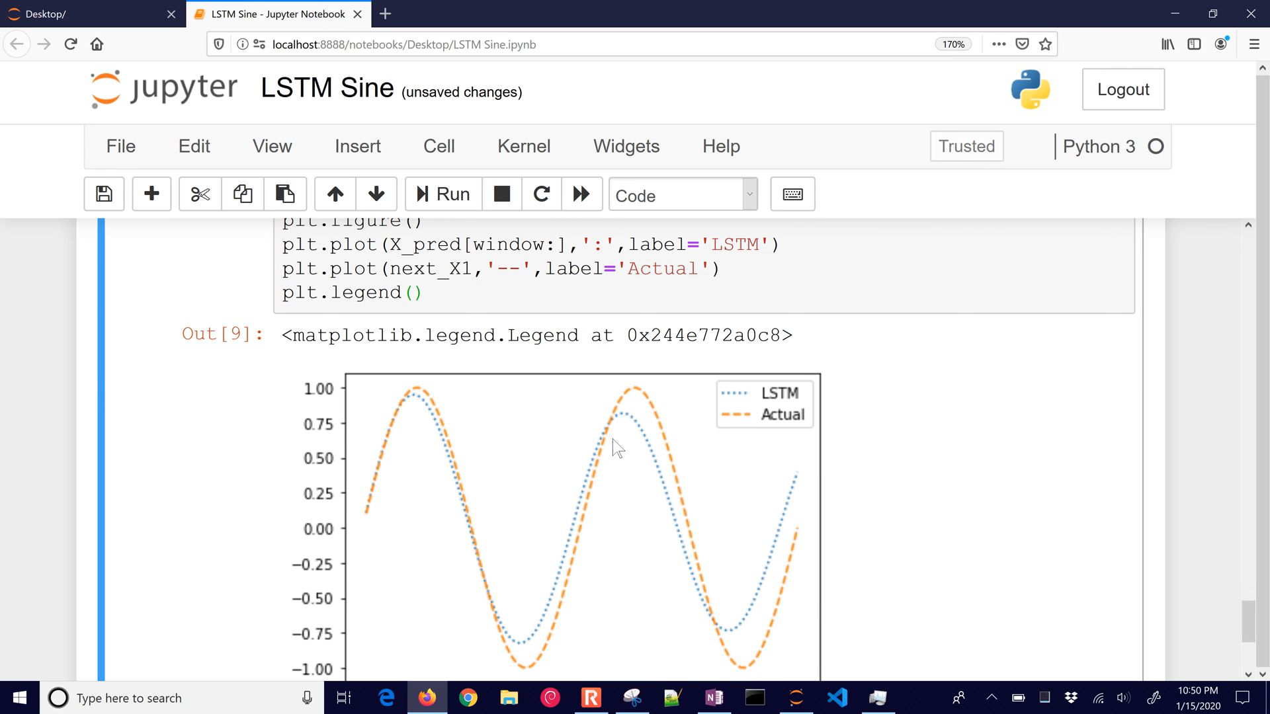
mouse_move(711, 650)
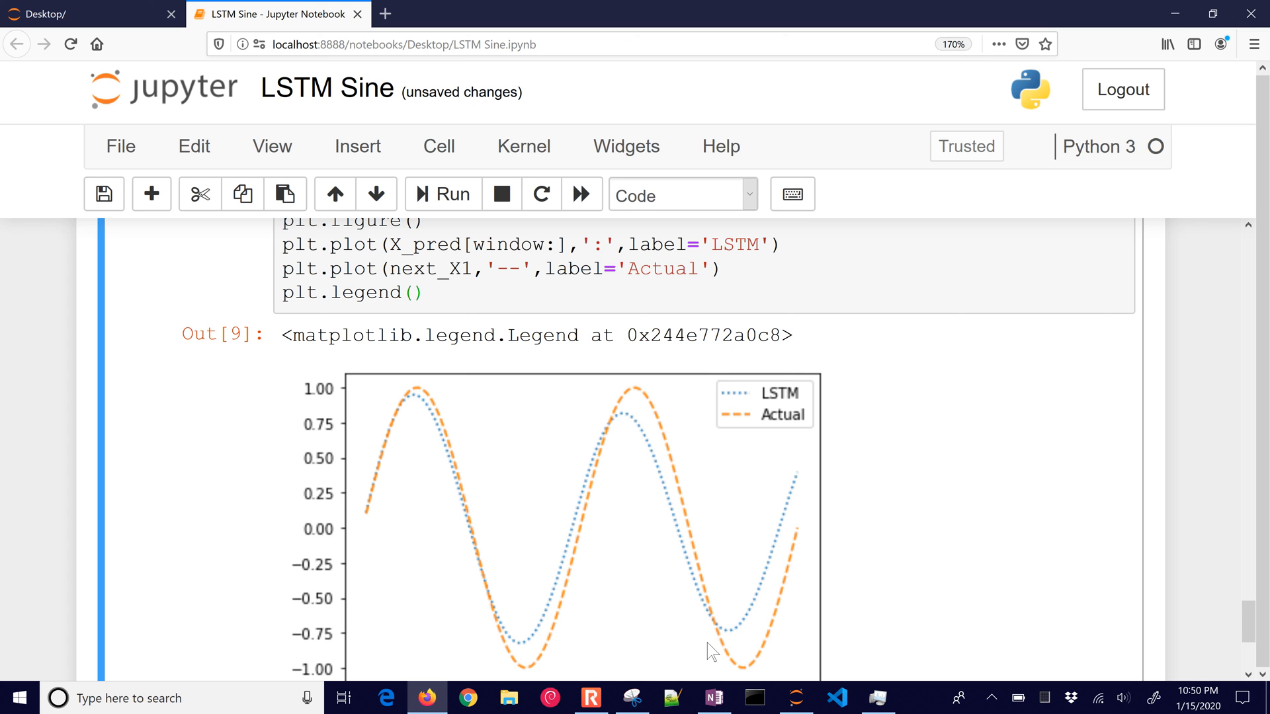
mouse_move(792, 573)
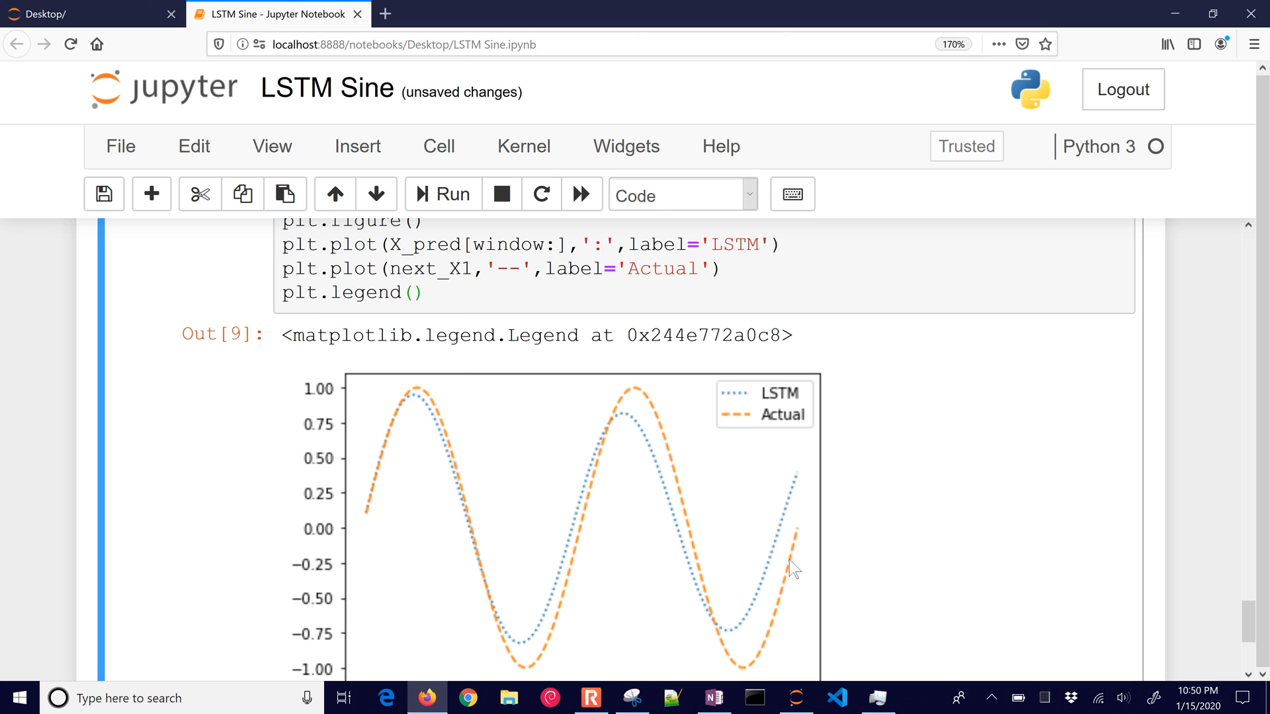
mouse_move(776, 595)
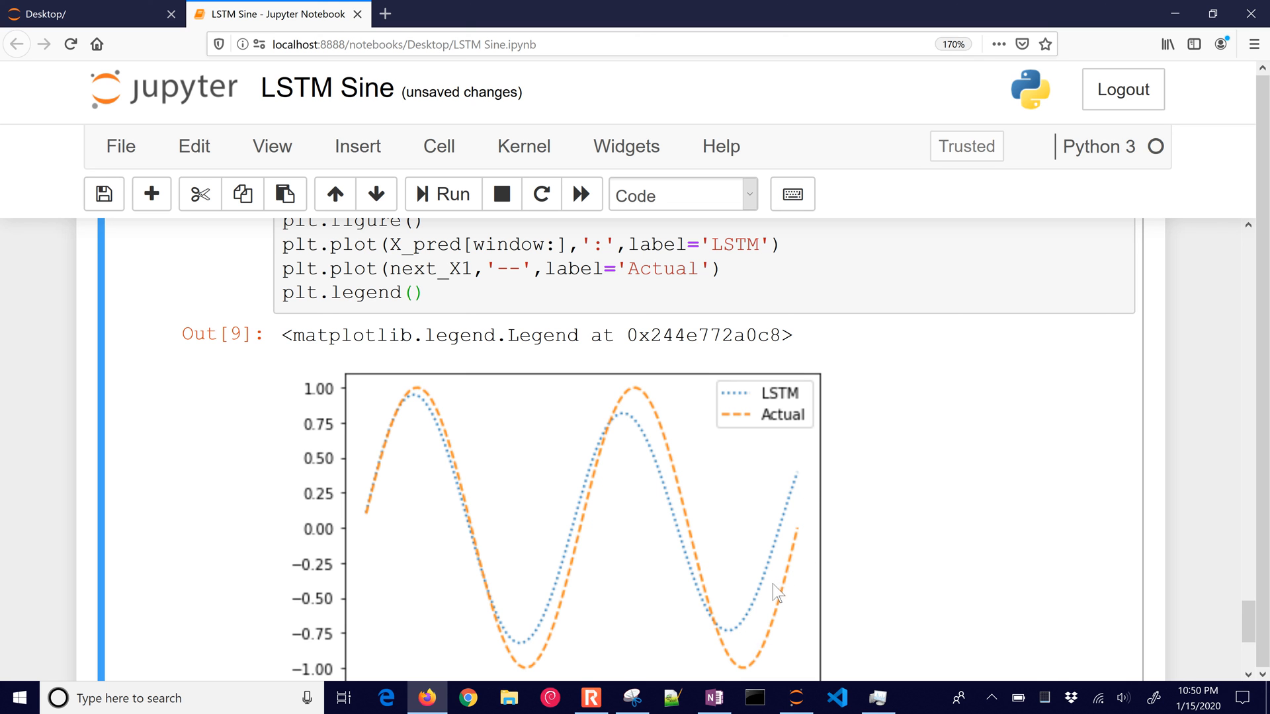
mouse_move(787, 474)
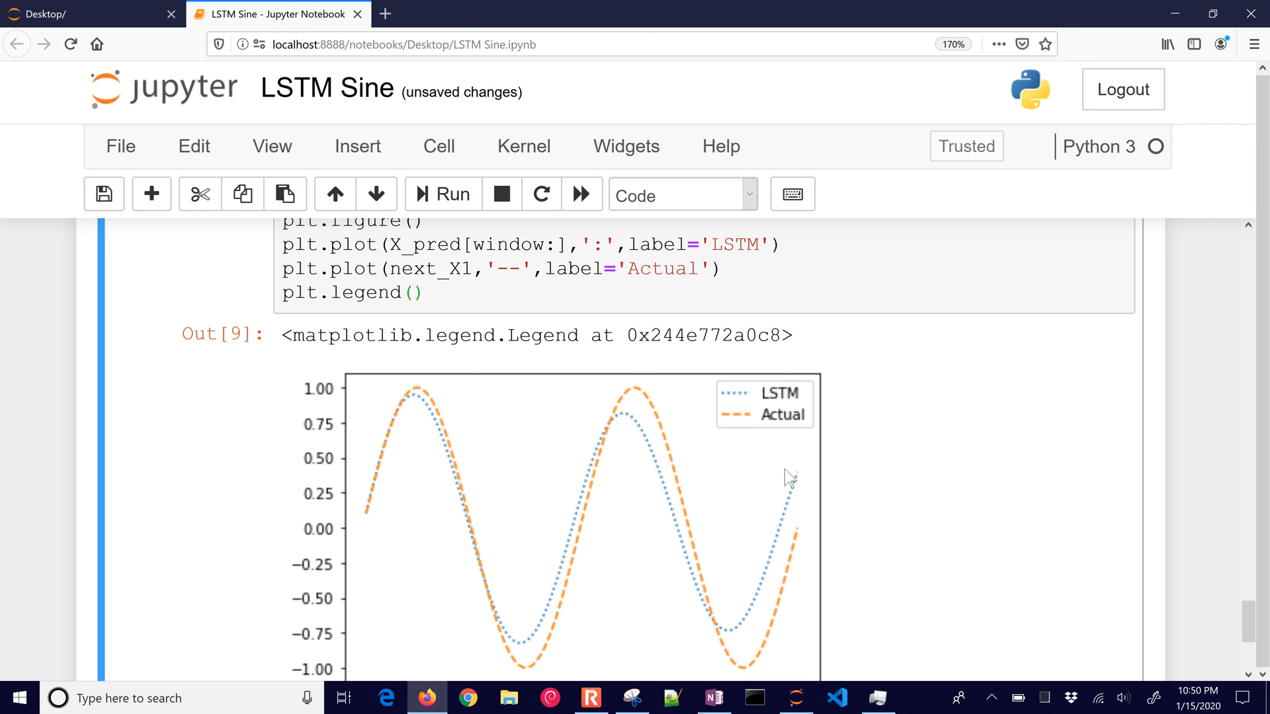
mouse_move(777, 529)
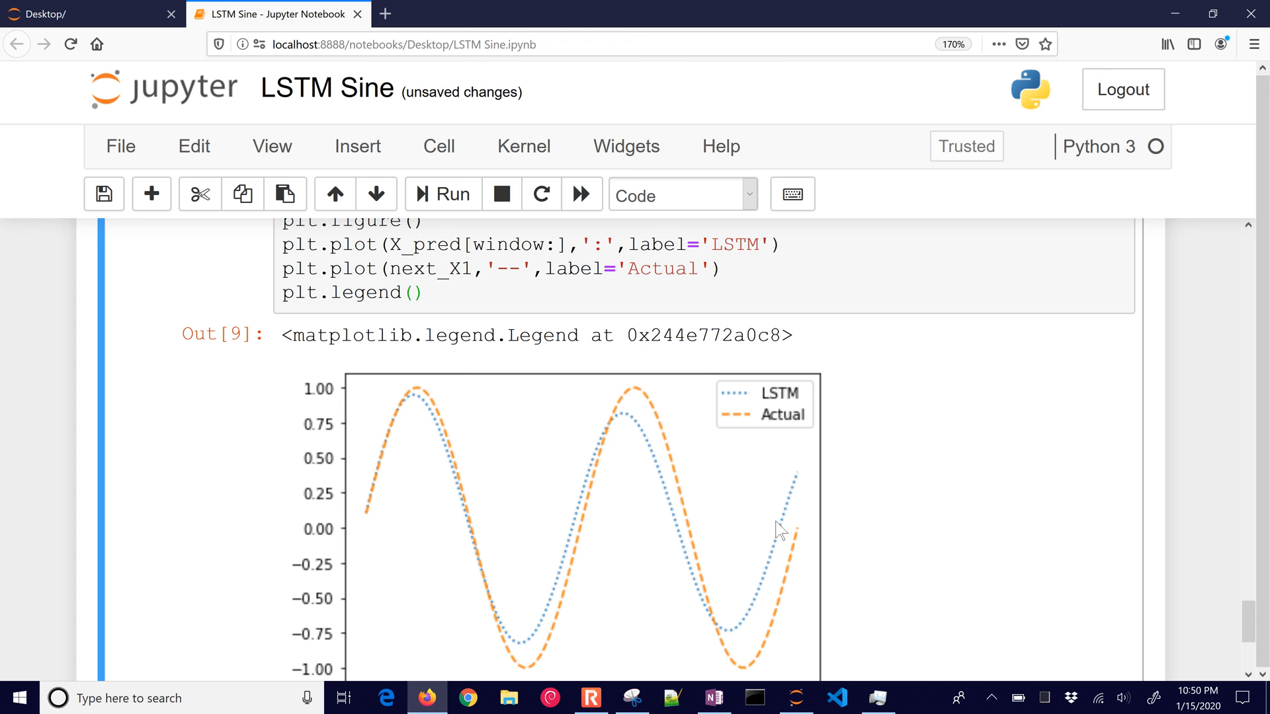
mouse_move(709, 631)
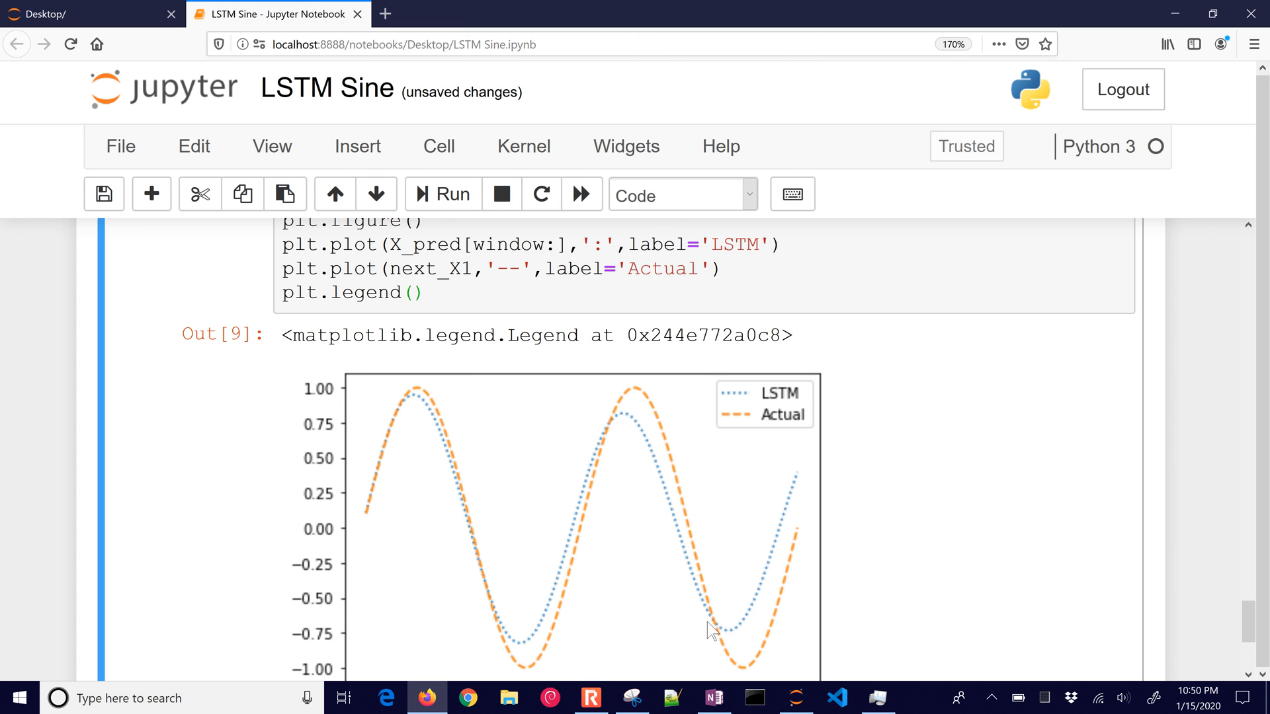
mouse_move(780, 560)
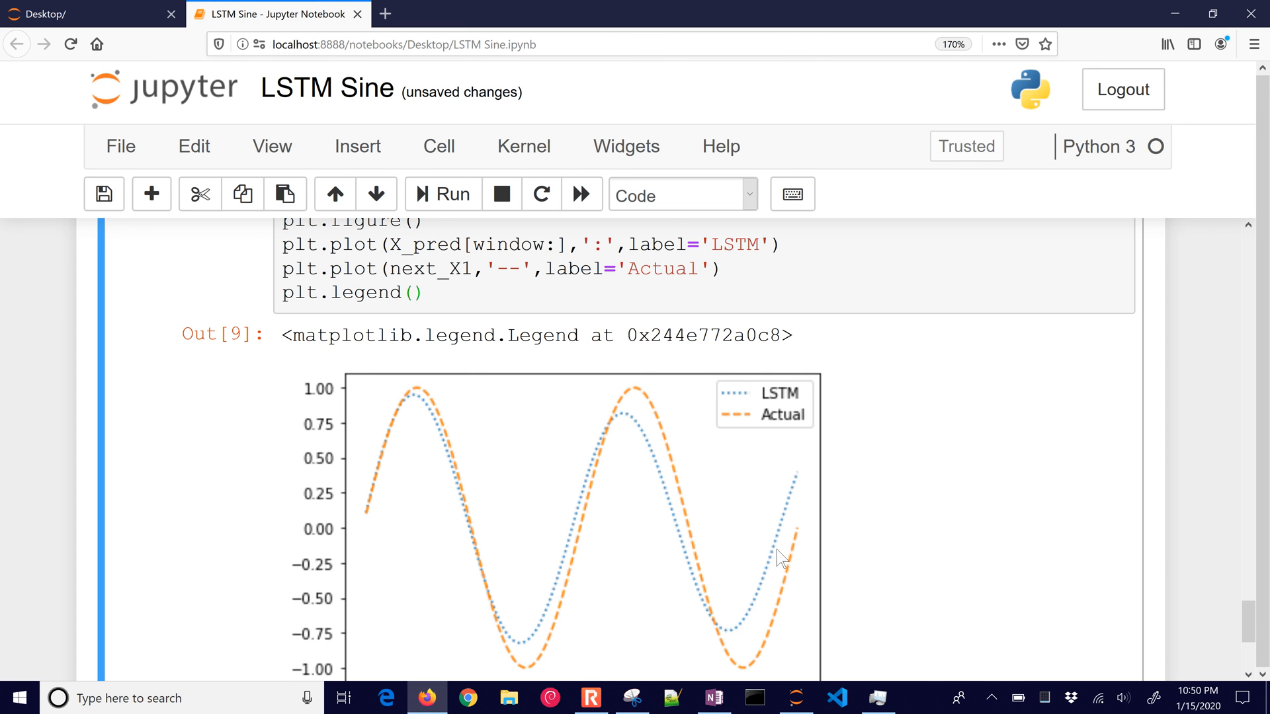
mouse_move(514, 477)
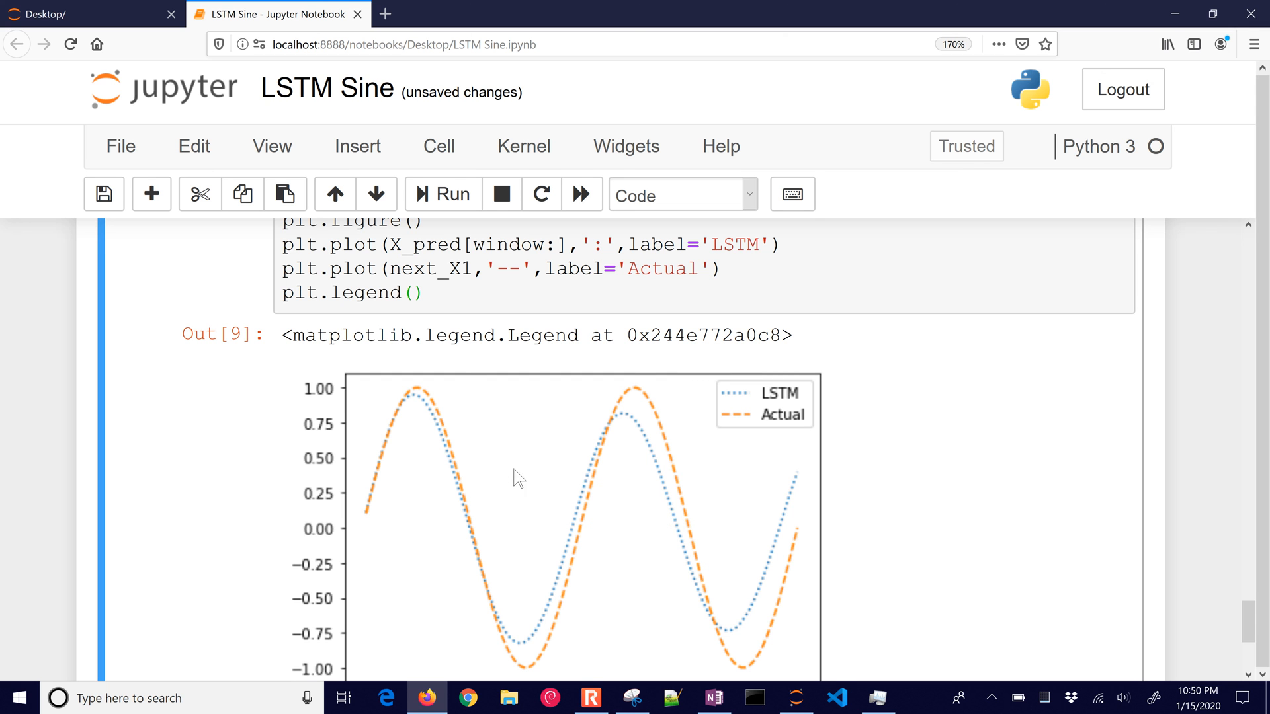
mouse_move(396, 508)
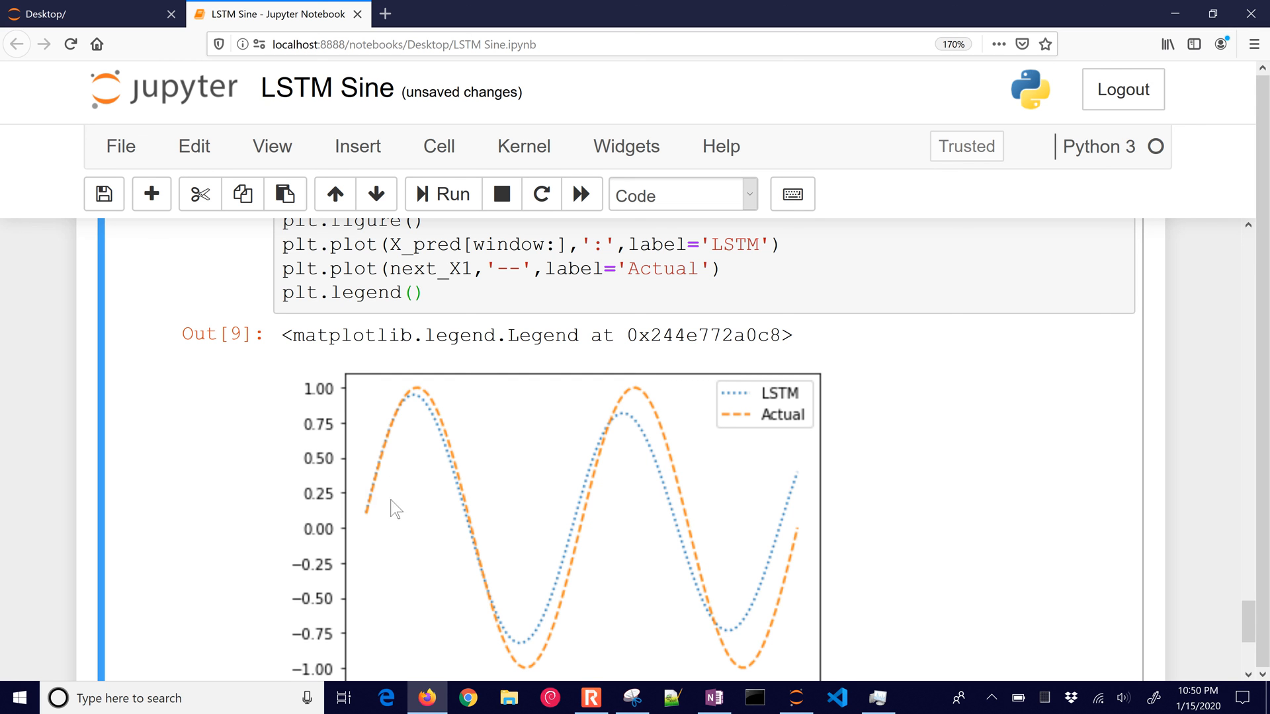
mouse_move(385, 460)
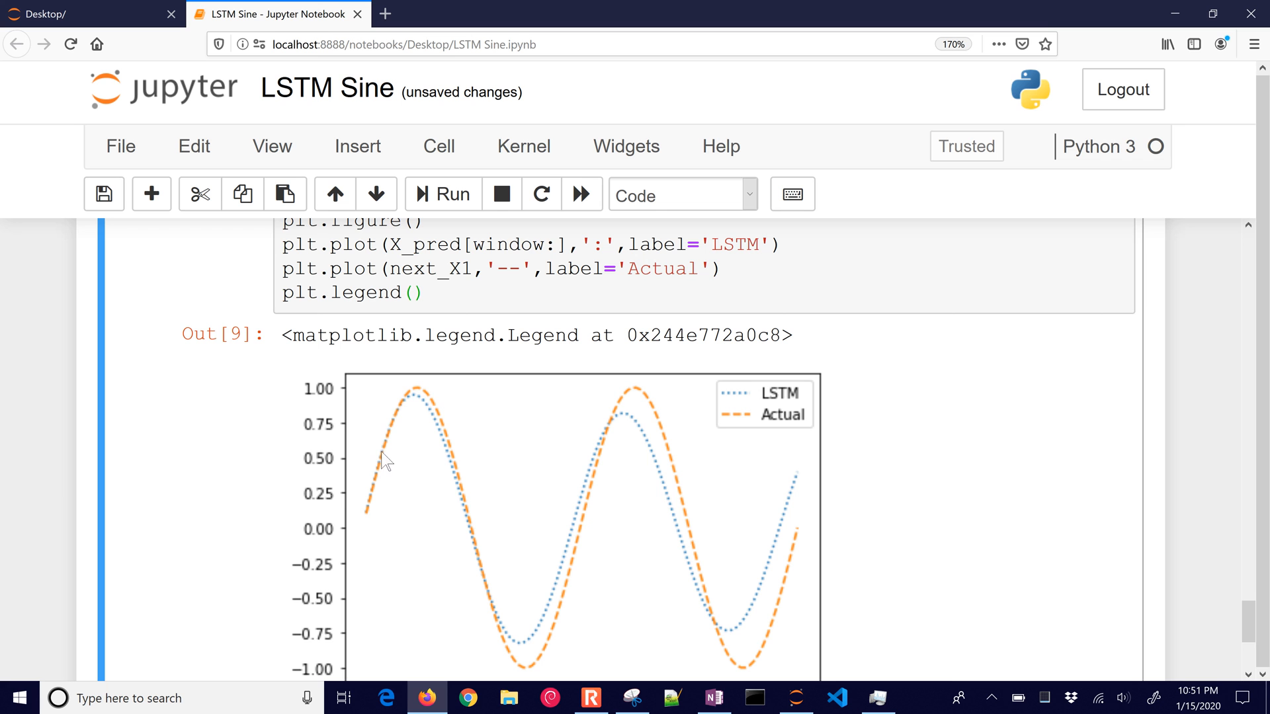
mouse_move(466, 524)
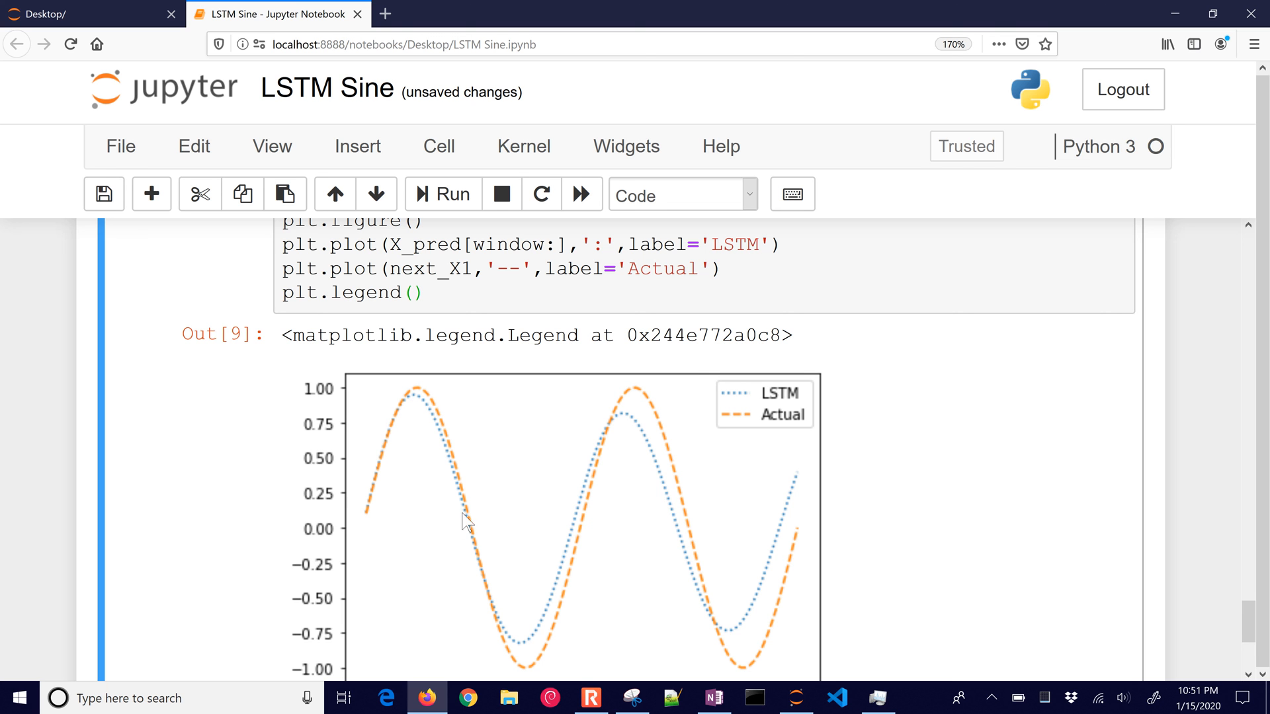
mouse_move(447, 444)
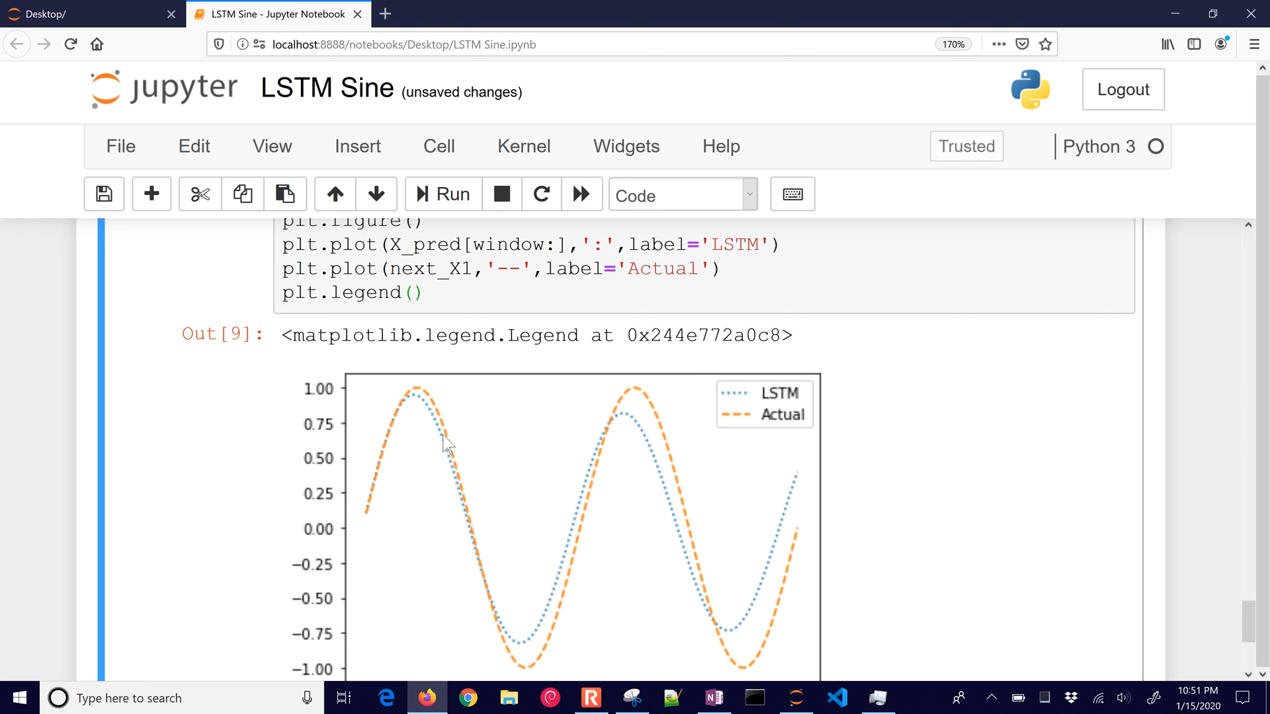
mouse_move(532, 650)
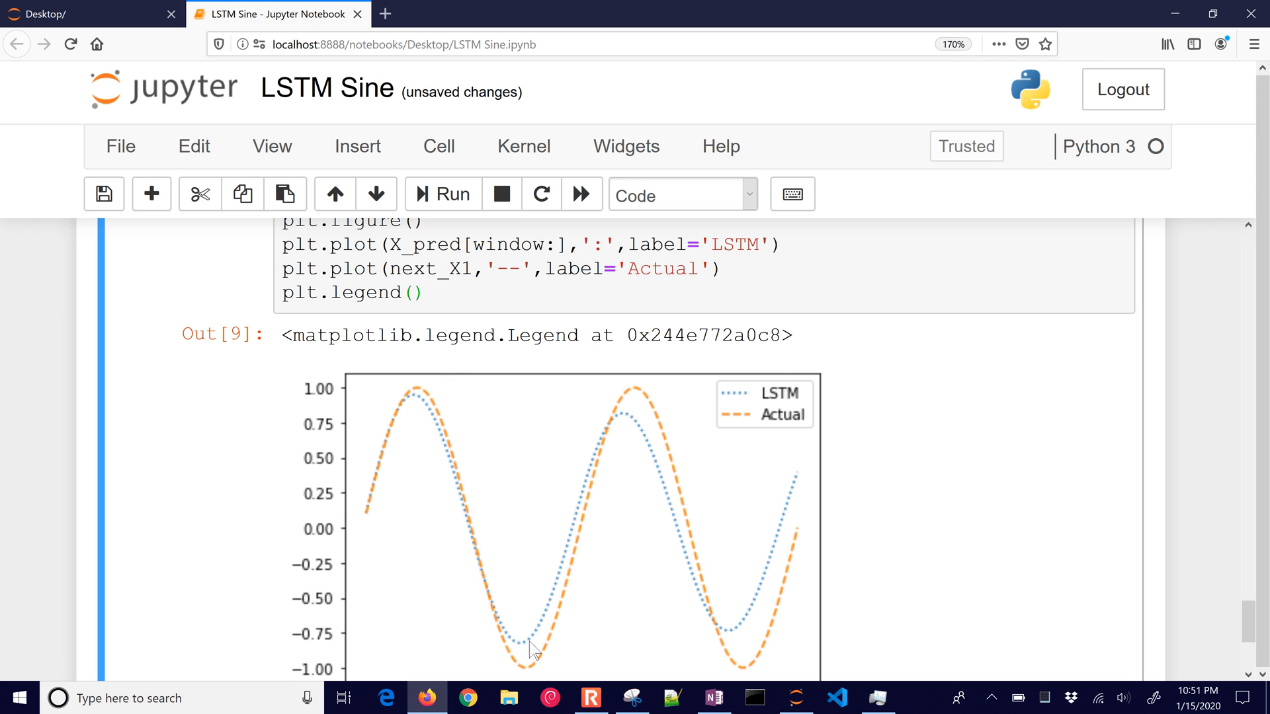
mouse_move(626, 431)
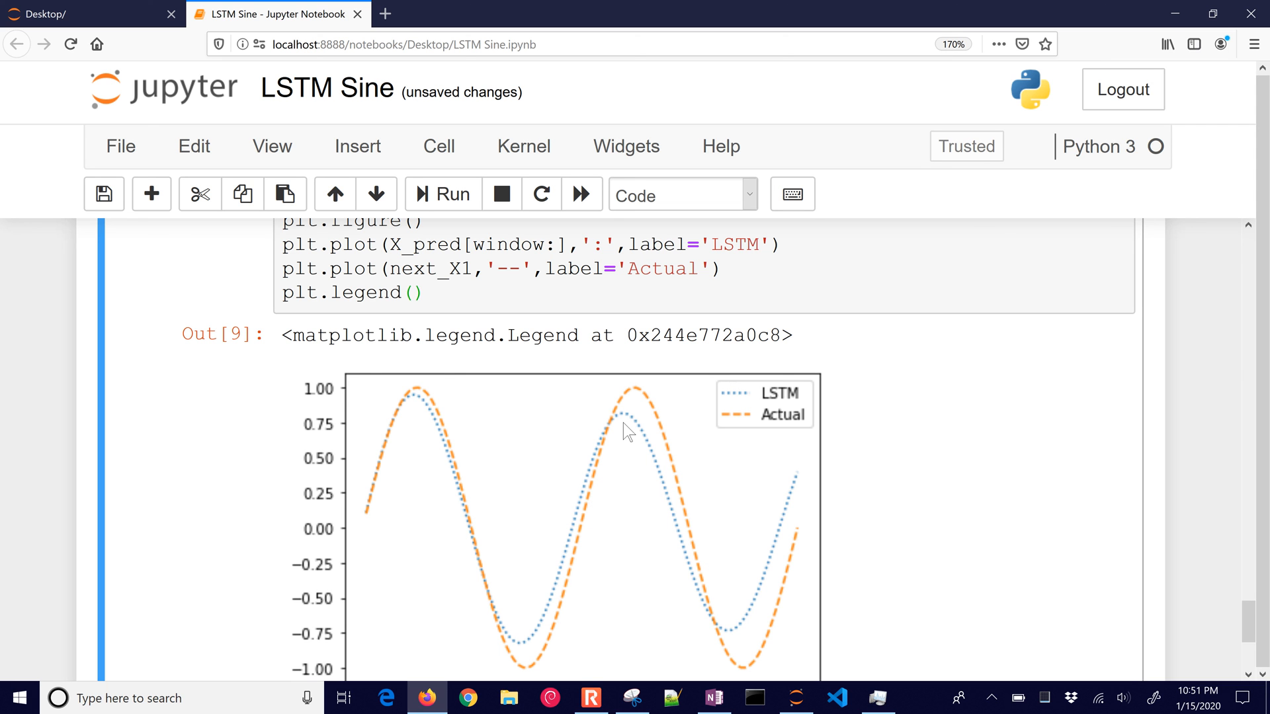
mouse_move(620, 441)
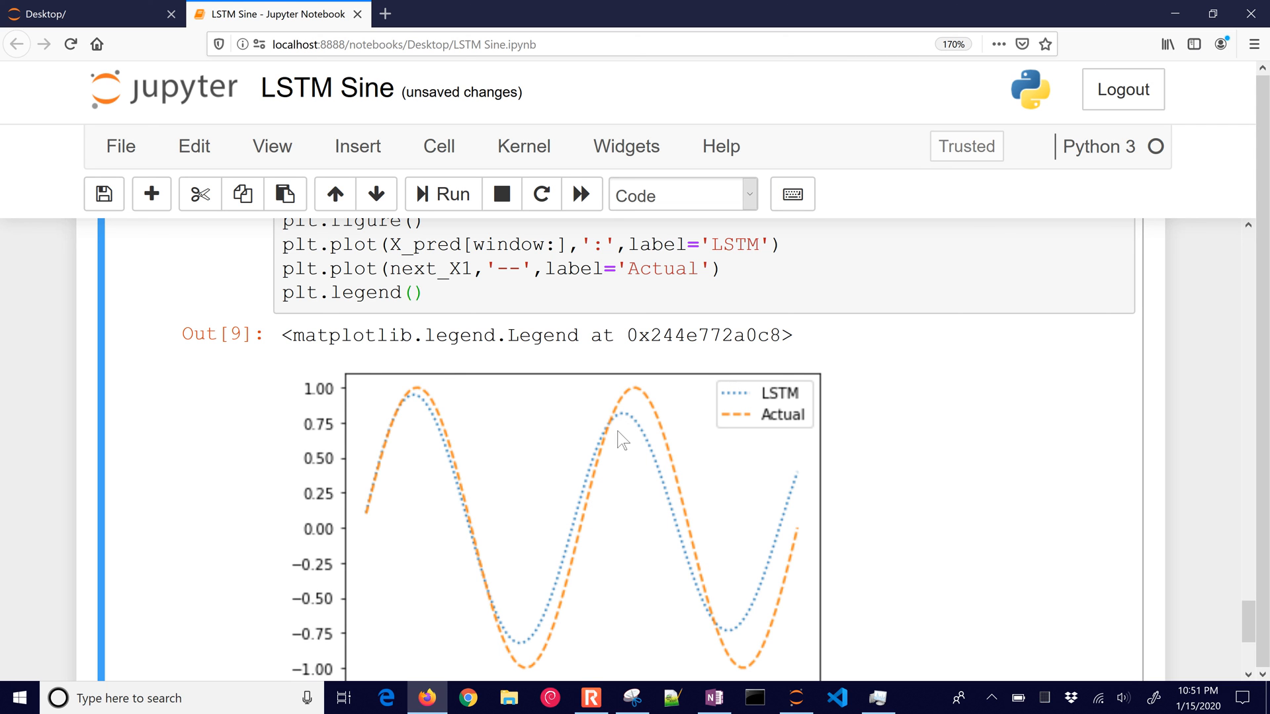
mouse_move(586, 445)
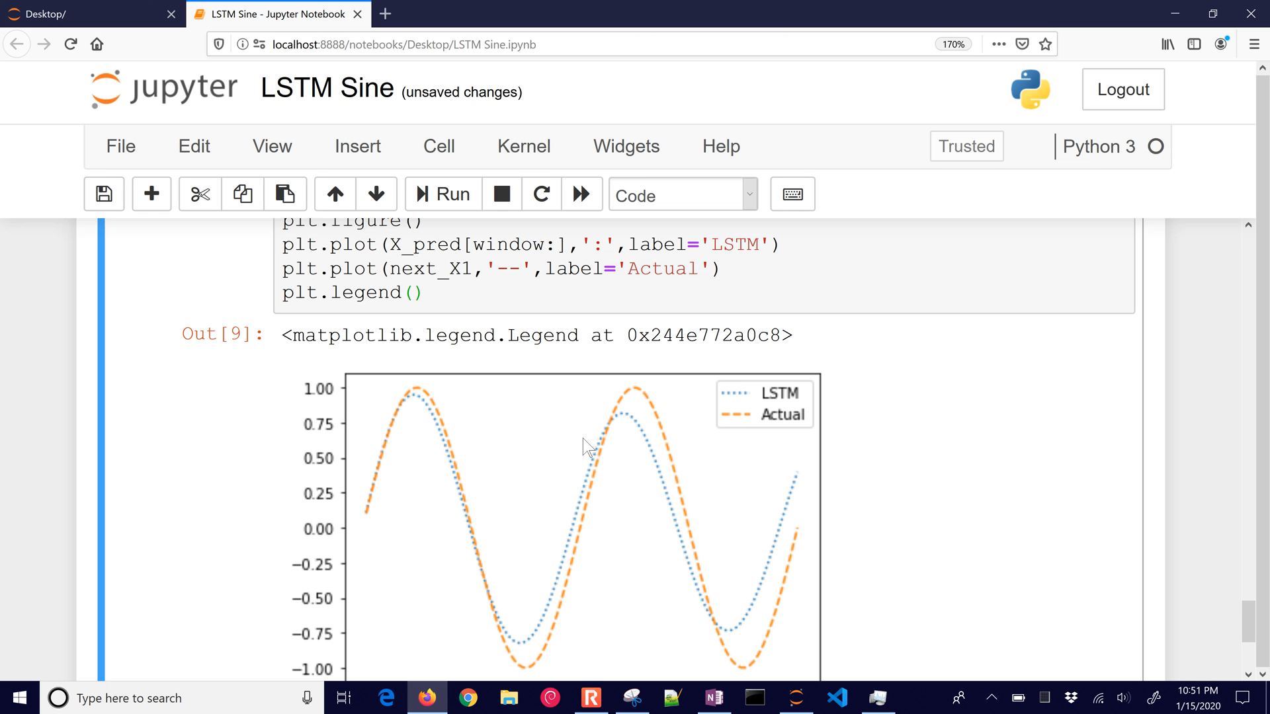
scroll("down", 3)
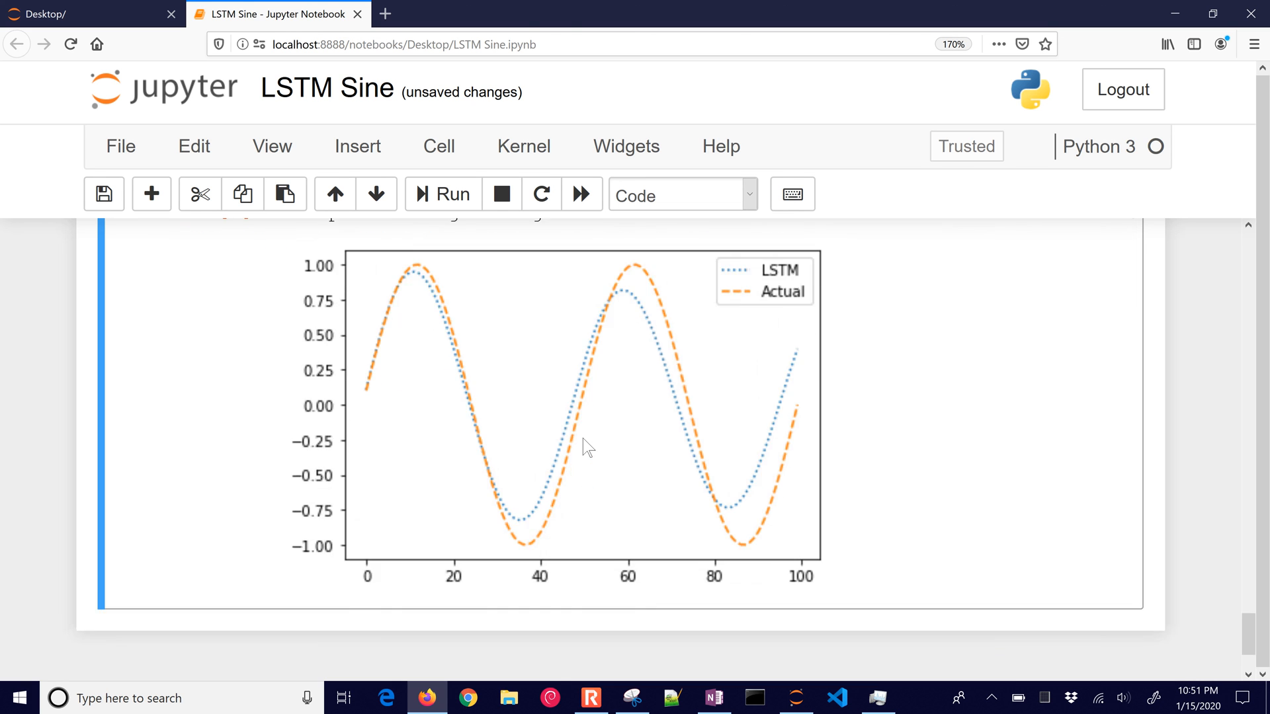
scroll("down", 3)
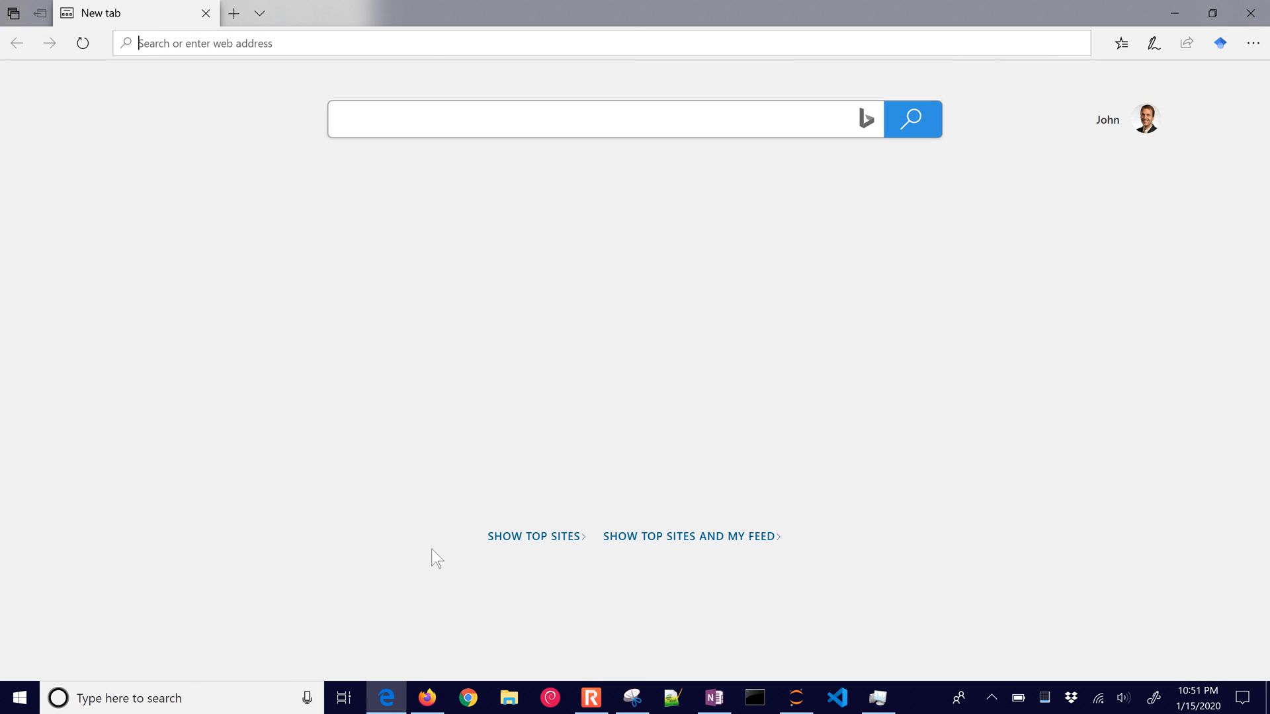
Step: Load apmonitor.com/do and follow the sidebar's LSTM Networks link under Machine Learning
type("apmonitor.com/d")
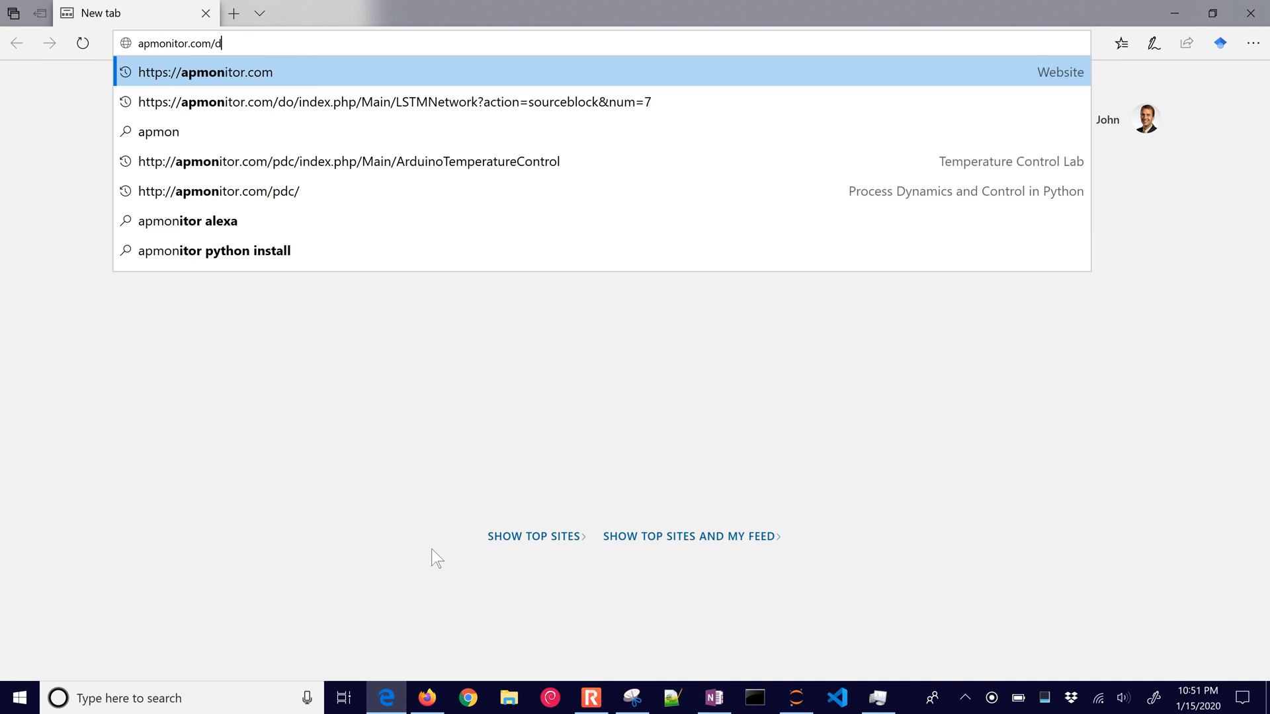
key("Enter")
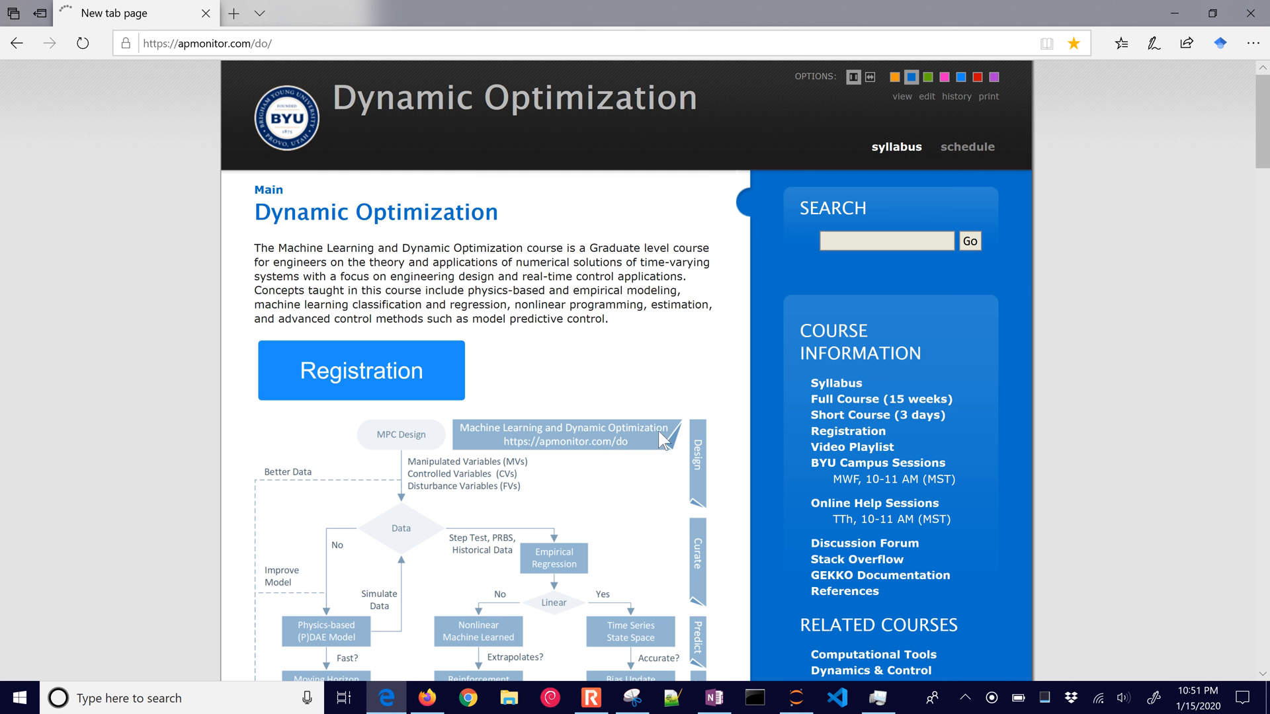
scroll("down", 3)
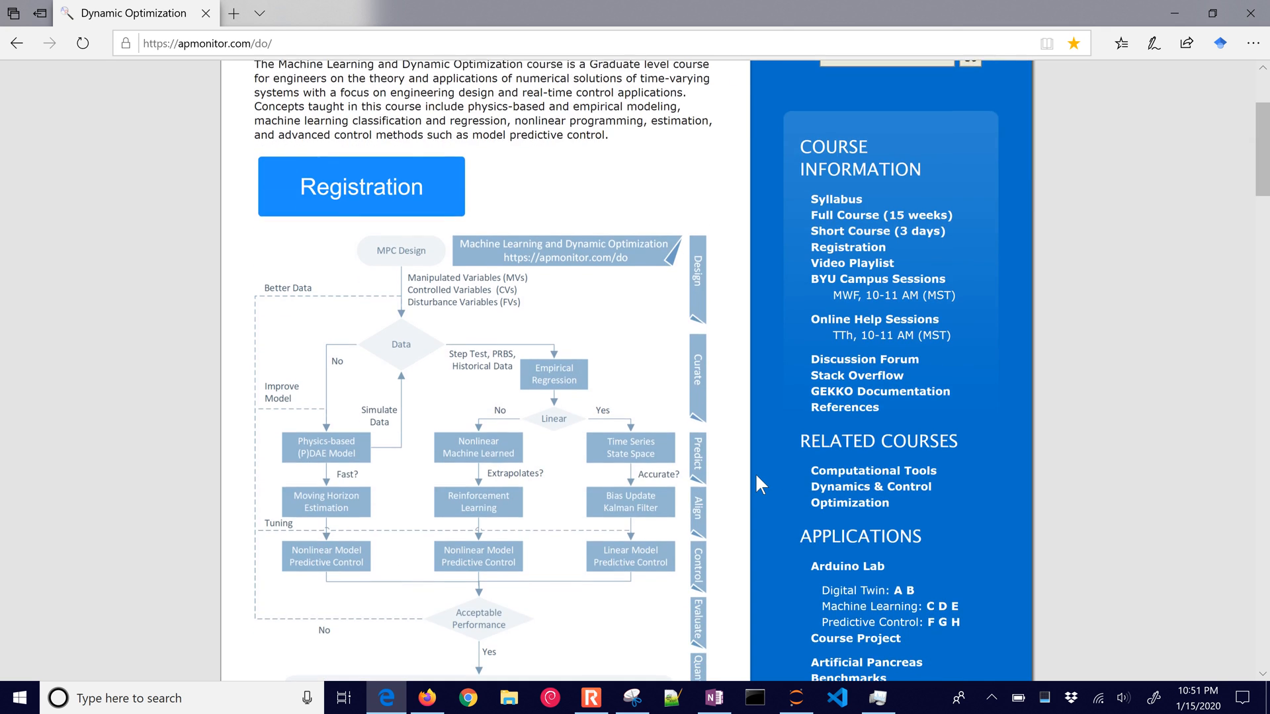
scroll("down", 3)
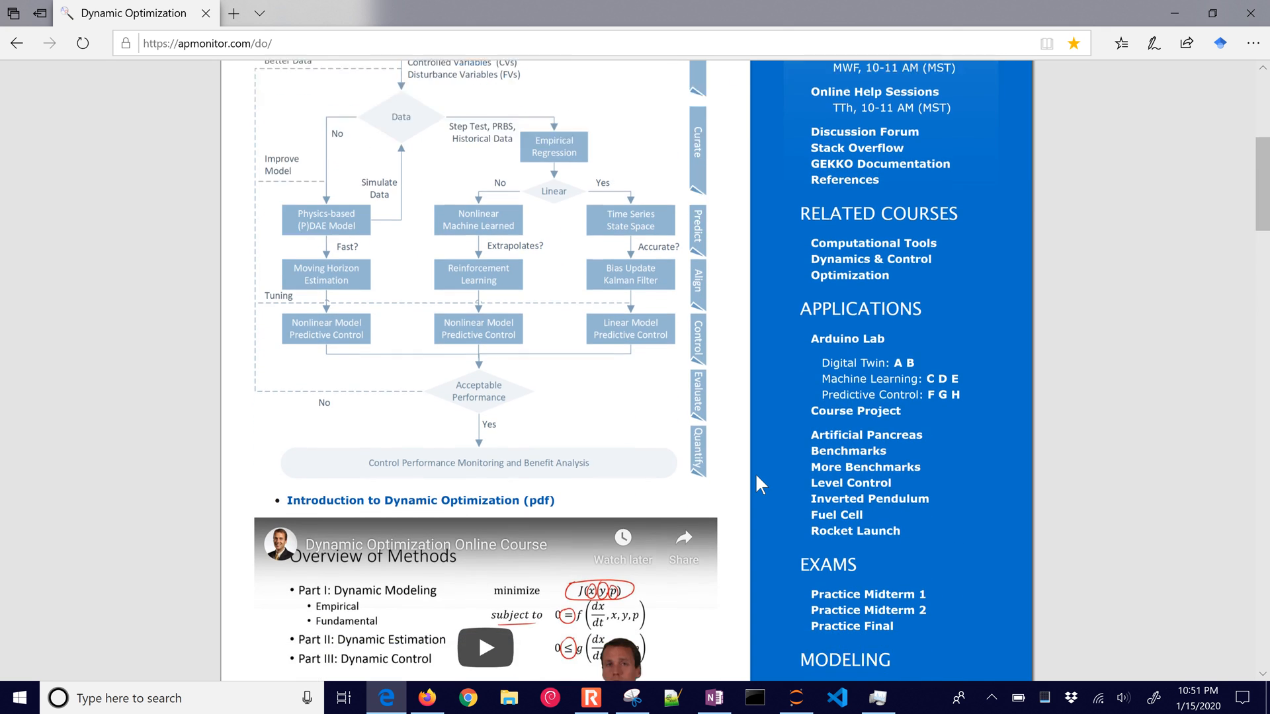
scroll("down", 3)
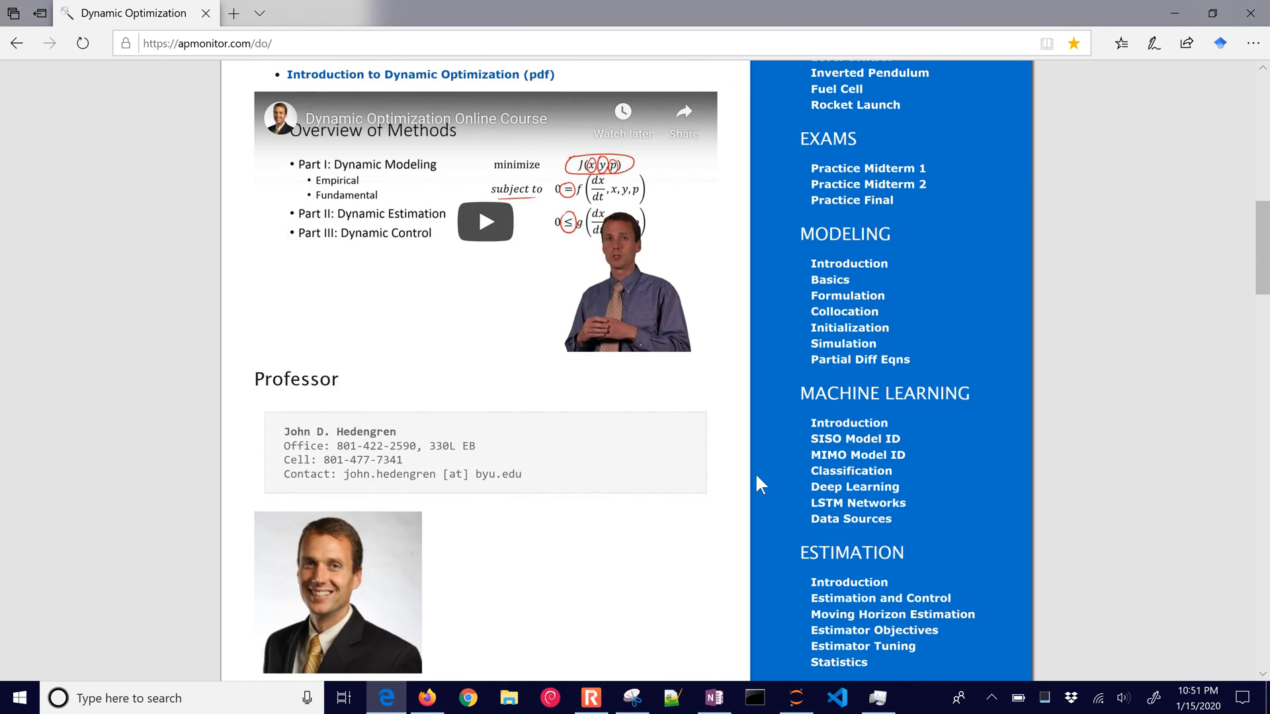
scroll("down", 3)
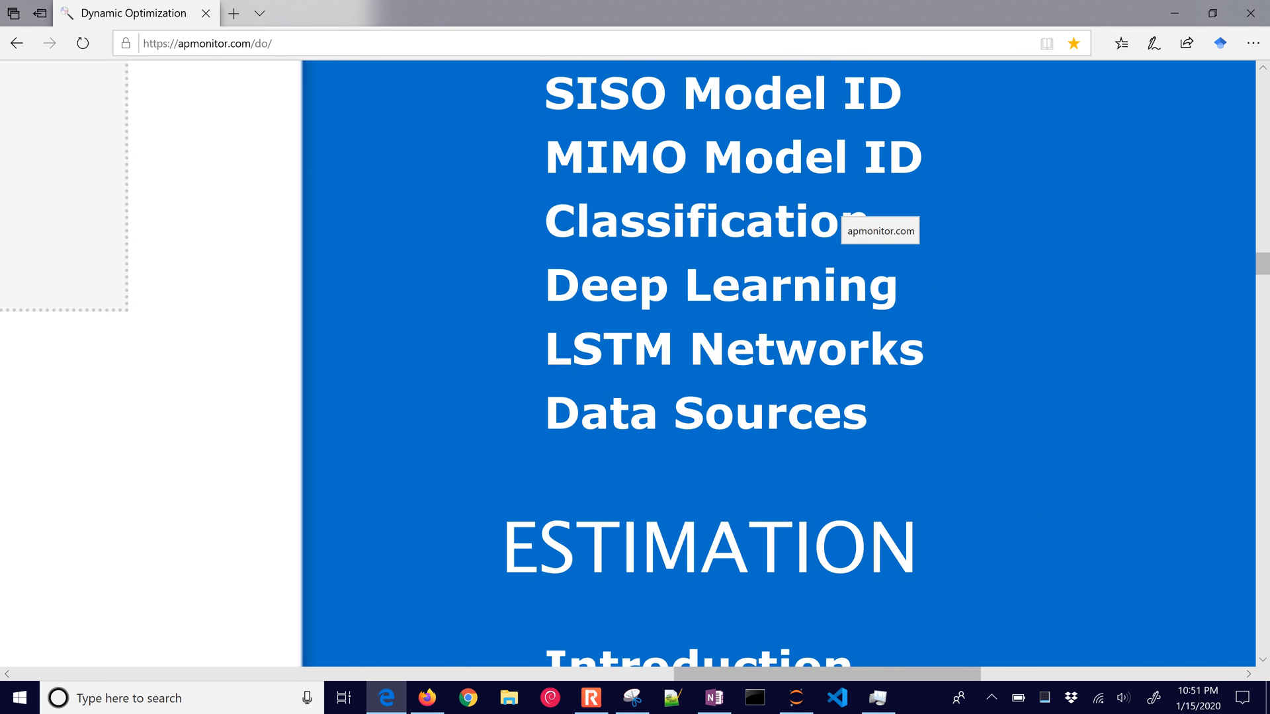
left_click(730, 349)
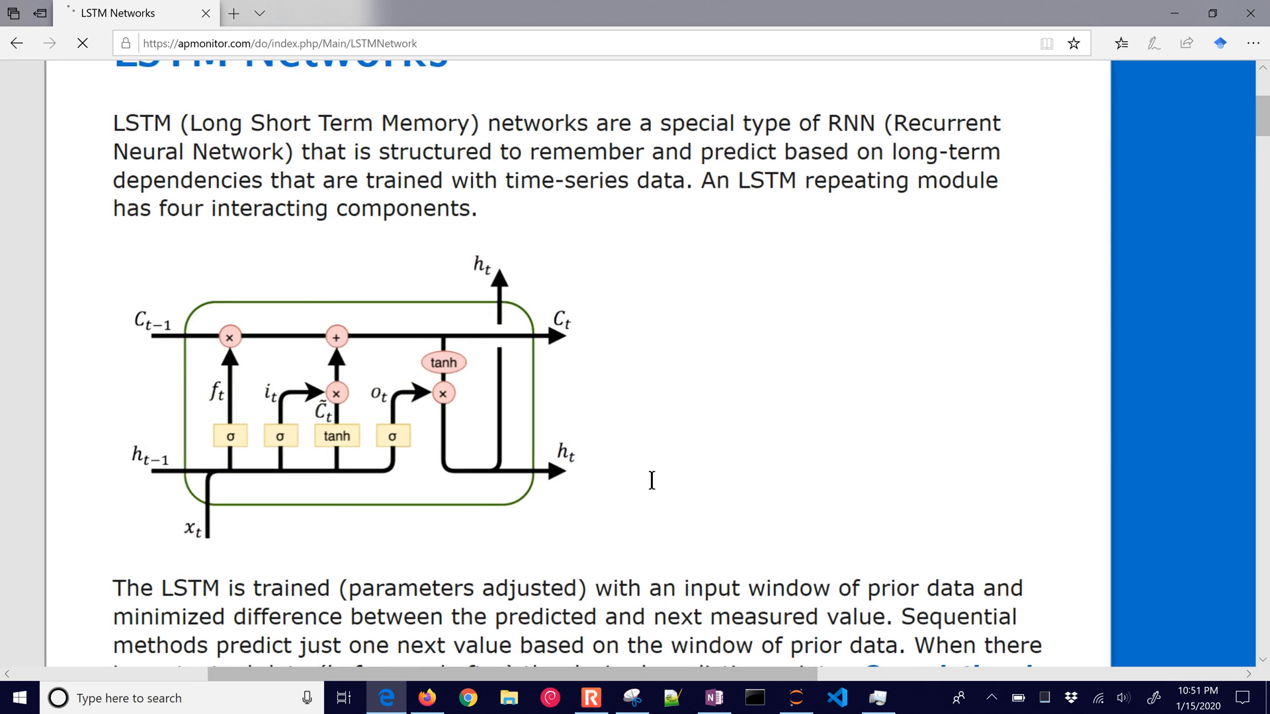
scroll("down", 3)
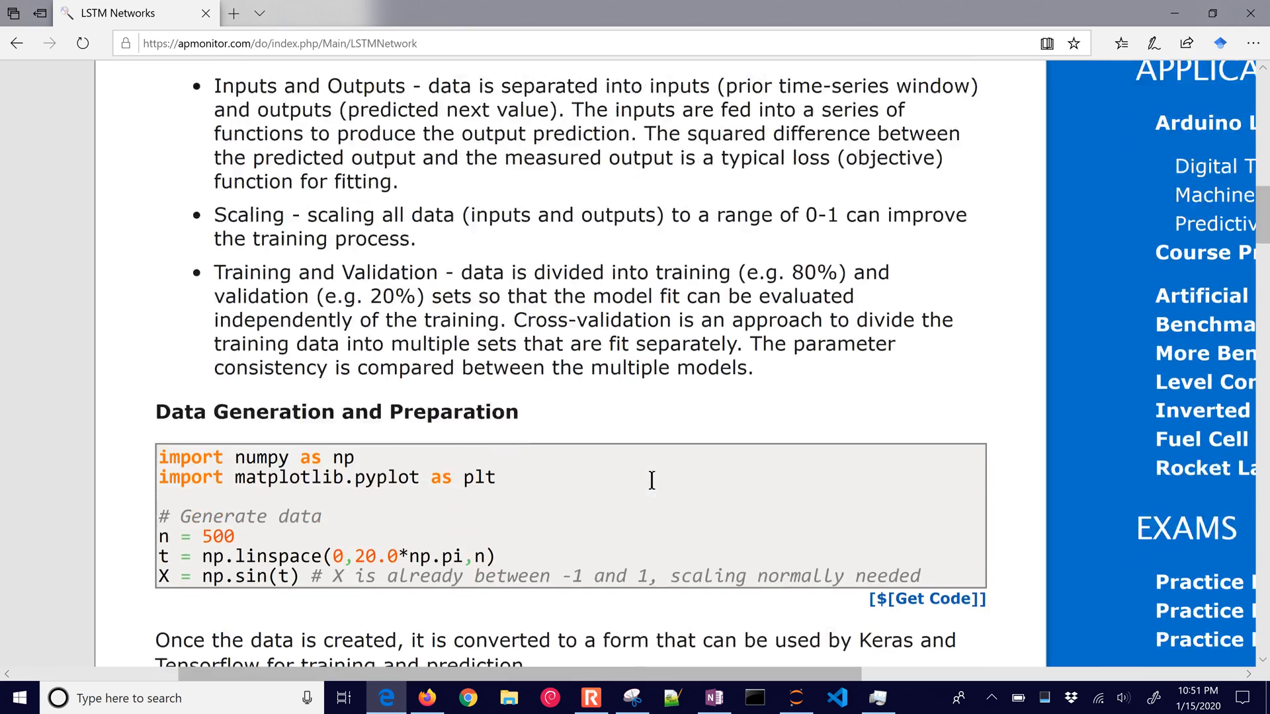
scroll("down", 3)
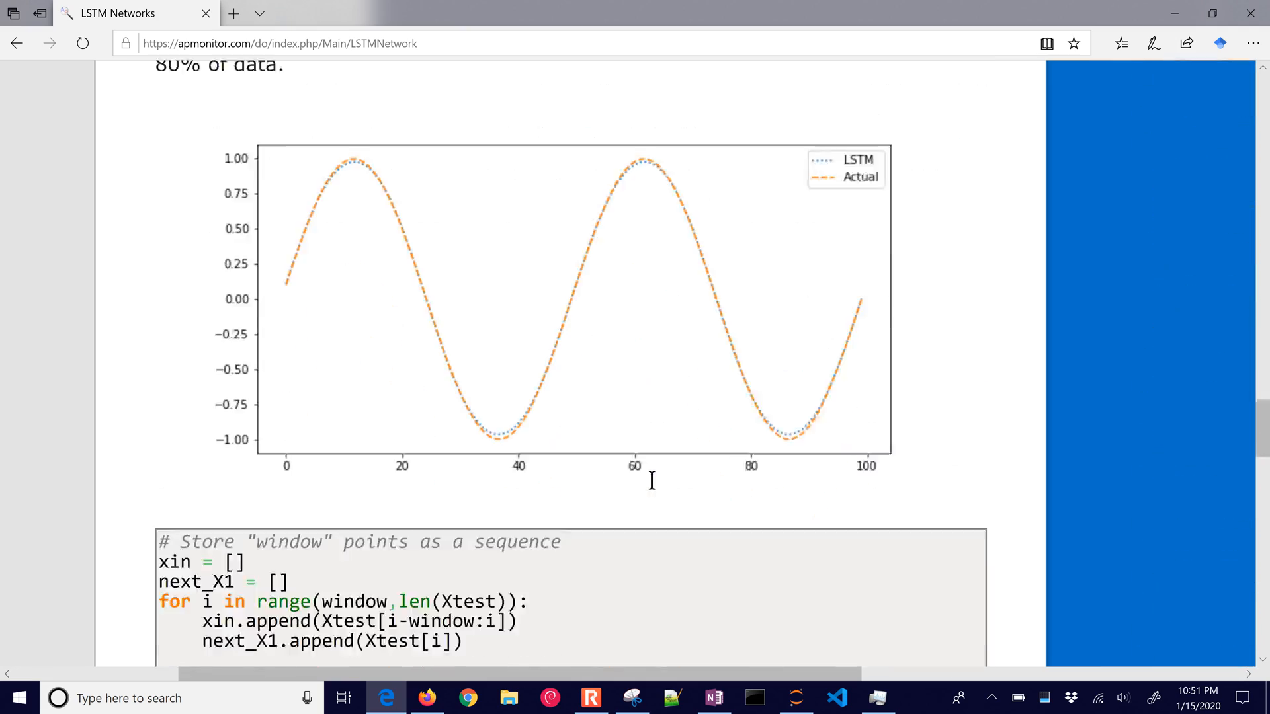
scroll("down", 3)
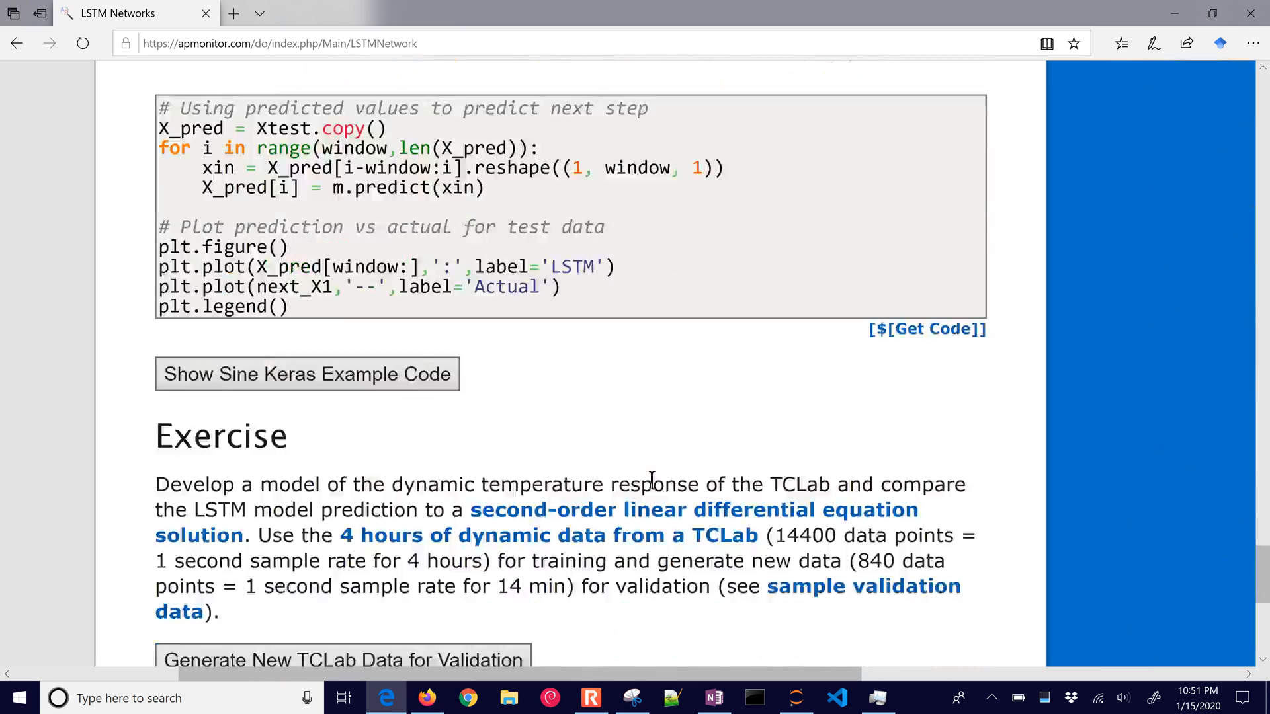
scroll("down", 3)
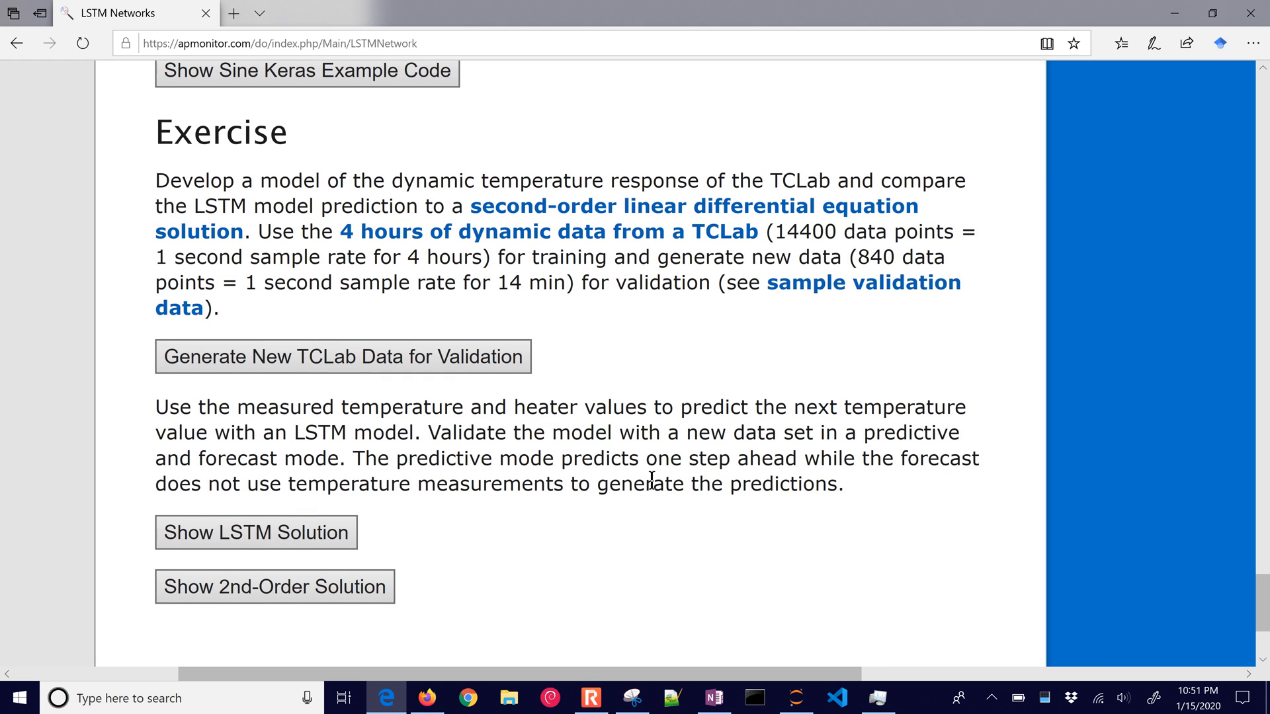
scroll("down", 3)
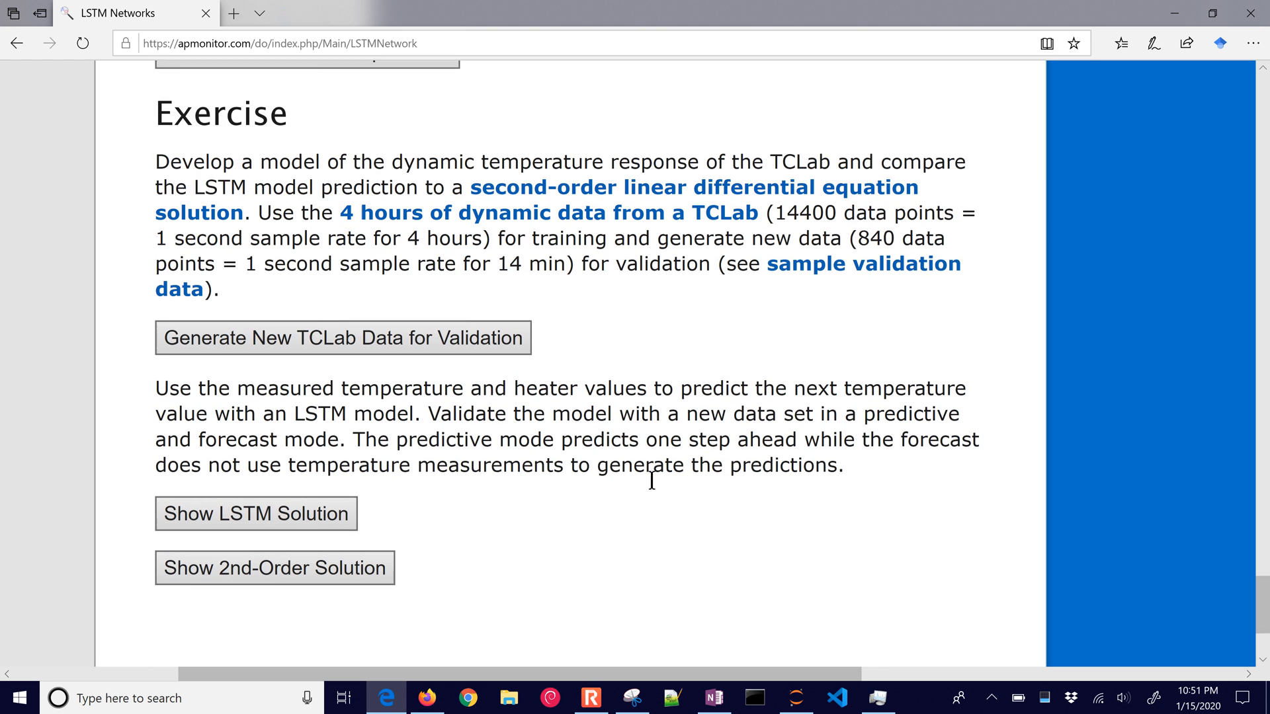
scroll("down", 3)
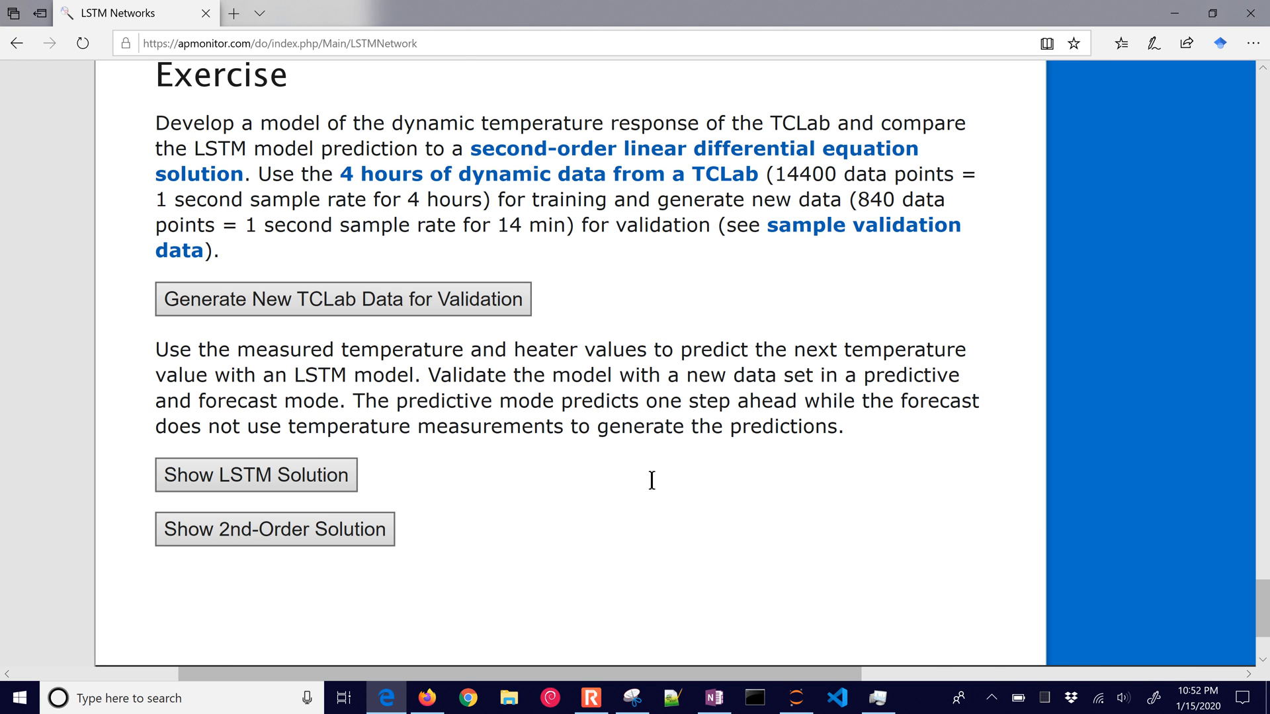
mouse_move(458, 235)
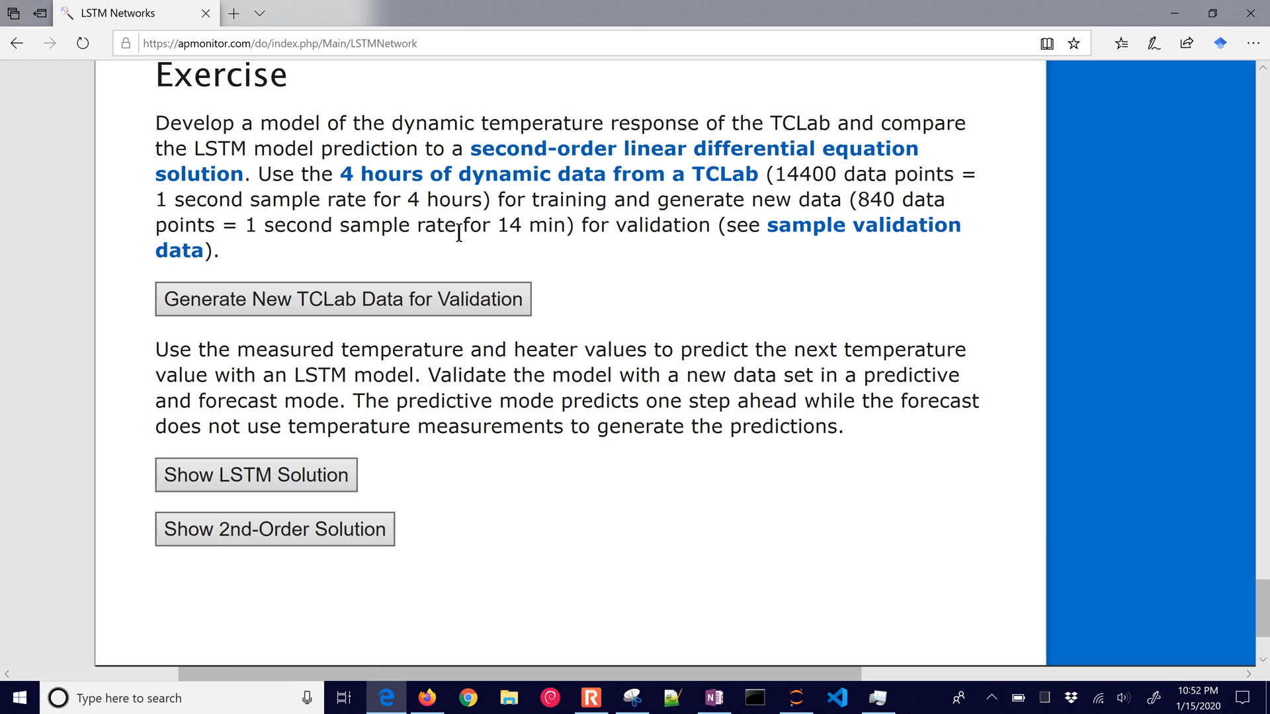
mouse_move(644, 348)
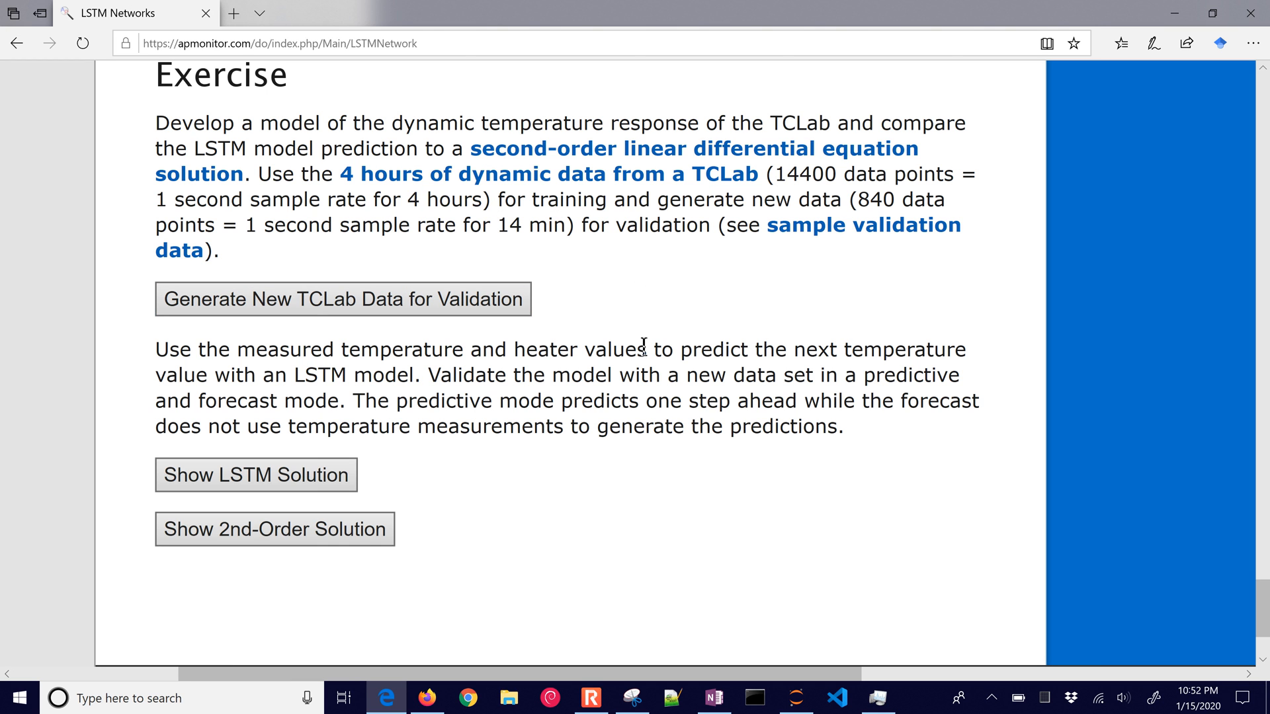
mouse_move(653, 319)
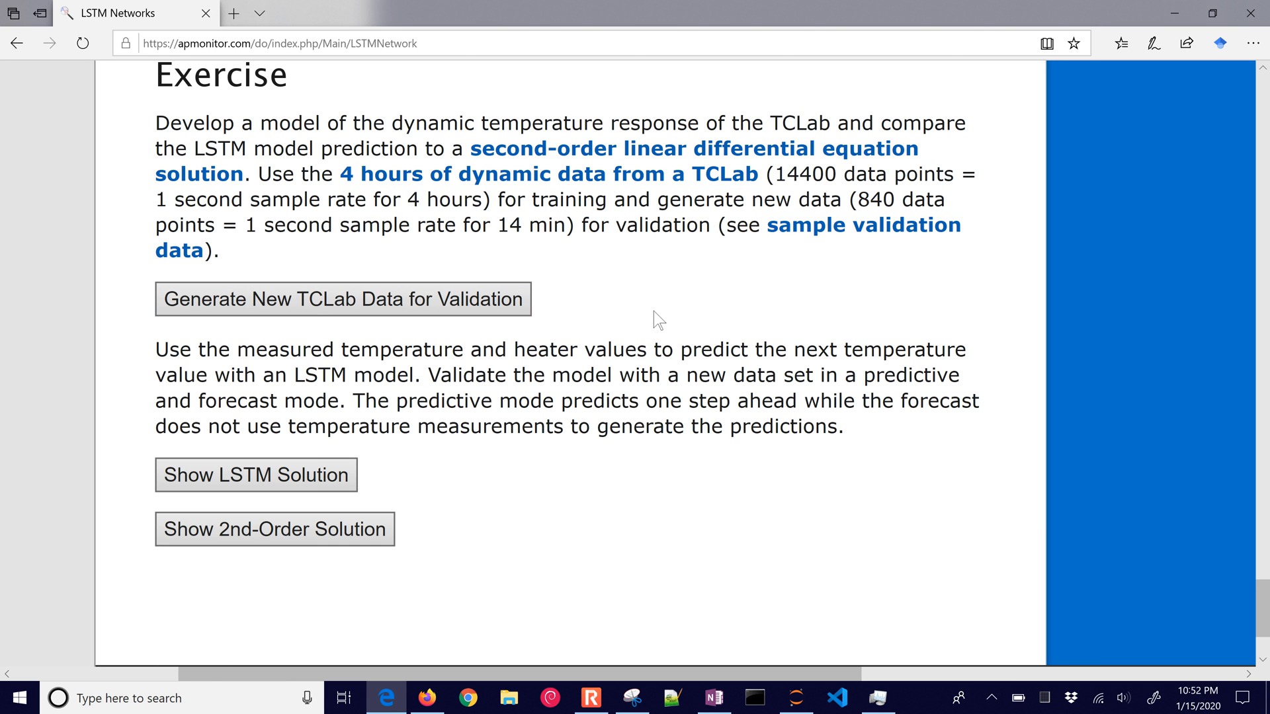